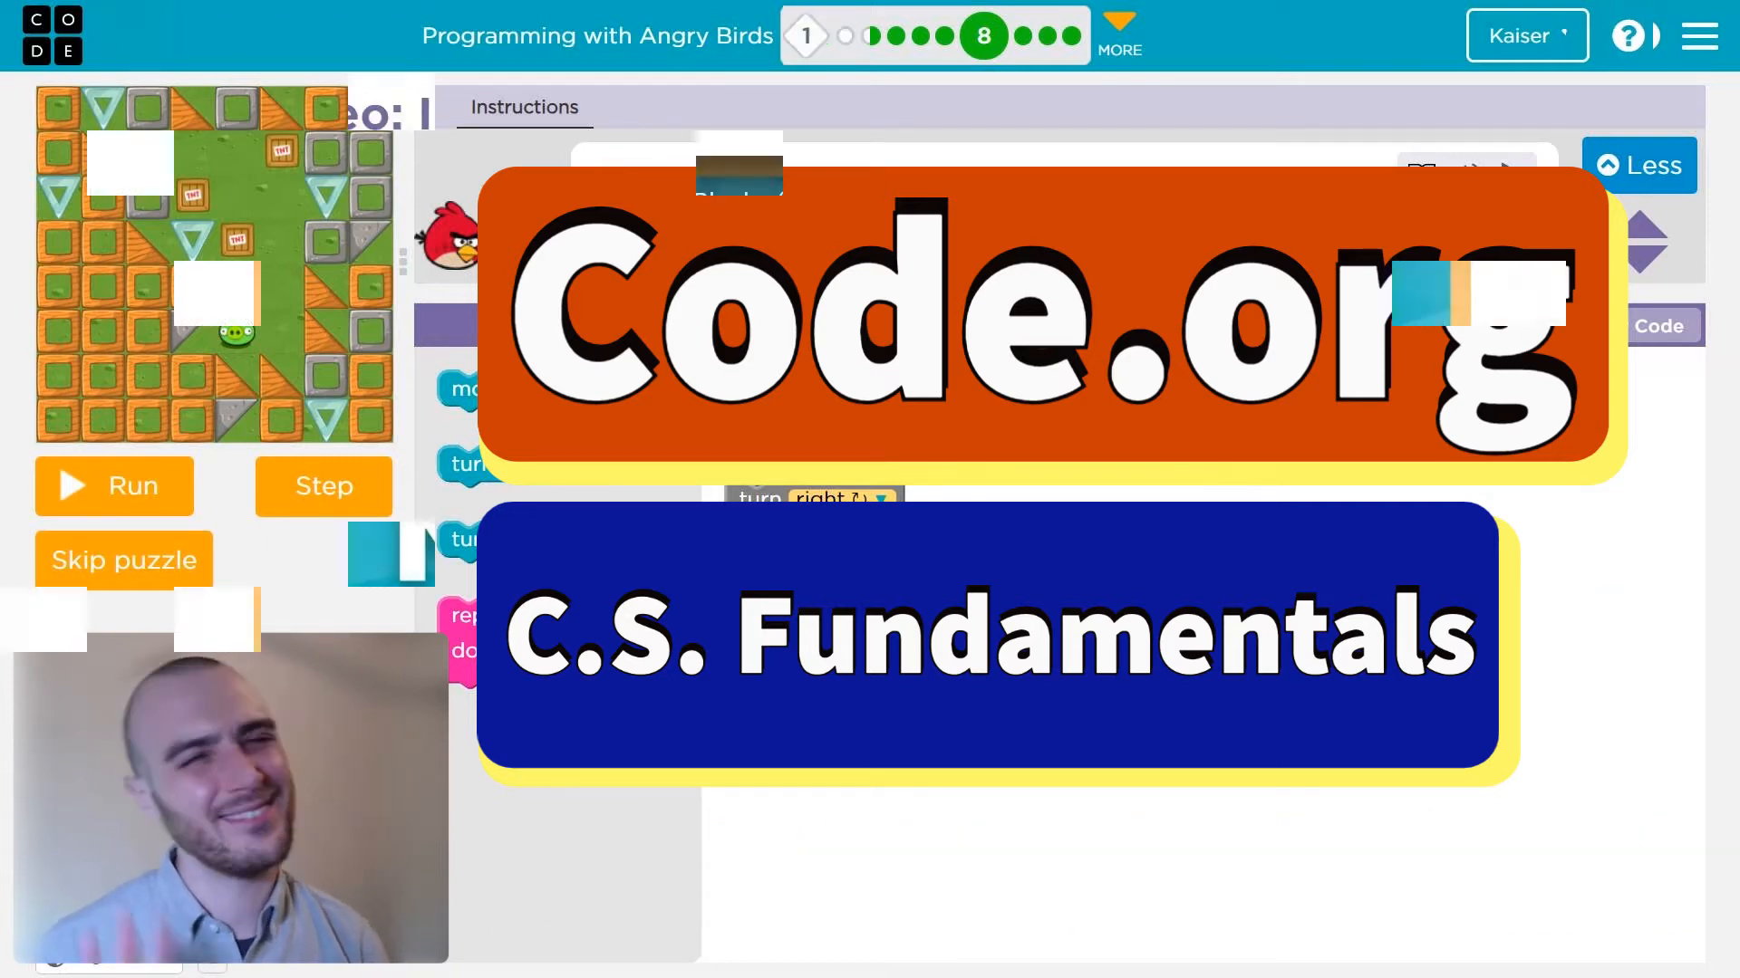
# Return to the first level bubble, the Intro to Code Studio video
pyautogui.click(805, 36)
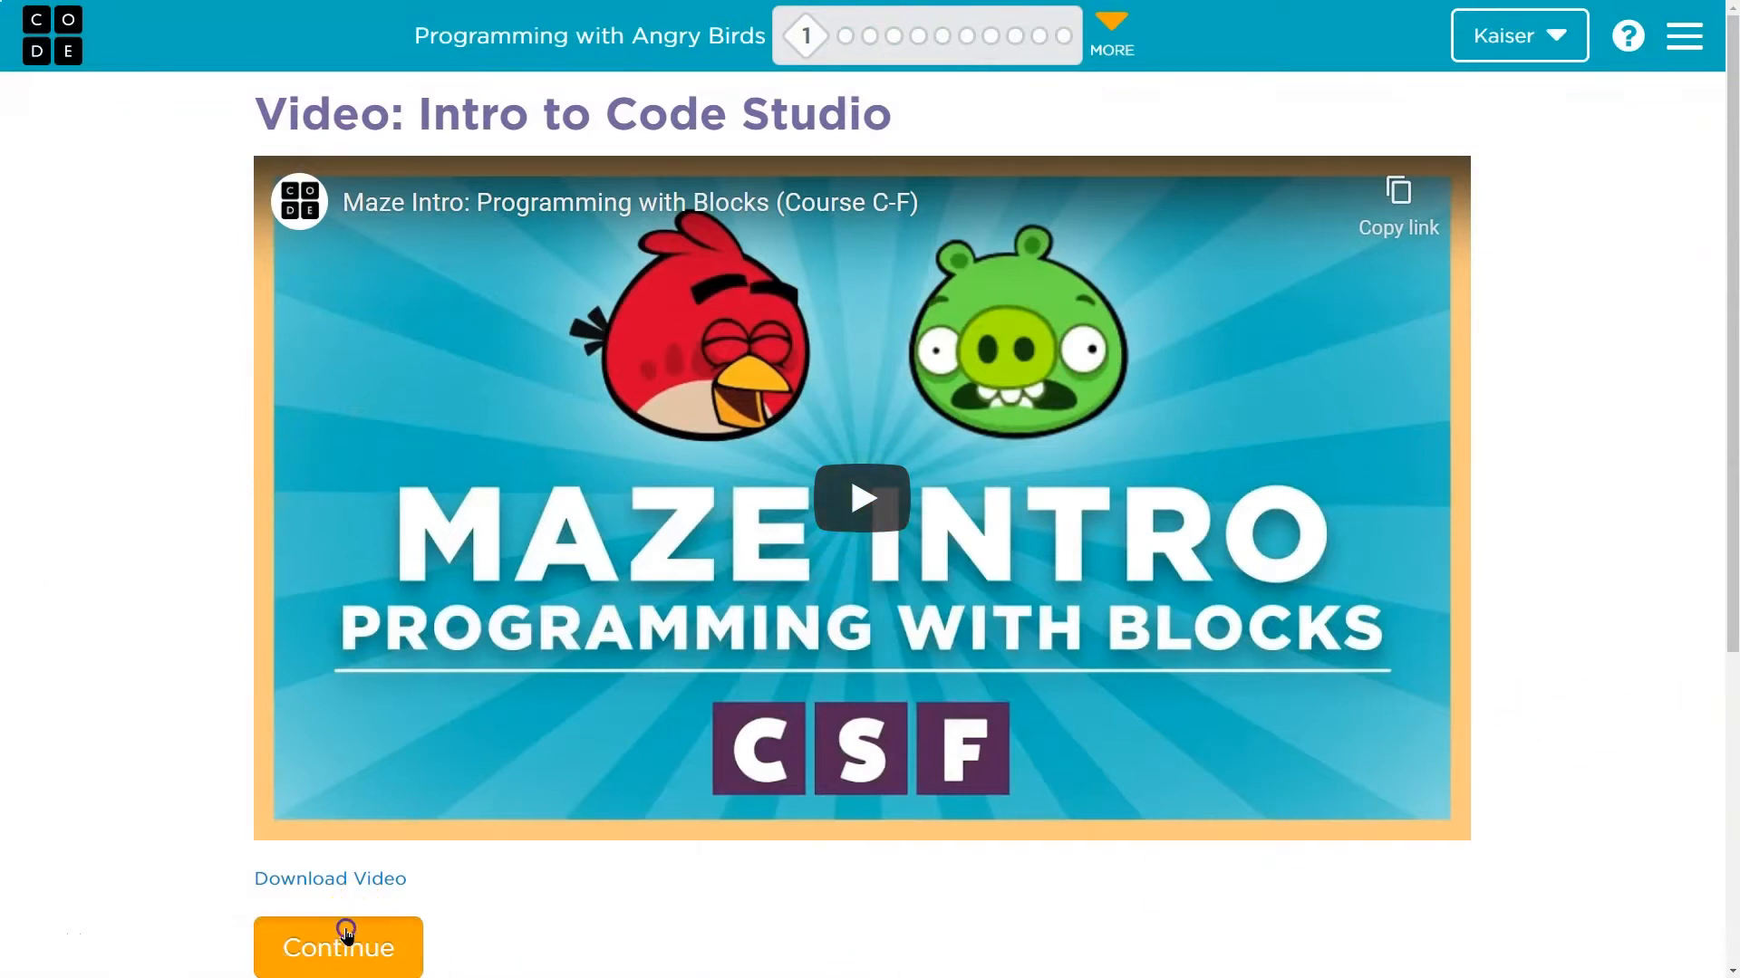
# Snap both move forward blocks under when run, run Puzzle 2, and advance to Puzzle 3
pyautogui.click(338, 948)
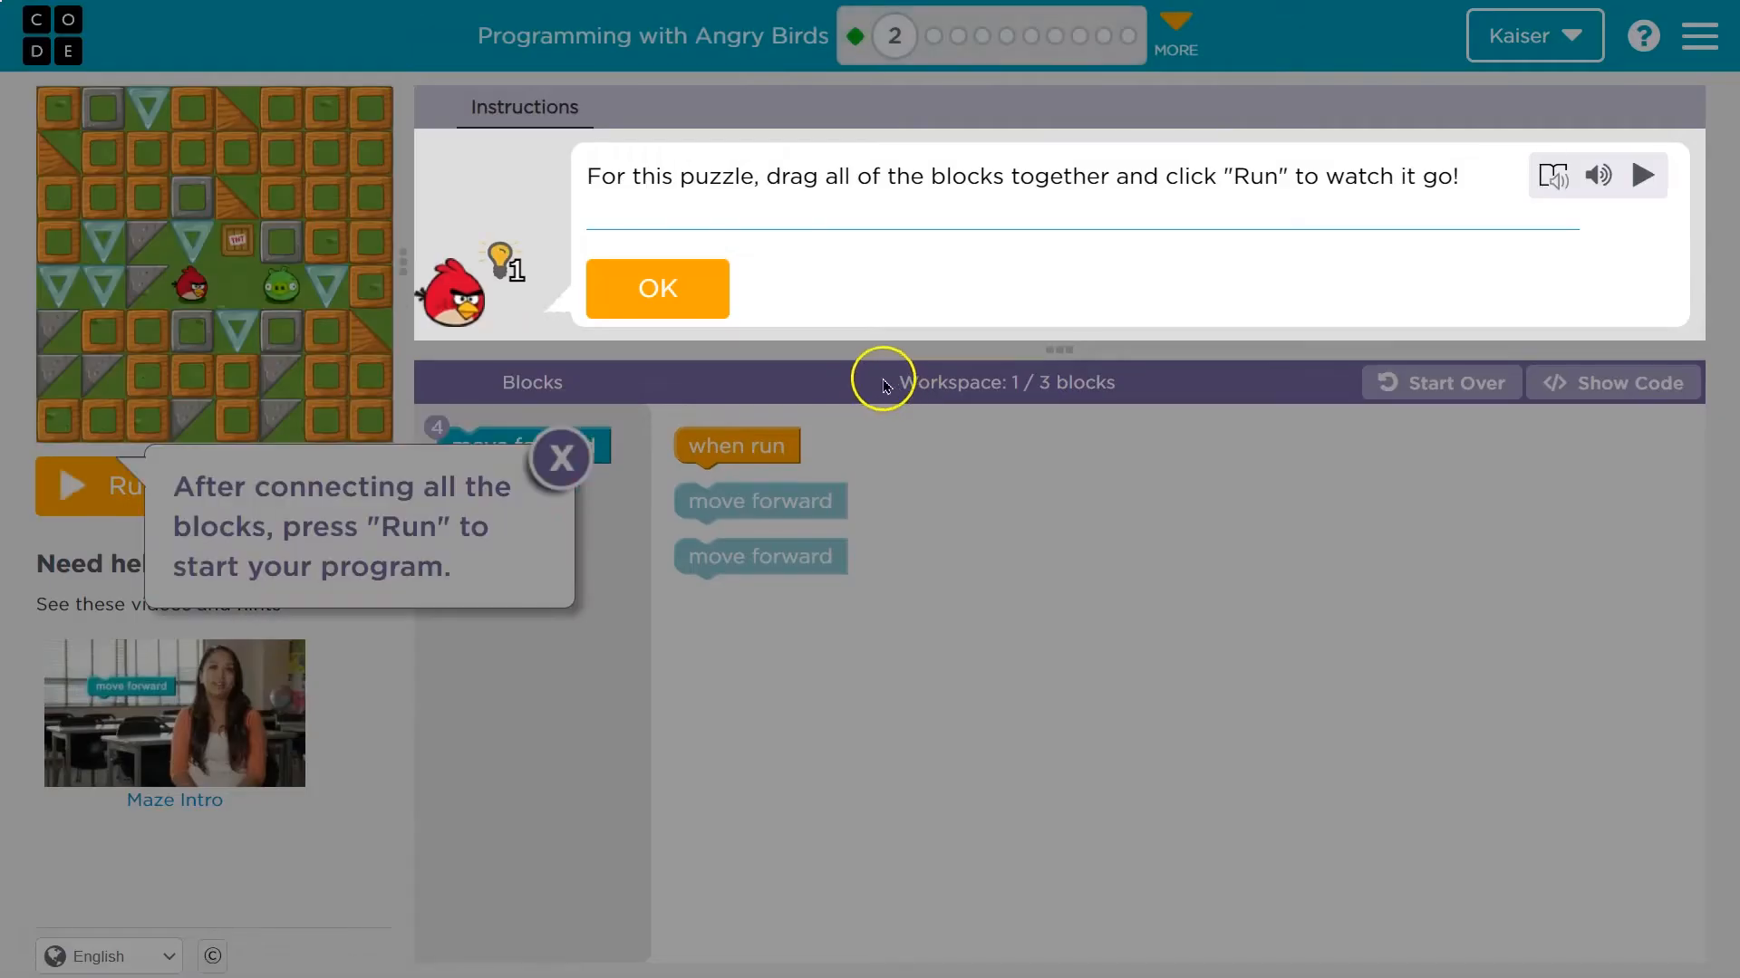
pyautogui.click(656, 288)
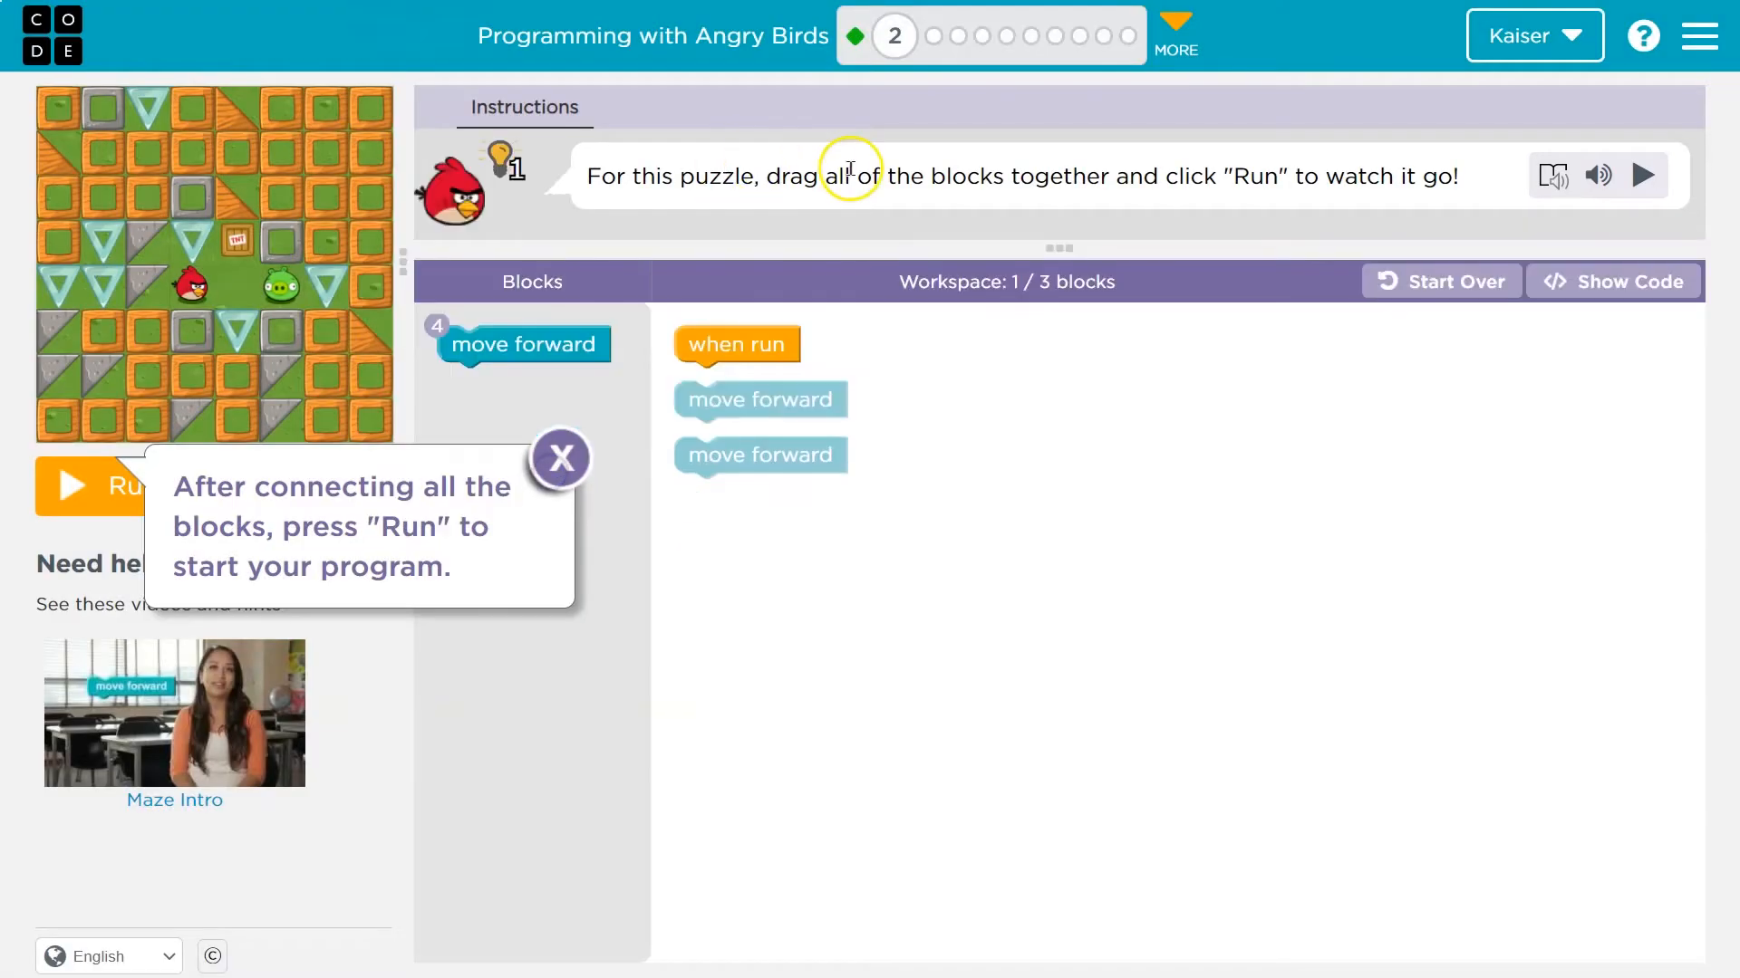
pyautogui.click(560, 459)
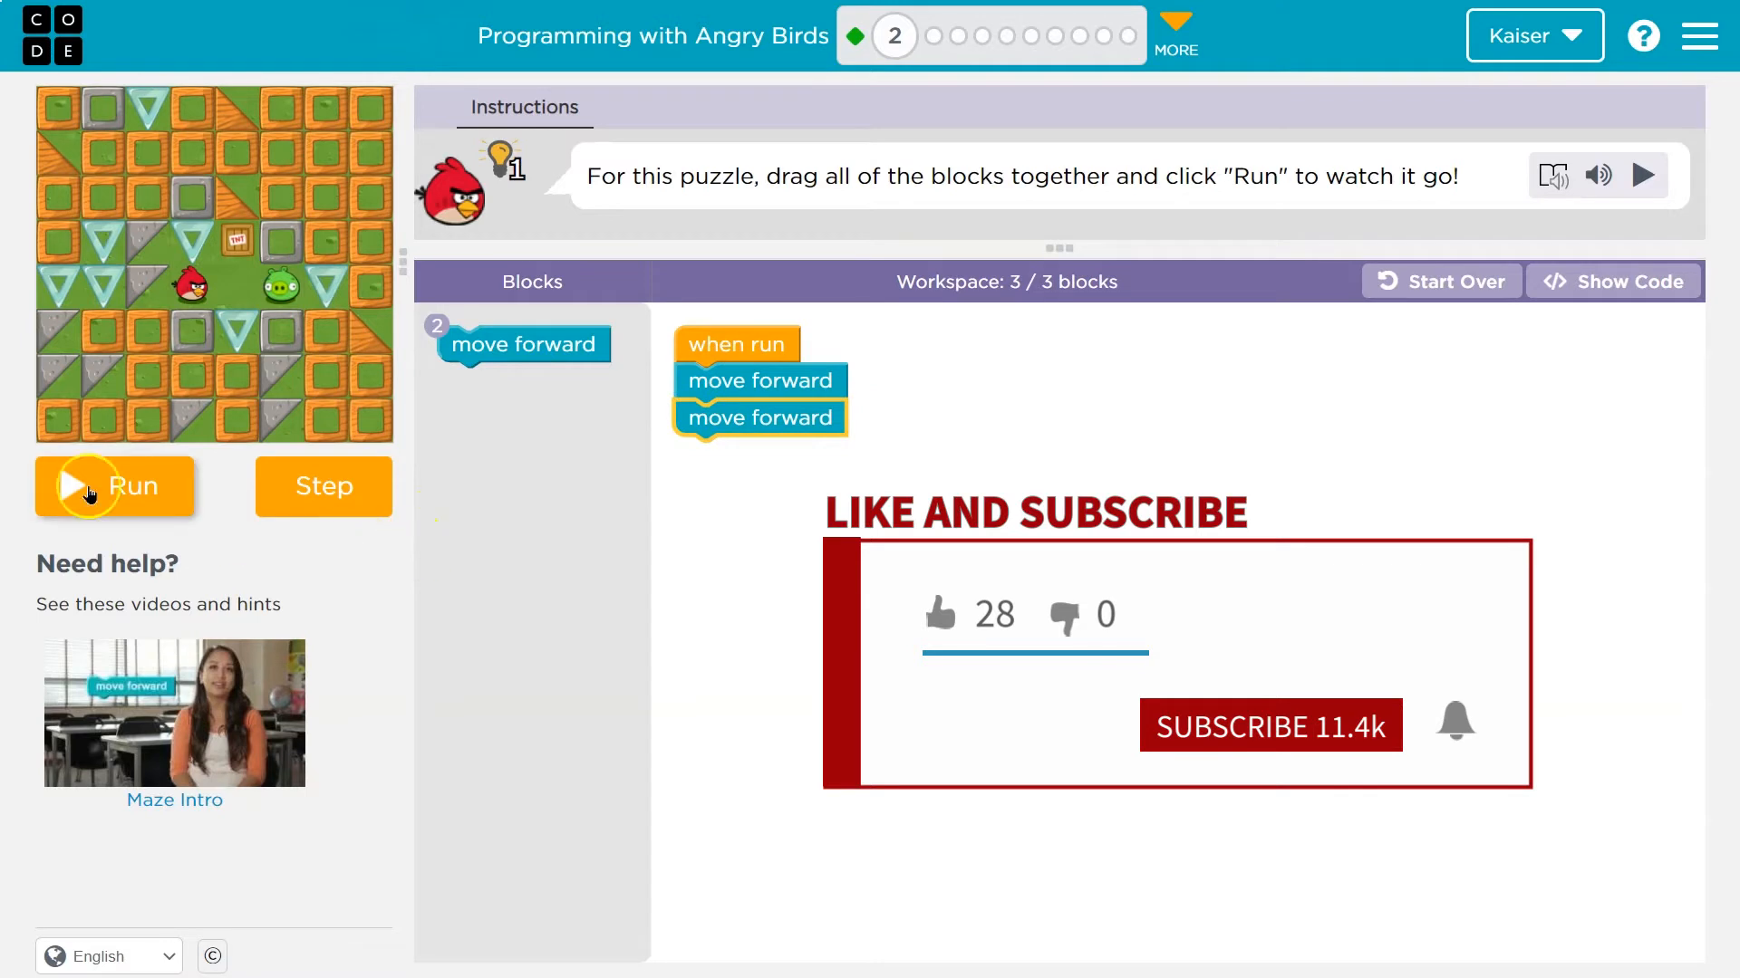
pyautogui.click(115, 486)
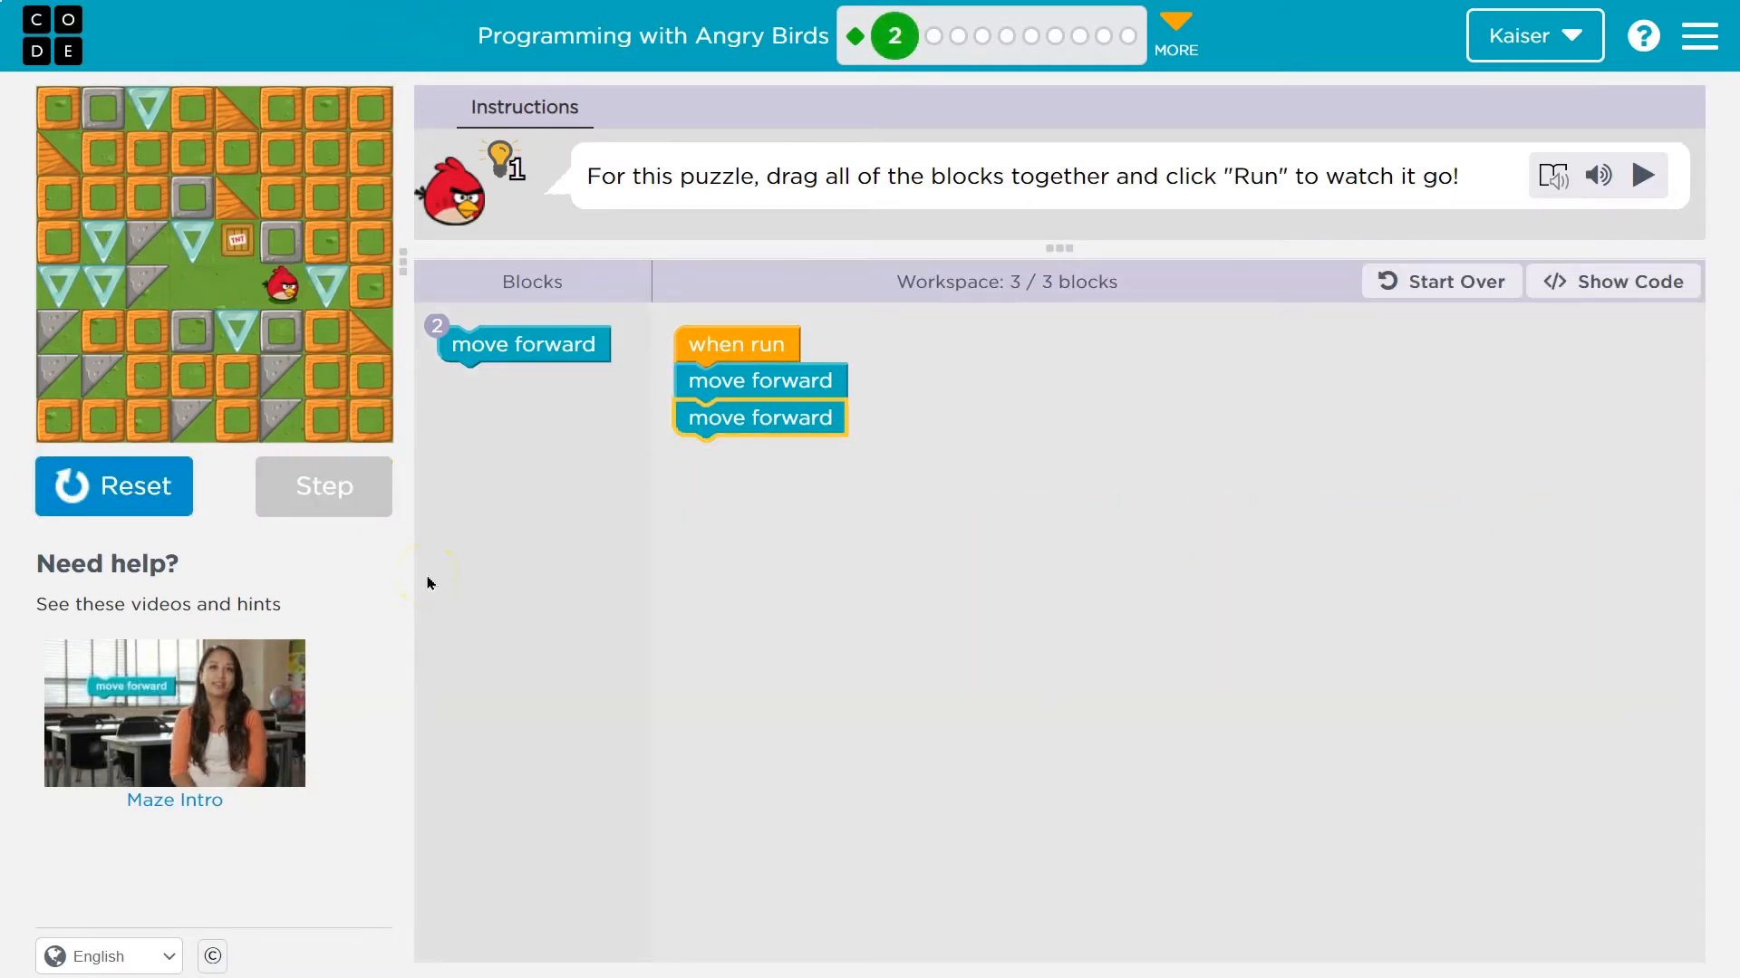
pyautogui.click(1645, 175)
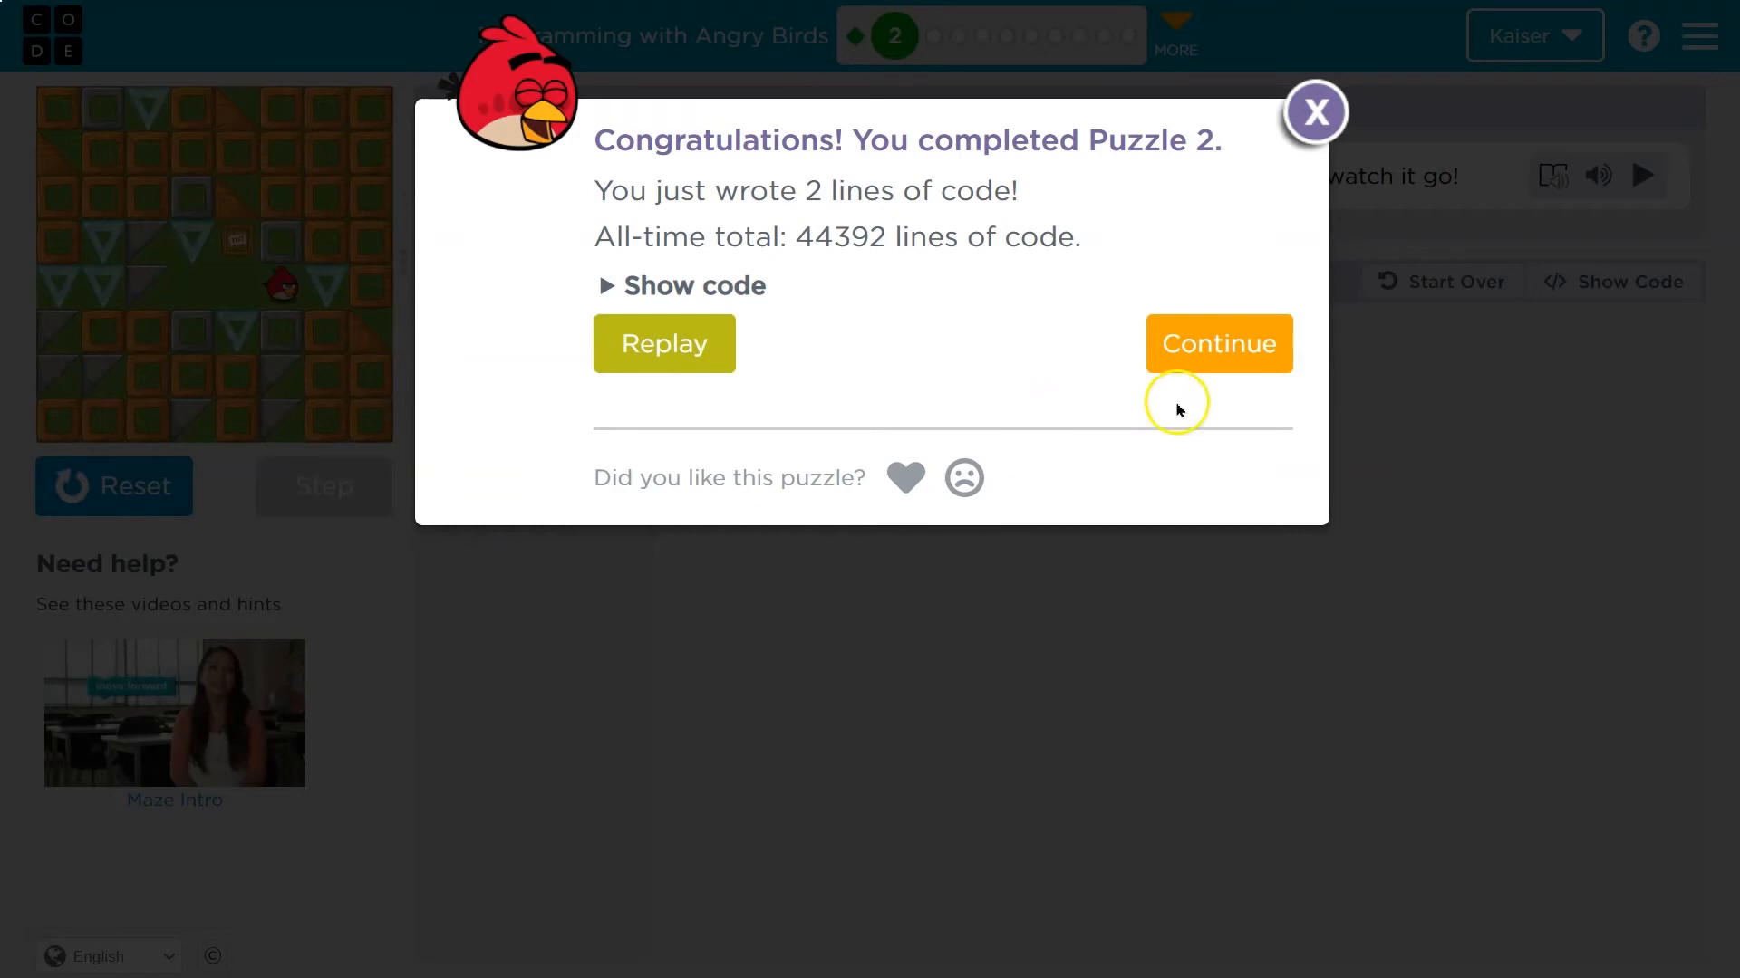
pyautogui.click(1217, 342)
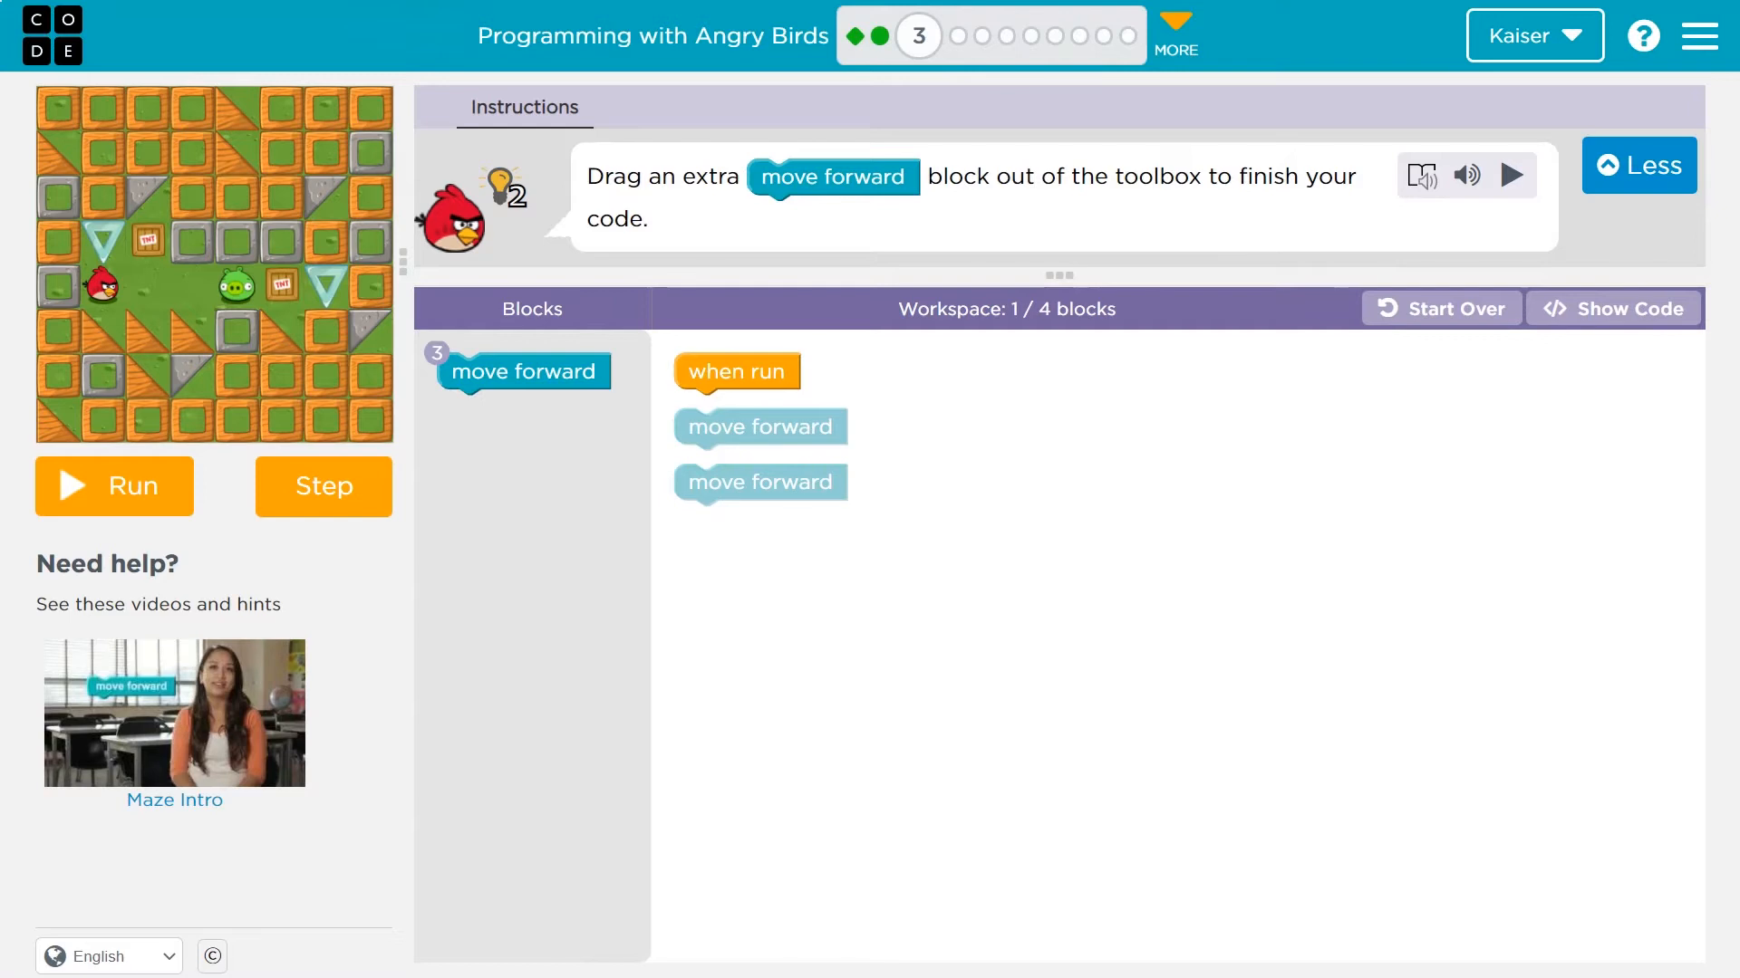
pyautogui.moveTo(966, 327)
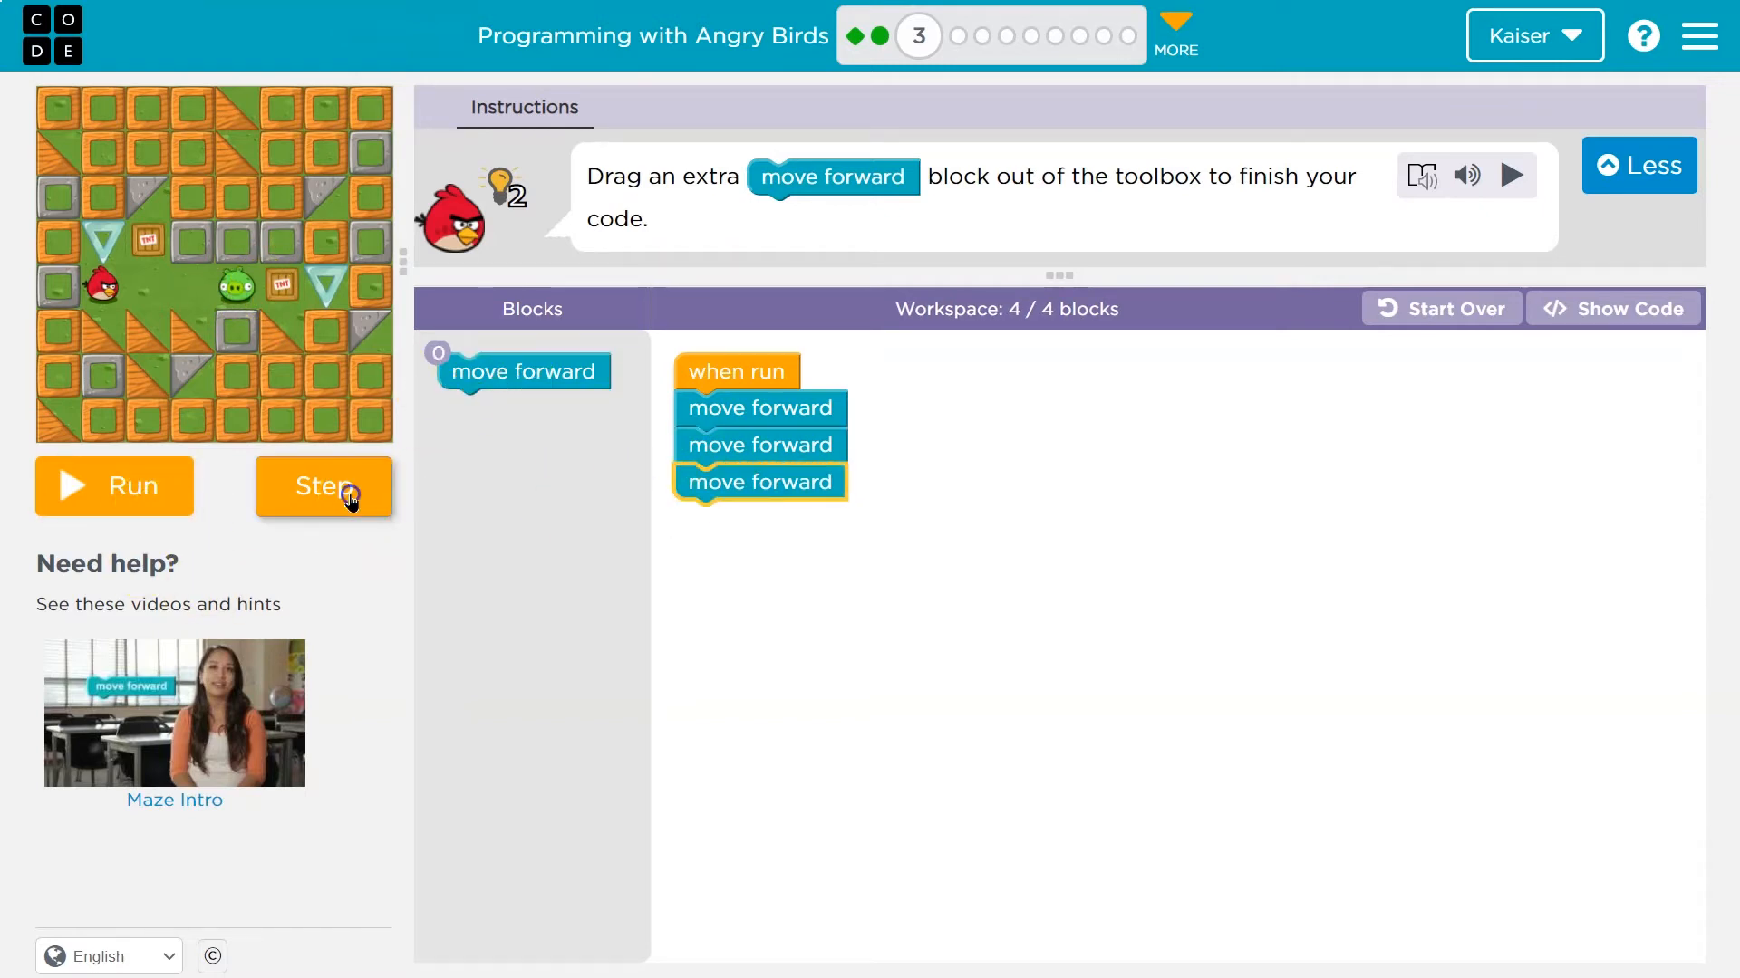
# Step through the three move forward blocks until the bird succeeds, then load Puzzle 4
pyautogui.click(322, 486)
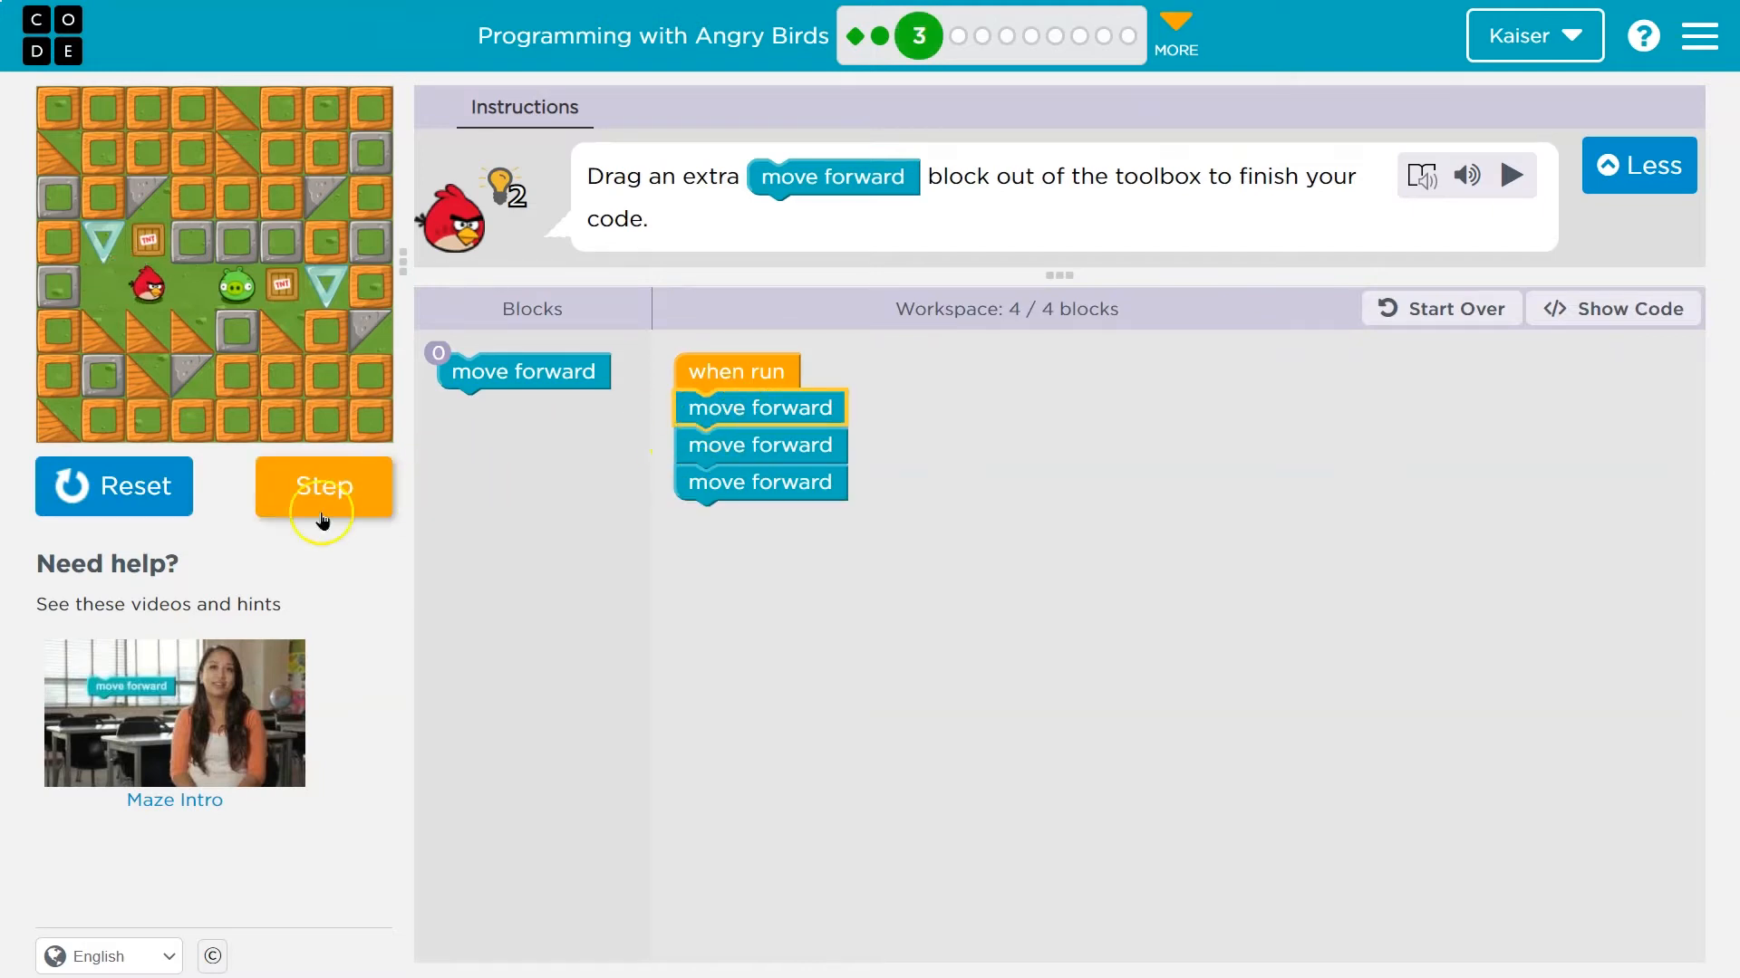
pyautogui.click(323, 486)
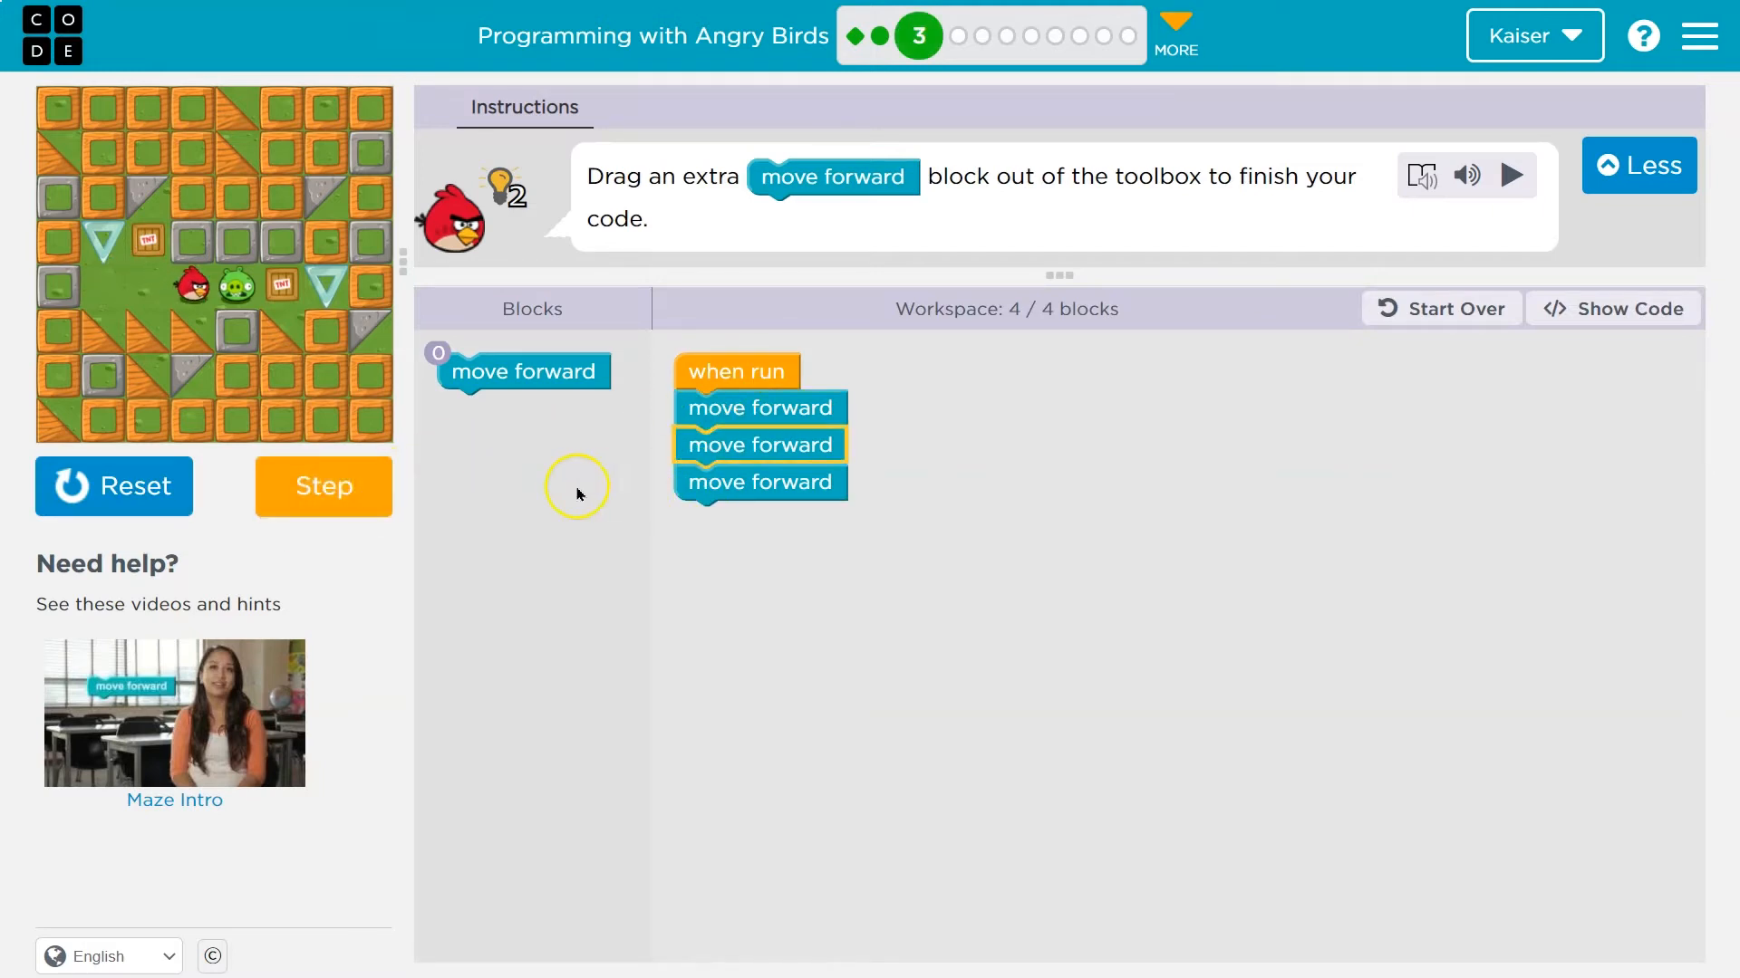
pyautogui.click(322, 485)
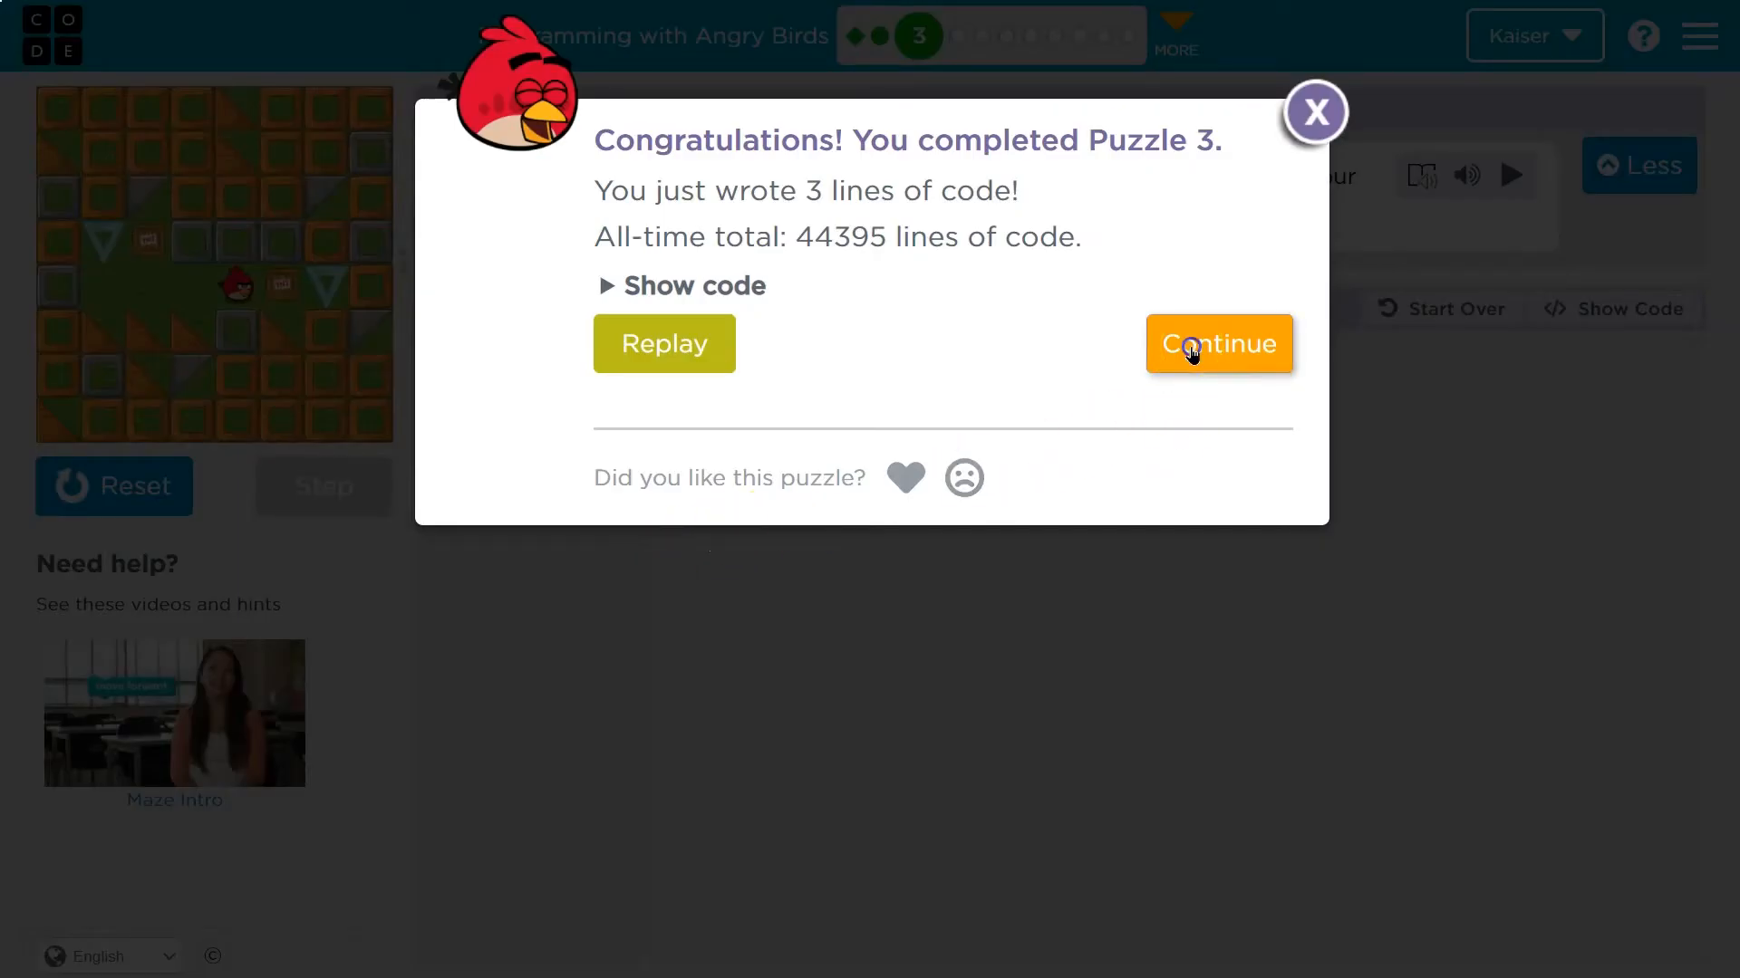
pyautogui.click(1218, 344)
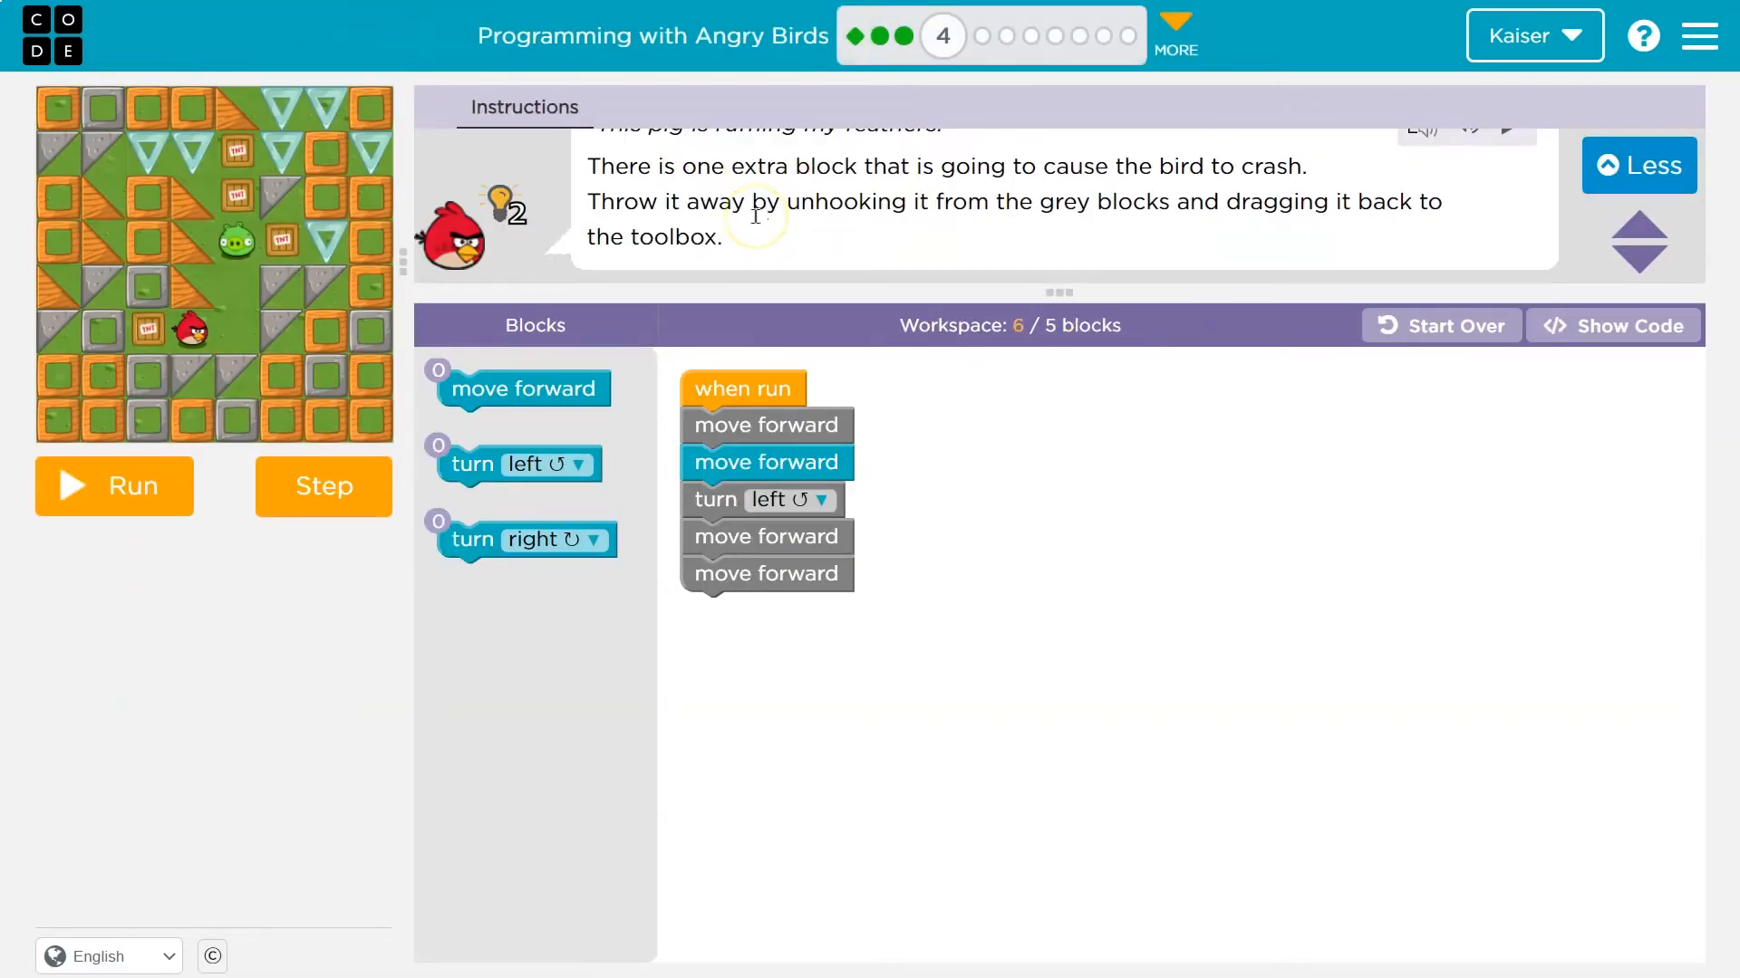
pyautogui.moveTo(1305, 186)
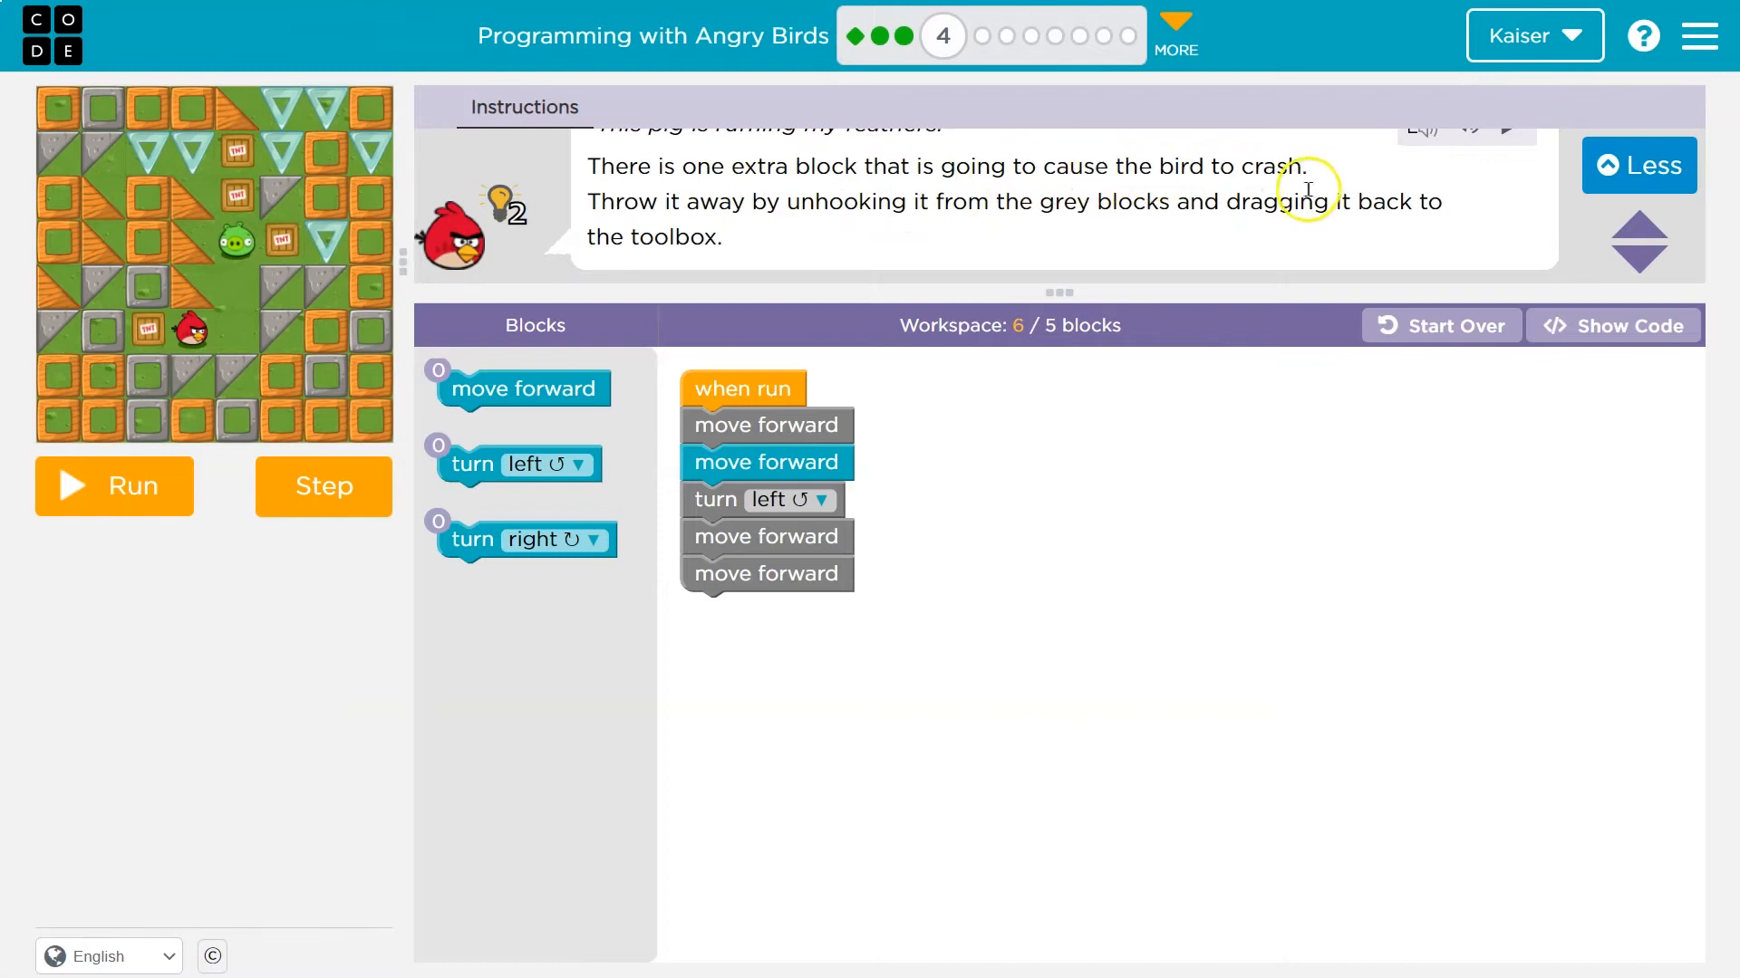
# Run Puzzle 4 without the extra move forward block, then continue to Puzzle 5
pyautogui.click(113, 485)
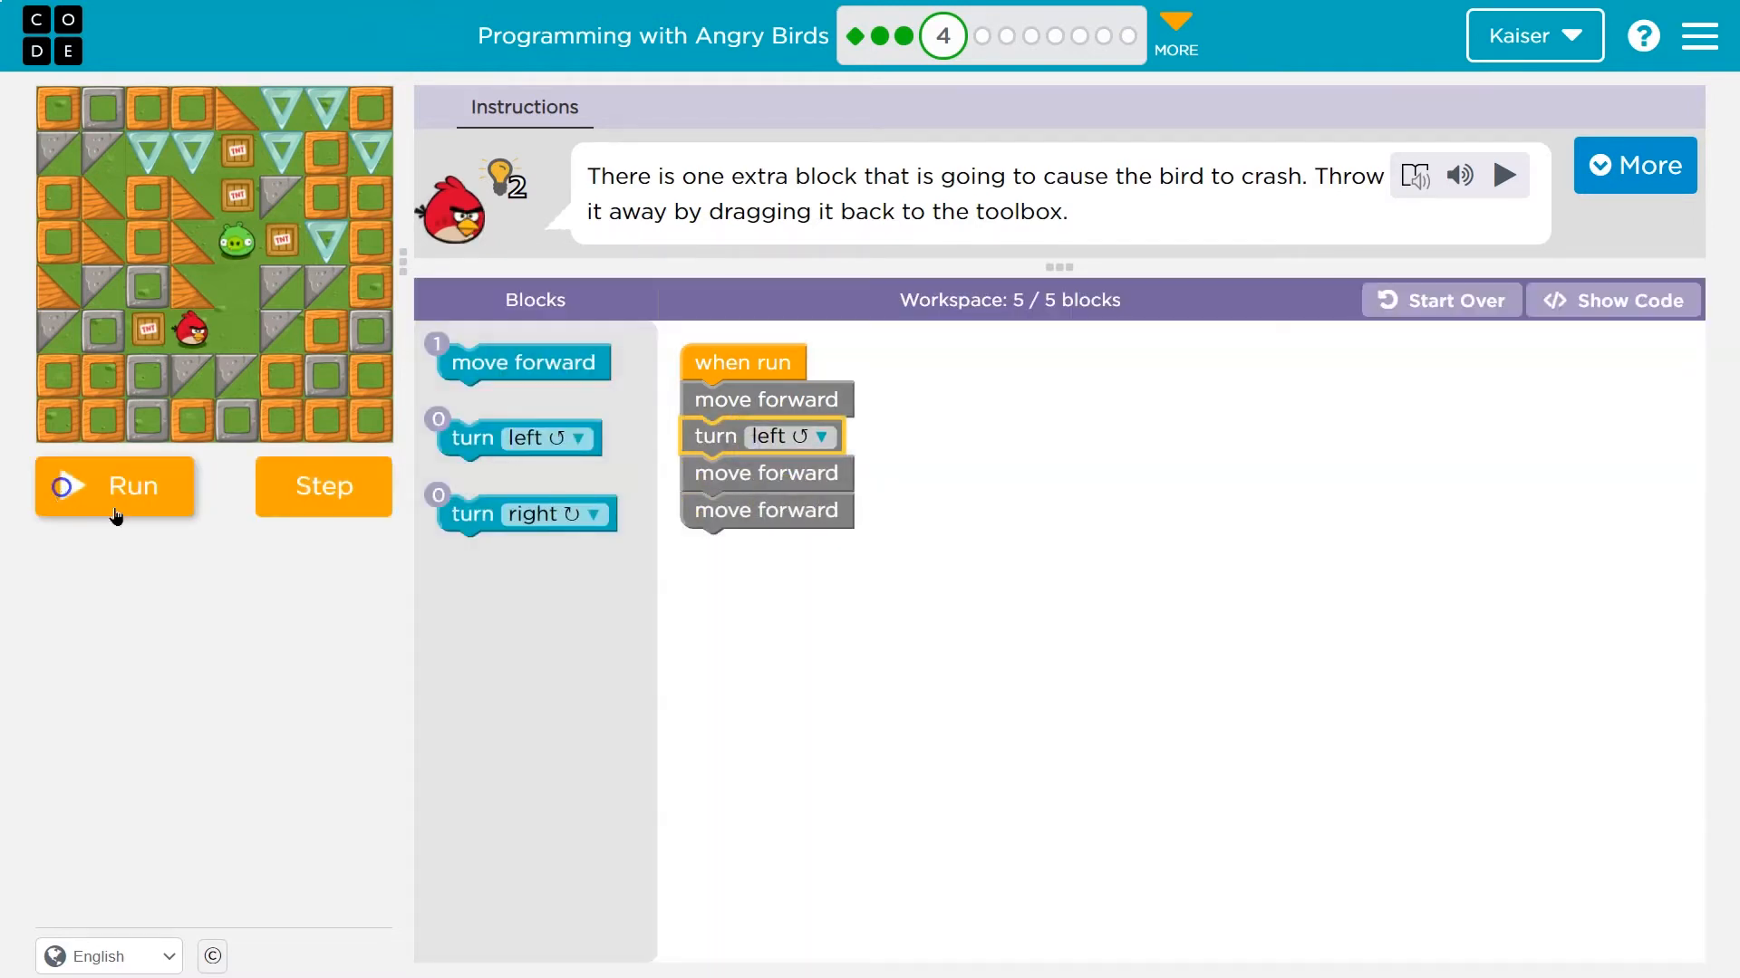
pyautogui.click(115, 486)
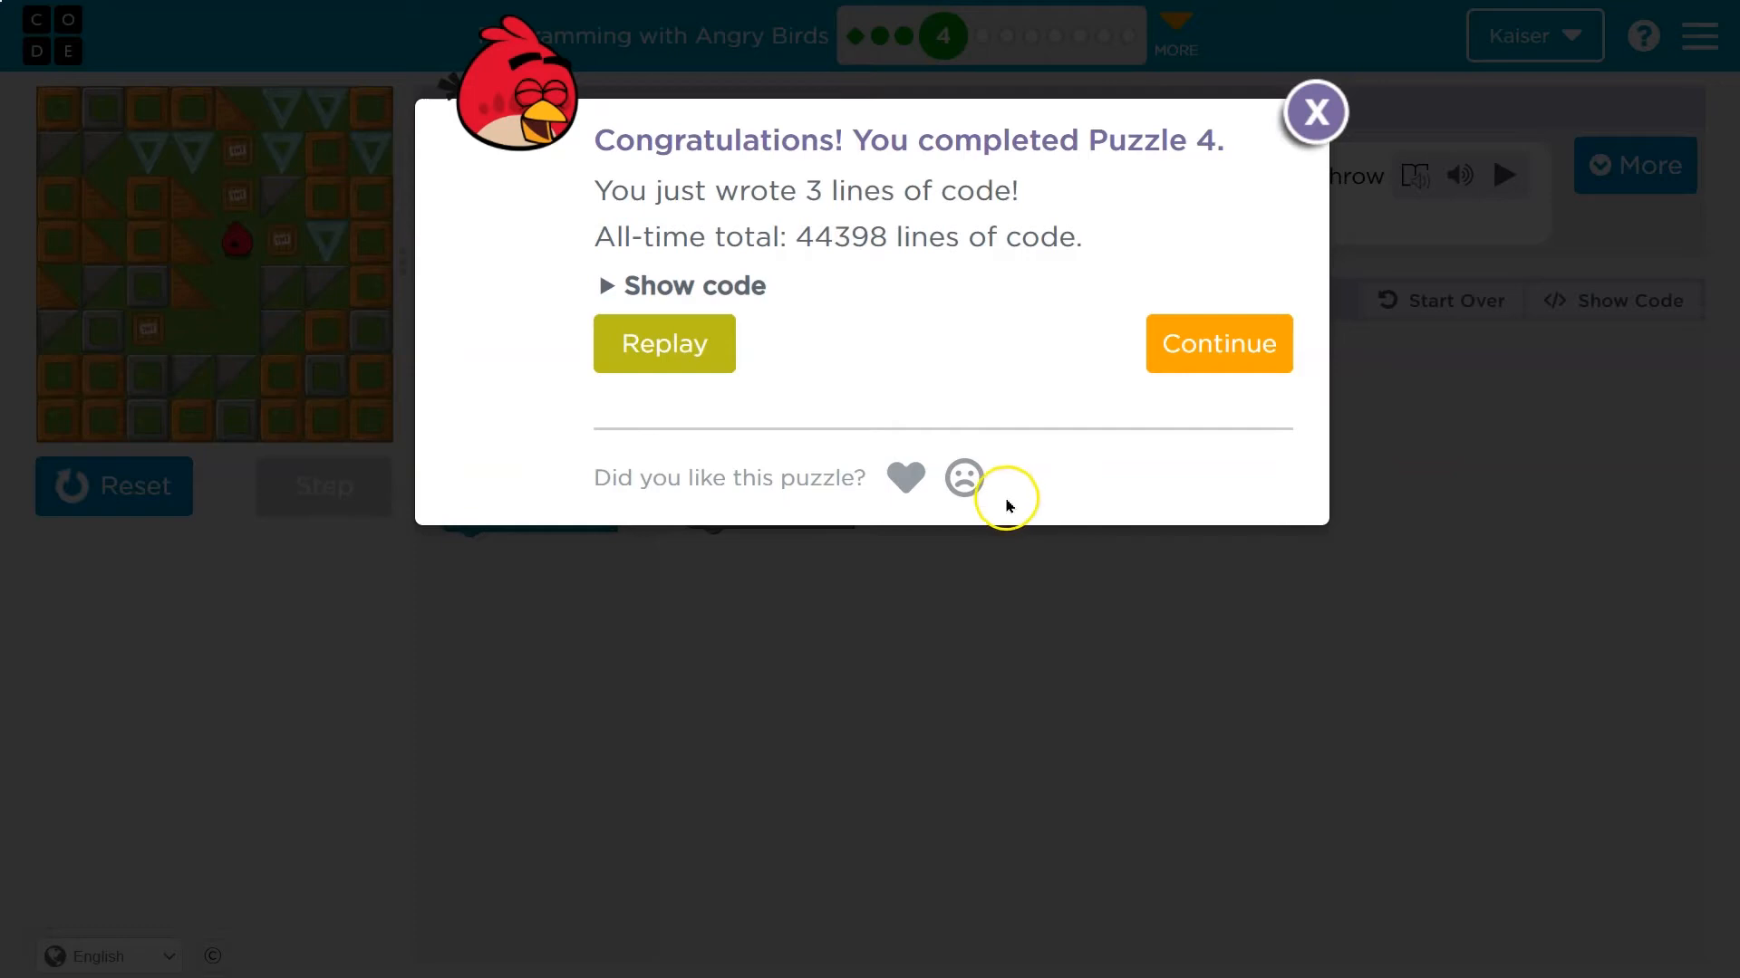
pyautogui.click(1217, 343)
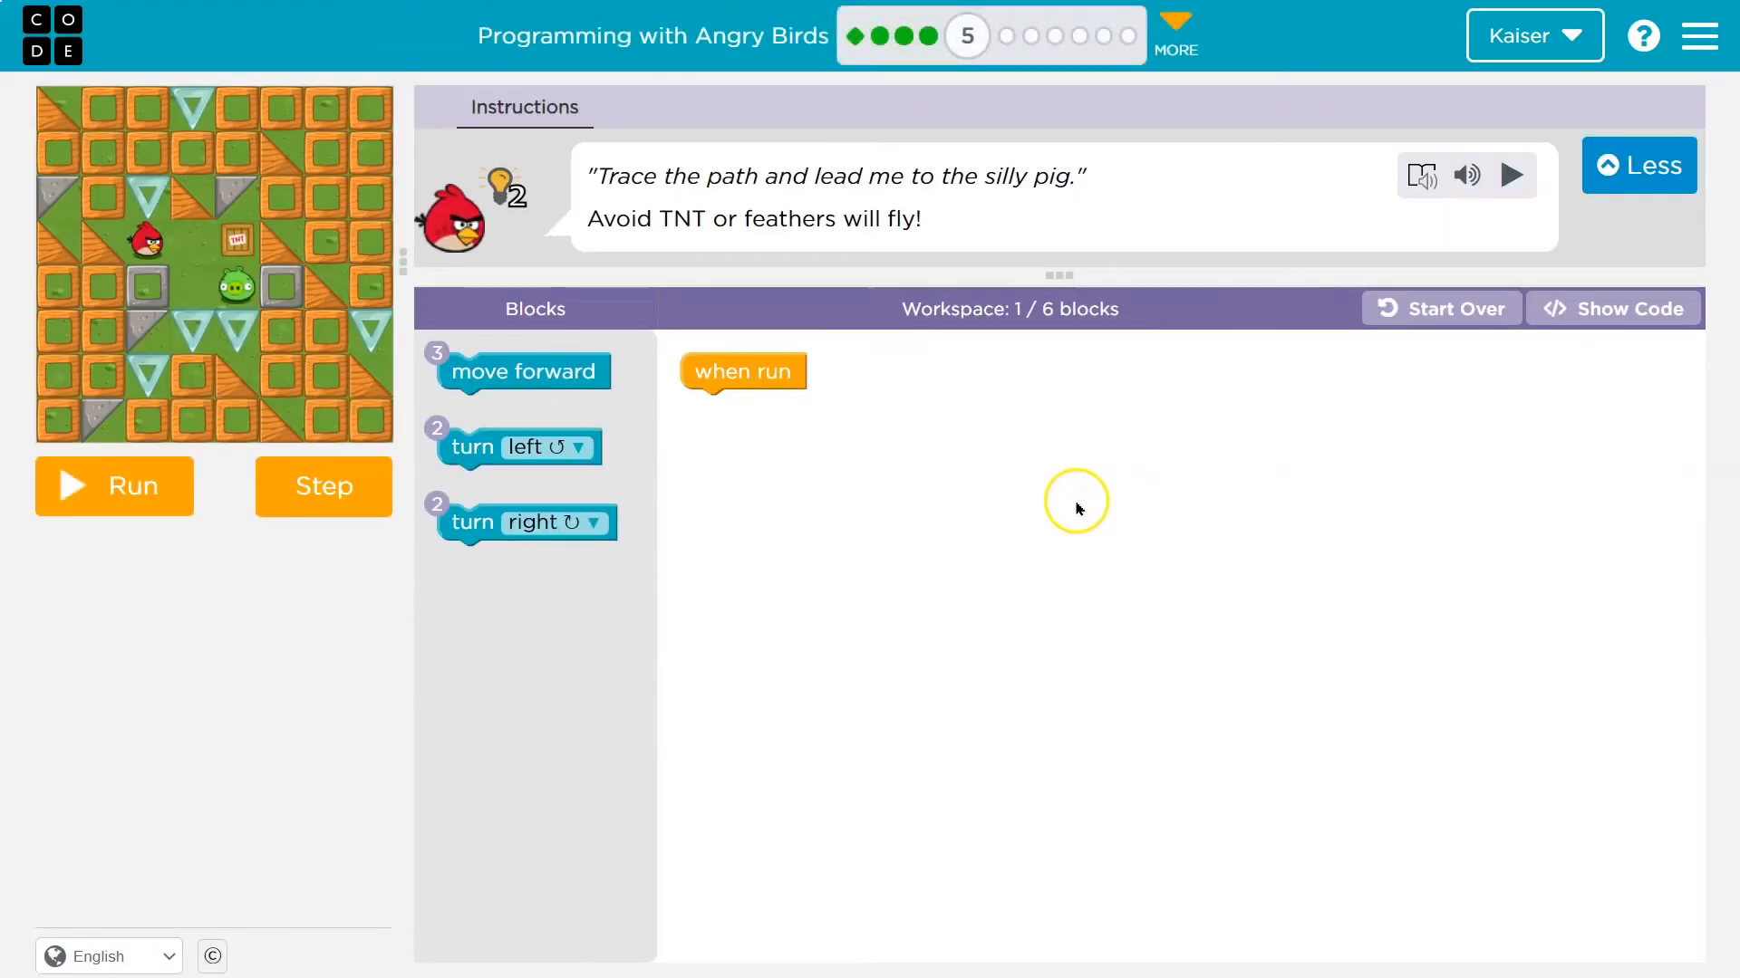
pyautogui.moveTo(1062, 184)
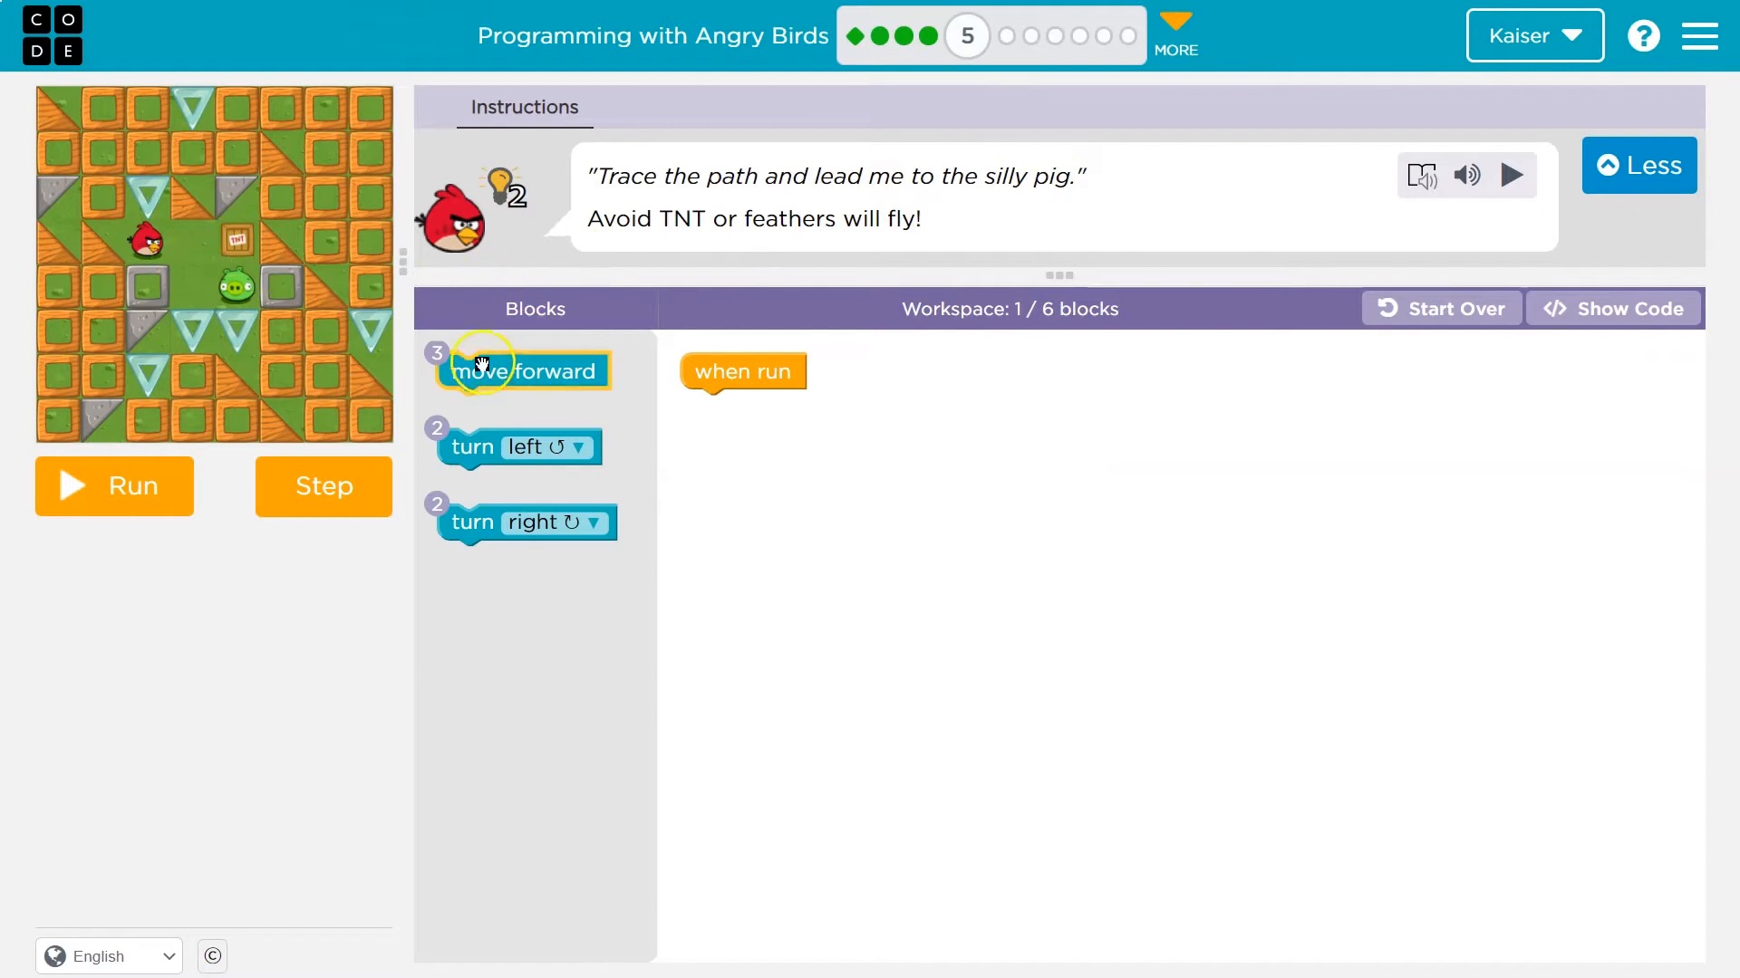
pyautogui.moveTo(918, 346)
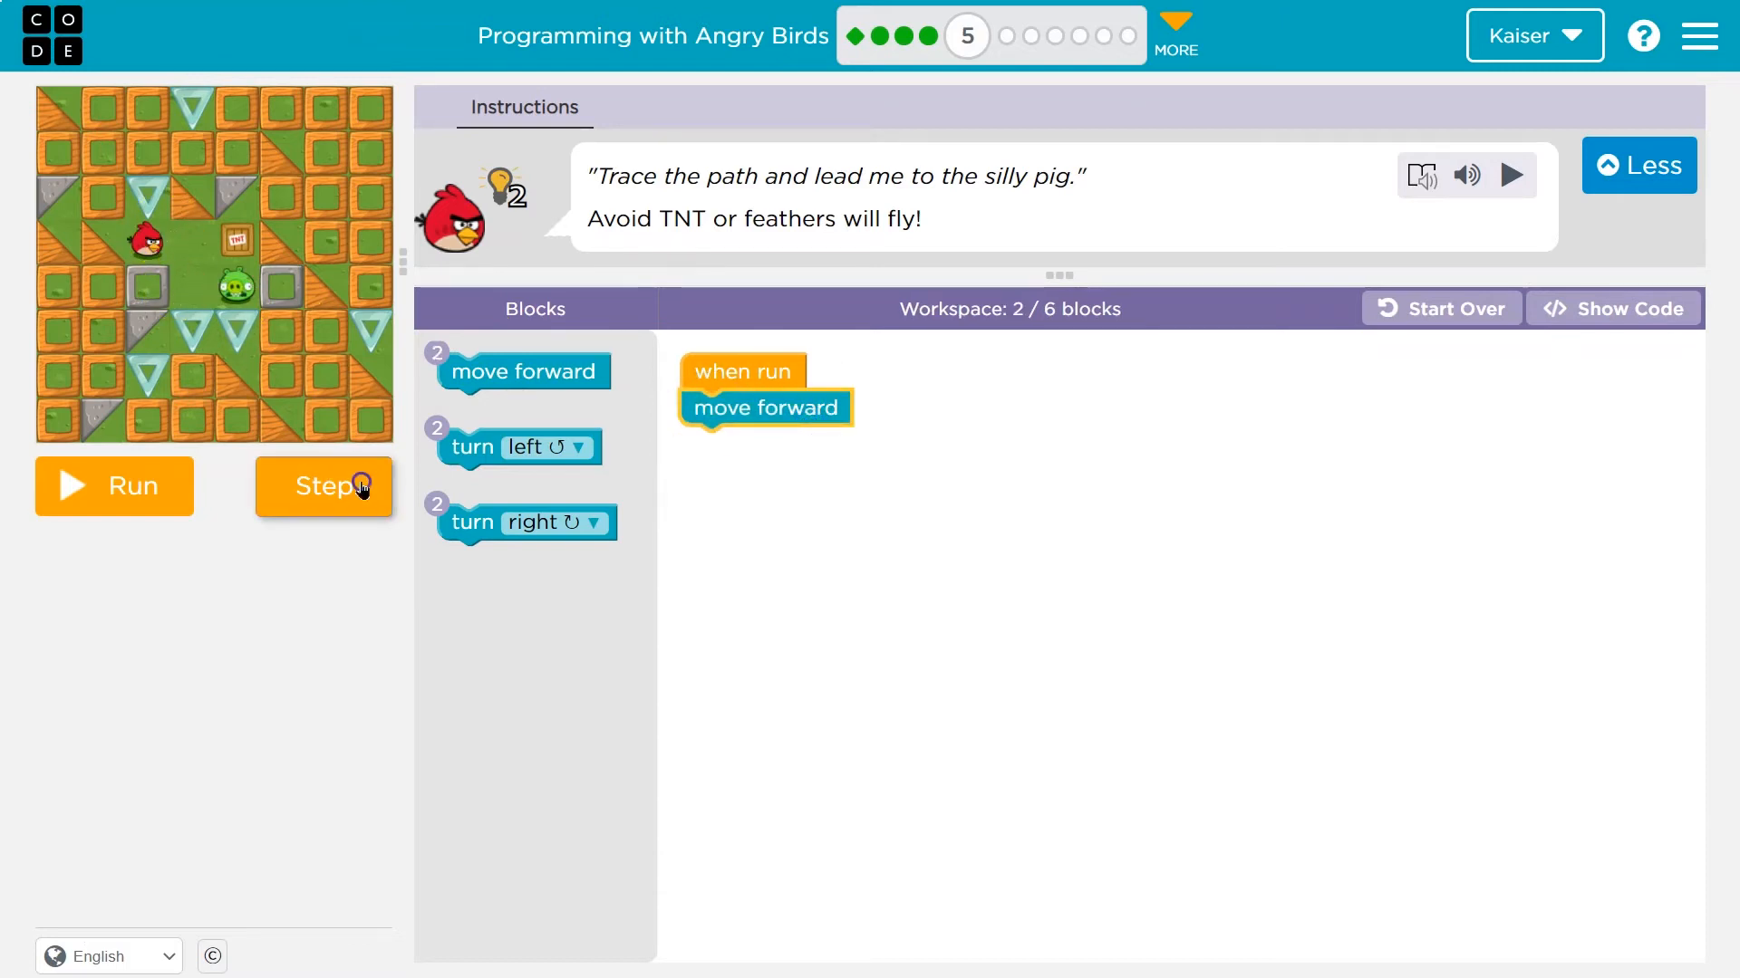
# Step the move, turn right, move, turn left, move program until the bird reaches the pig
pyautogui.click(323, 486)
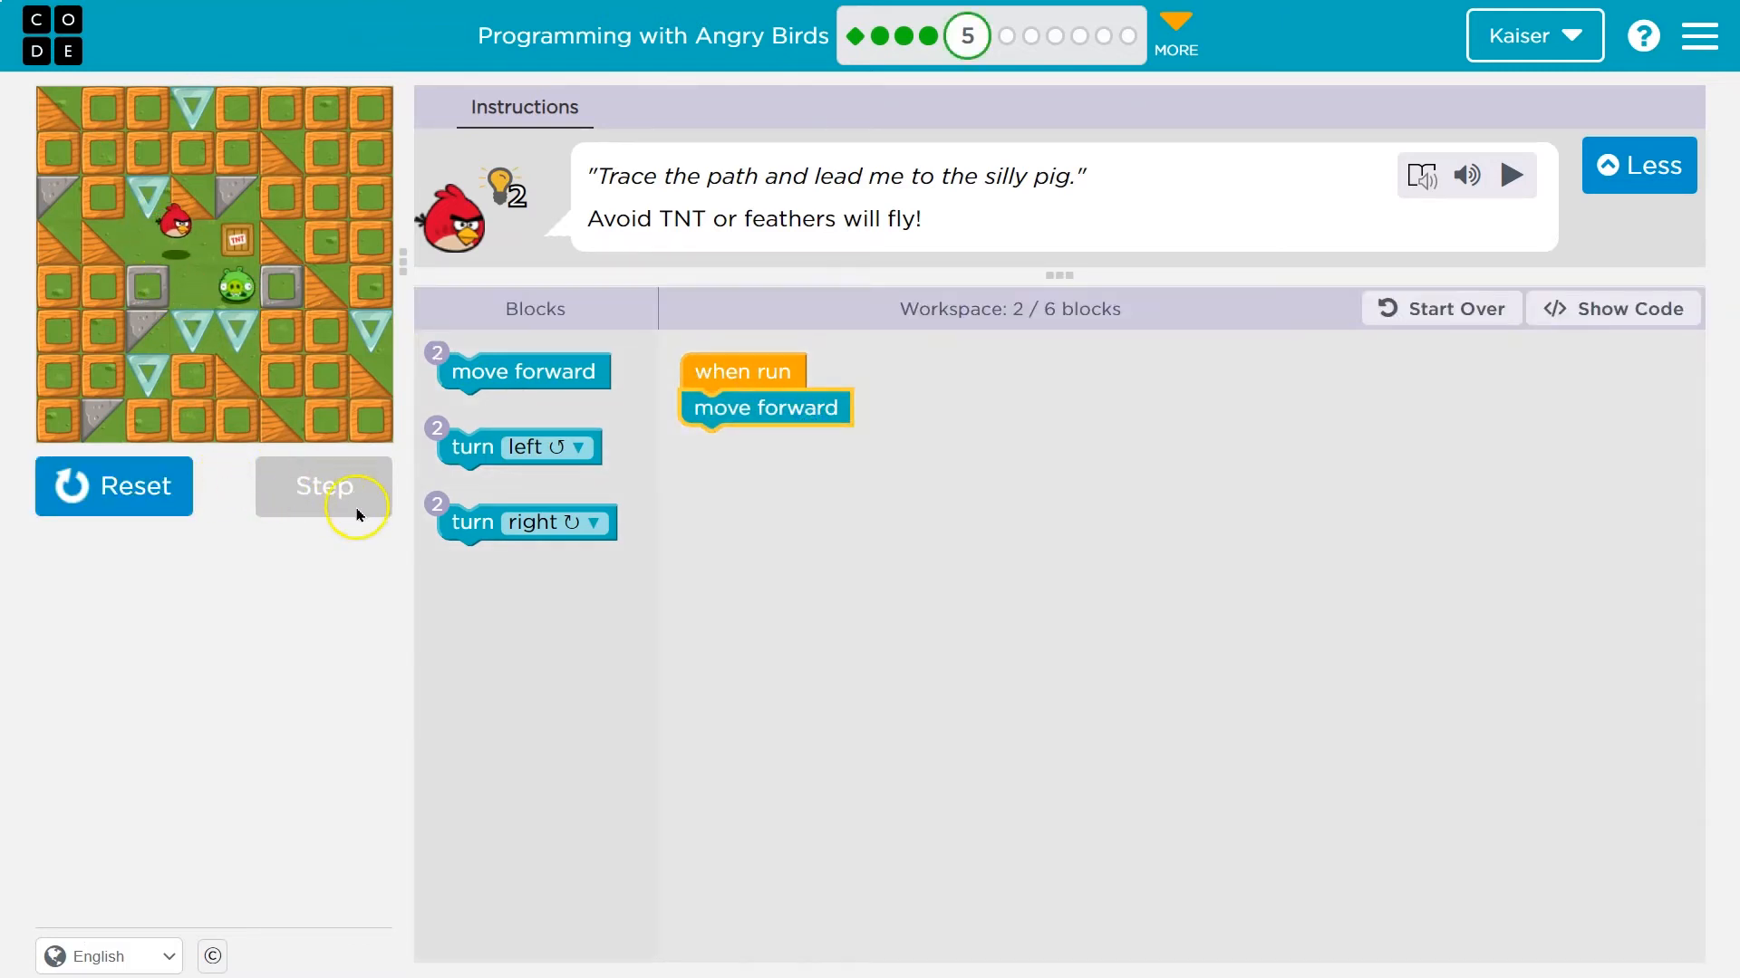
pyautogui.click(322, 486)
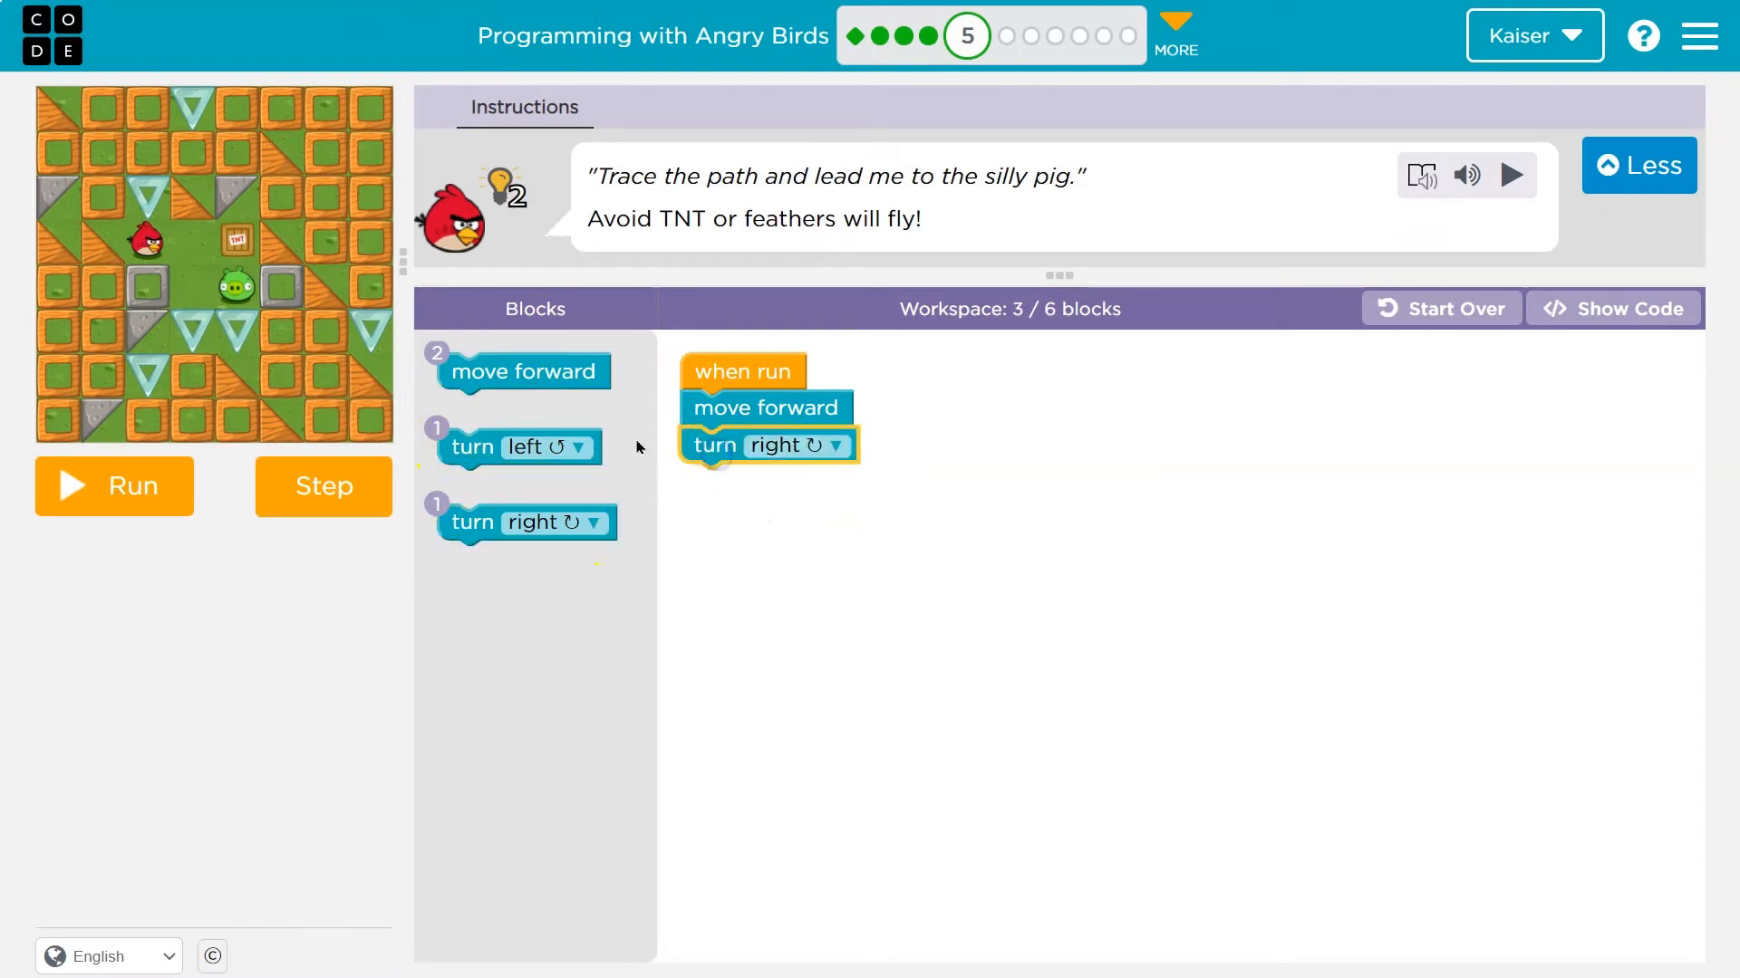
pyautogui.moveTo(522, 371)
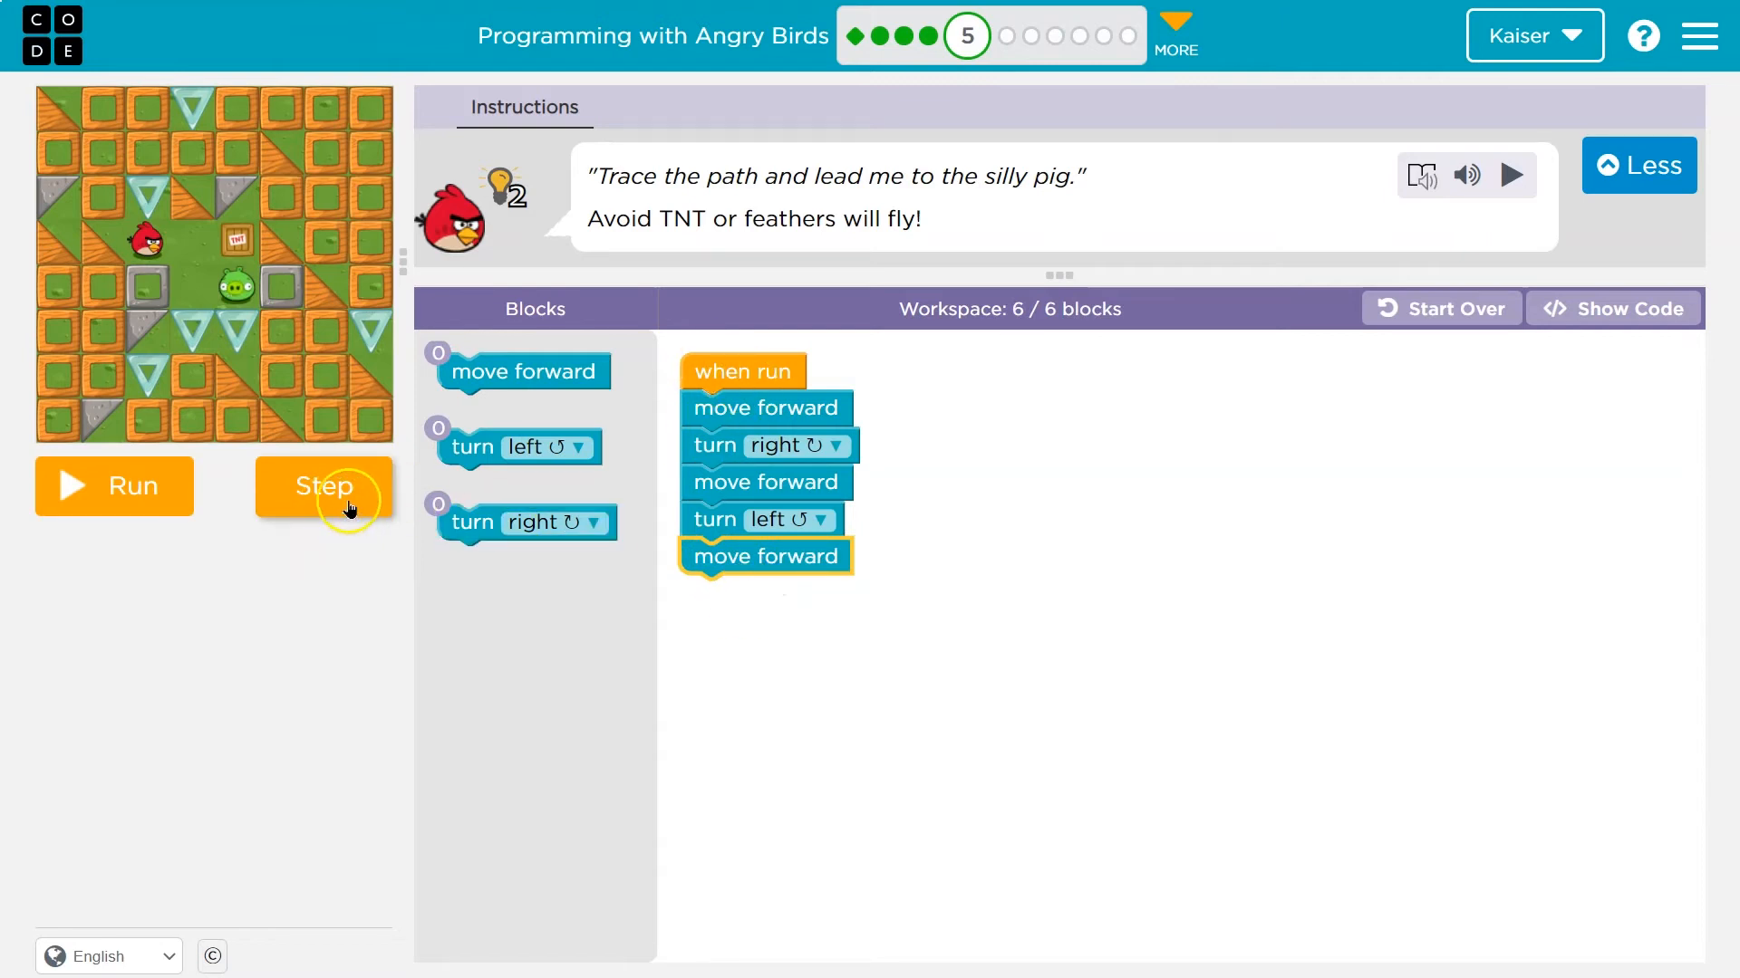
pyautogui.click(322, 485)
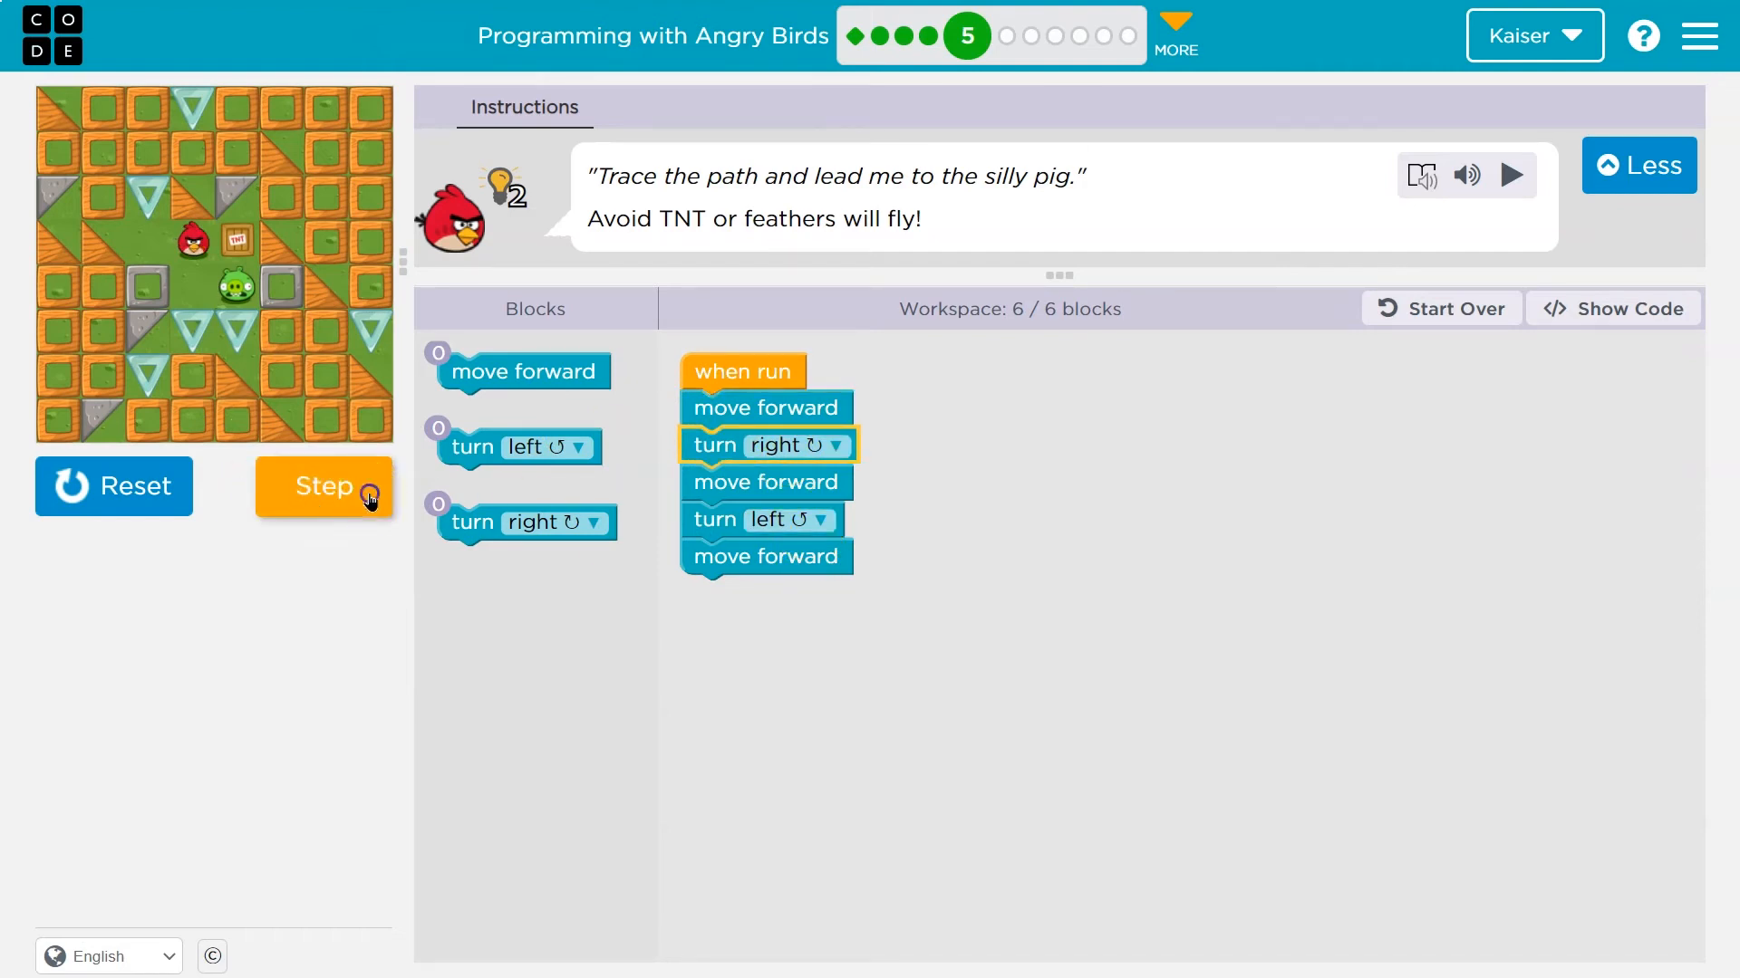
pyautogui.click(325, 485)
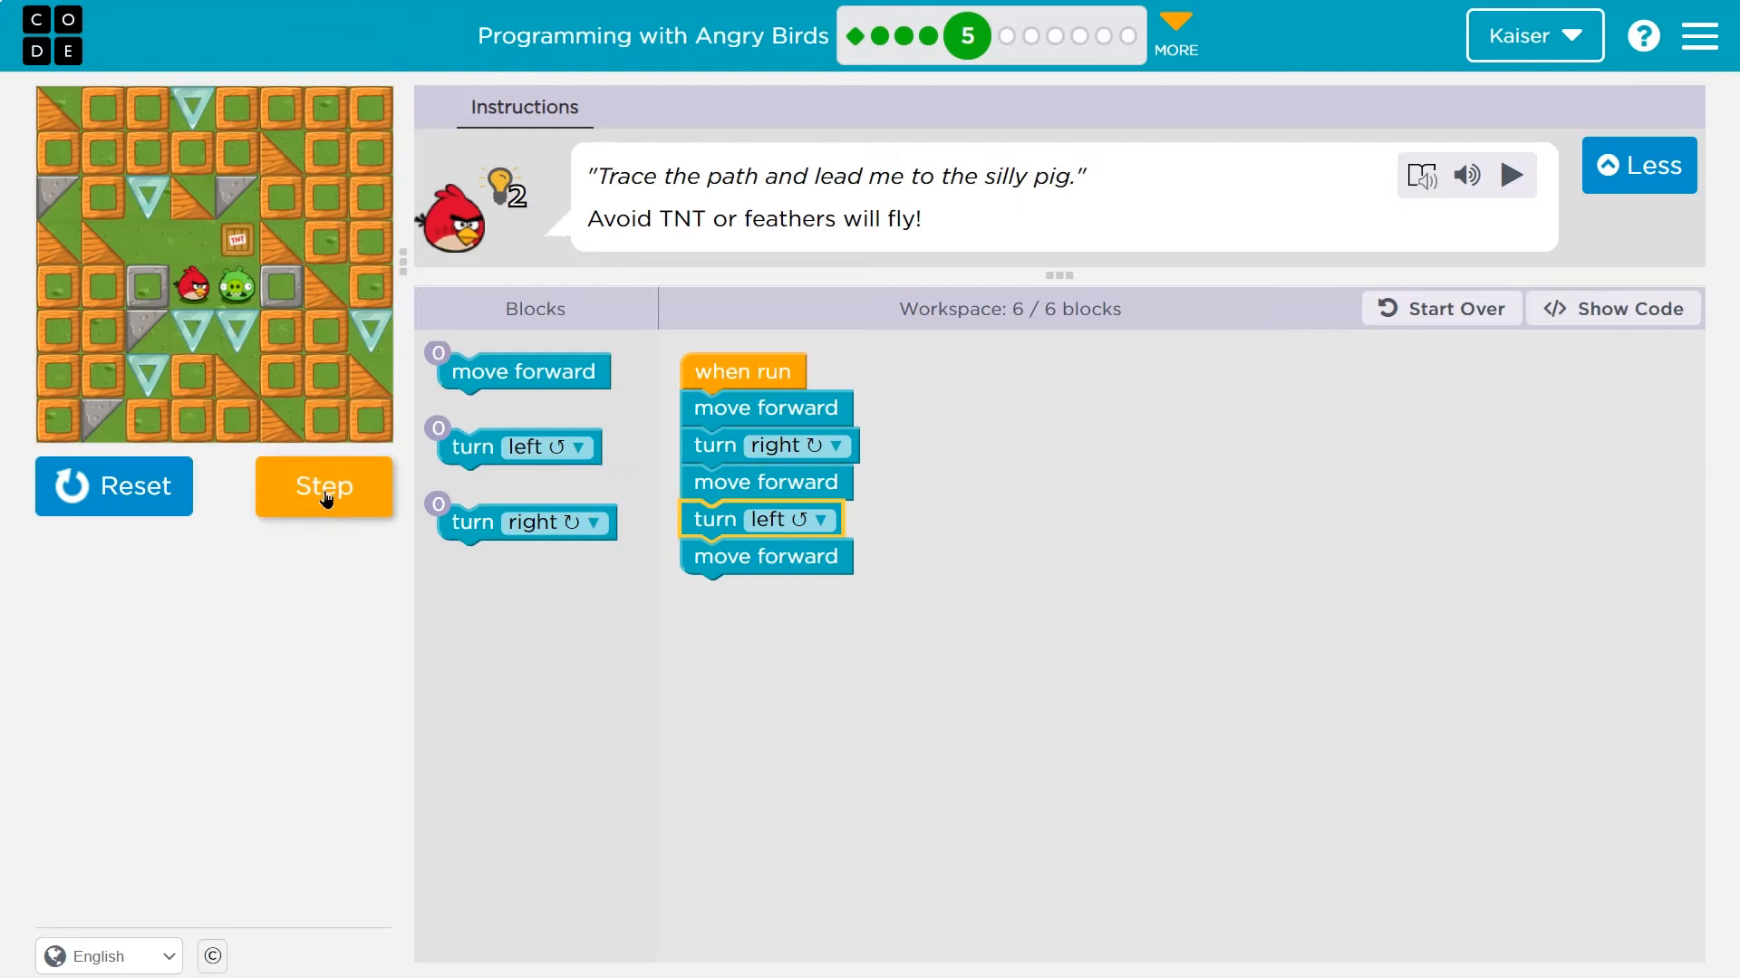
pyautogui.click(325, 486)
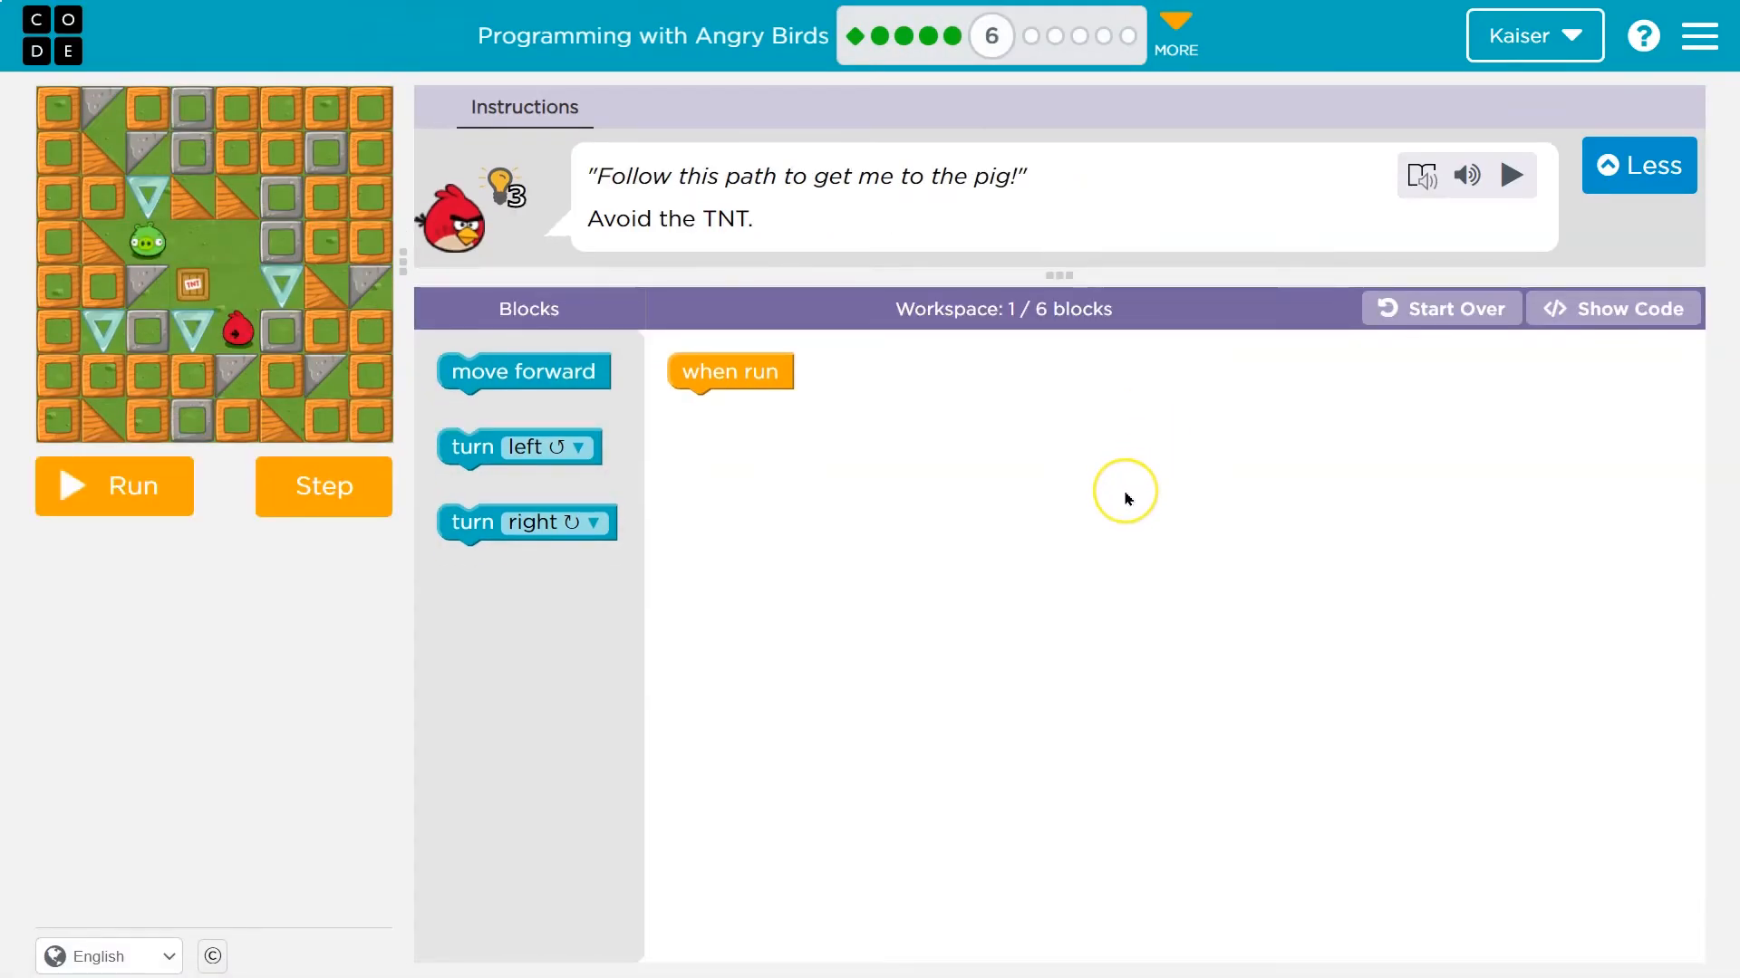
pyautogui.moveTo(1123, 498)
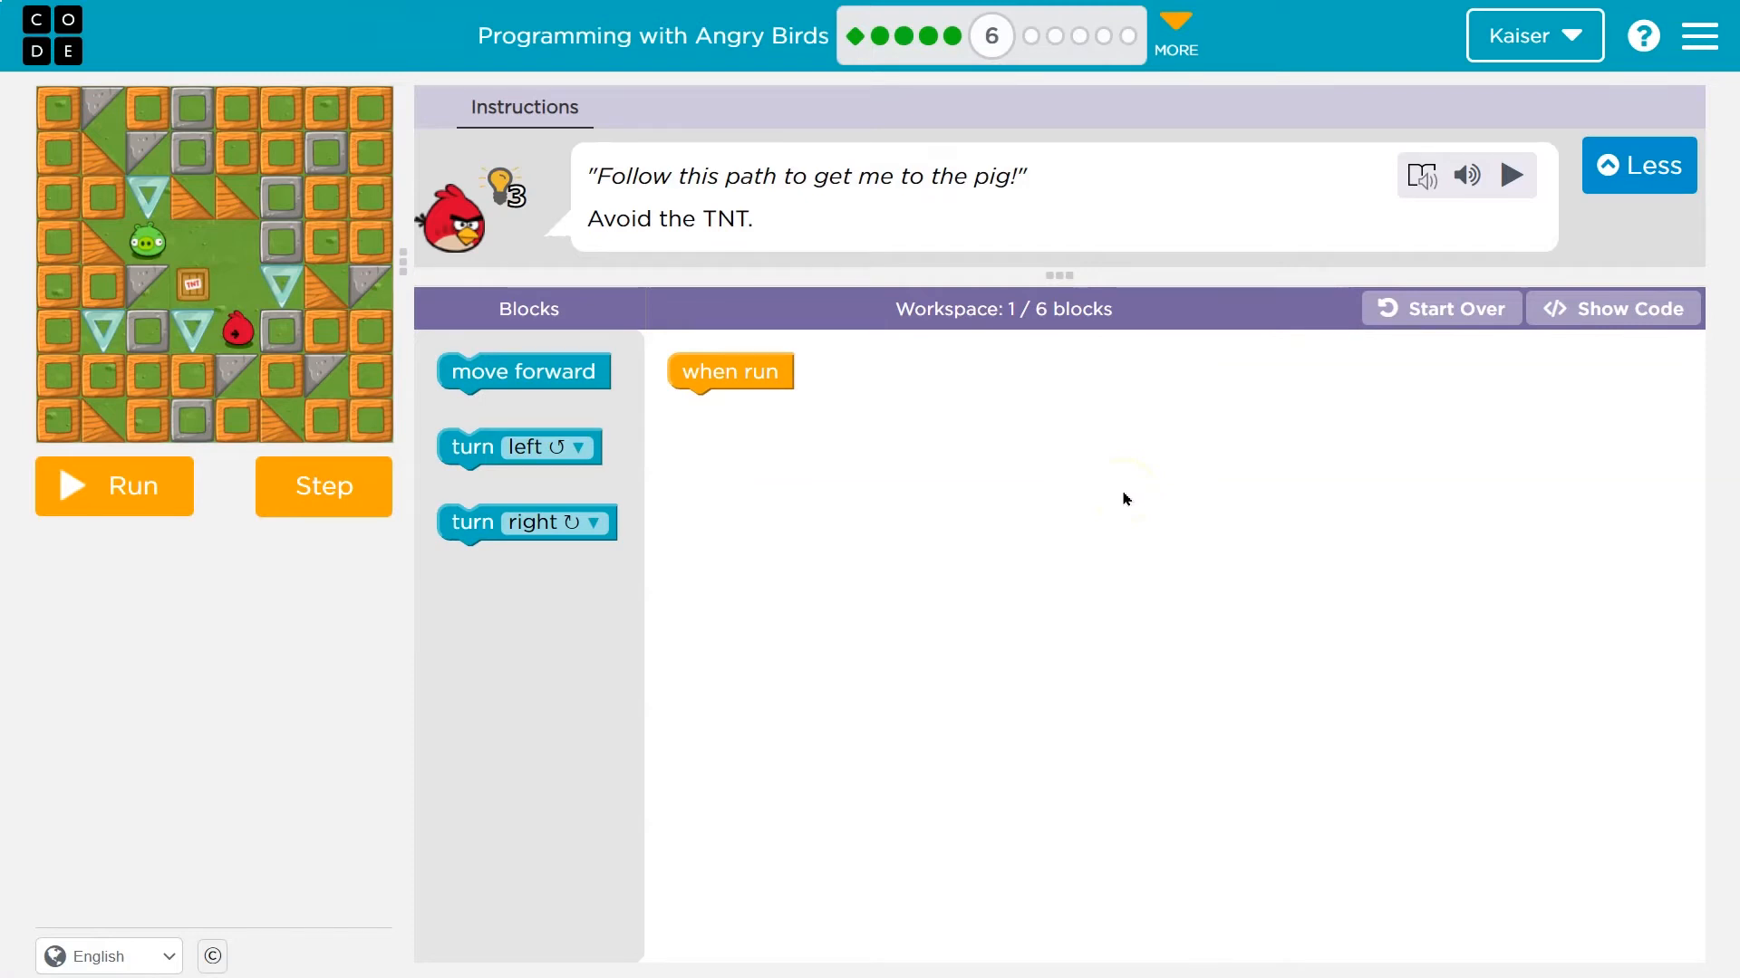
pyautogui.moveTo(805, 365)
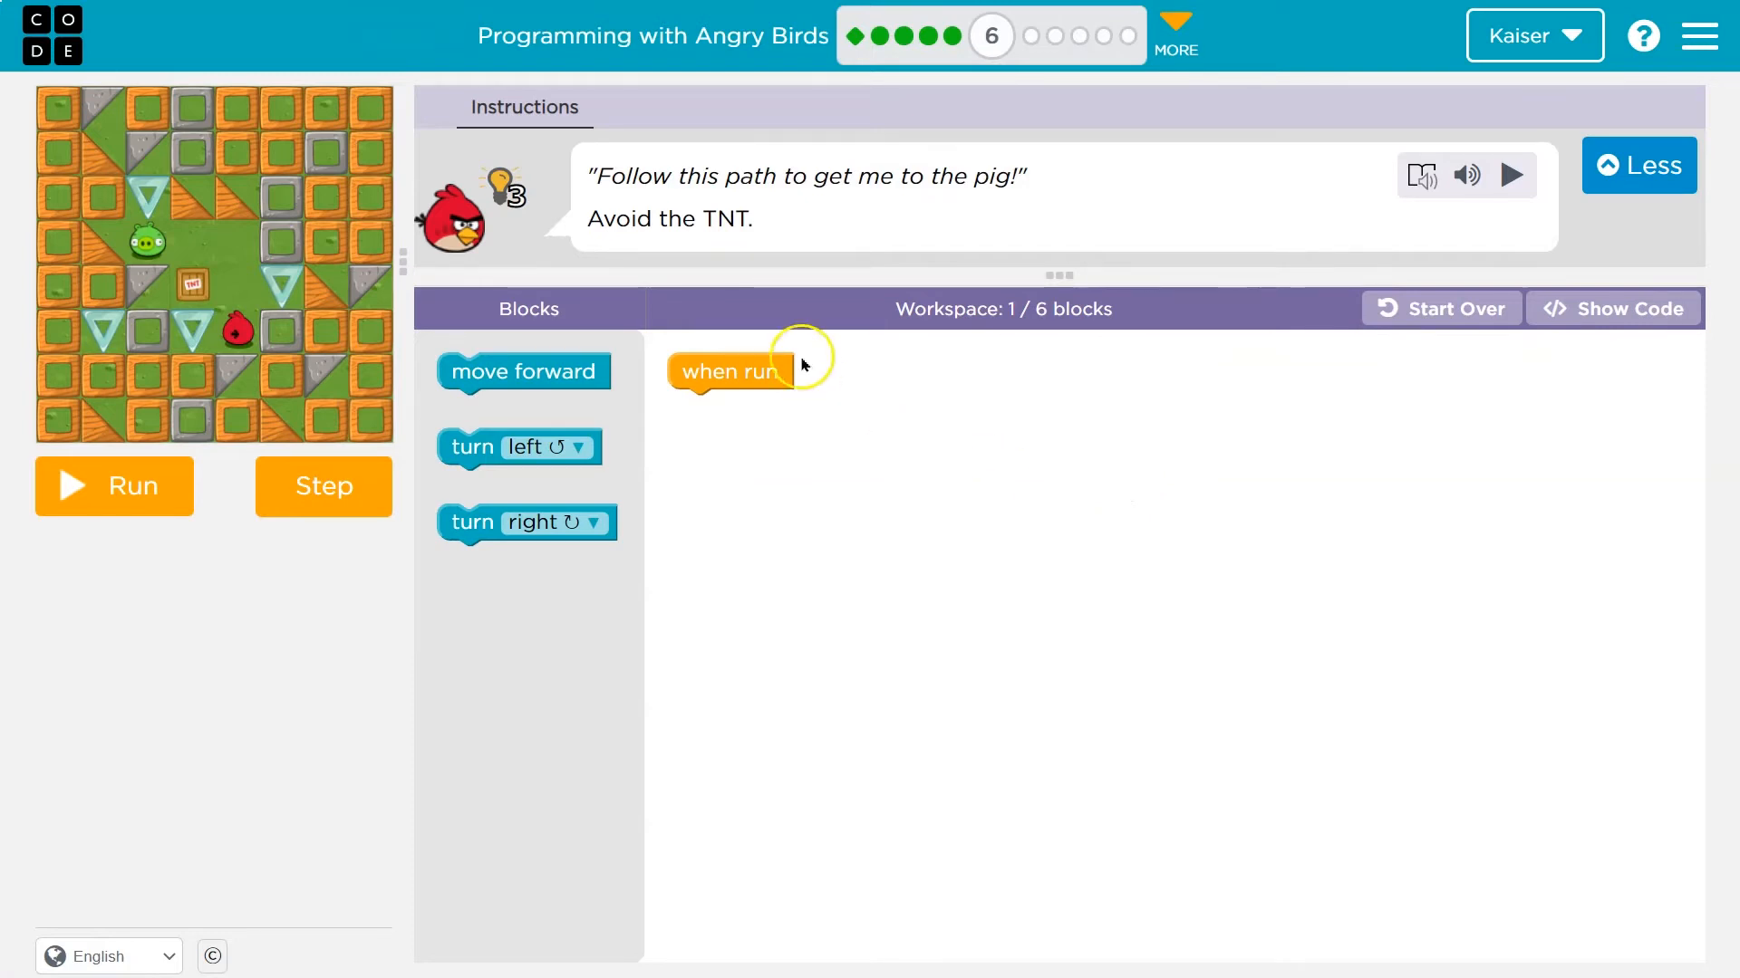
pyautogui.moveTo(188, 338)
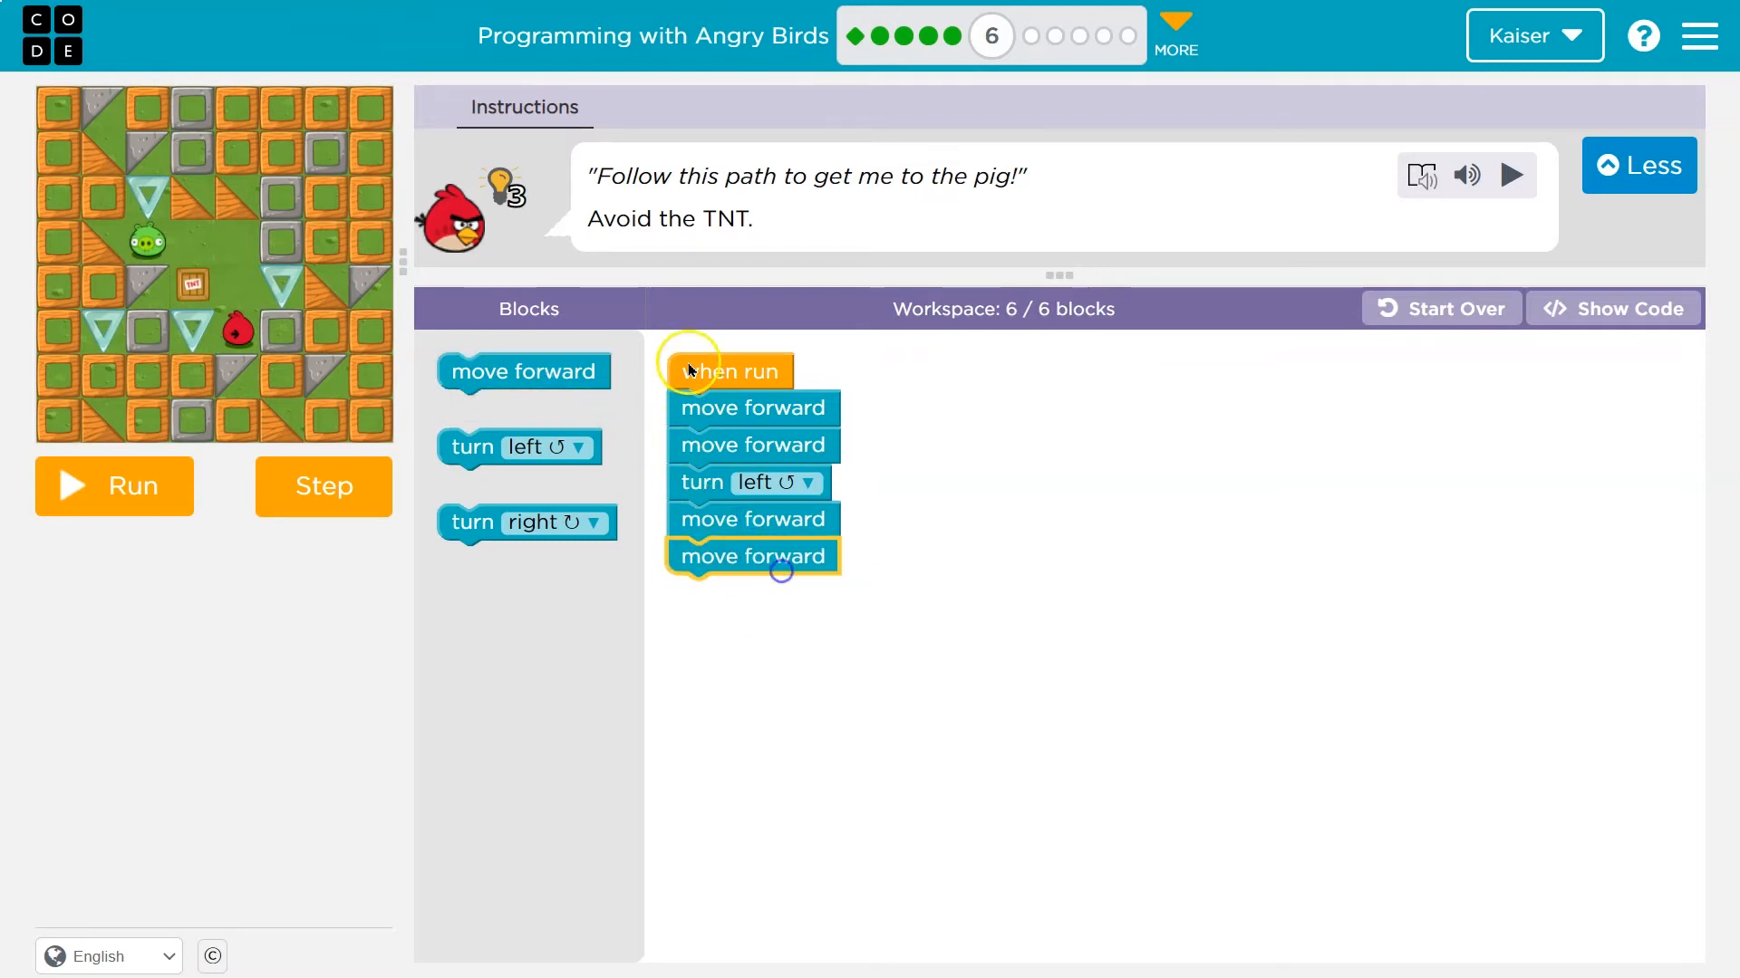
pyautogui.moveTo(610, 380)
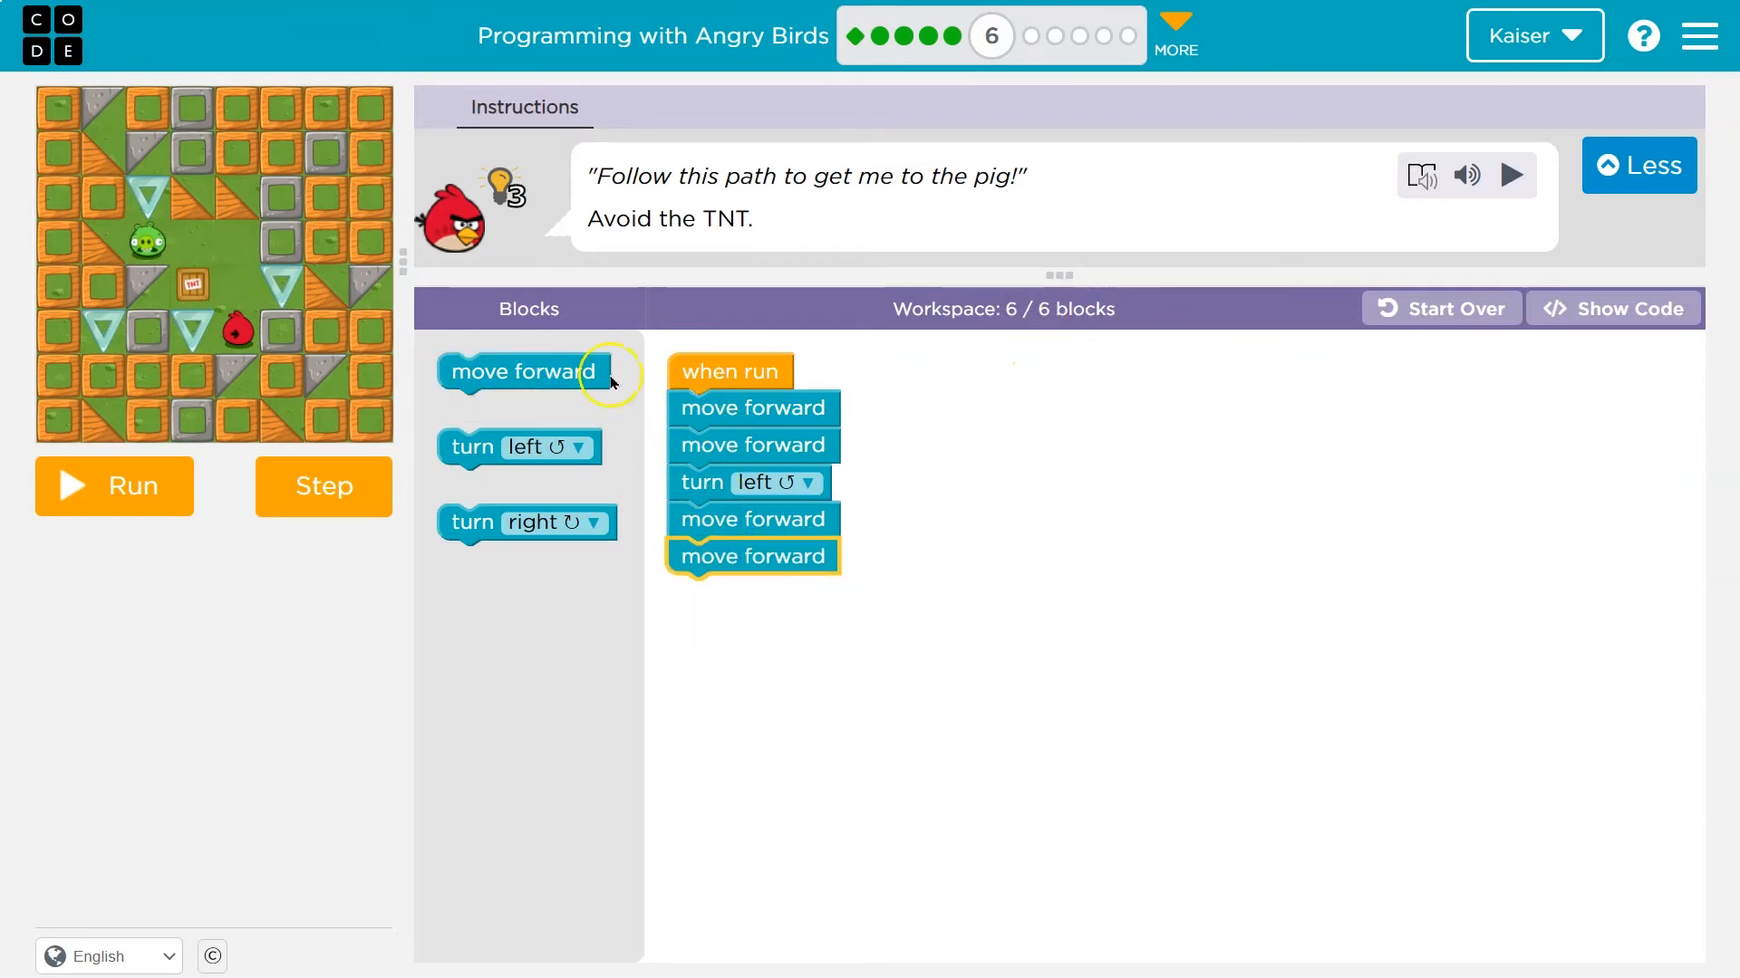
# Step through the move, move, turn left, move, move program, then load Puzzle 7
pyautogui.click(113, 485)
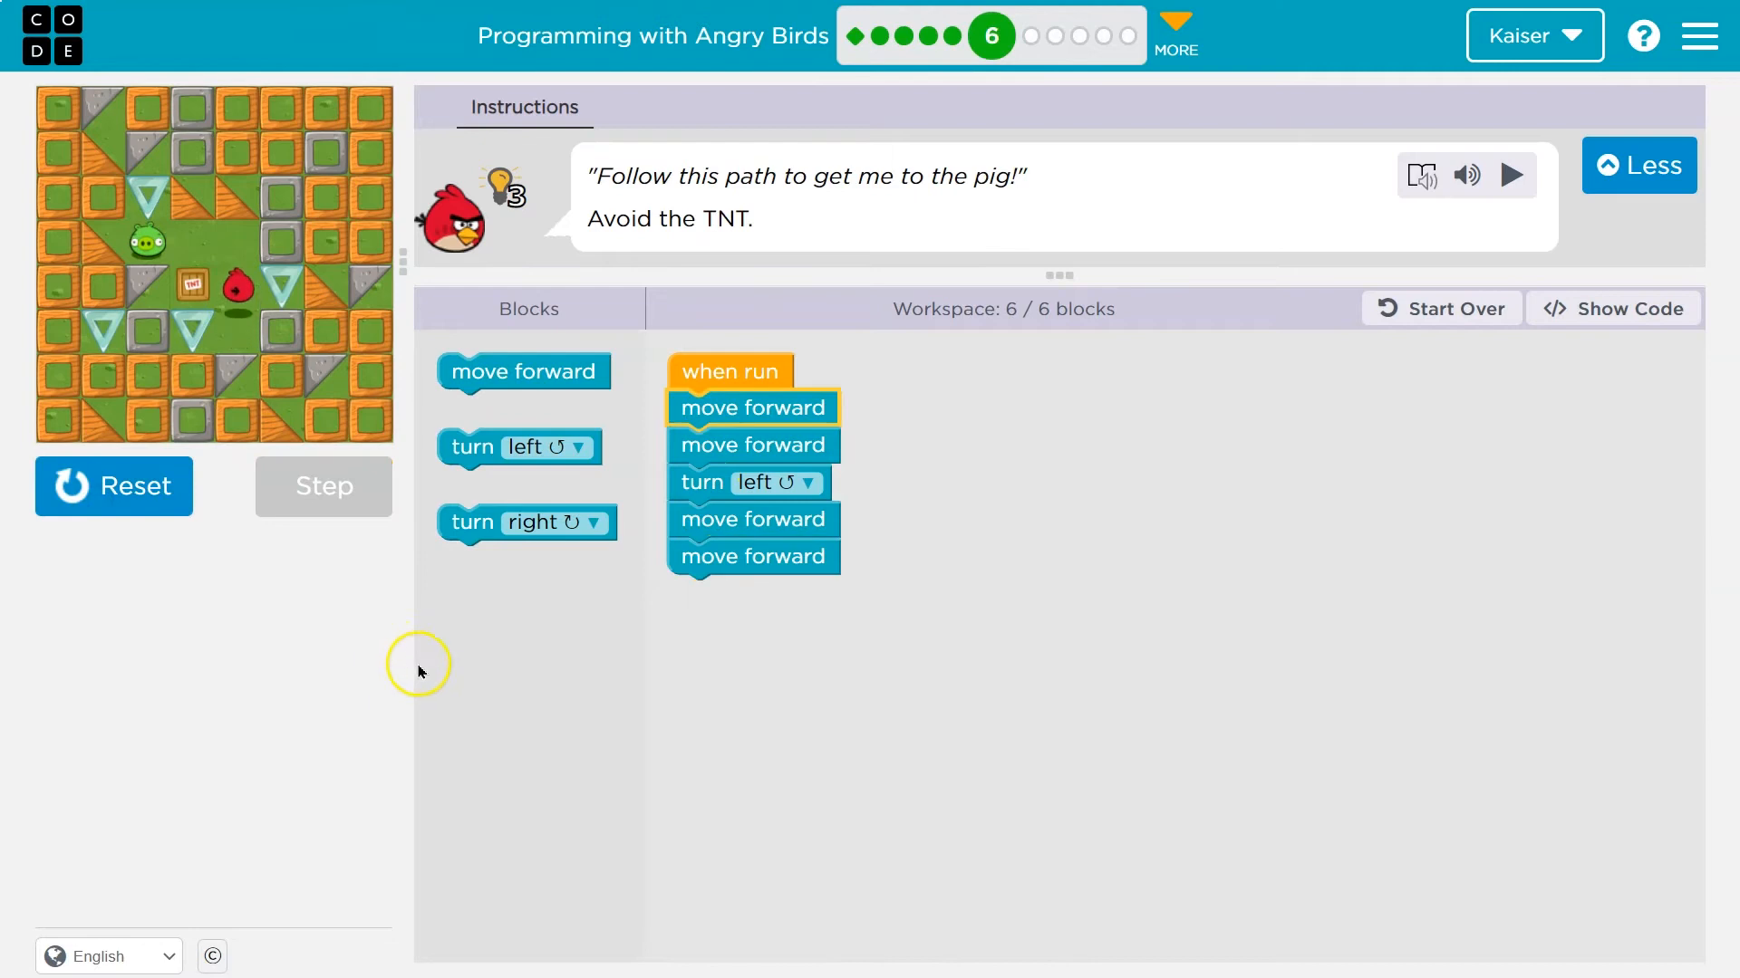
pyautogui.click(322, 486)
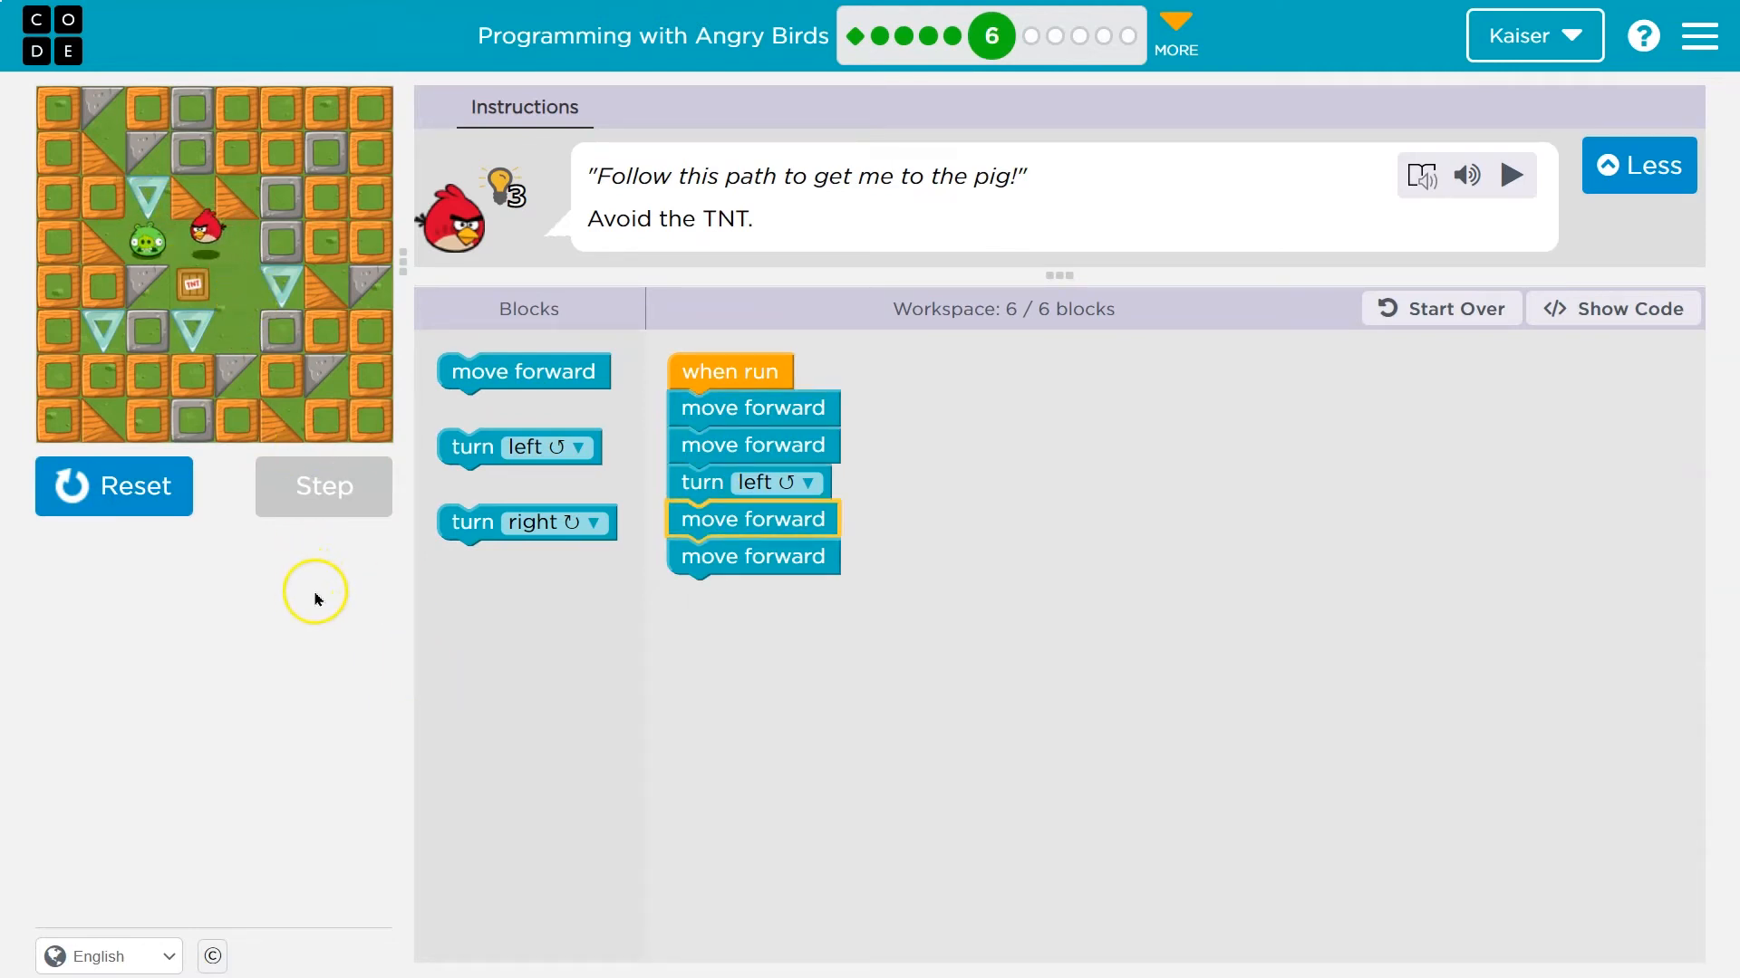
pyautogui.click(323, 486)
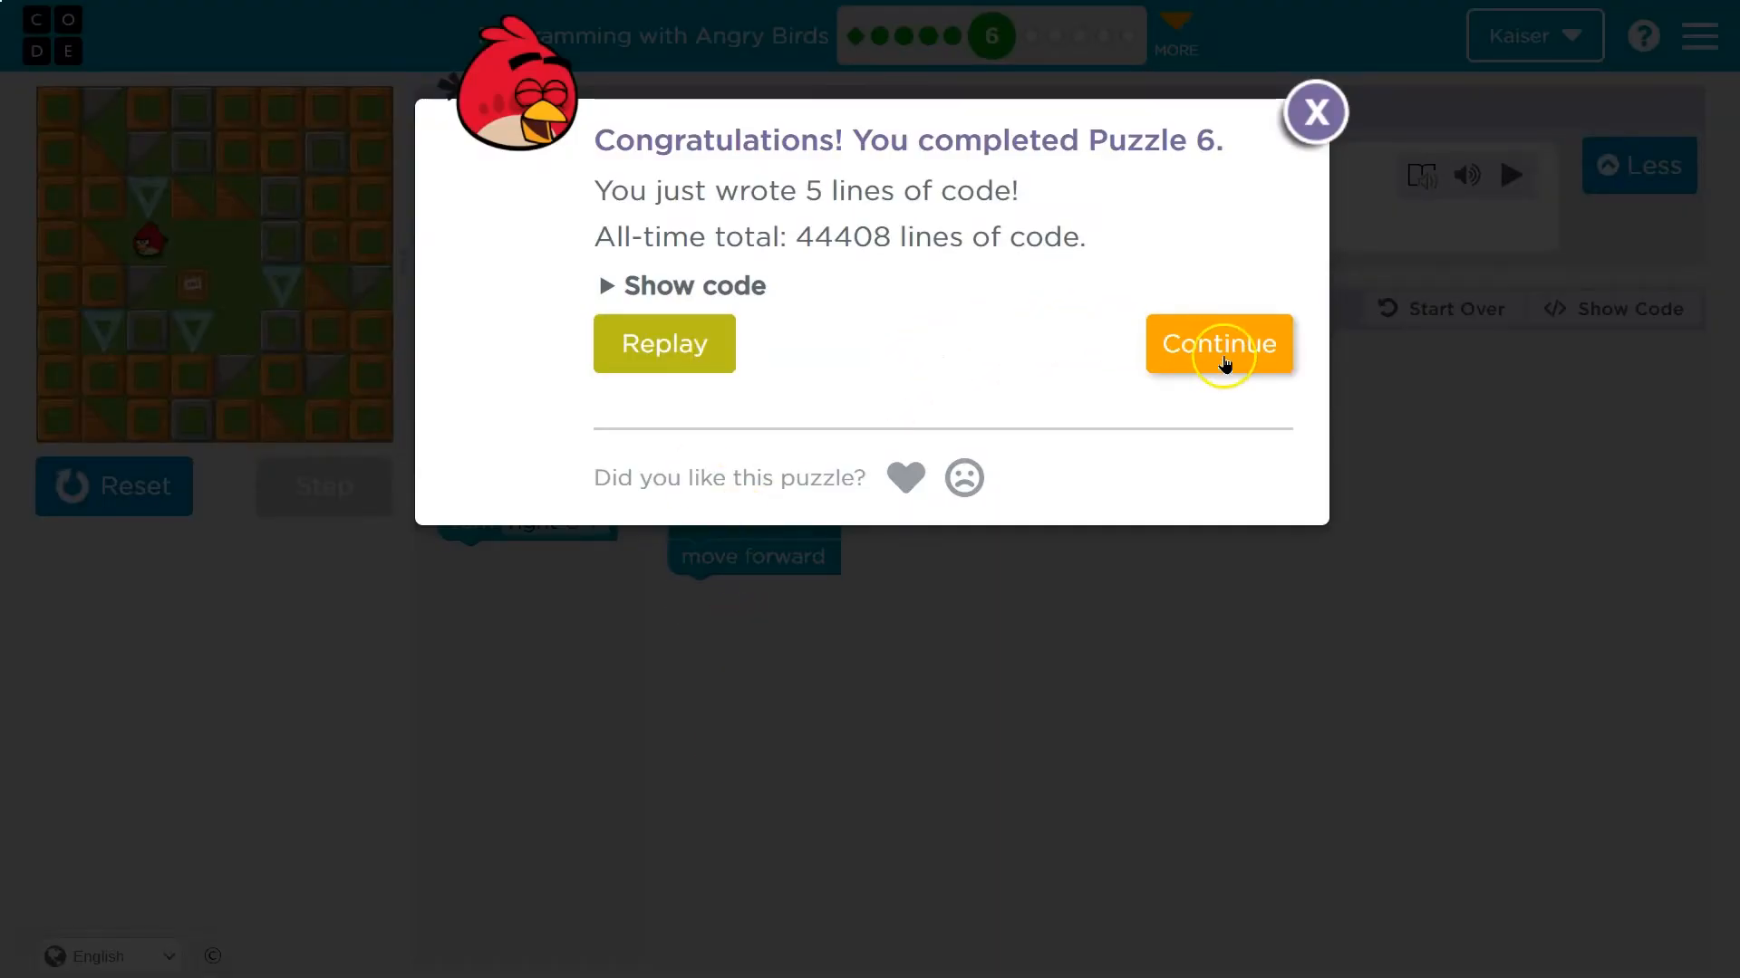
pyautogui.click(1216, 345)
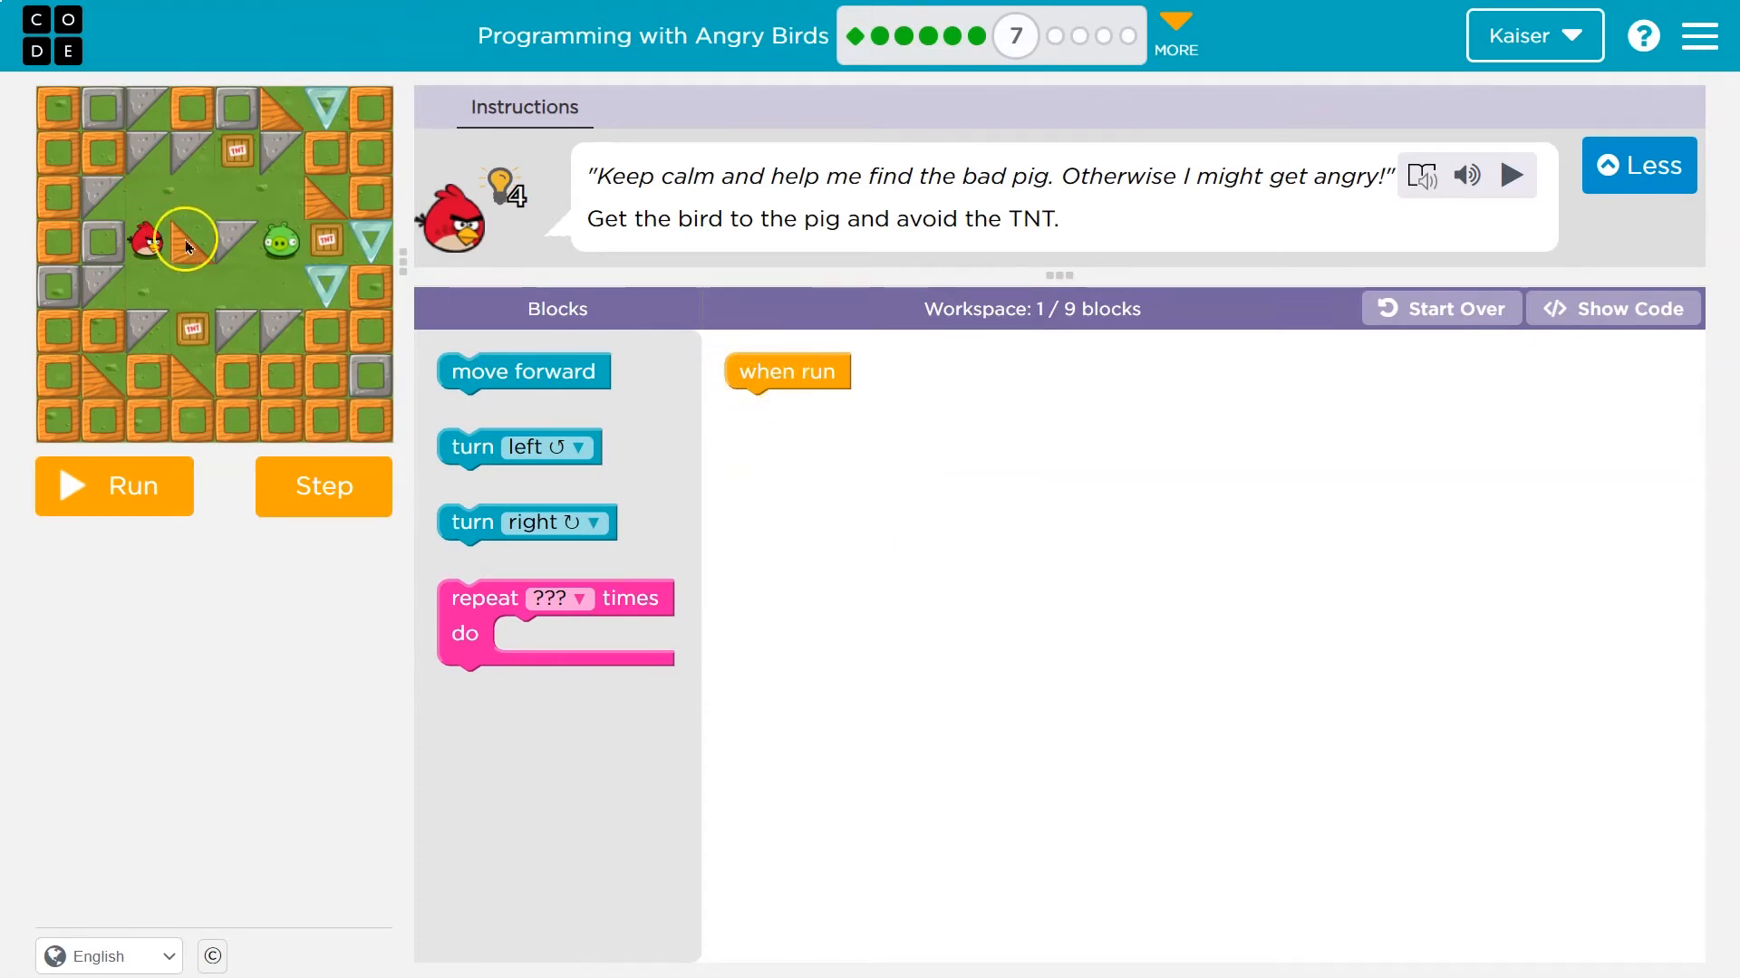
pyautogui.moveTo(993, 337)
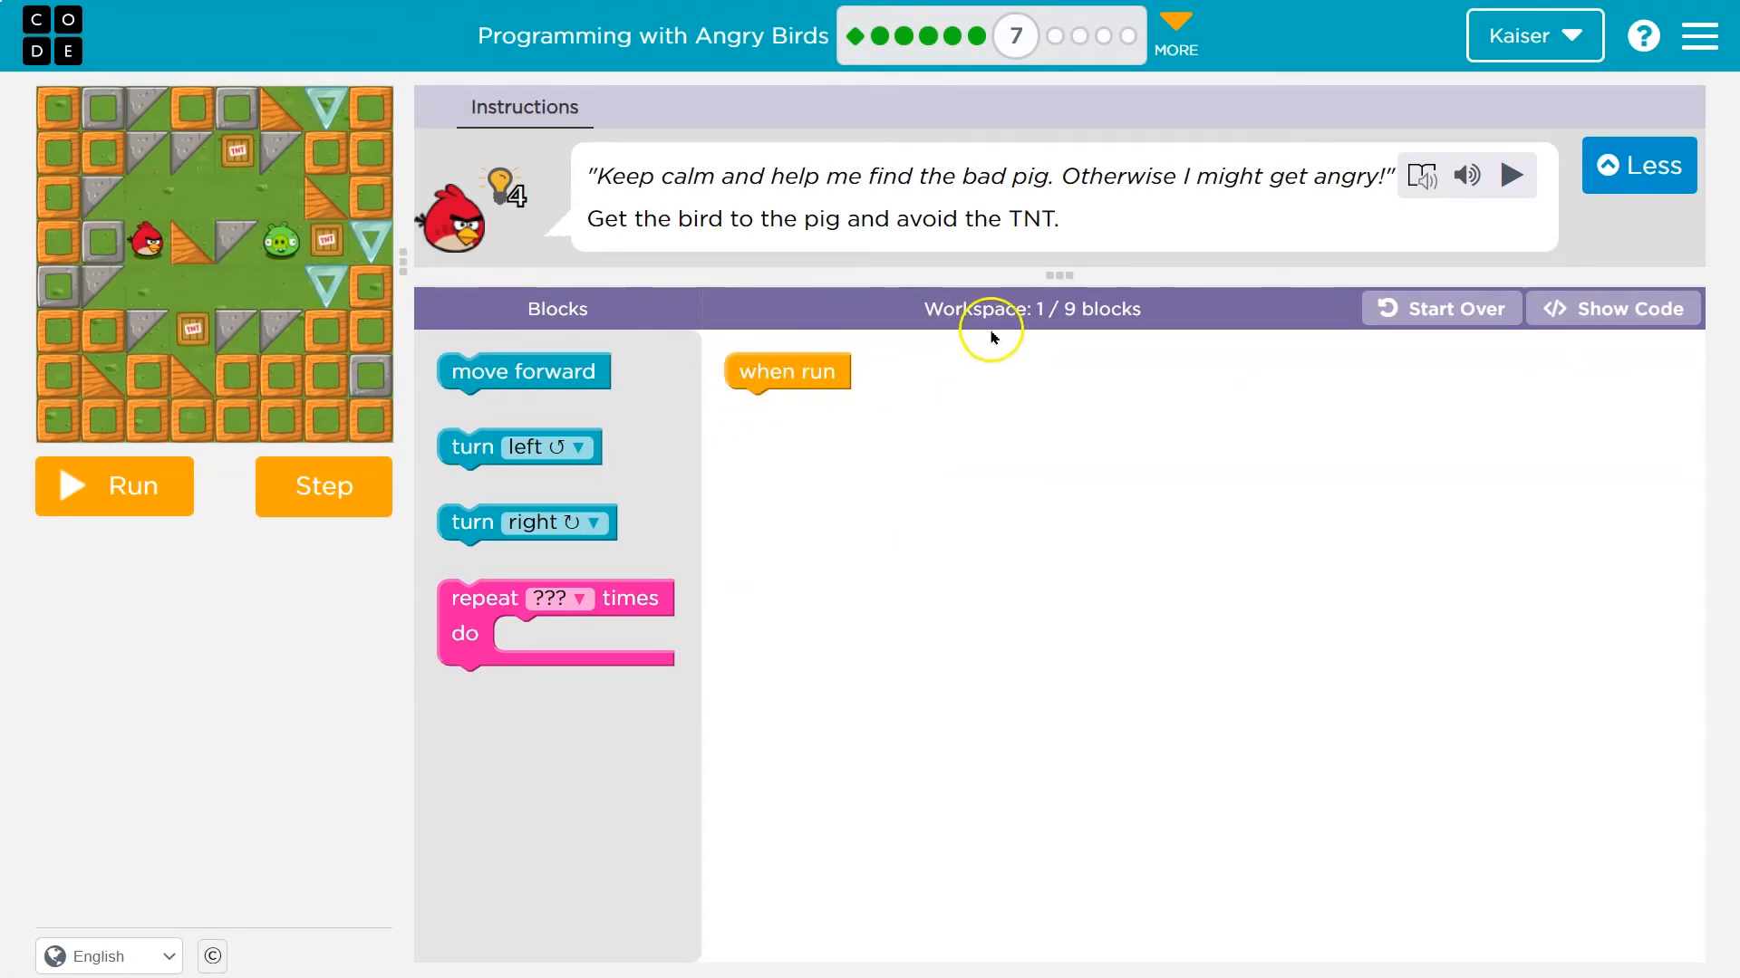
pyautogui.moveTo(273, 347)
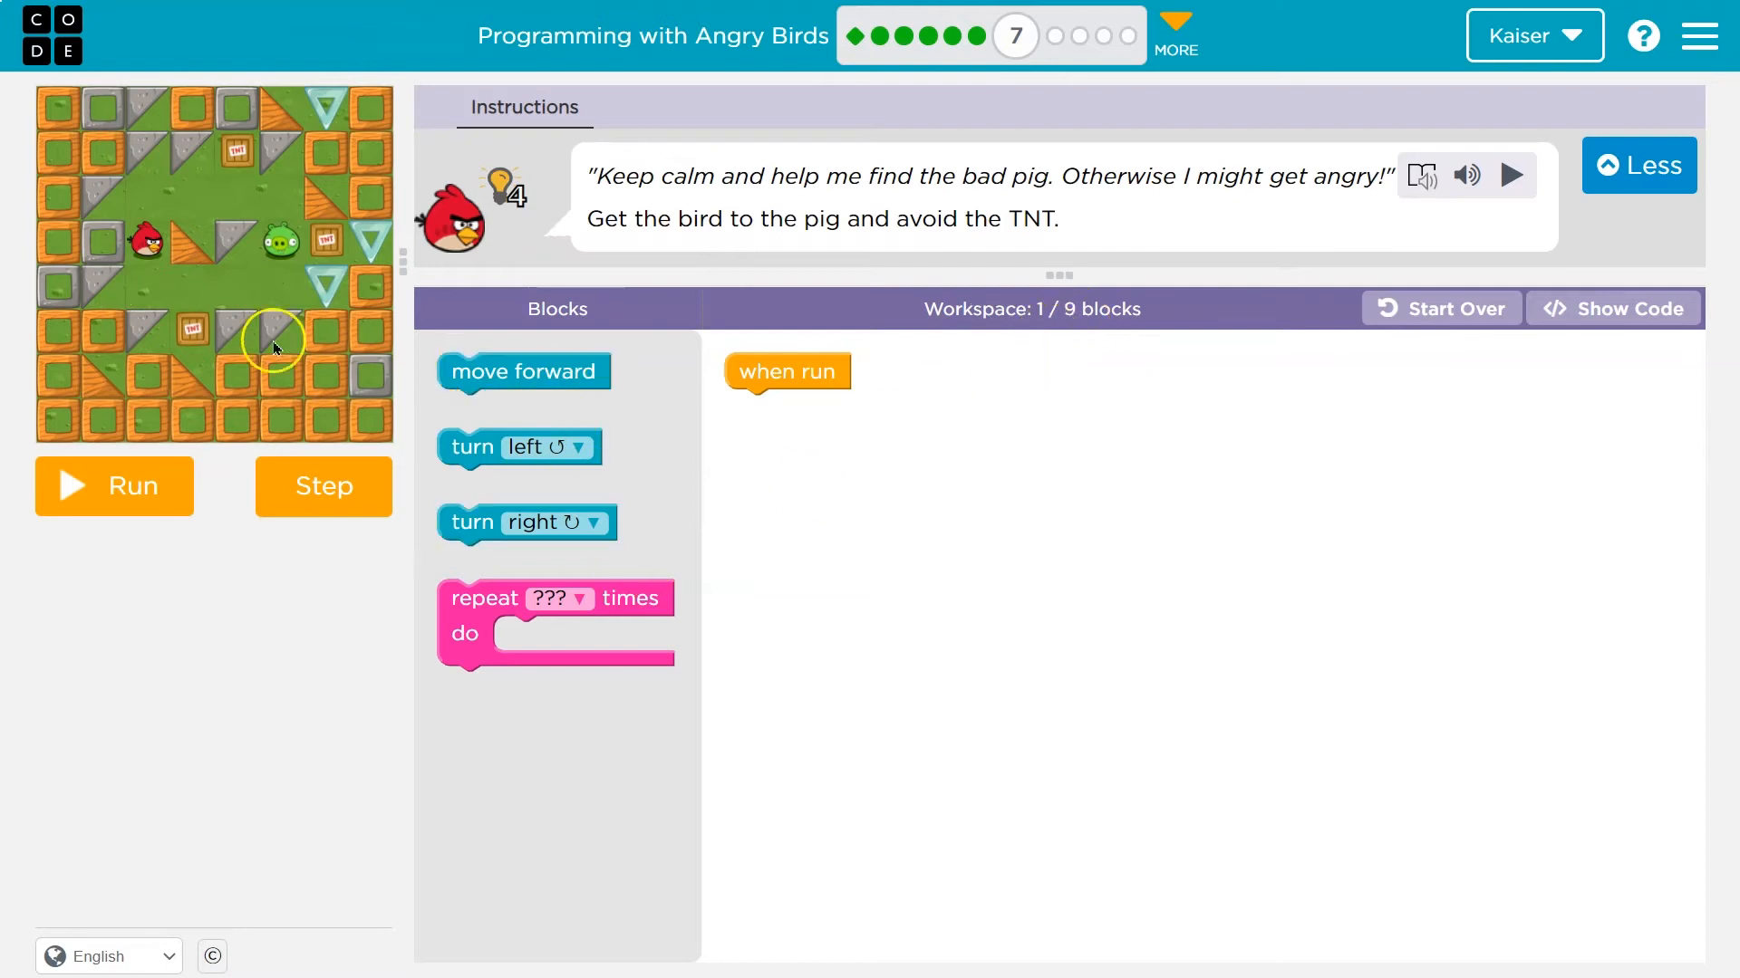
pyautogui.moveTo(480, 448)
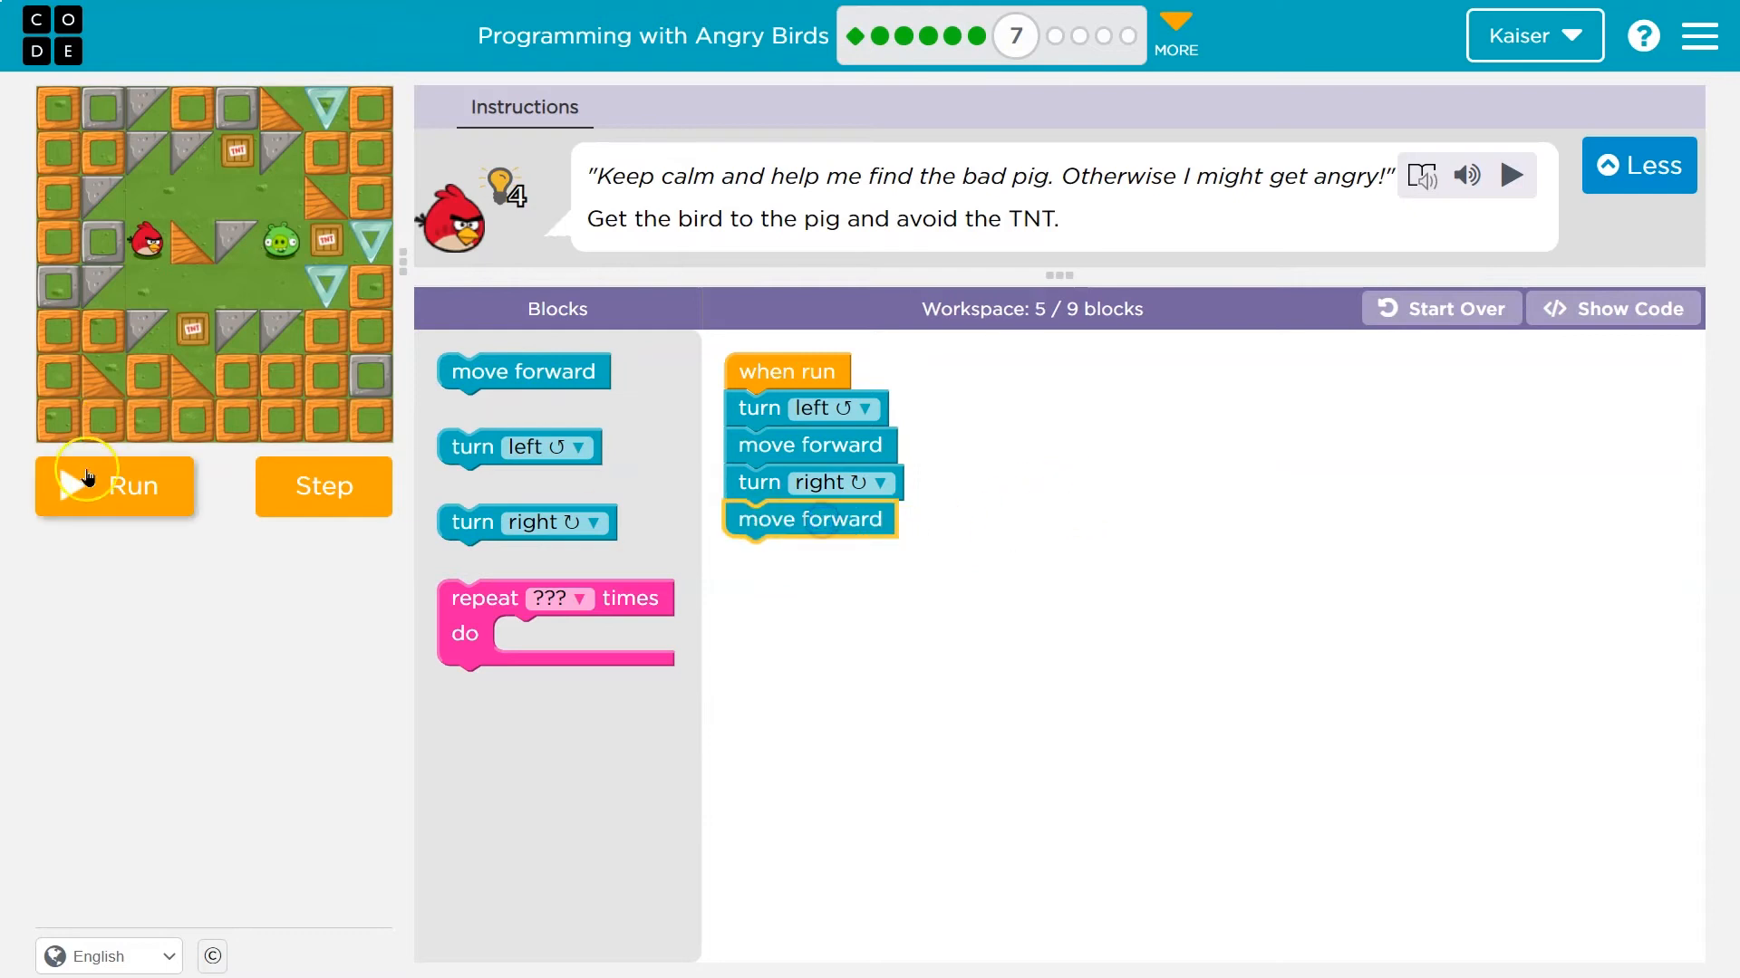
# Test and reset the eight-line path around the TNT until solved, then load Puzzle 8
pyautogui.click(114, 485)
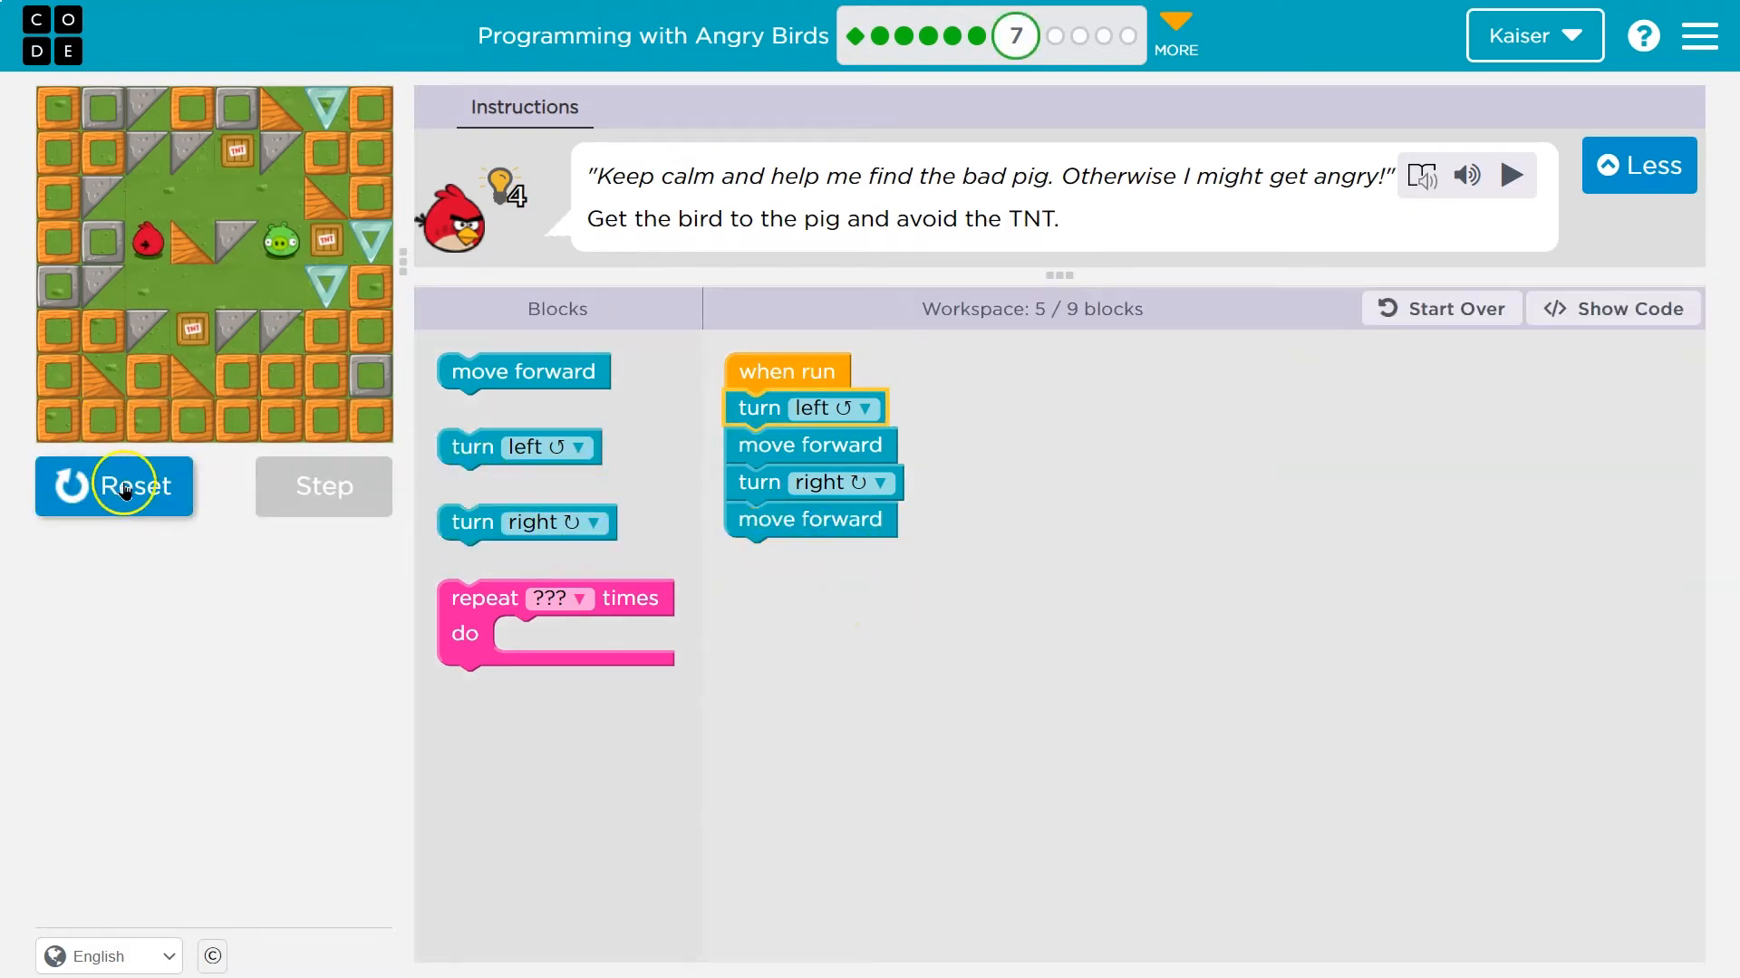
pyautogui.click(114, 485)
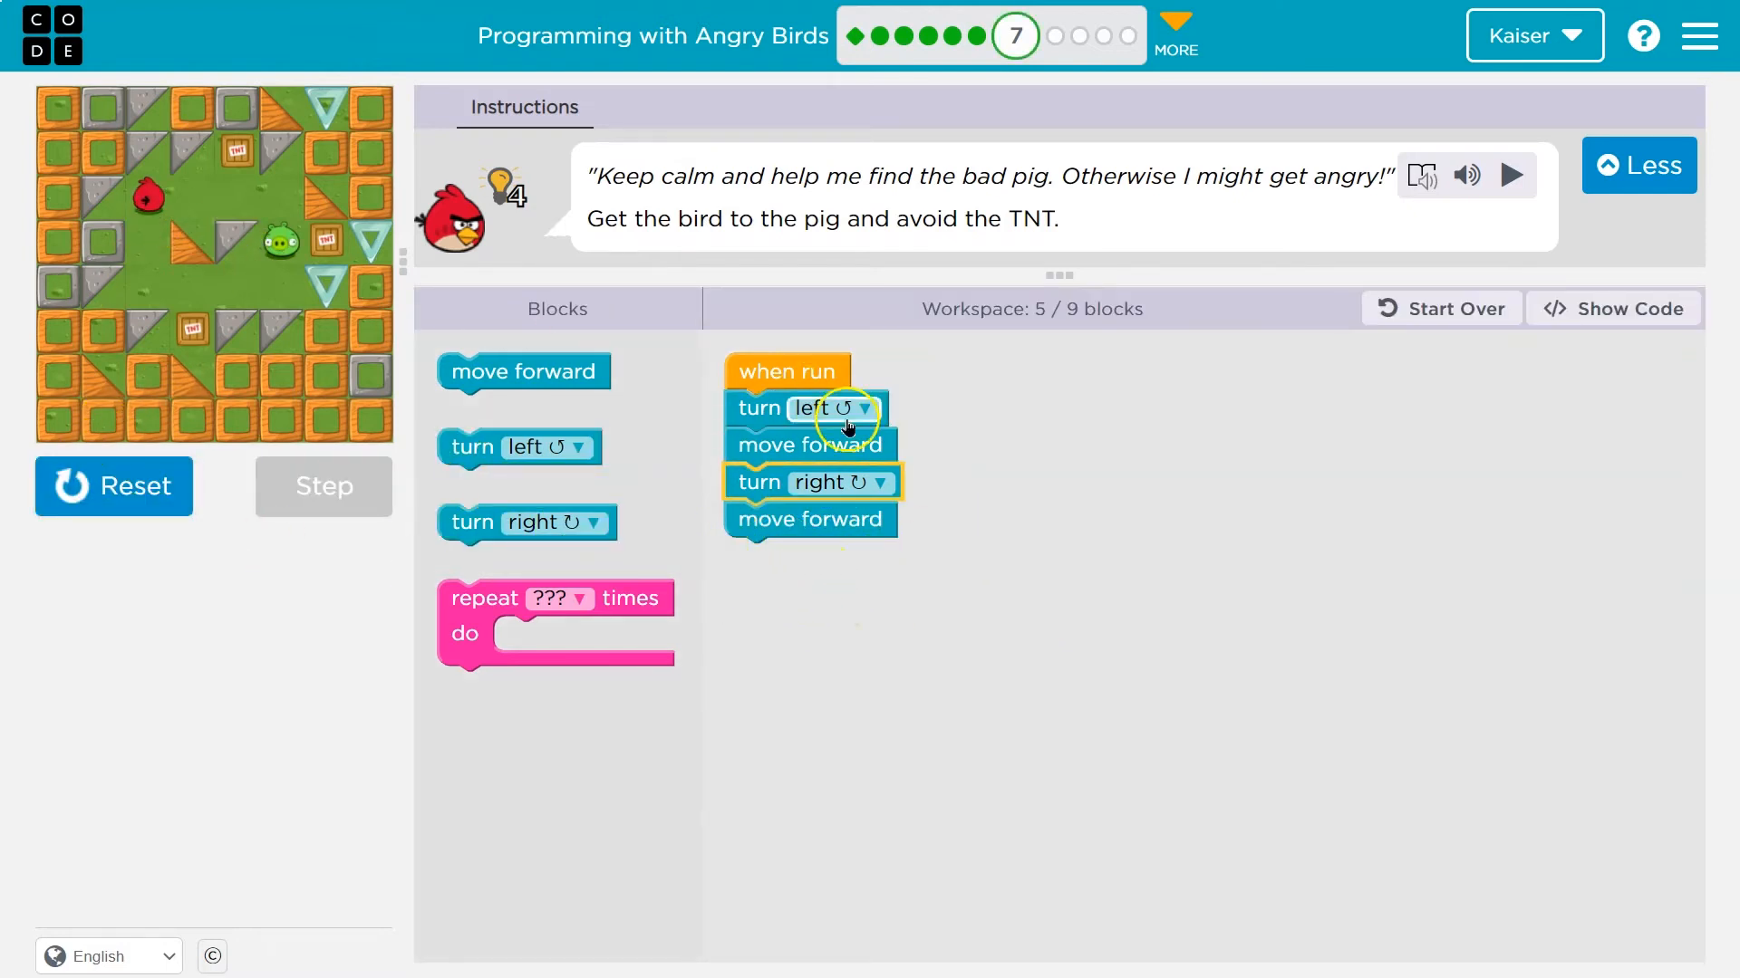
pyautogui.click(114, 486)
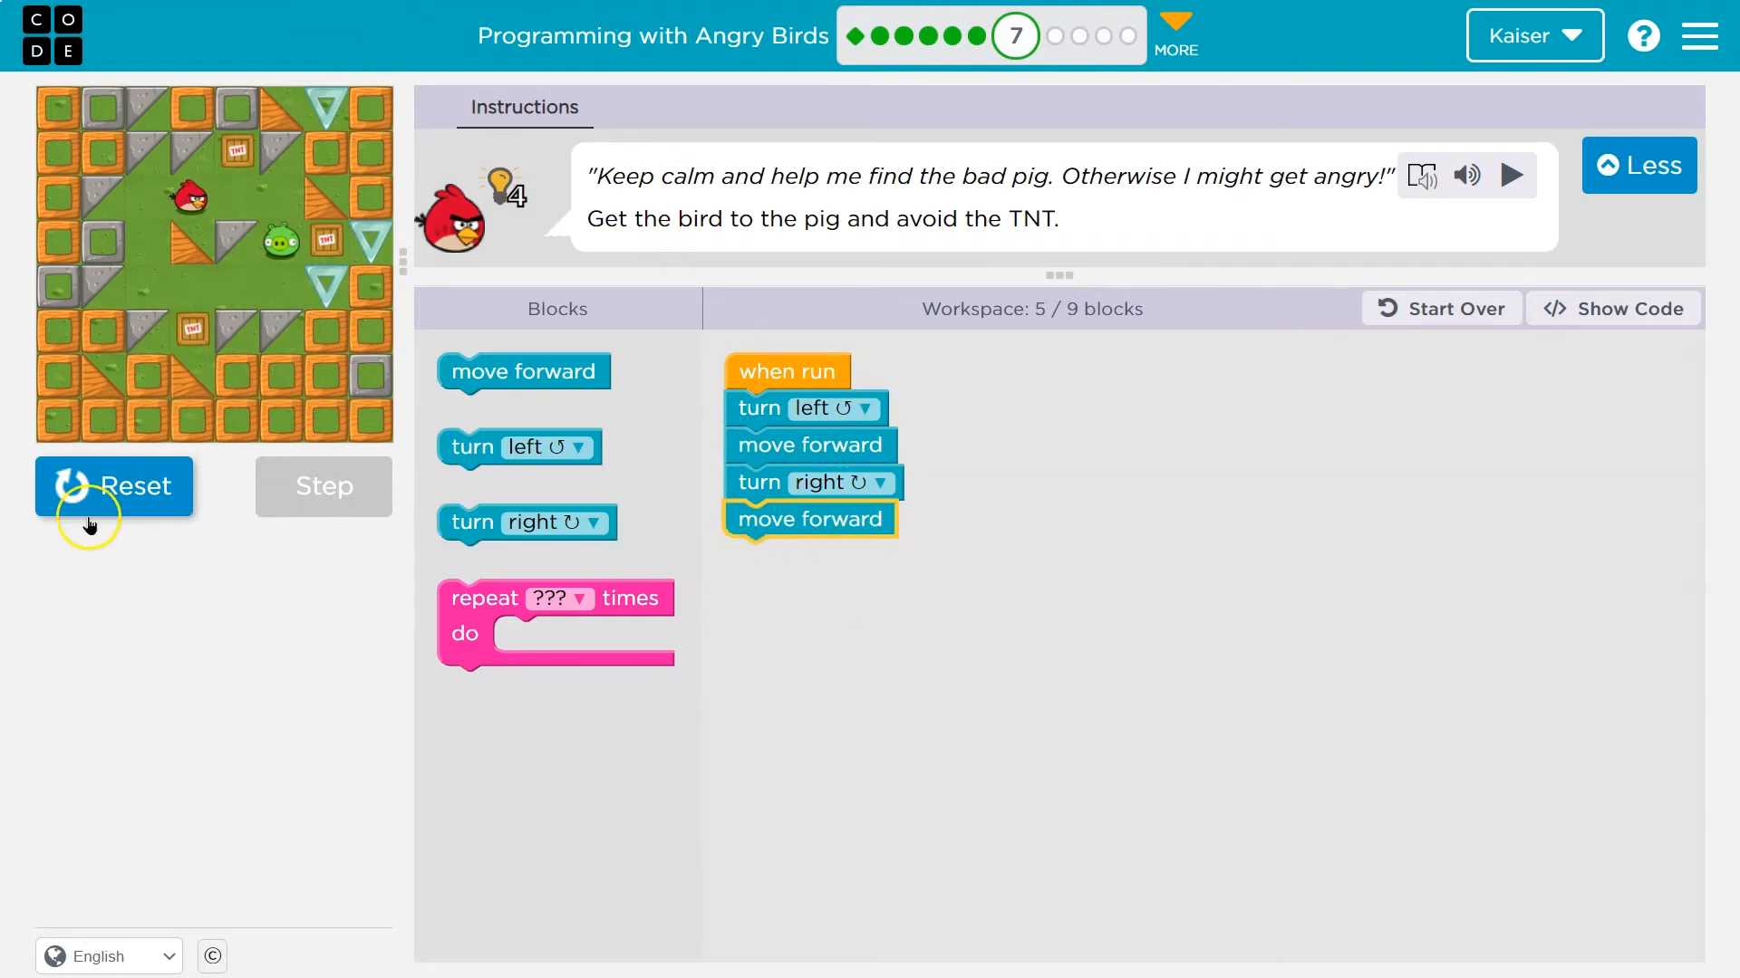
pyautogui.click(114, 485)
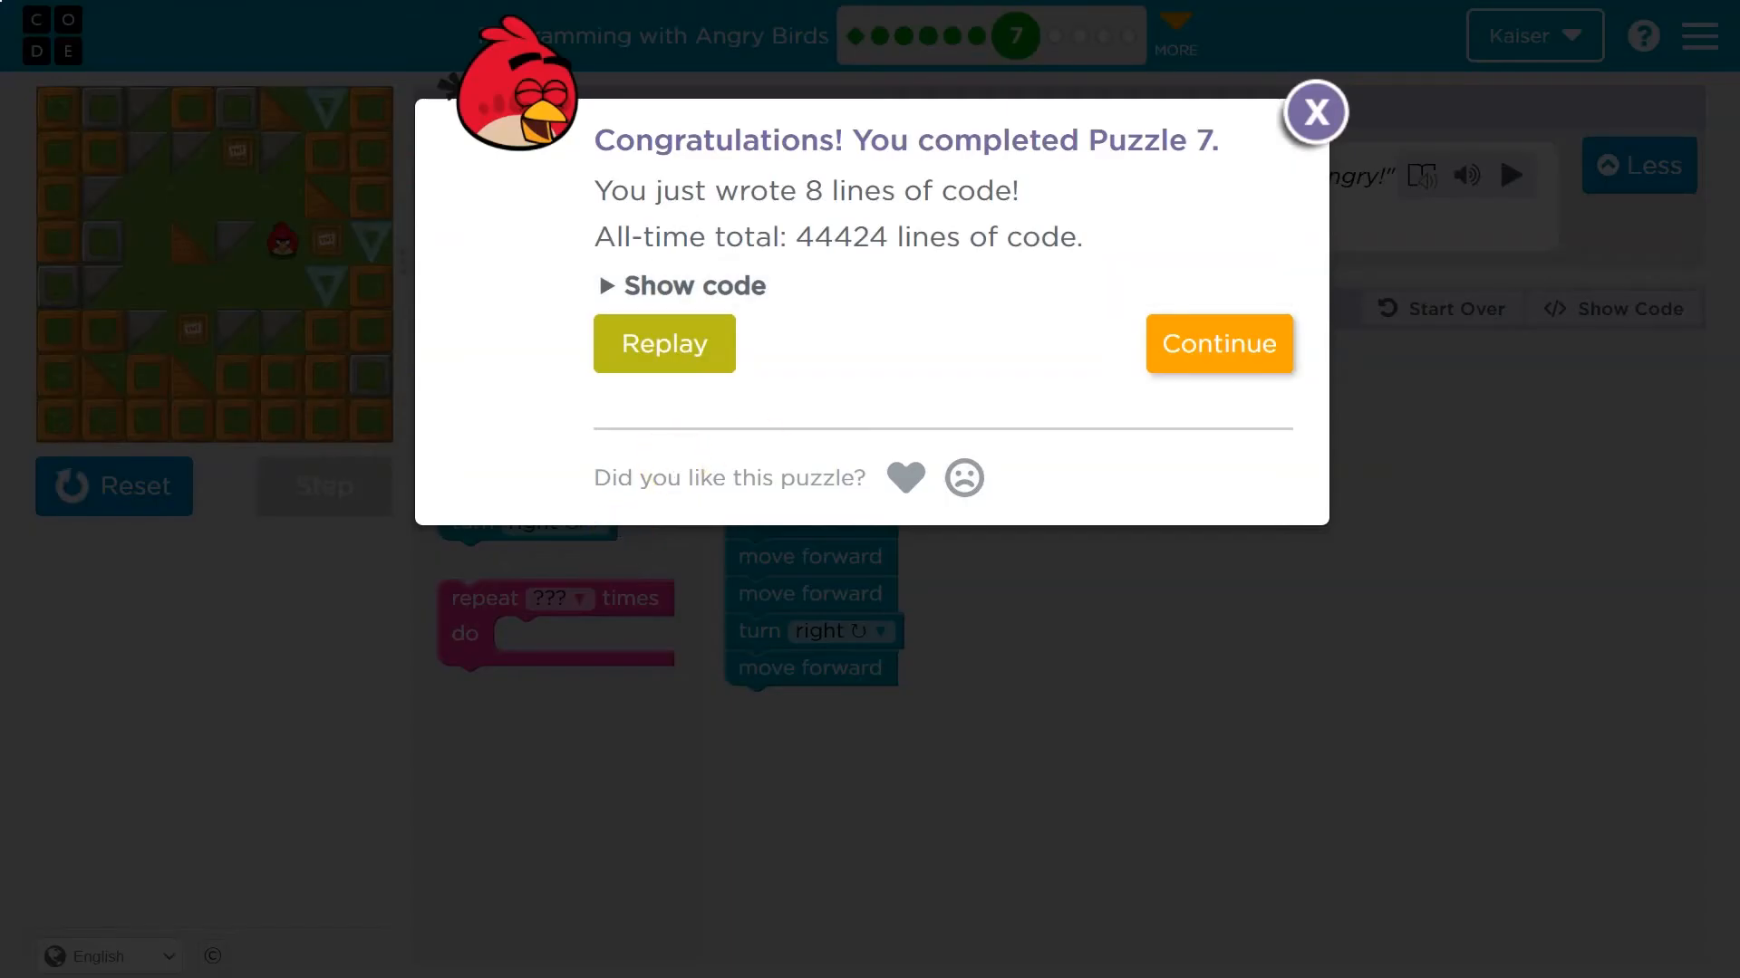
pyautogui.click(1217, 344)
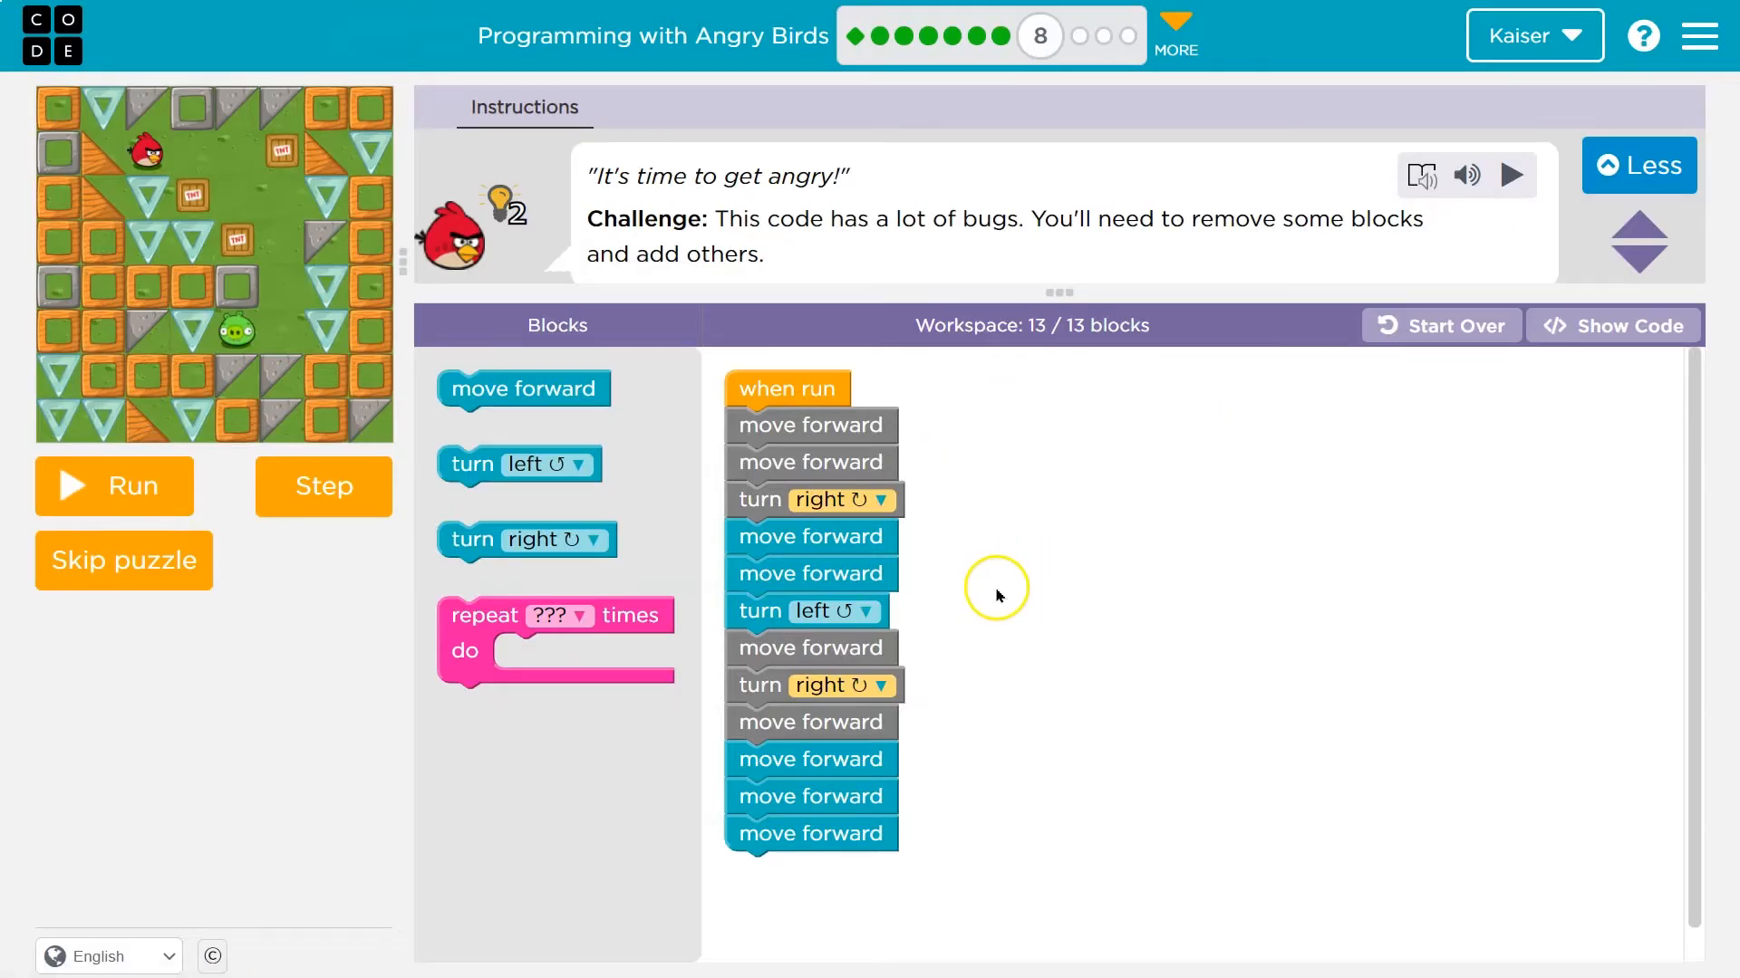
pyautogui.moveTo(1190, 270)
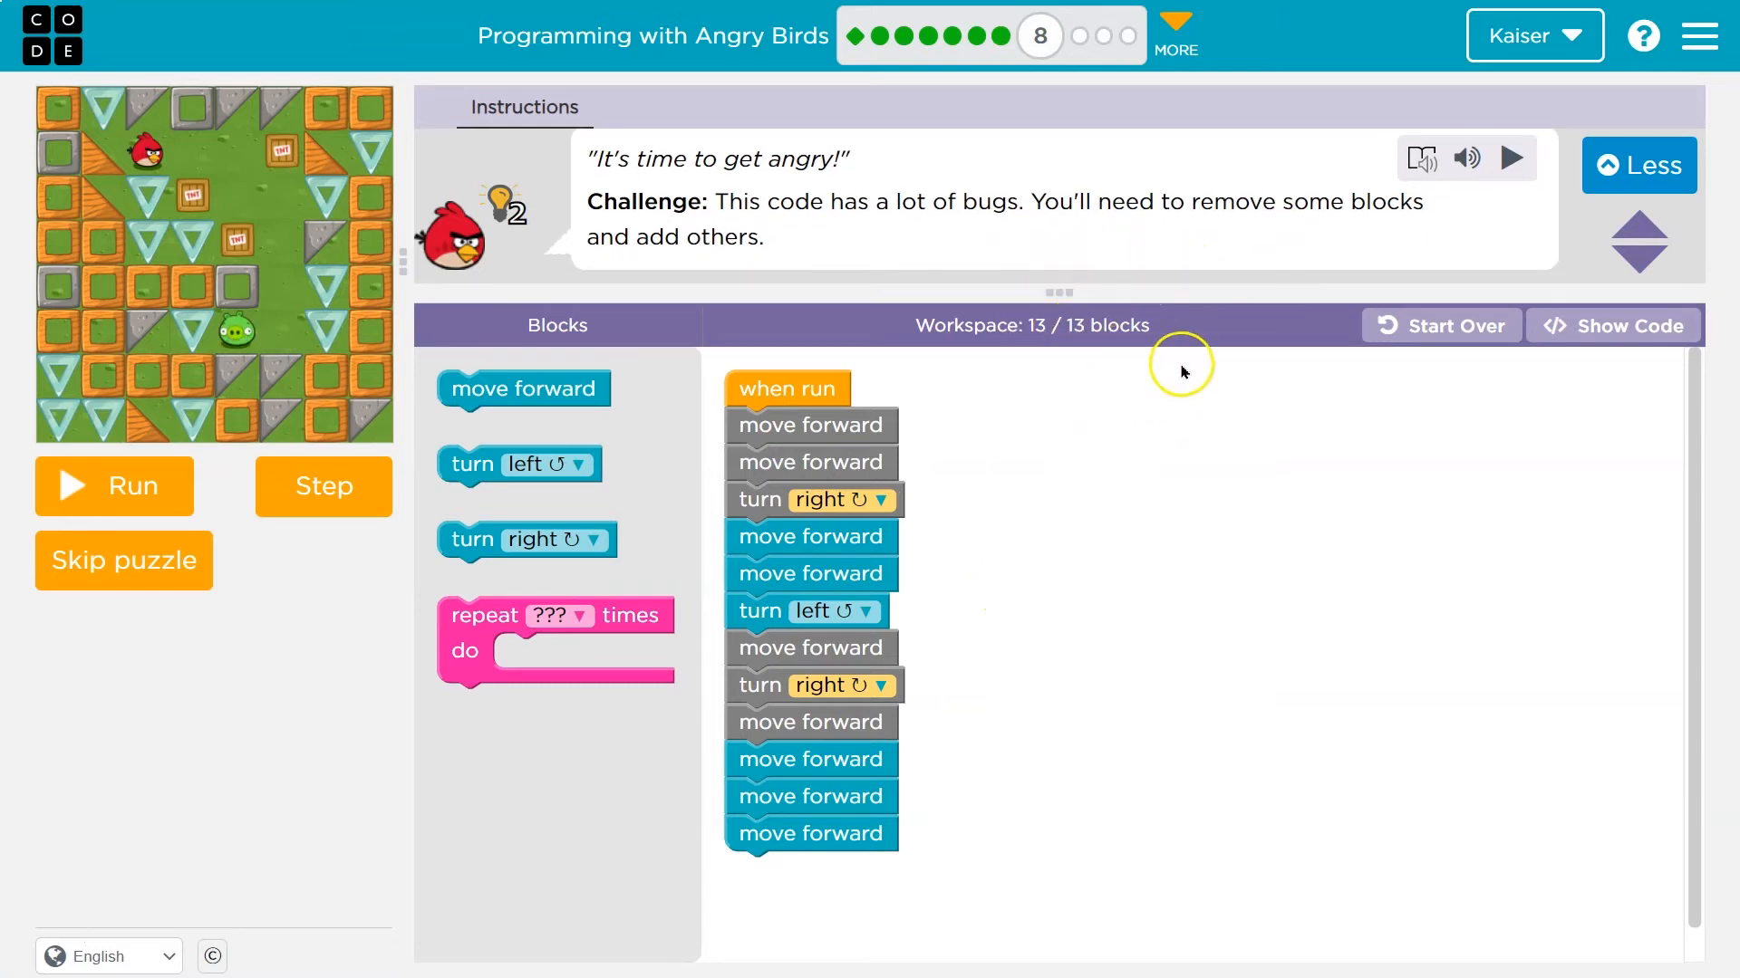
pyautogui.moveTo(766, 460)
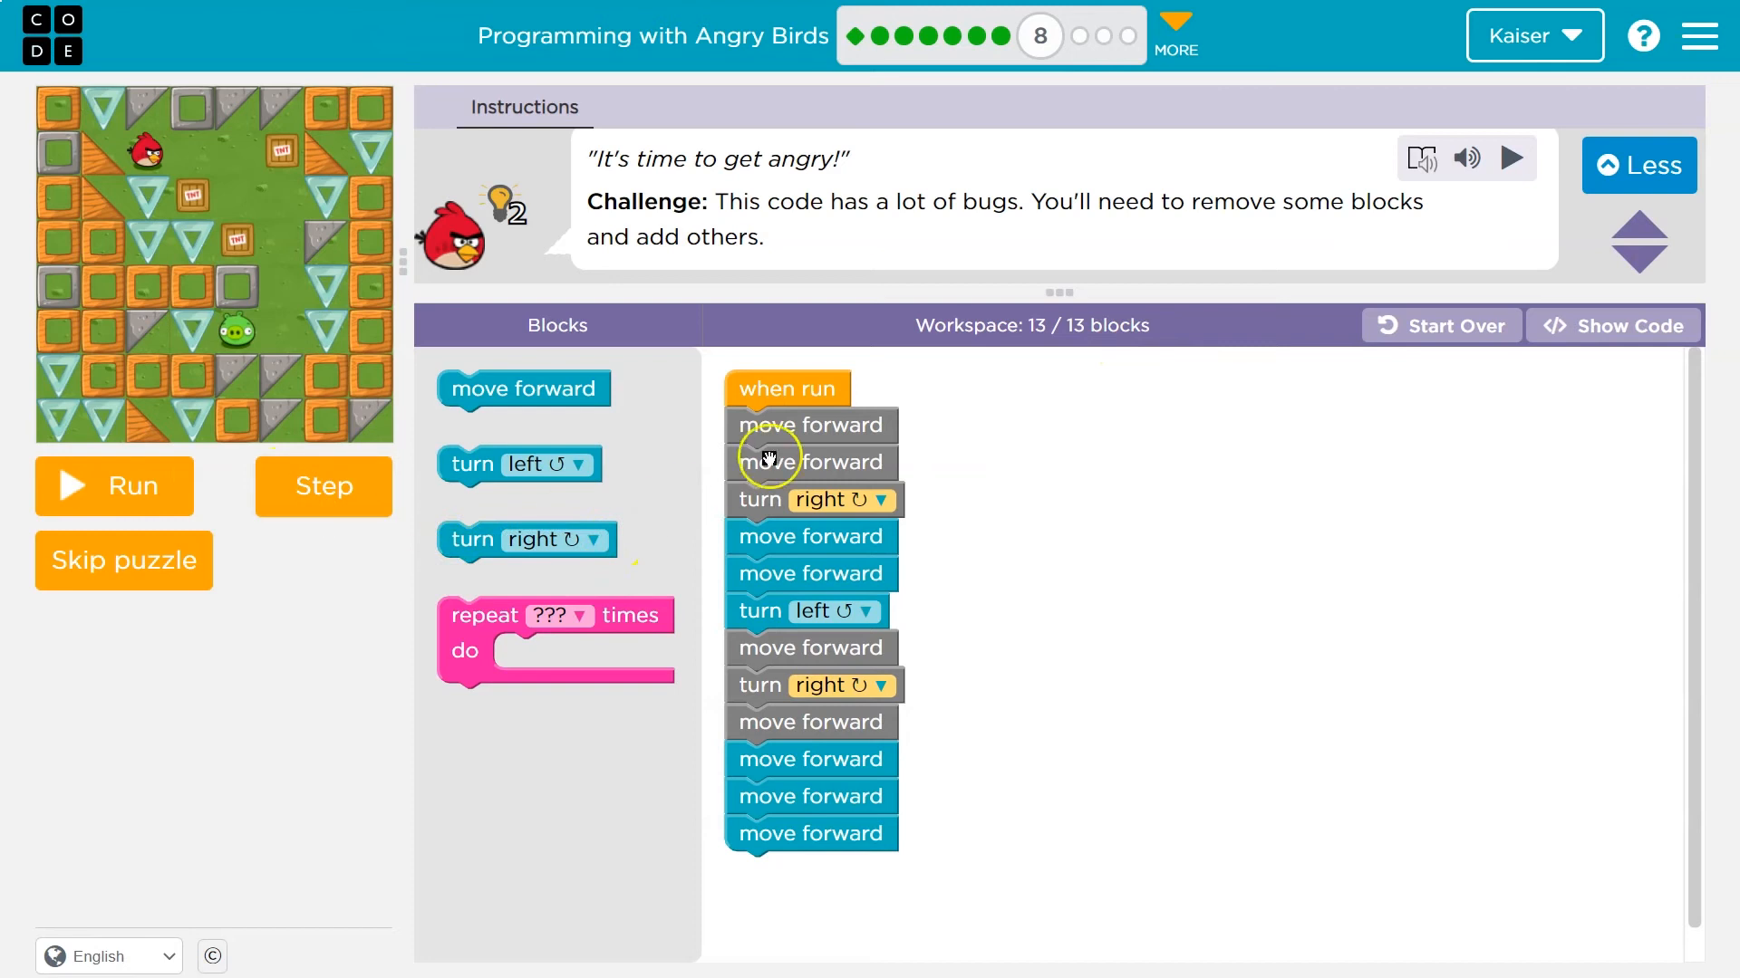
# Remove the stray move forward, add a turn right near the end, and rerun Puzzle 8
pyautogui.click(113, 486)
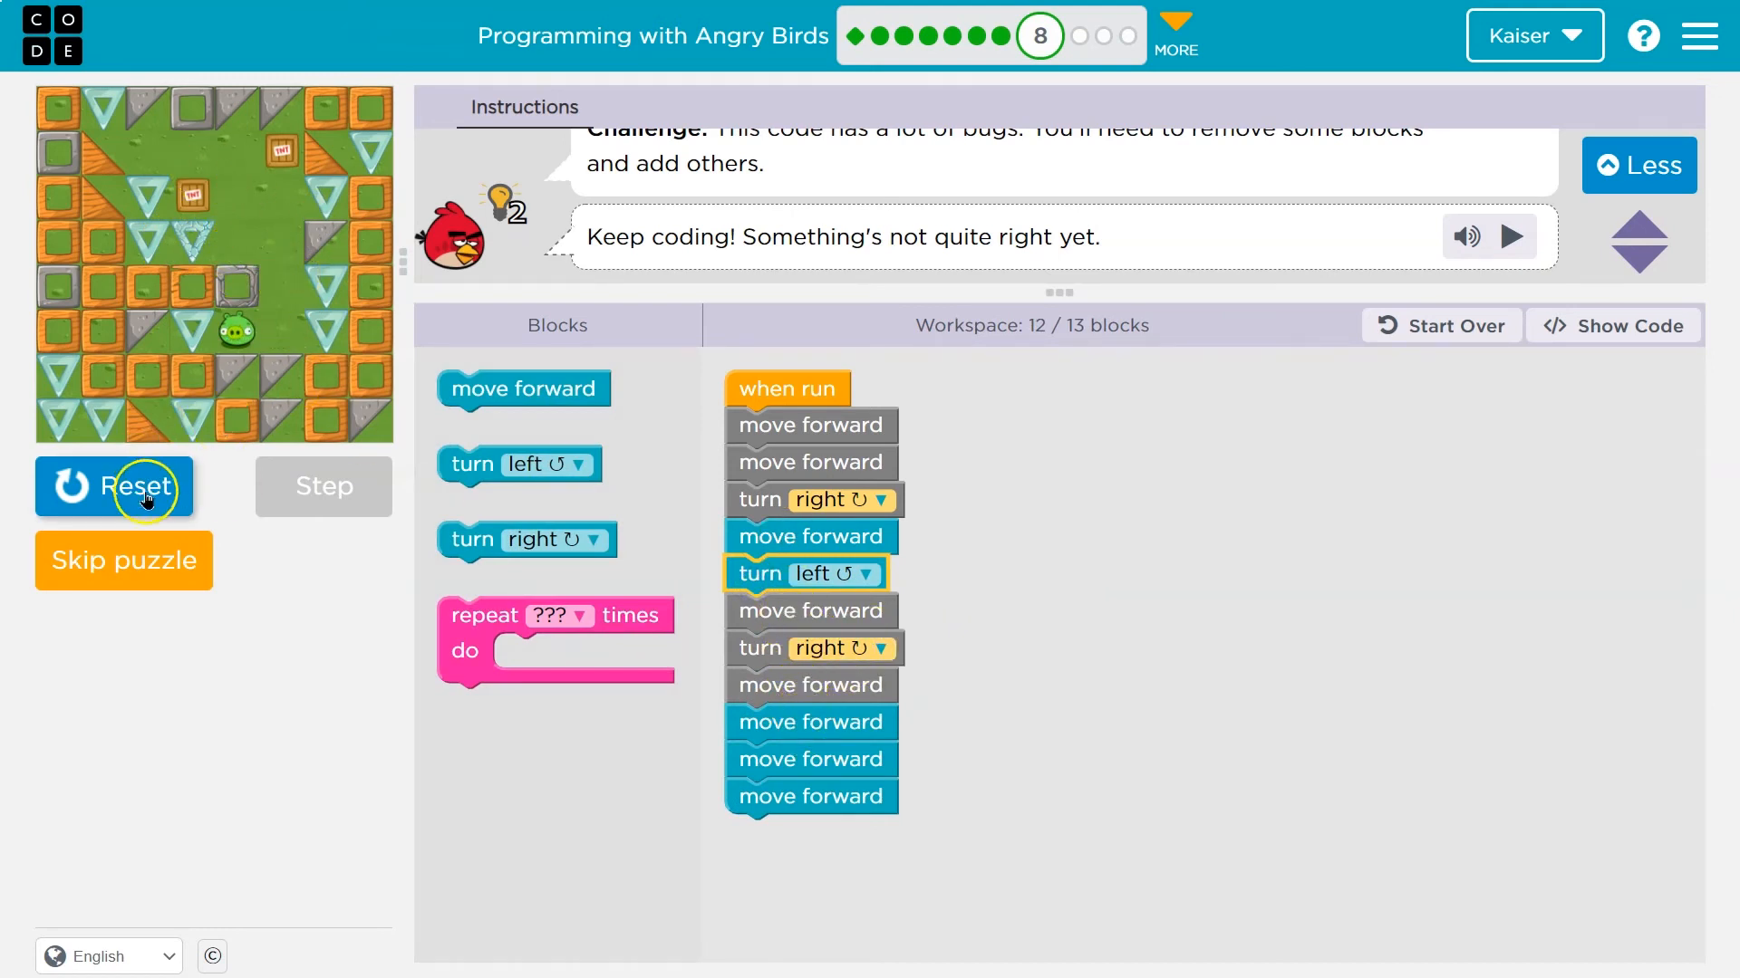
pyautogui.click(115, 486)
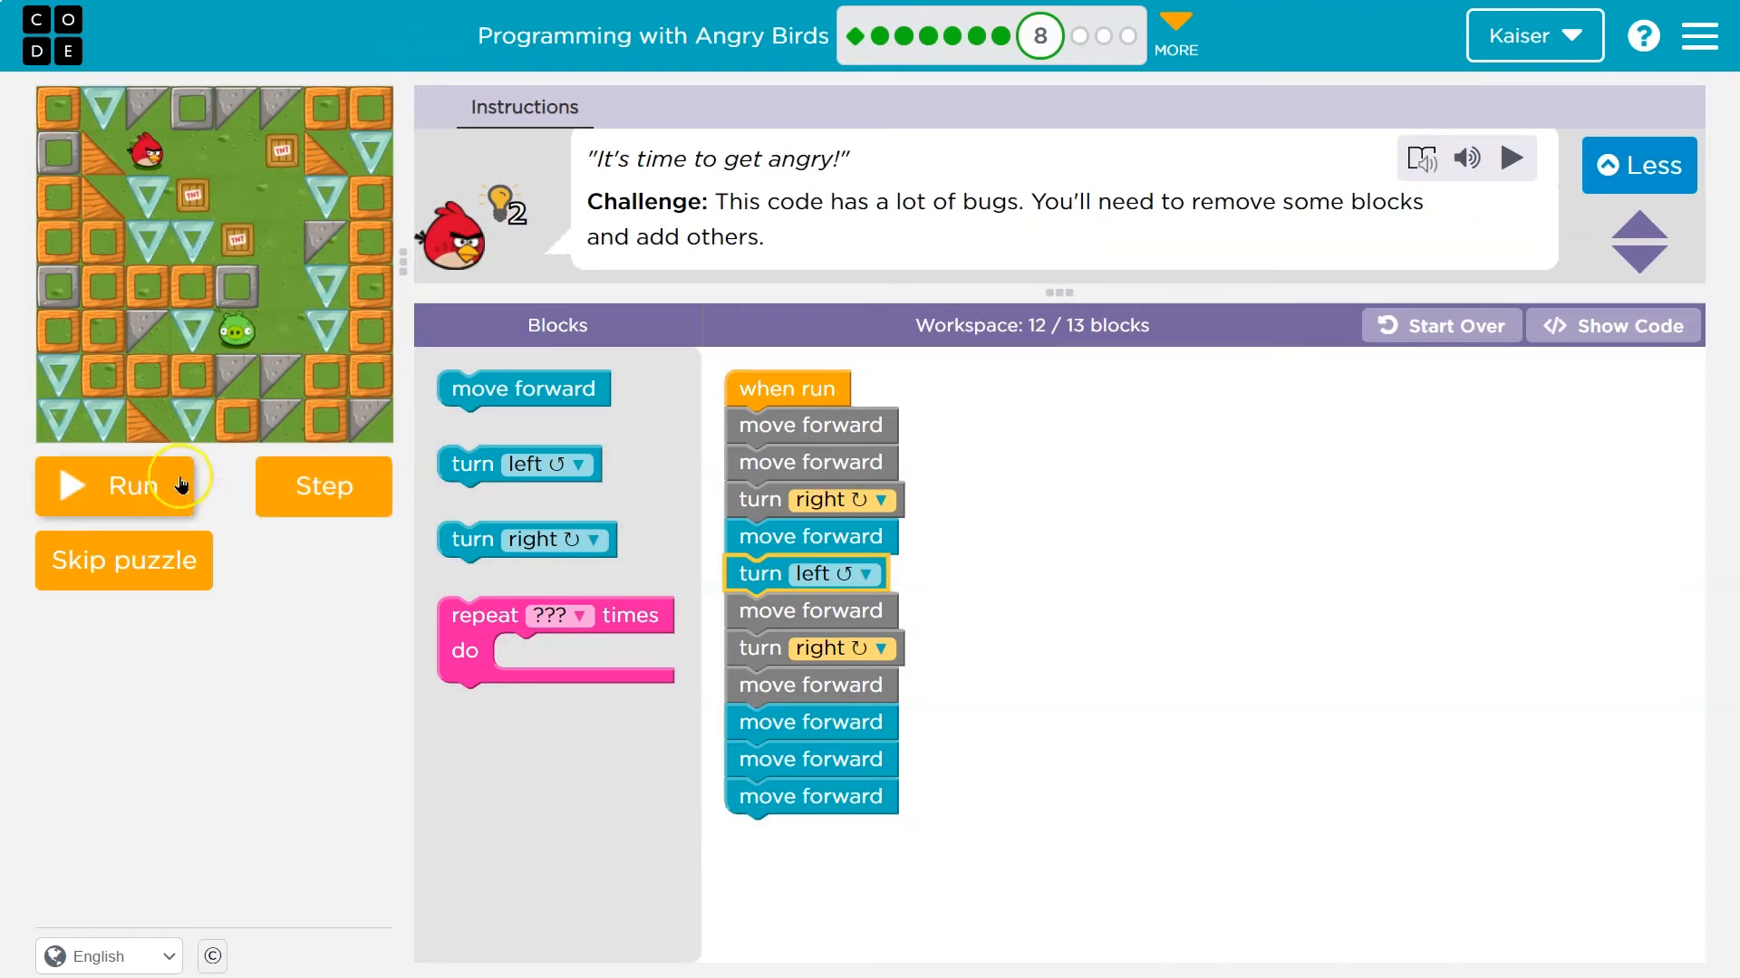
pyautogui.click(124, 485)
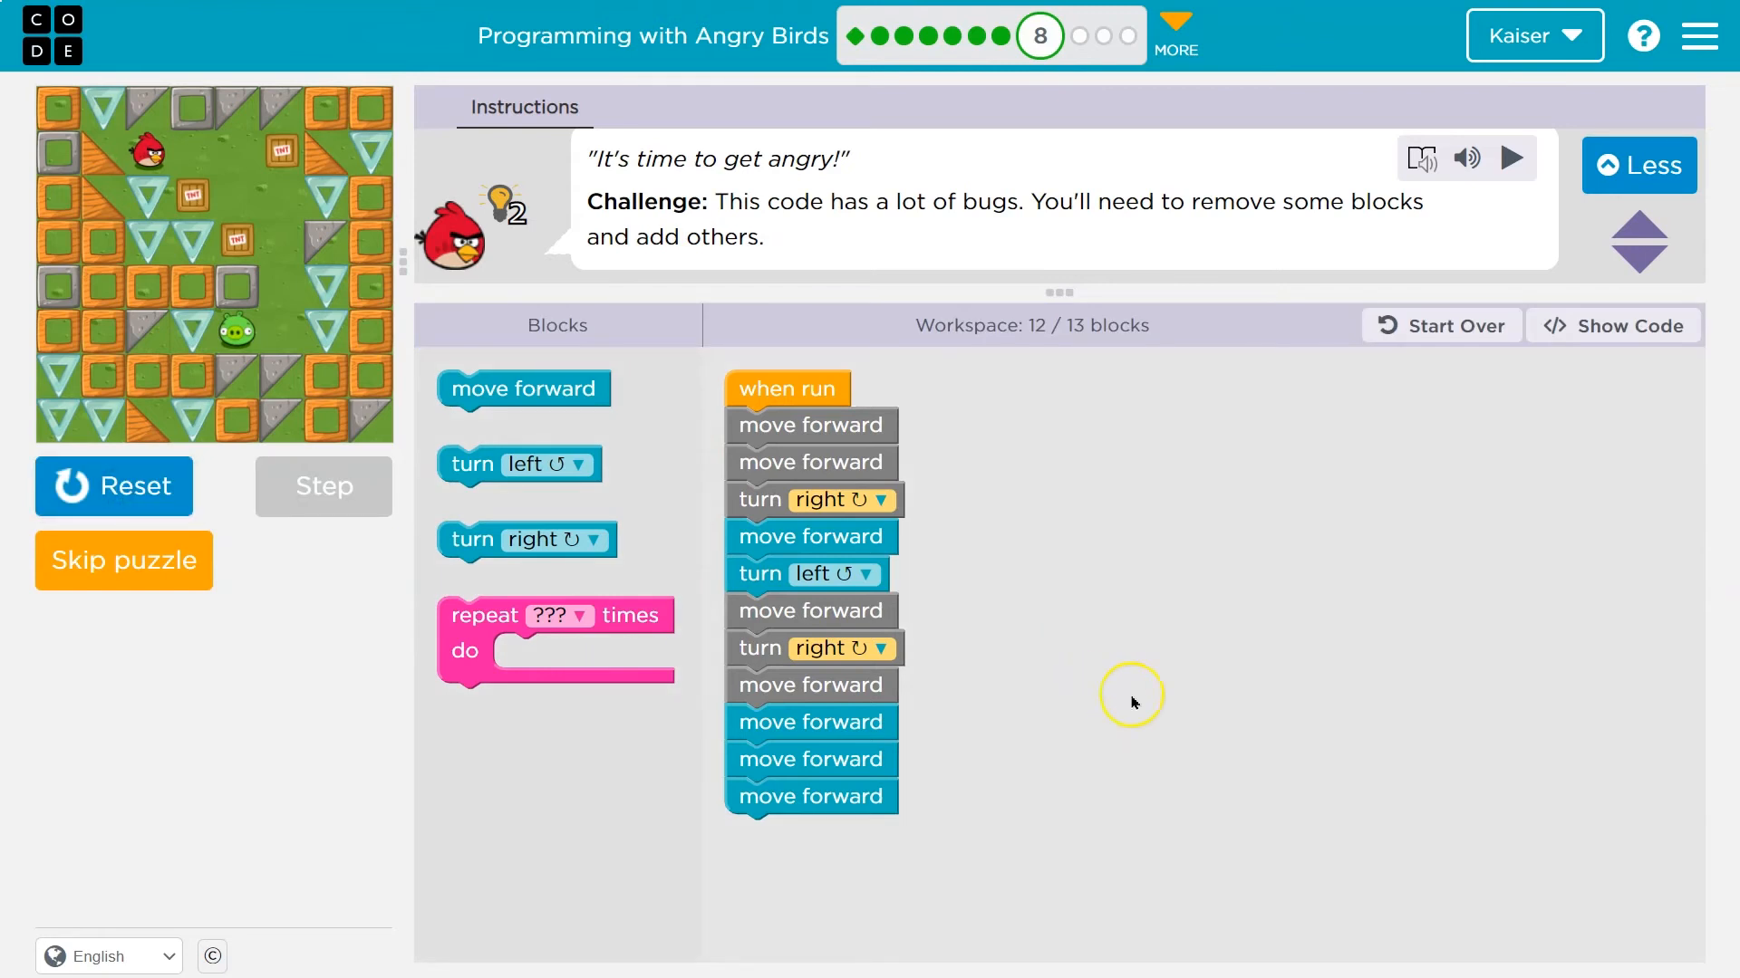
pyautogui.click(811, 537)
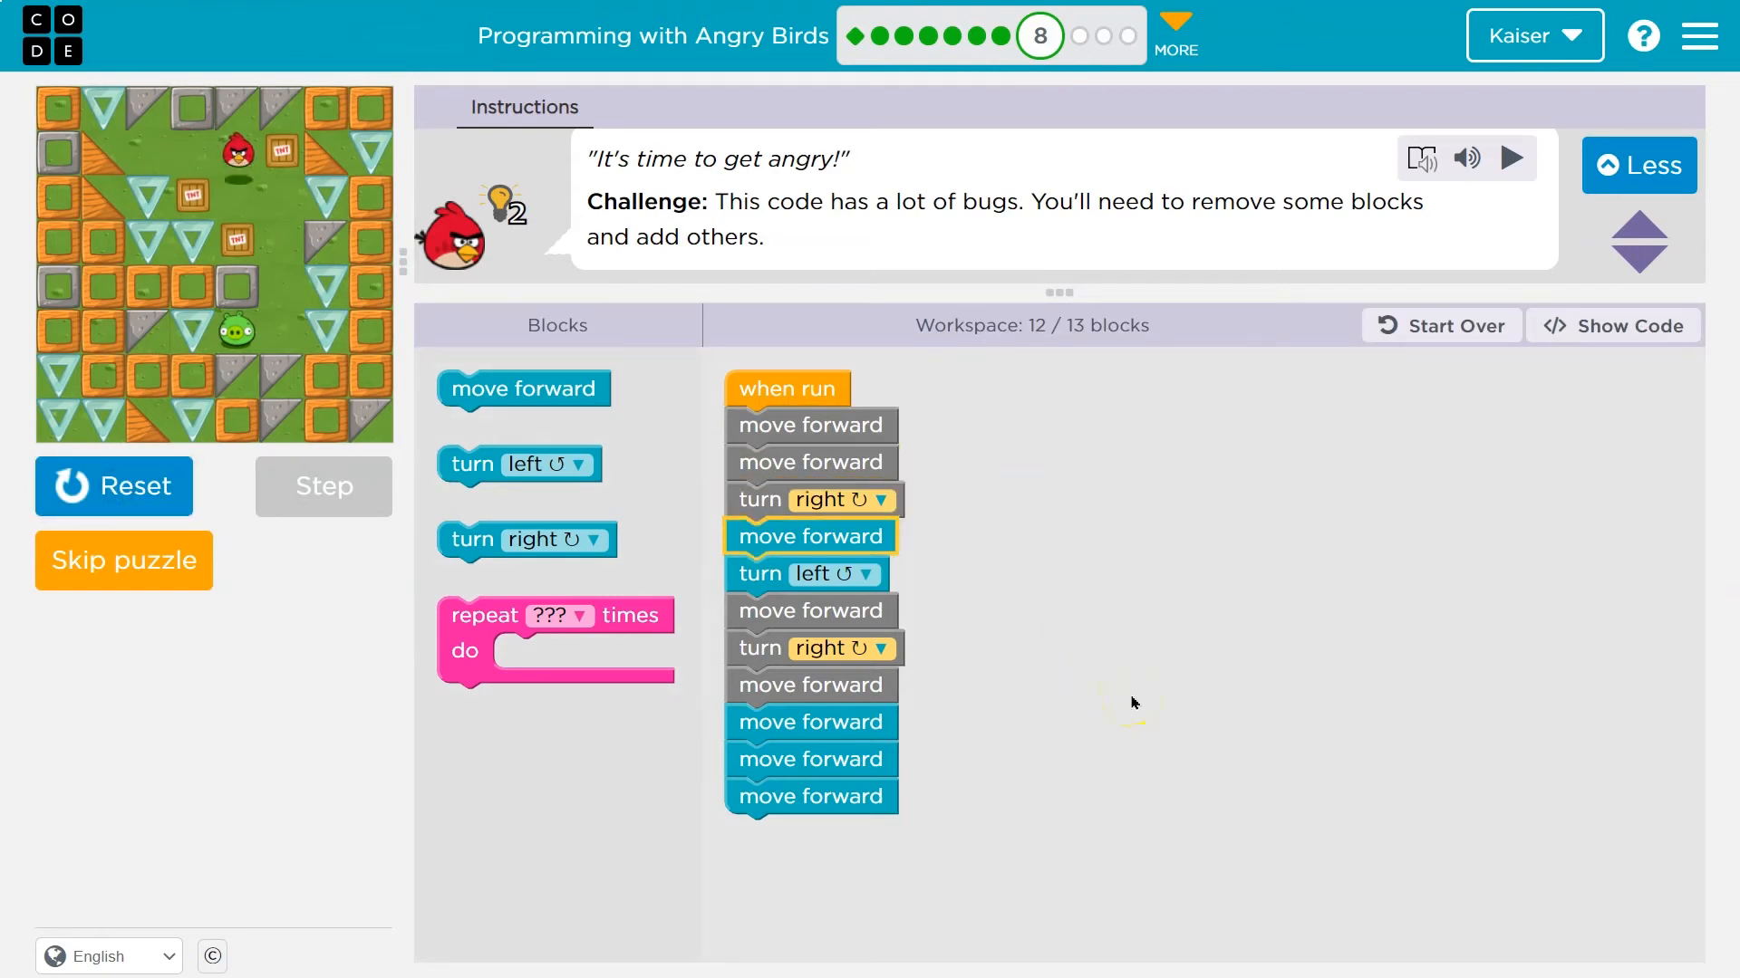
pyautogui.click(810, 648)
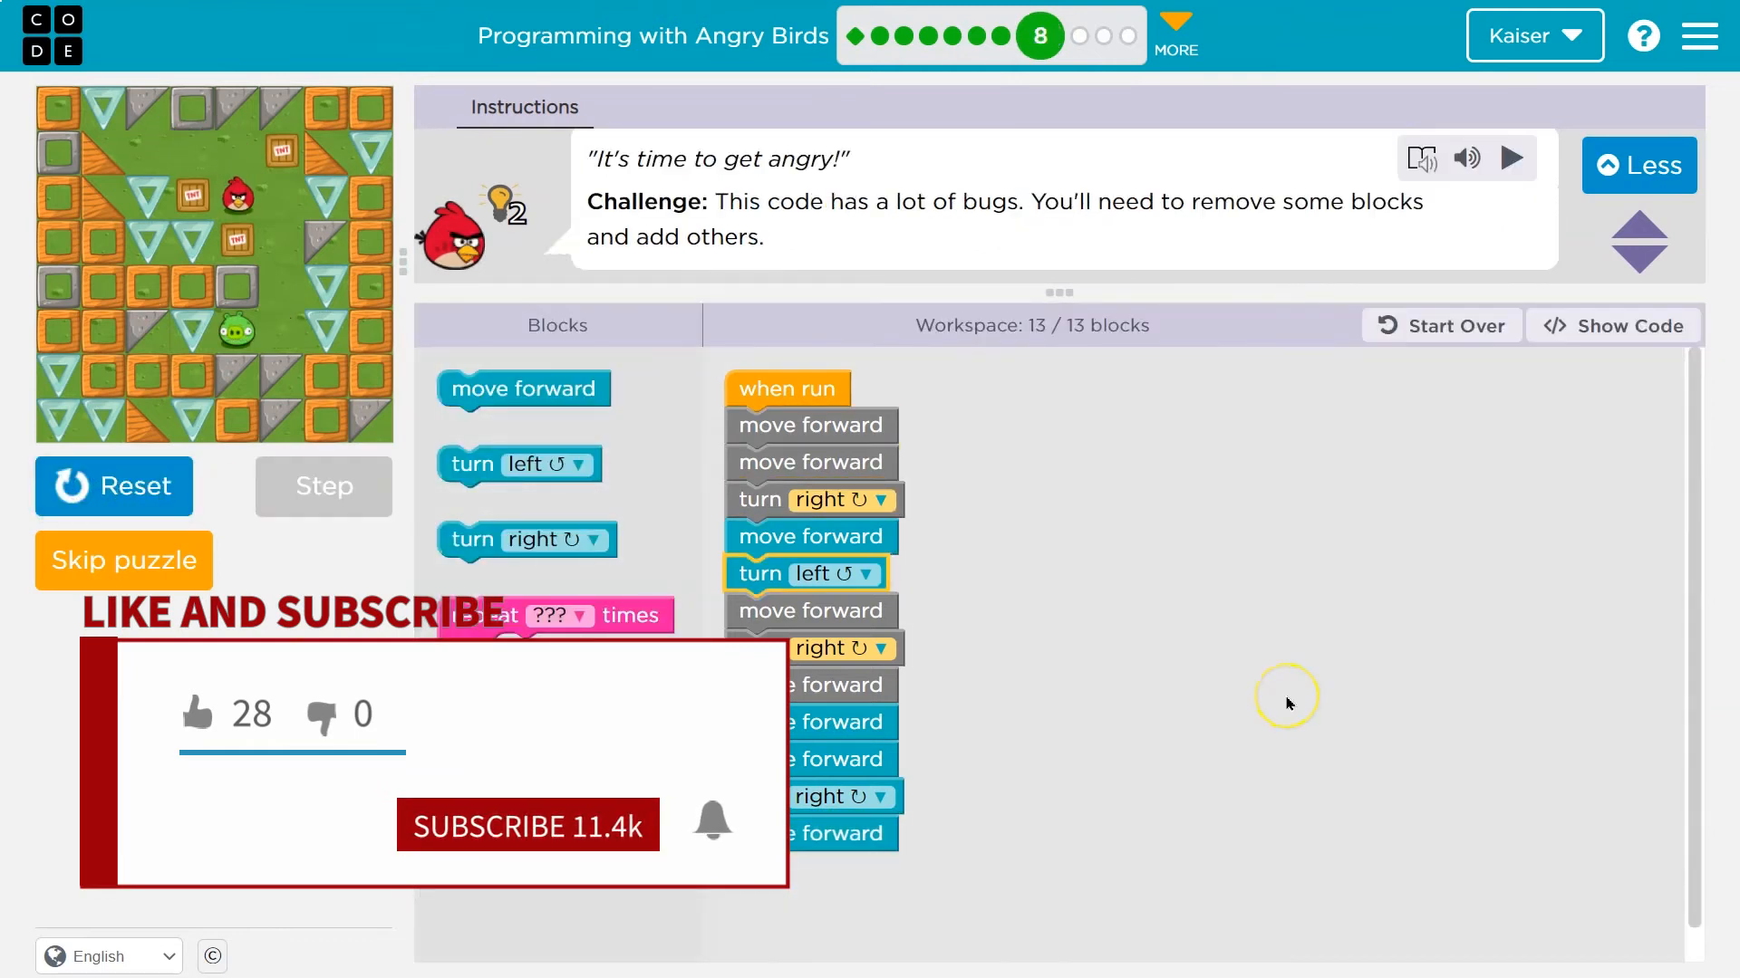
pyautogui.click(323, 486)
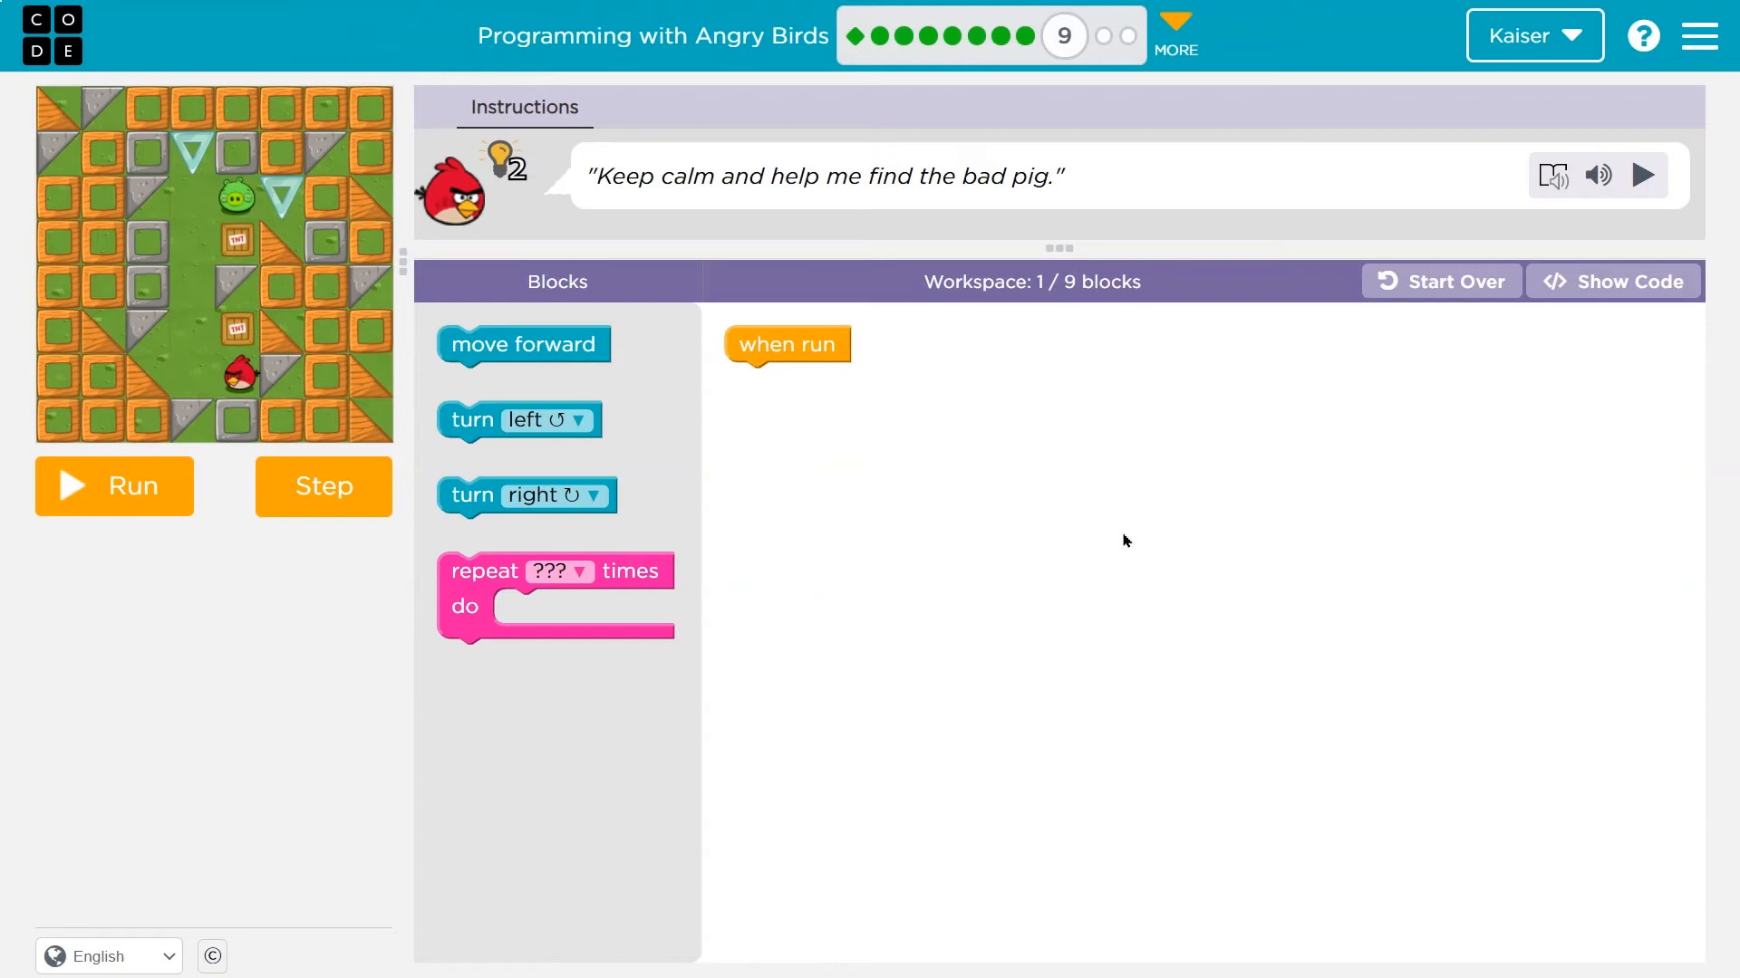
pyautogui.moveTo(678, 416)
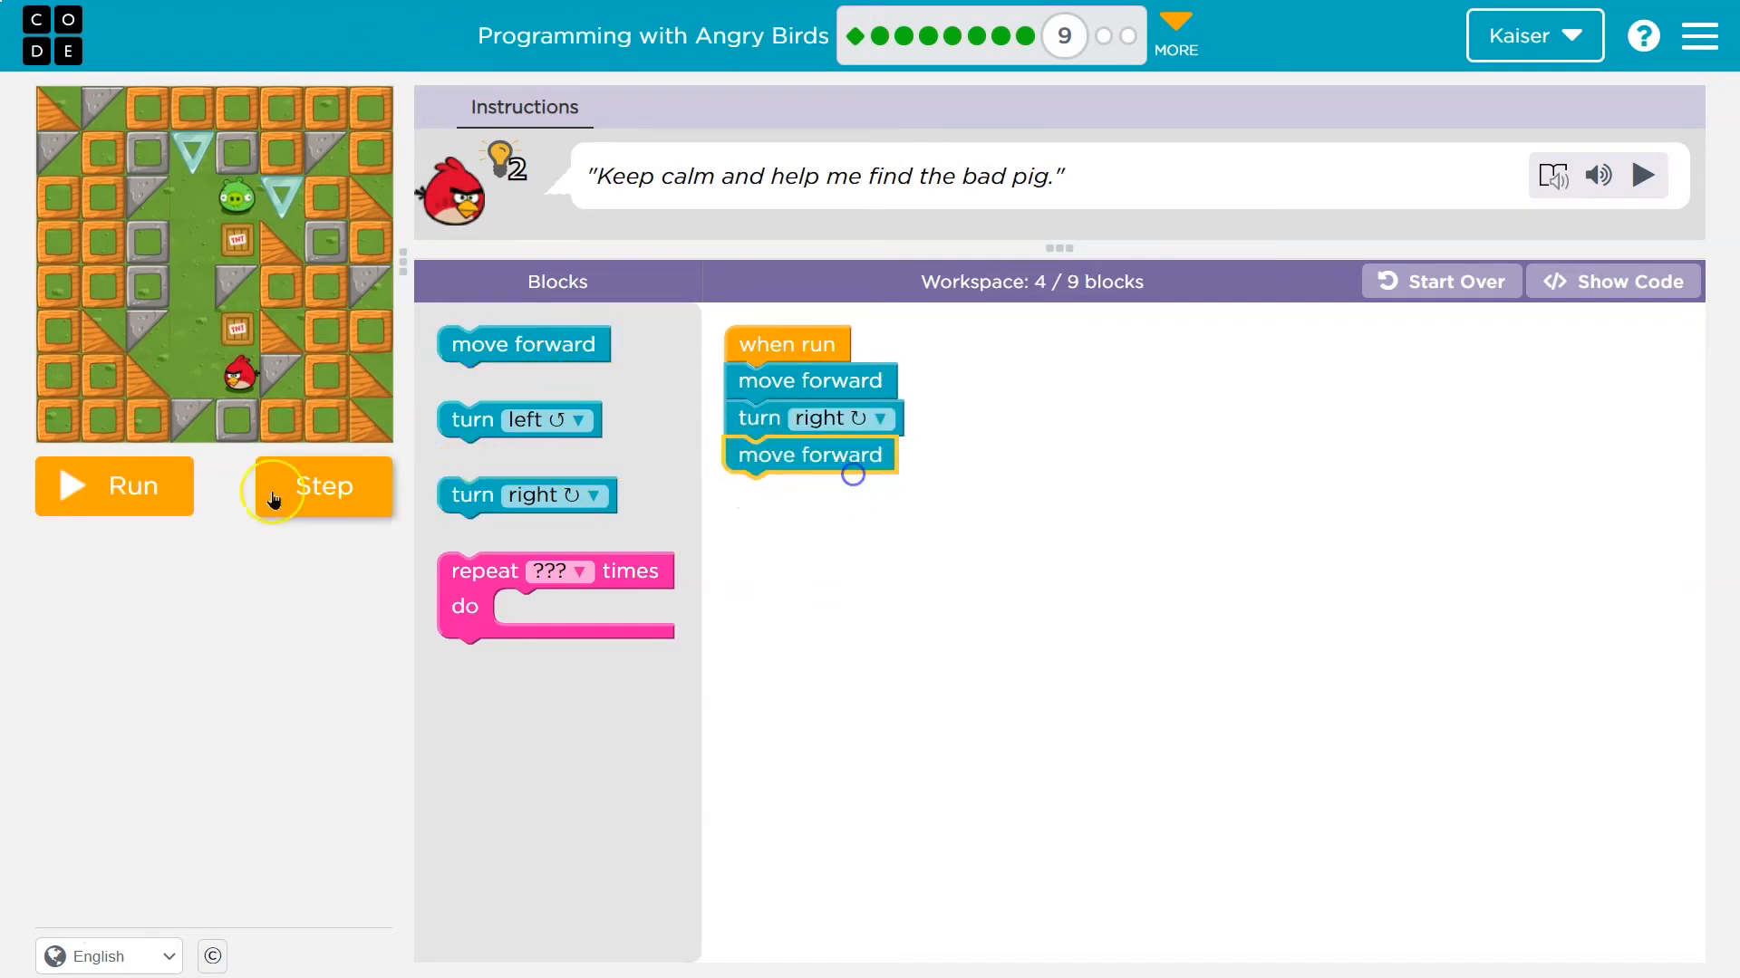
# Step through the nine-block program with two right turns, then reset the bird
pyautogui.click(322, 485)
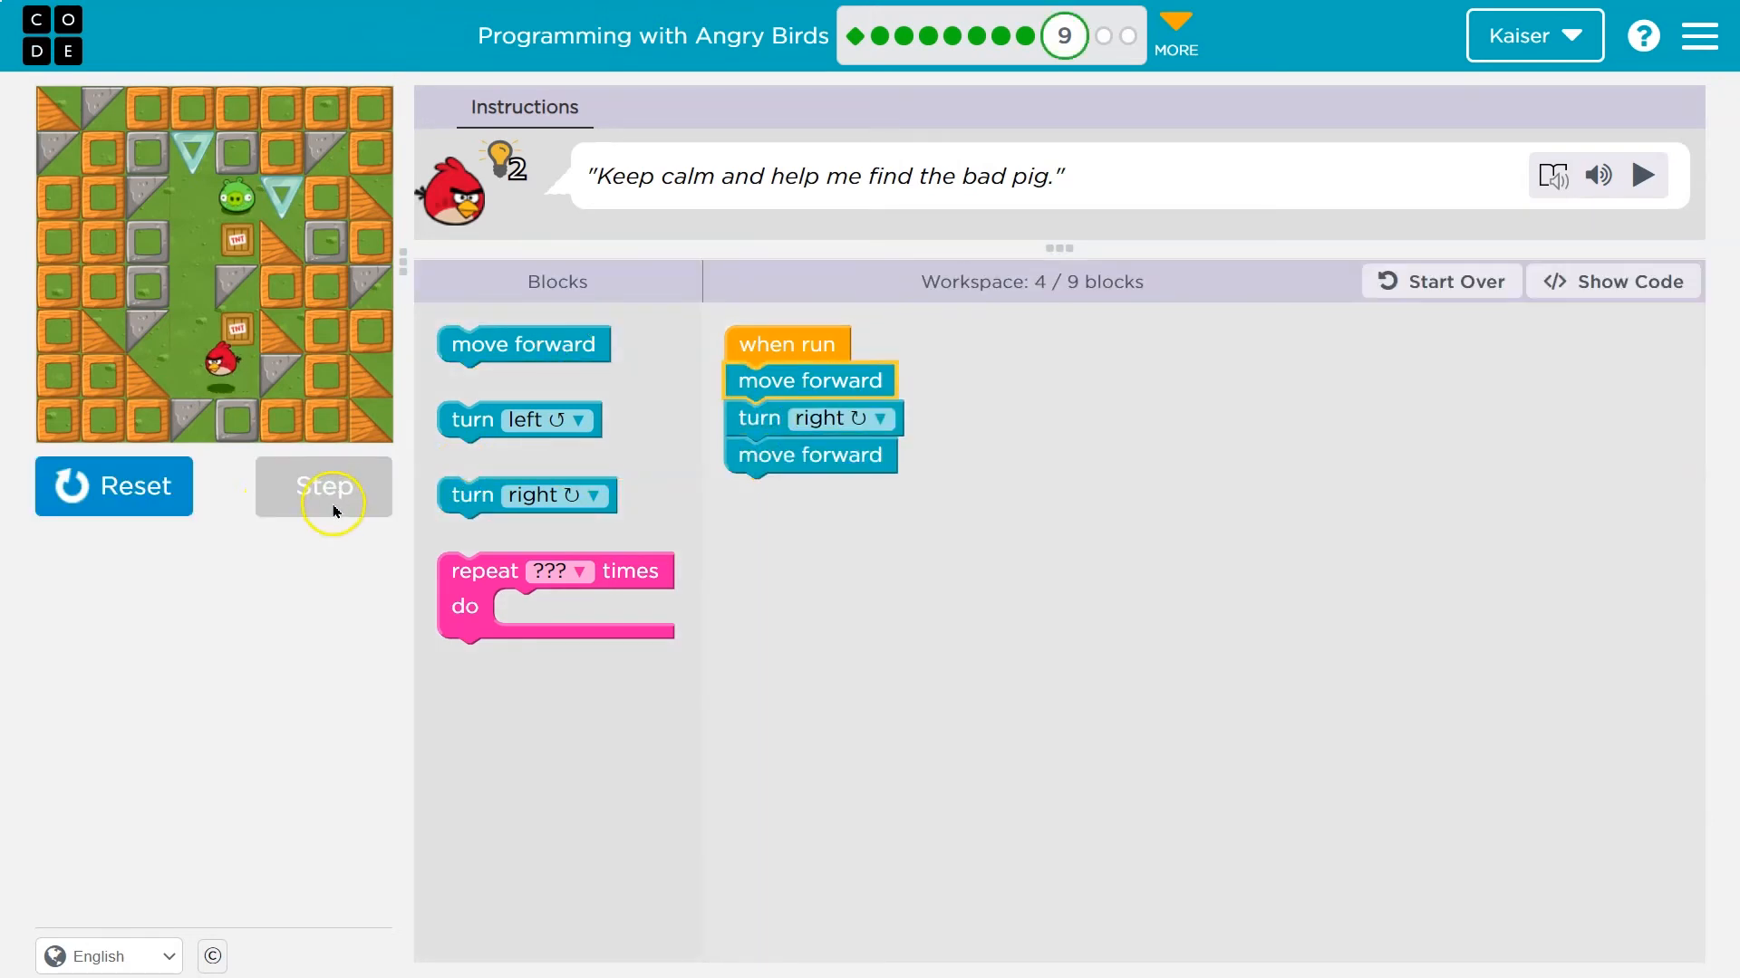
pyautogui.click(322, 486)
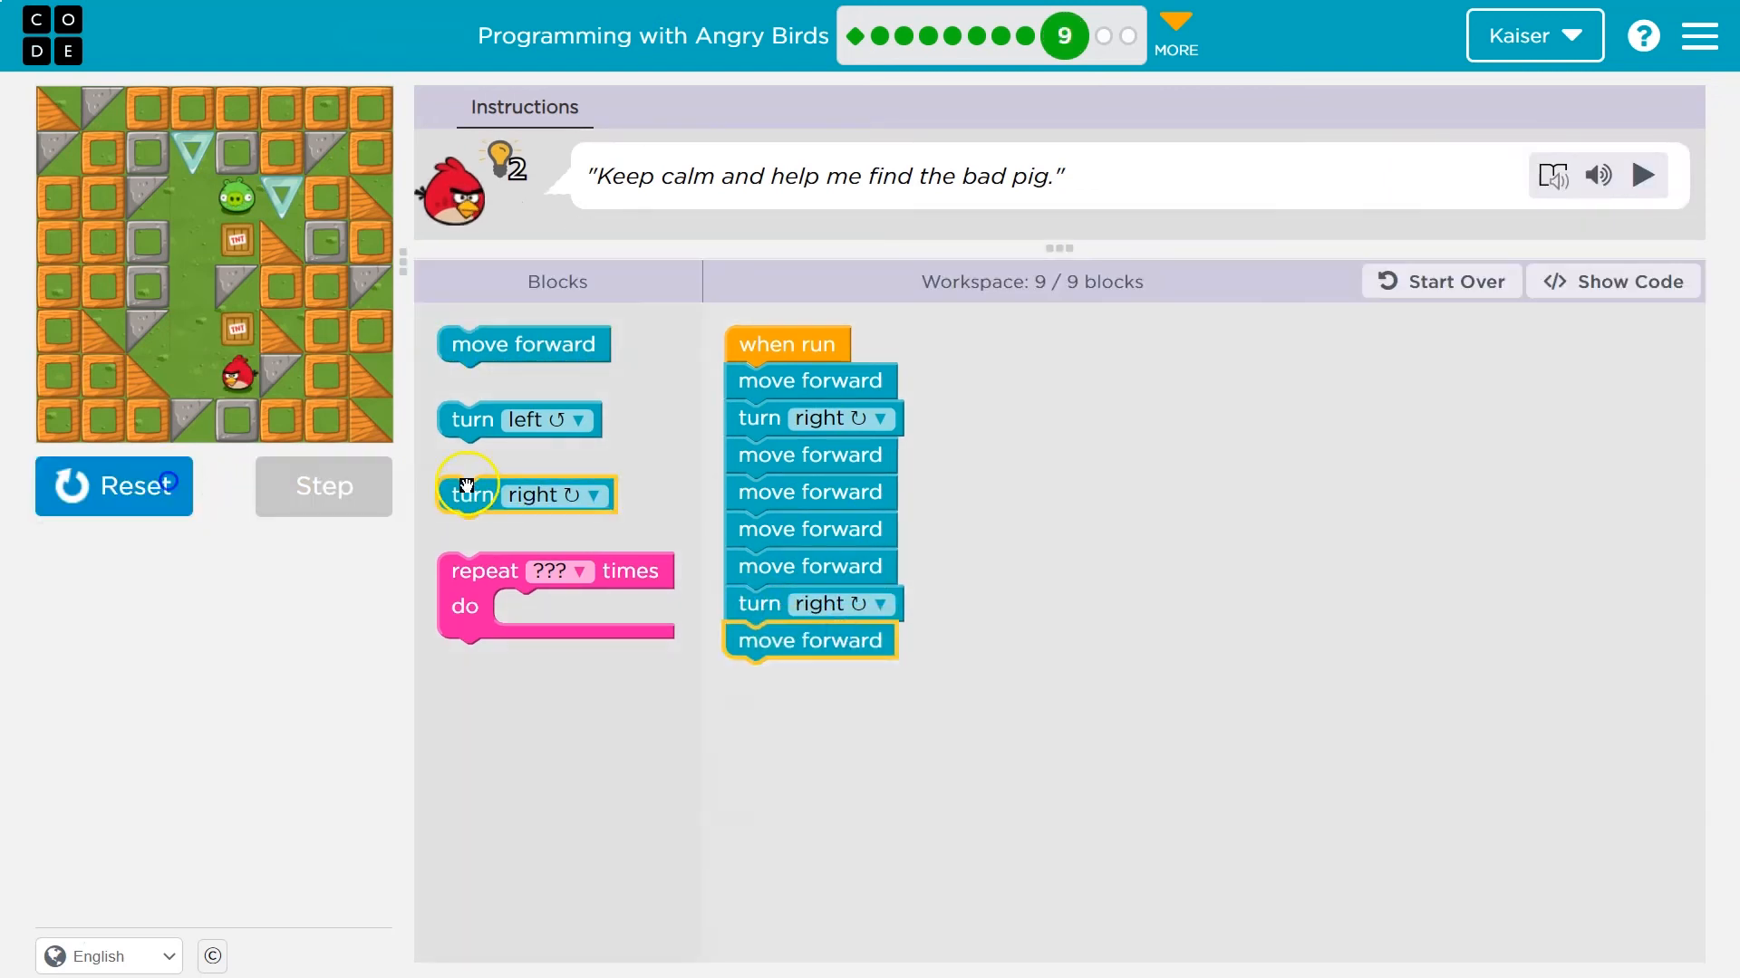
pyautogui.click(323, 486)
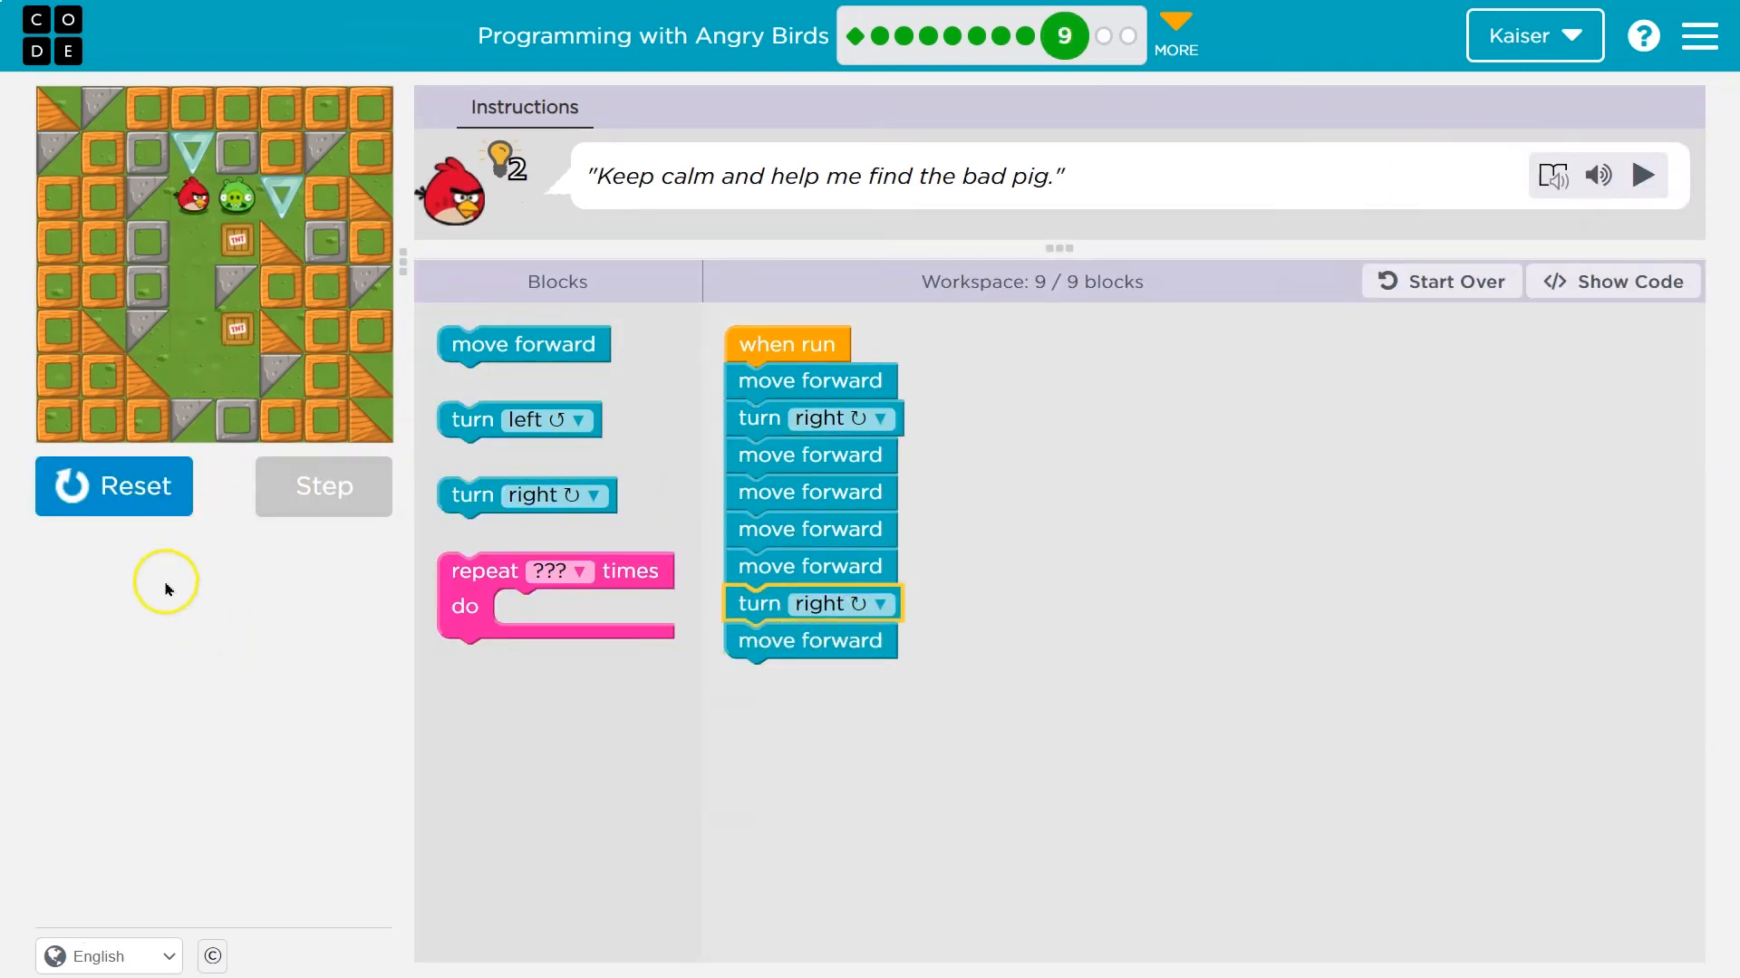
pyautogui.click(113, 485)
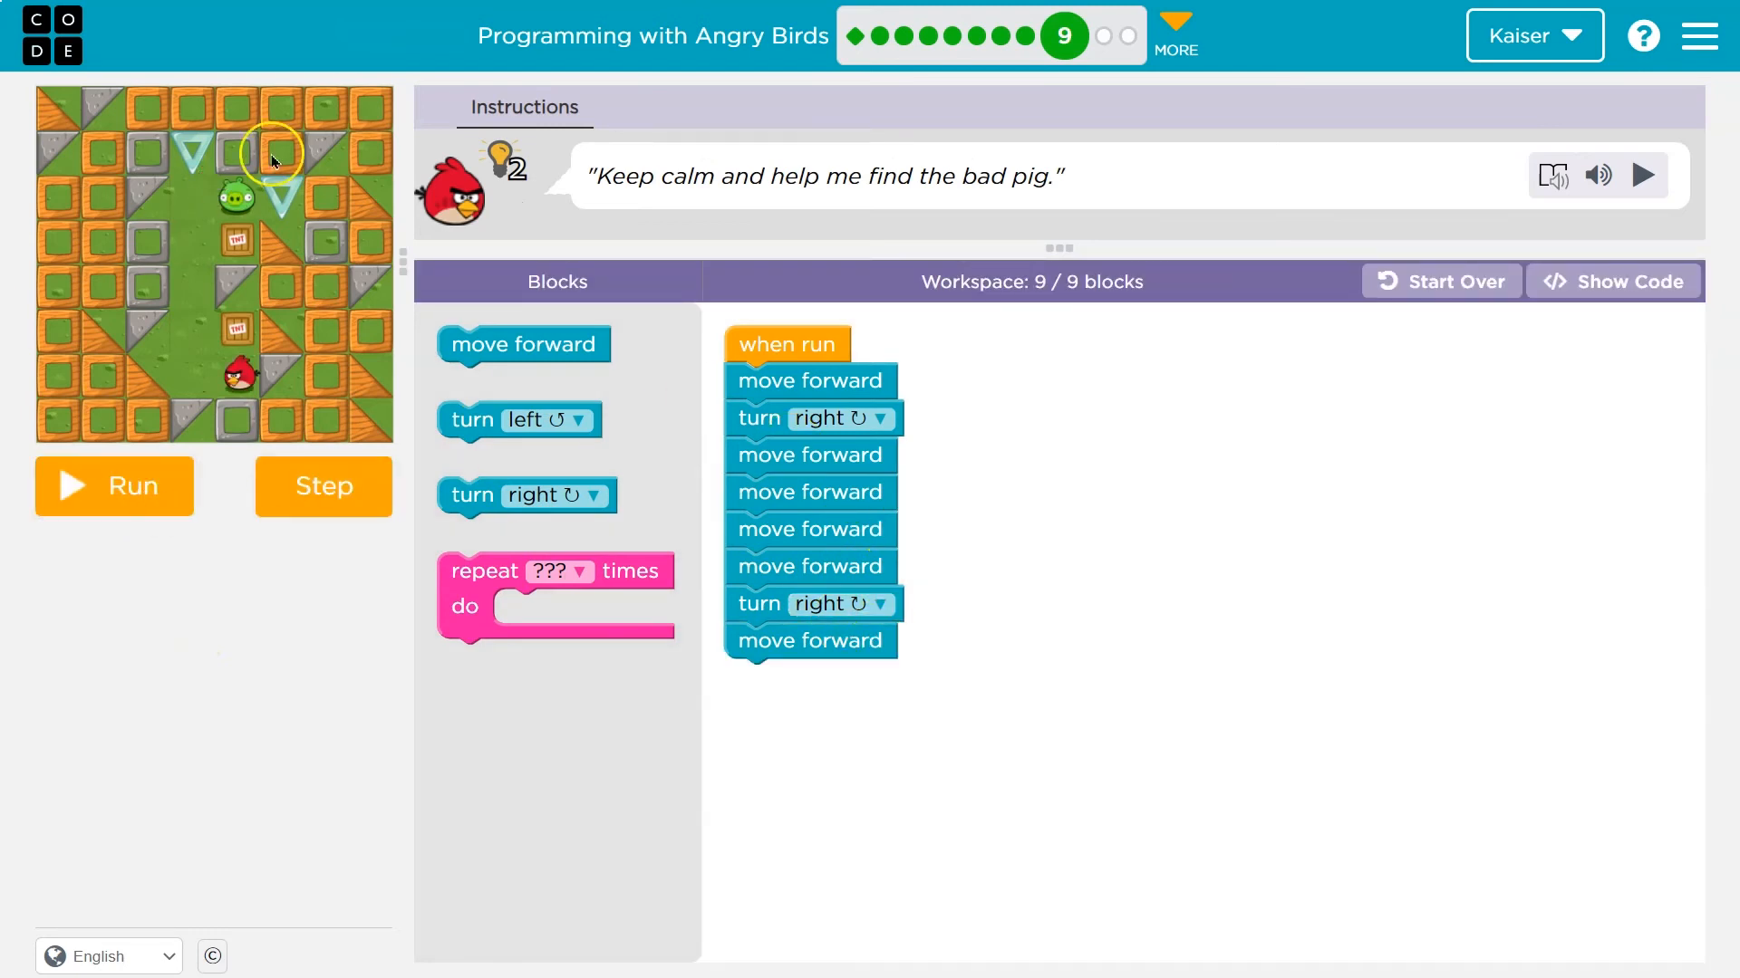
pyautogui.moveTo(875, 507)
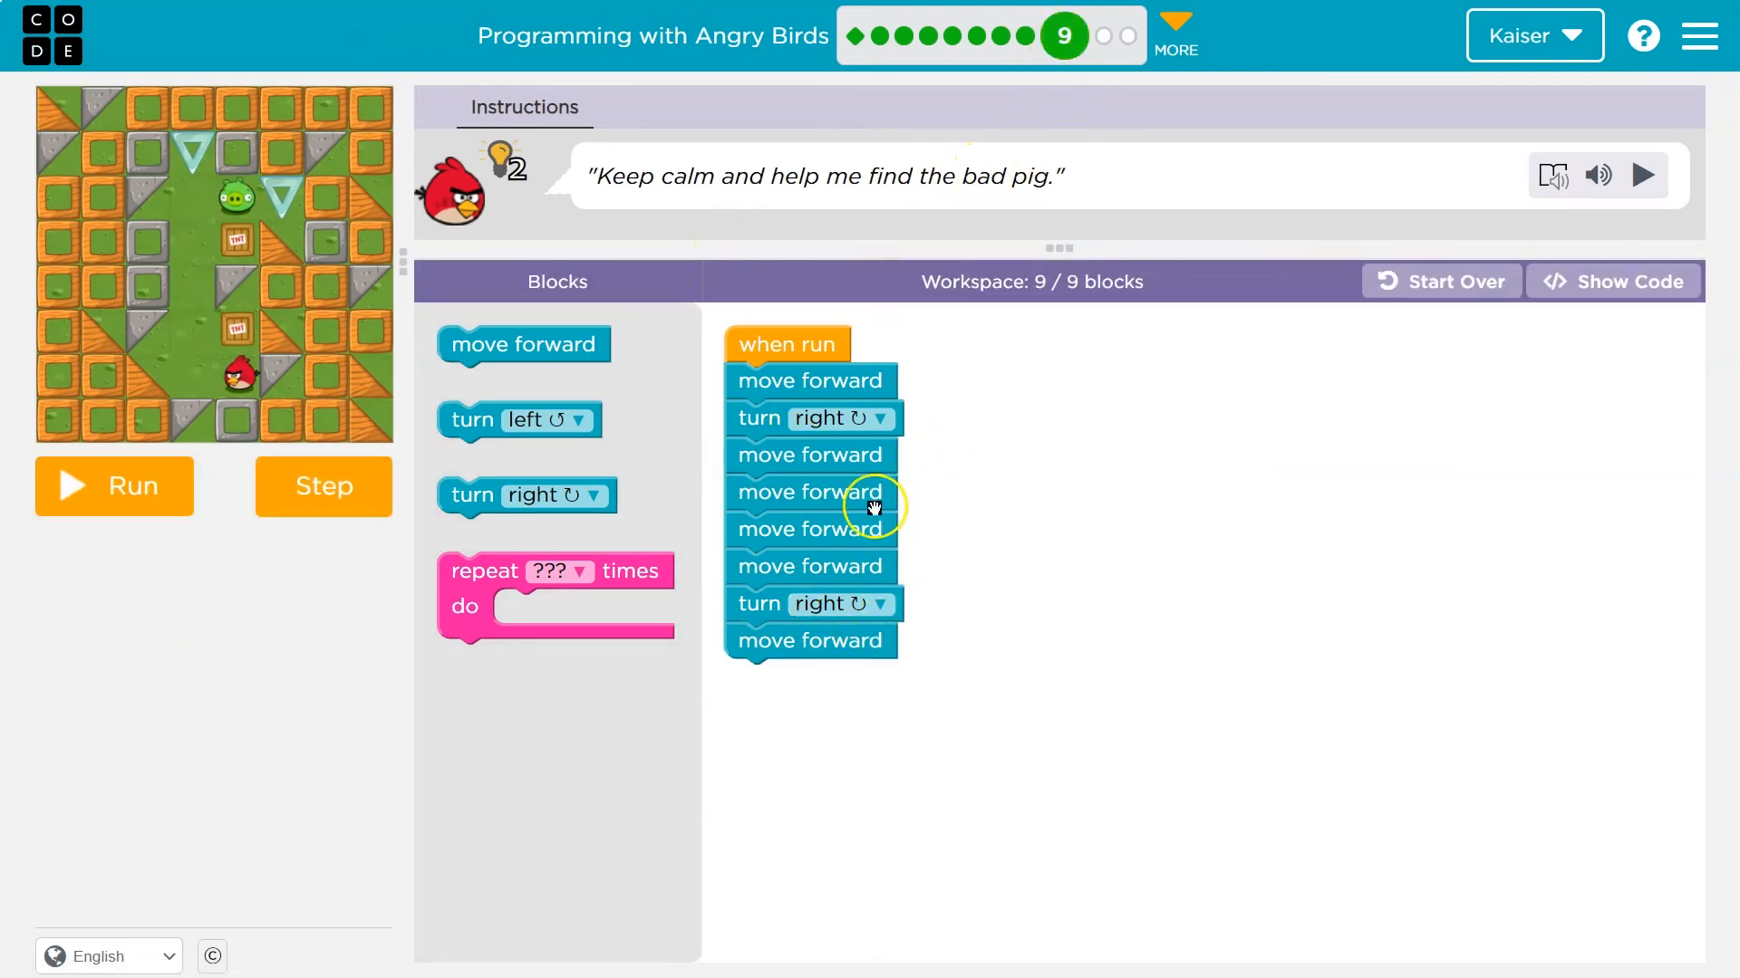
pyautogui.moveTo(876, 528)
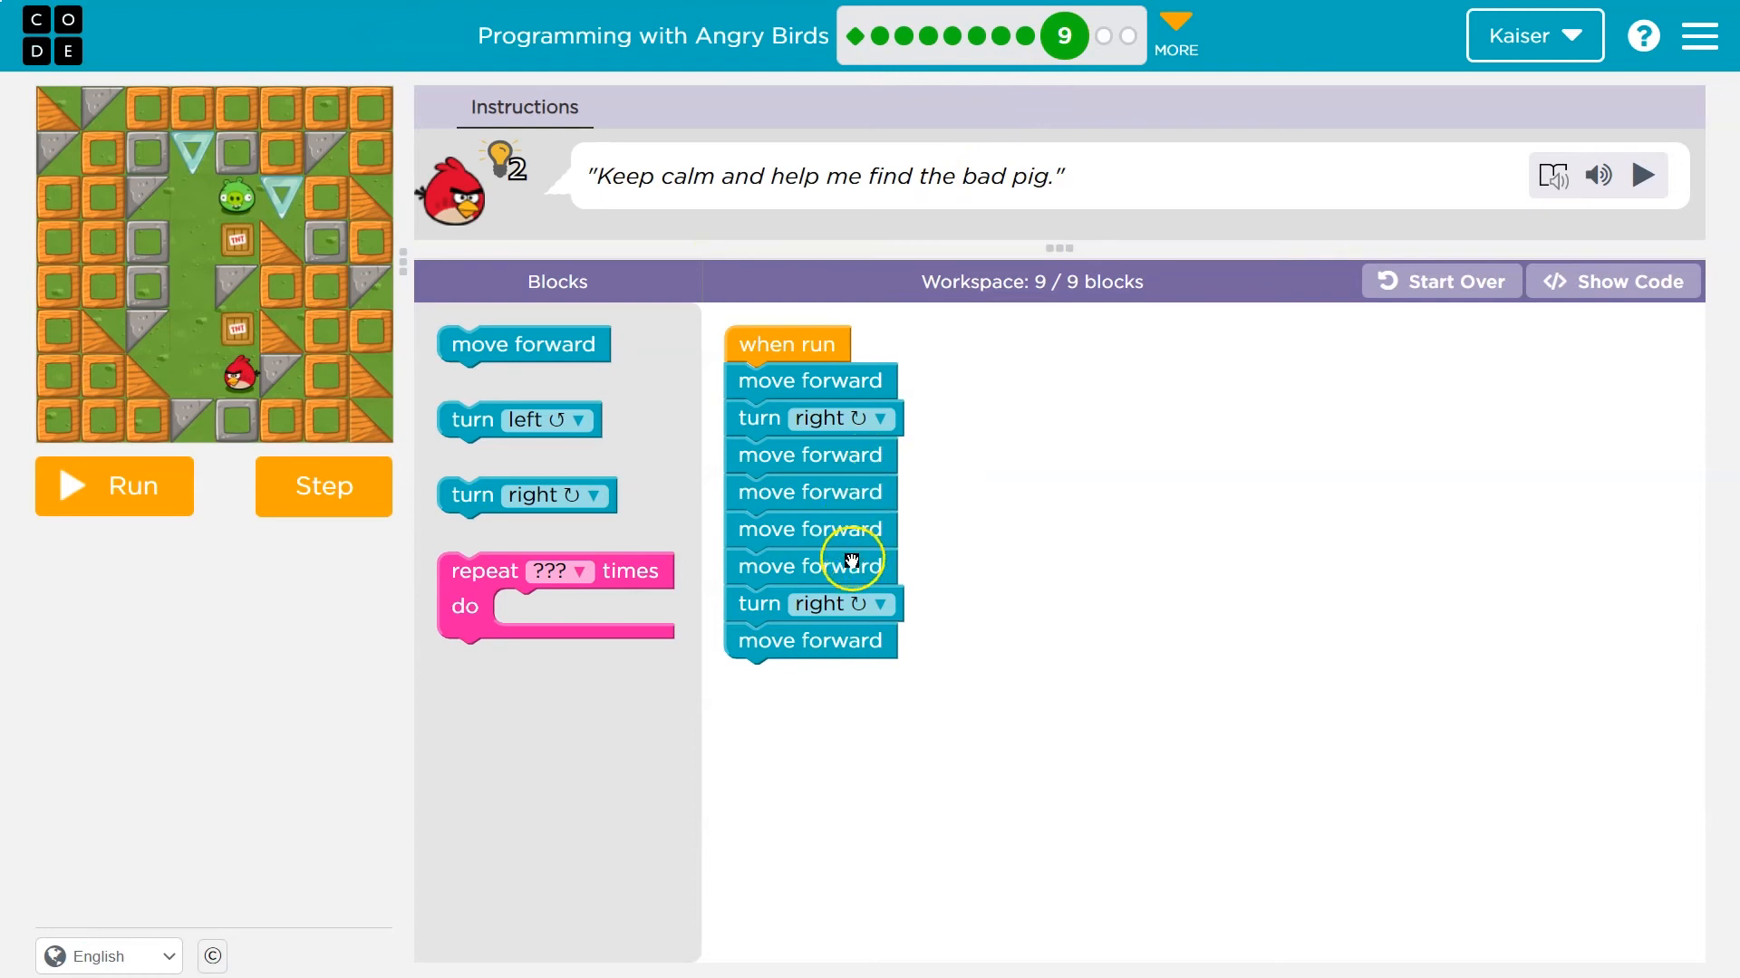
pyautogui.moveTo(766, 631)
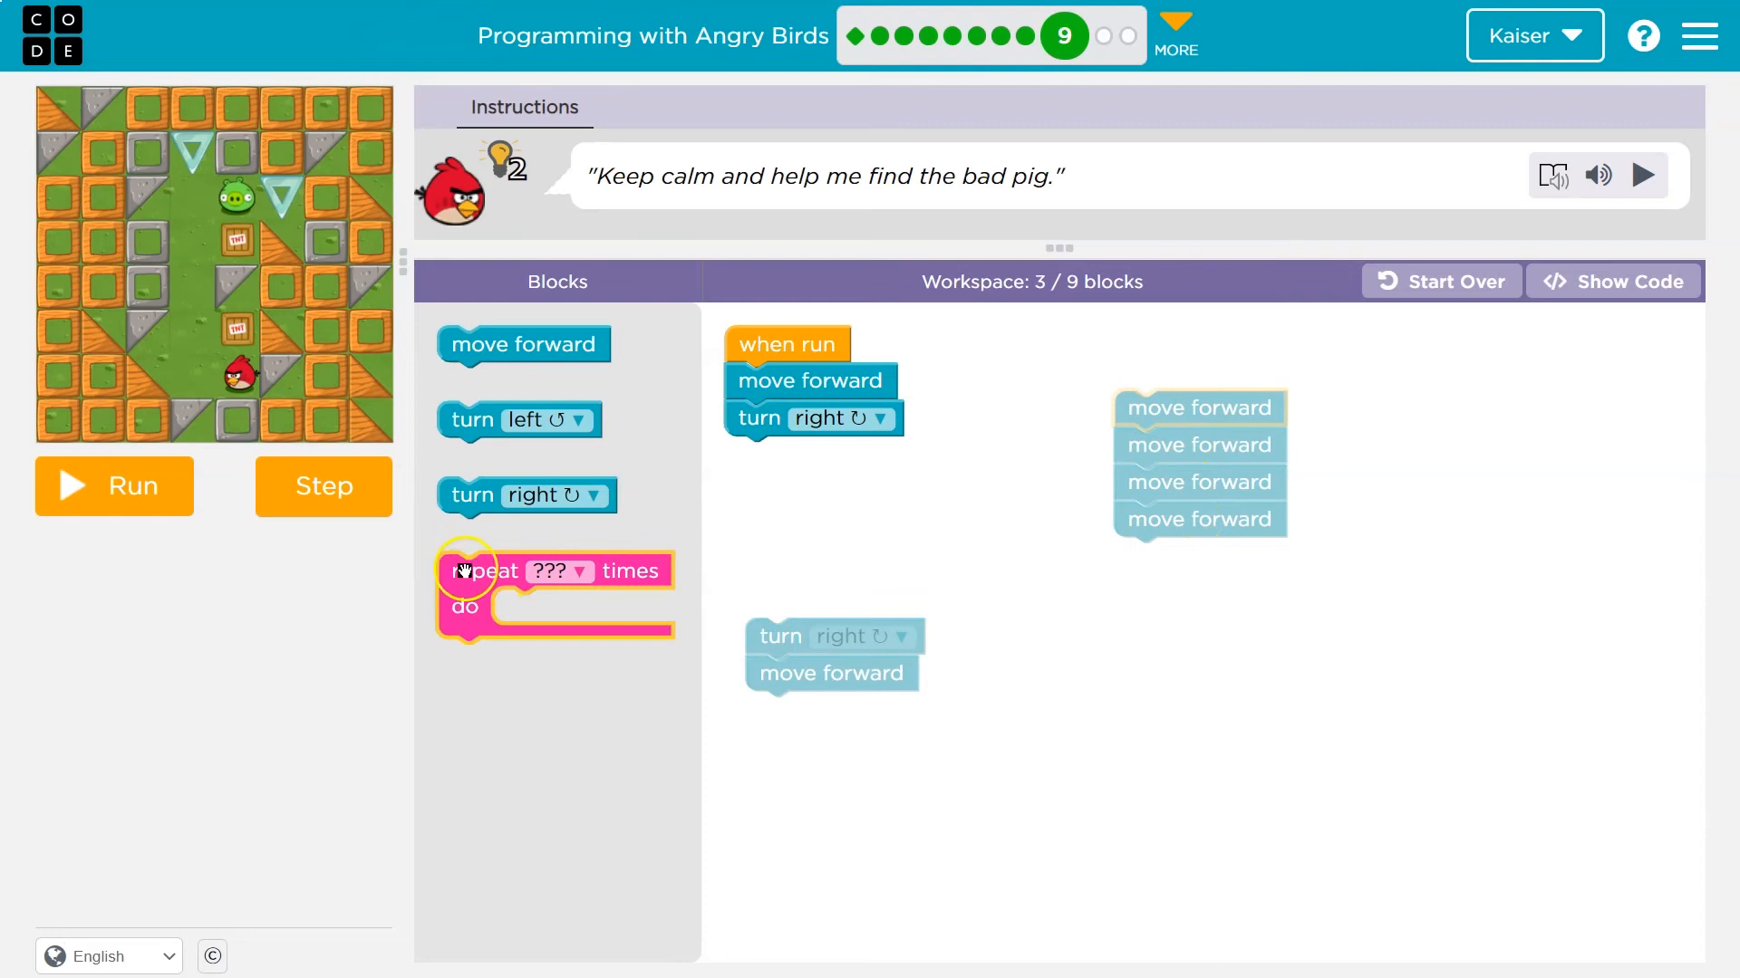
# Swap the four forward moves for a repeat 4 loop and run the seven-block program
pyautogui.click(896, 482)
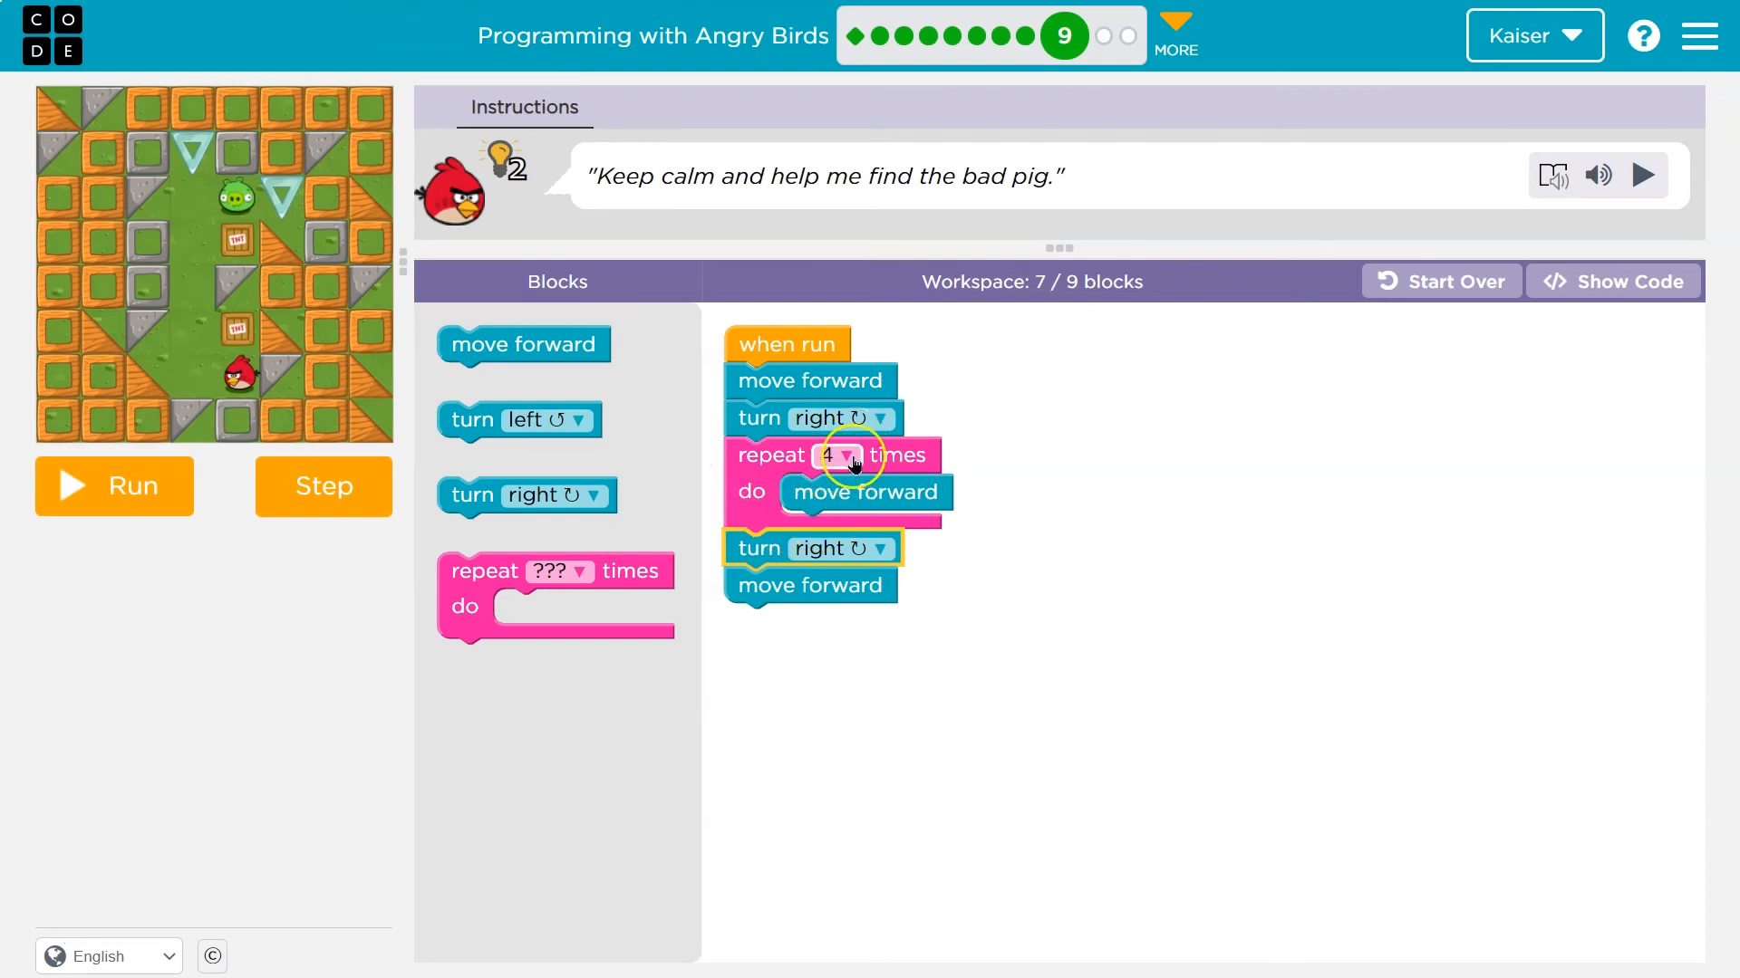
pyautogui.moveTo(661, 478)
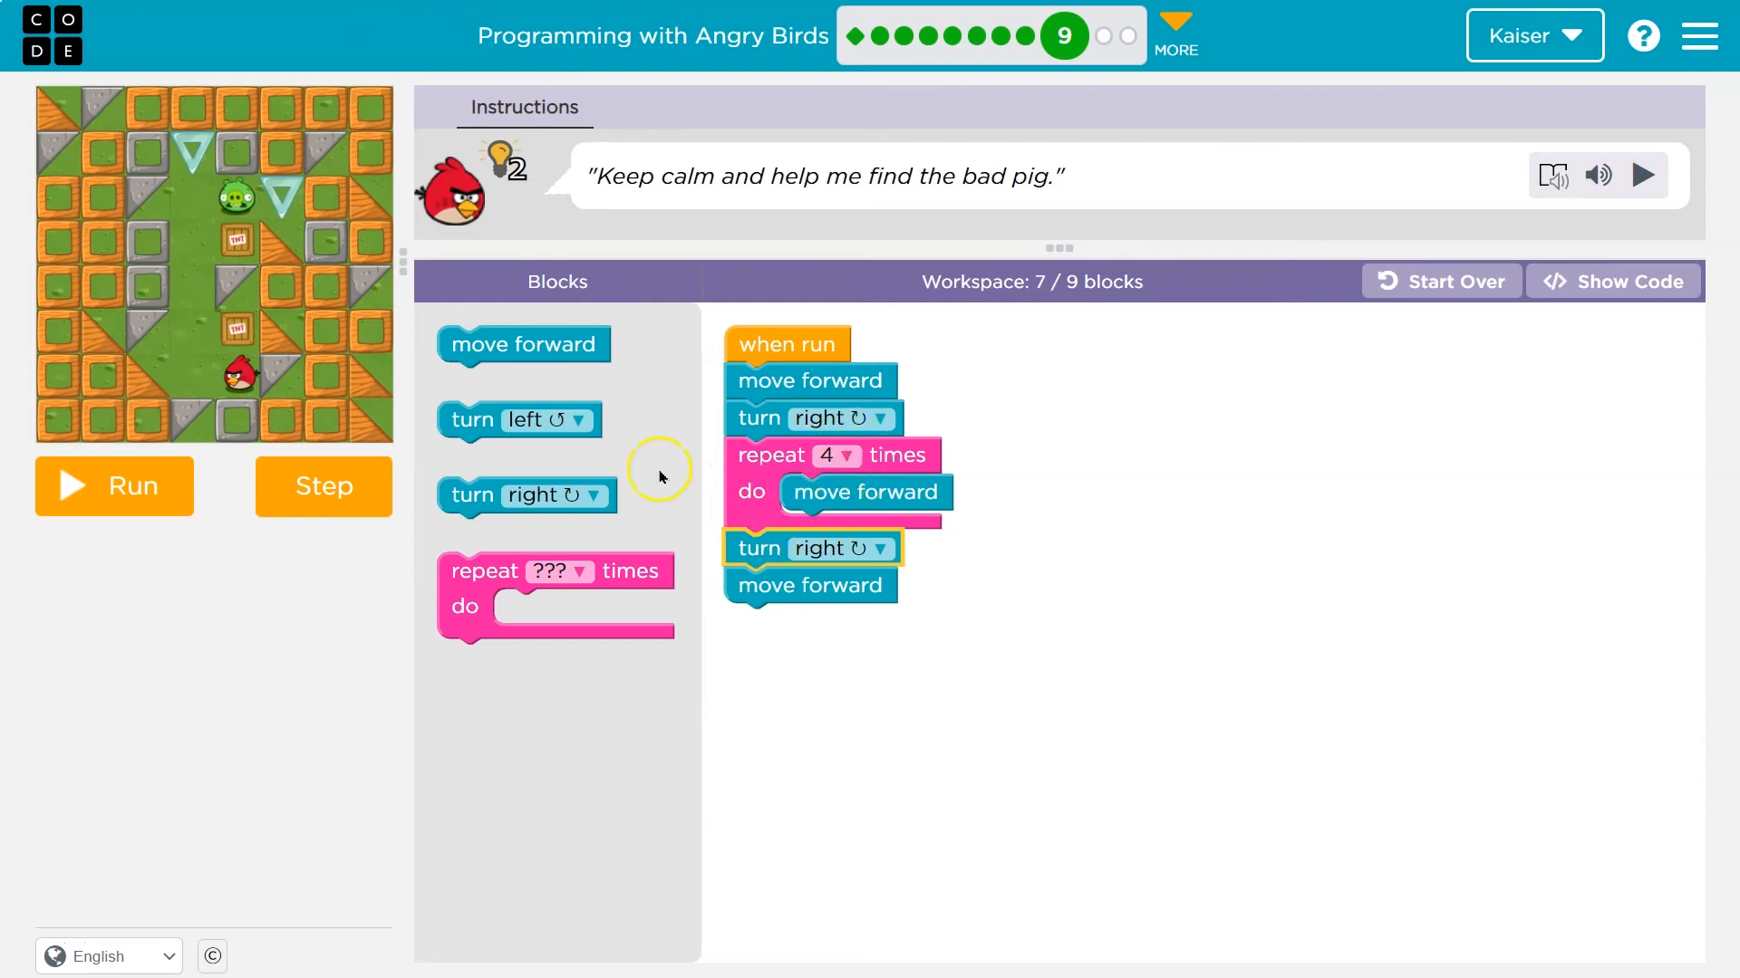
pyautogui.moveTo(787, 477)
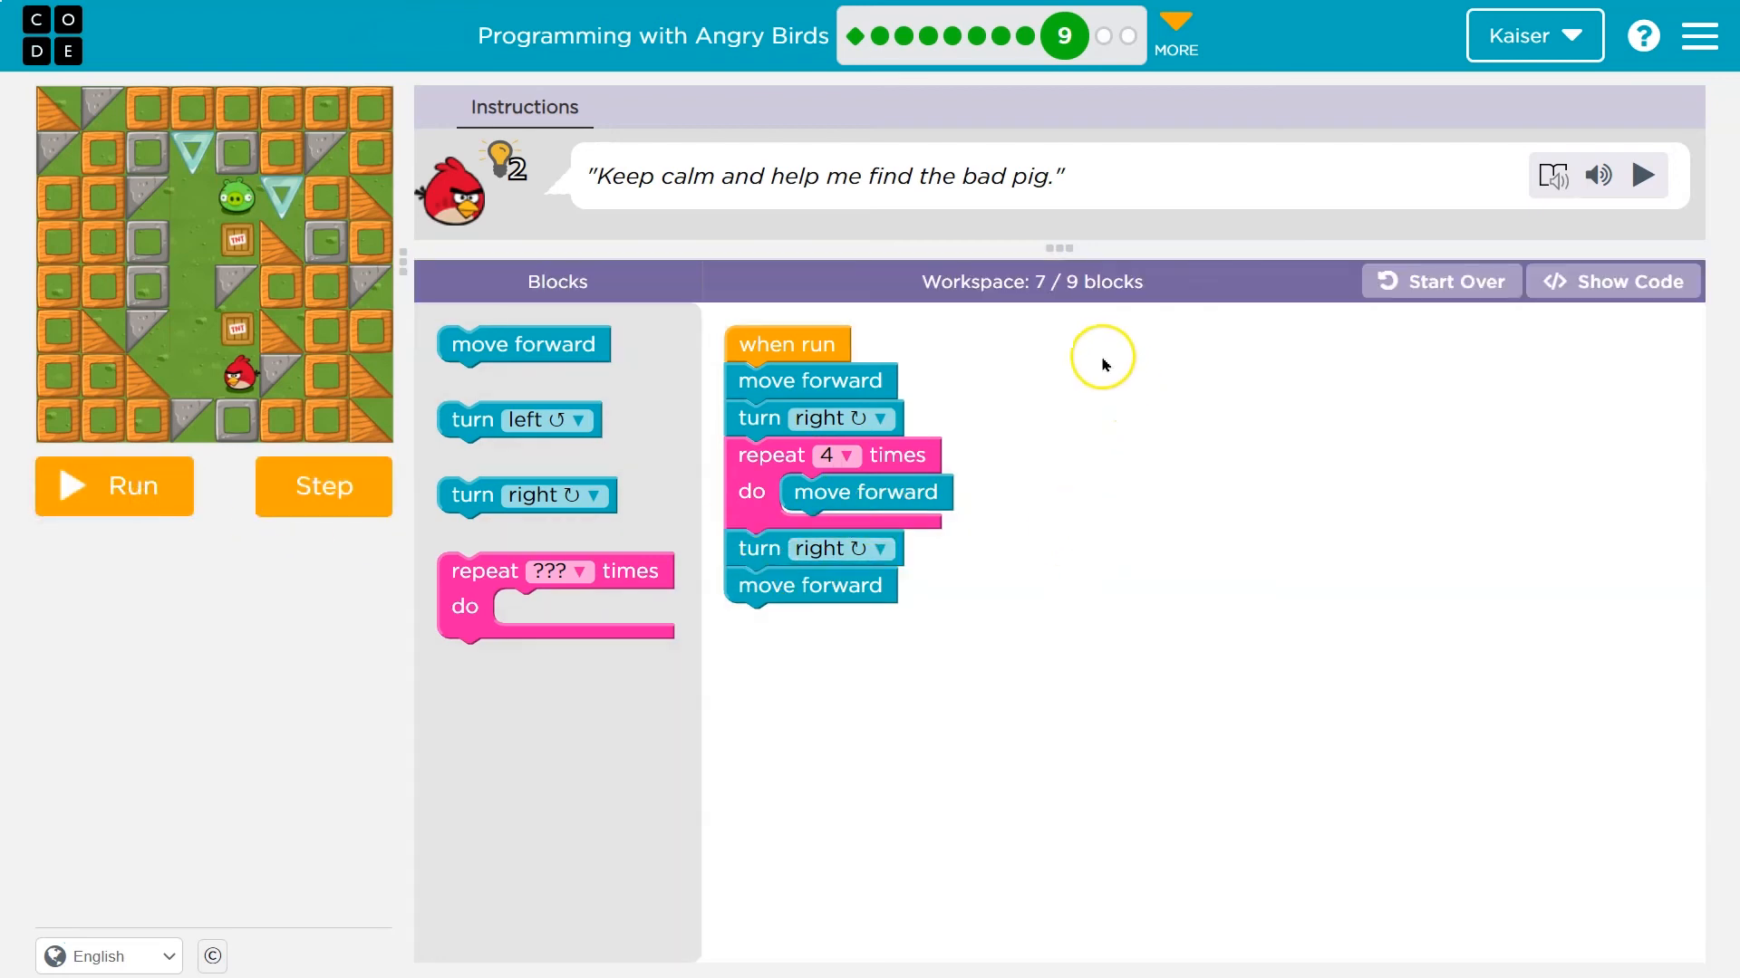
pyautogui.moveTo(1041, 288)
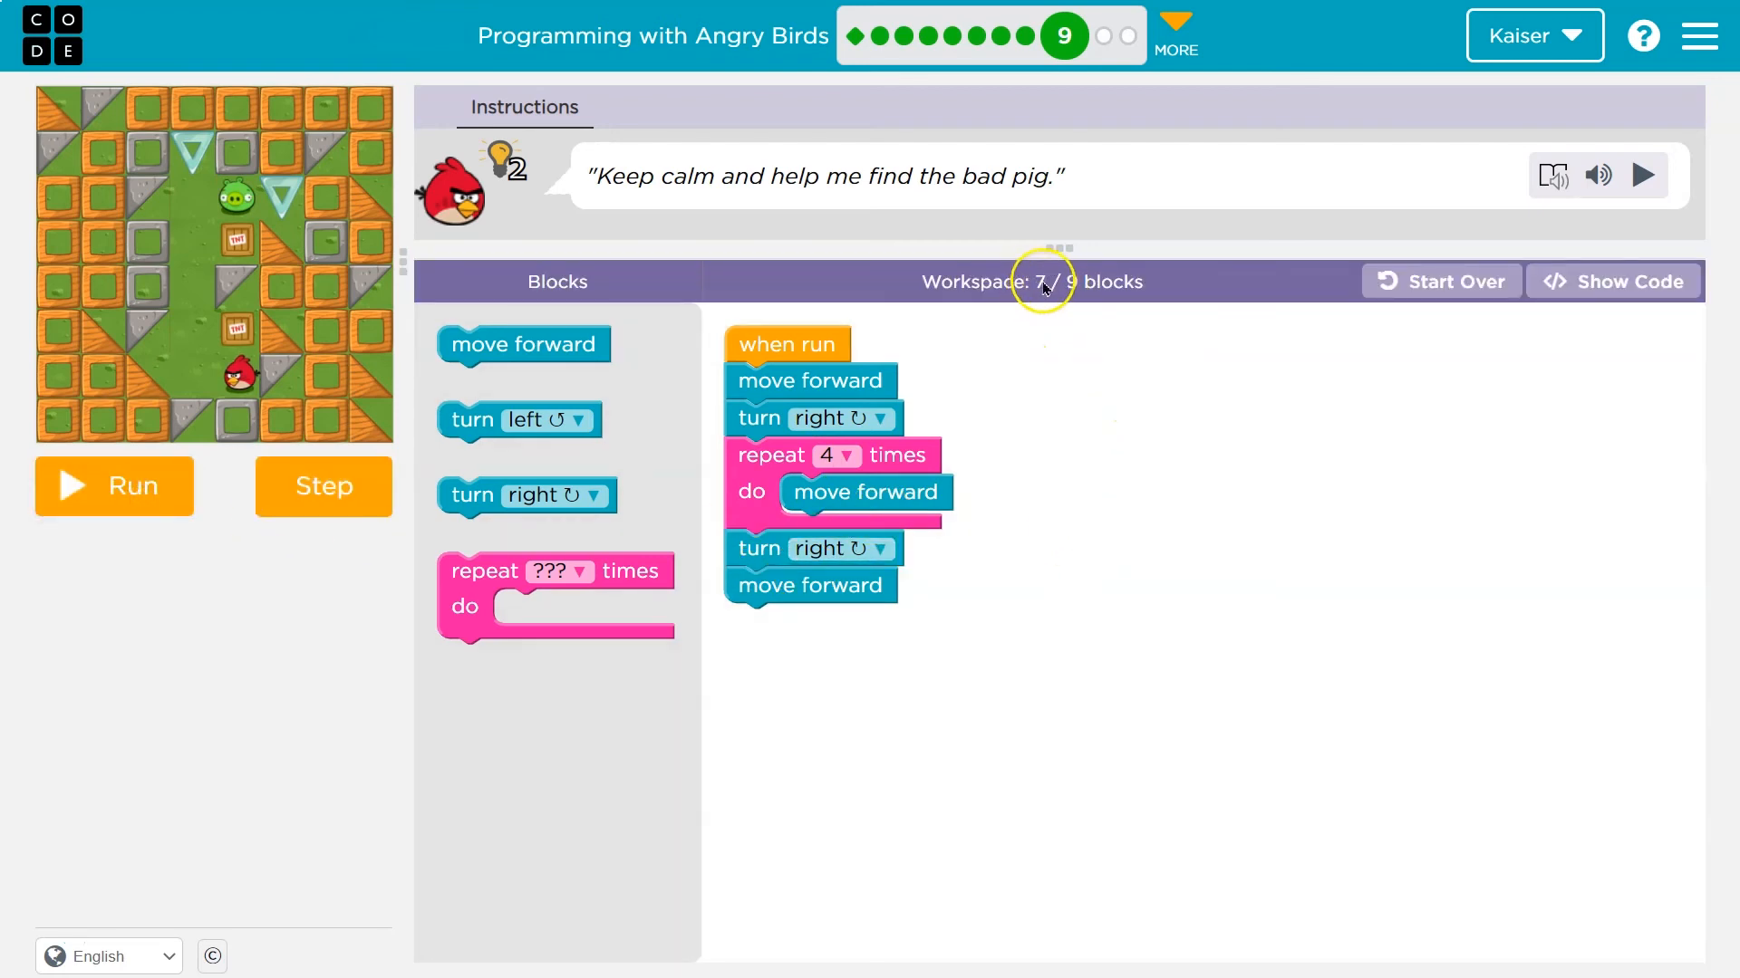
pyautogui.click(113, 486)
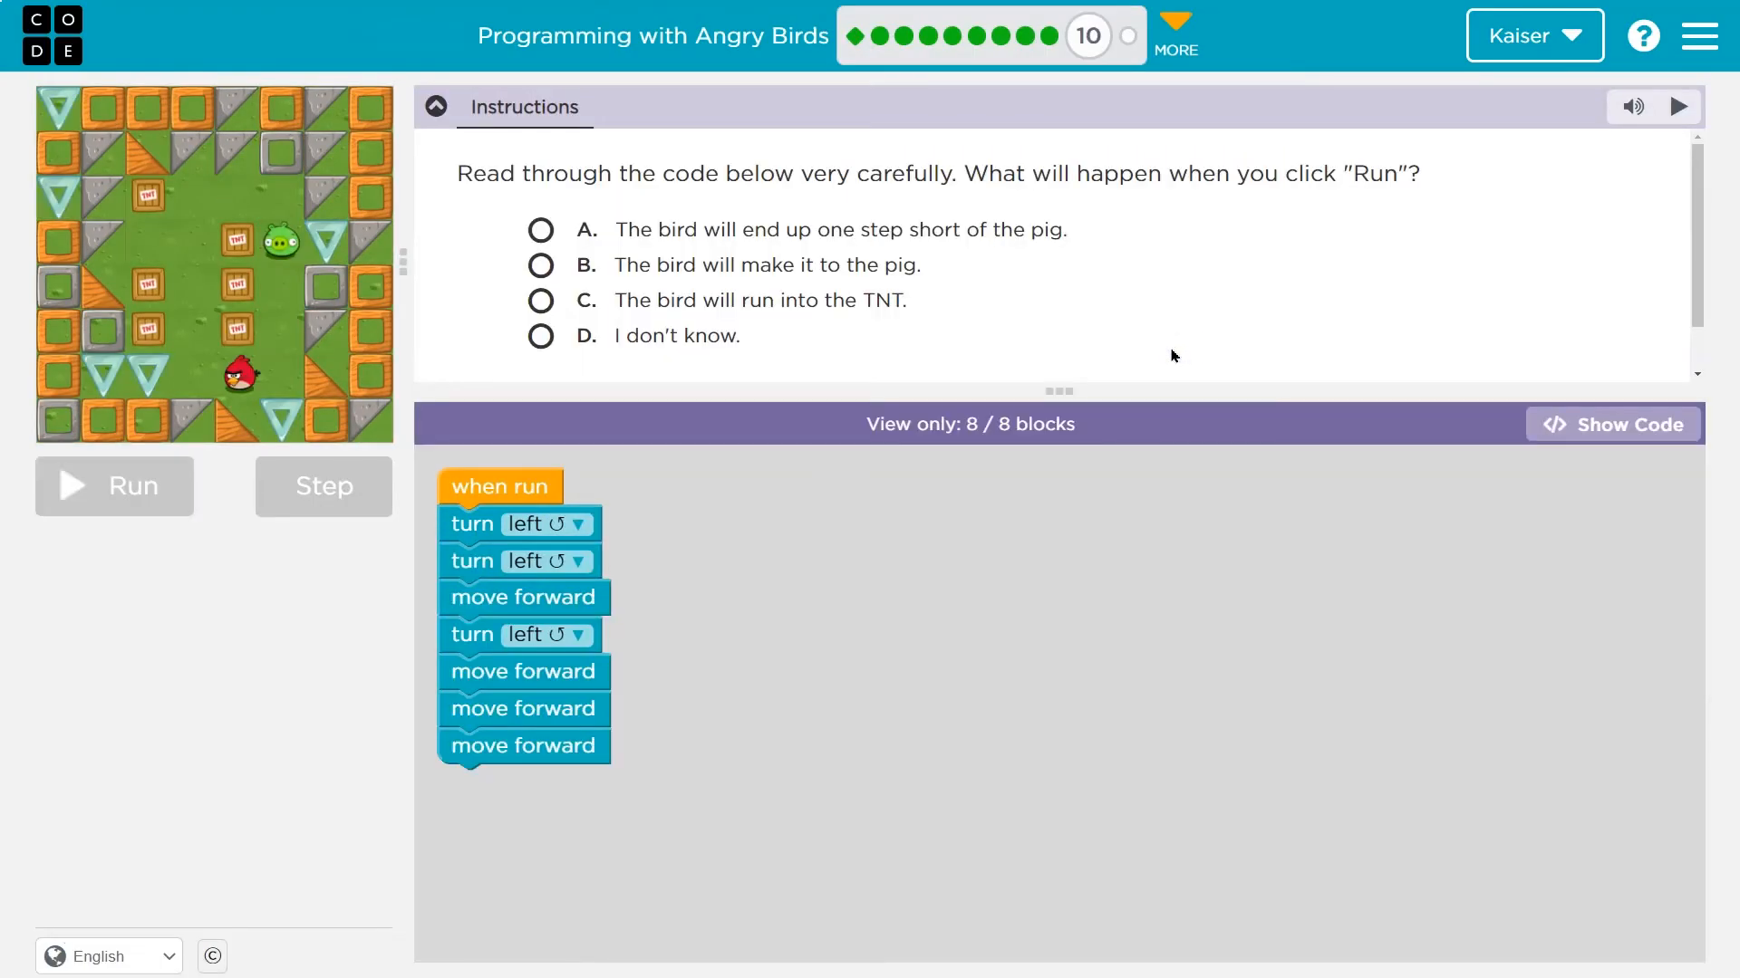
pyautogui.moveTo(1160, 370)
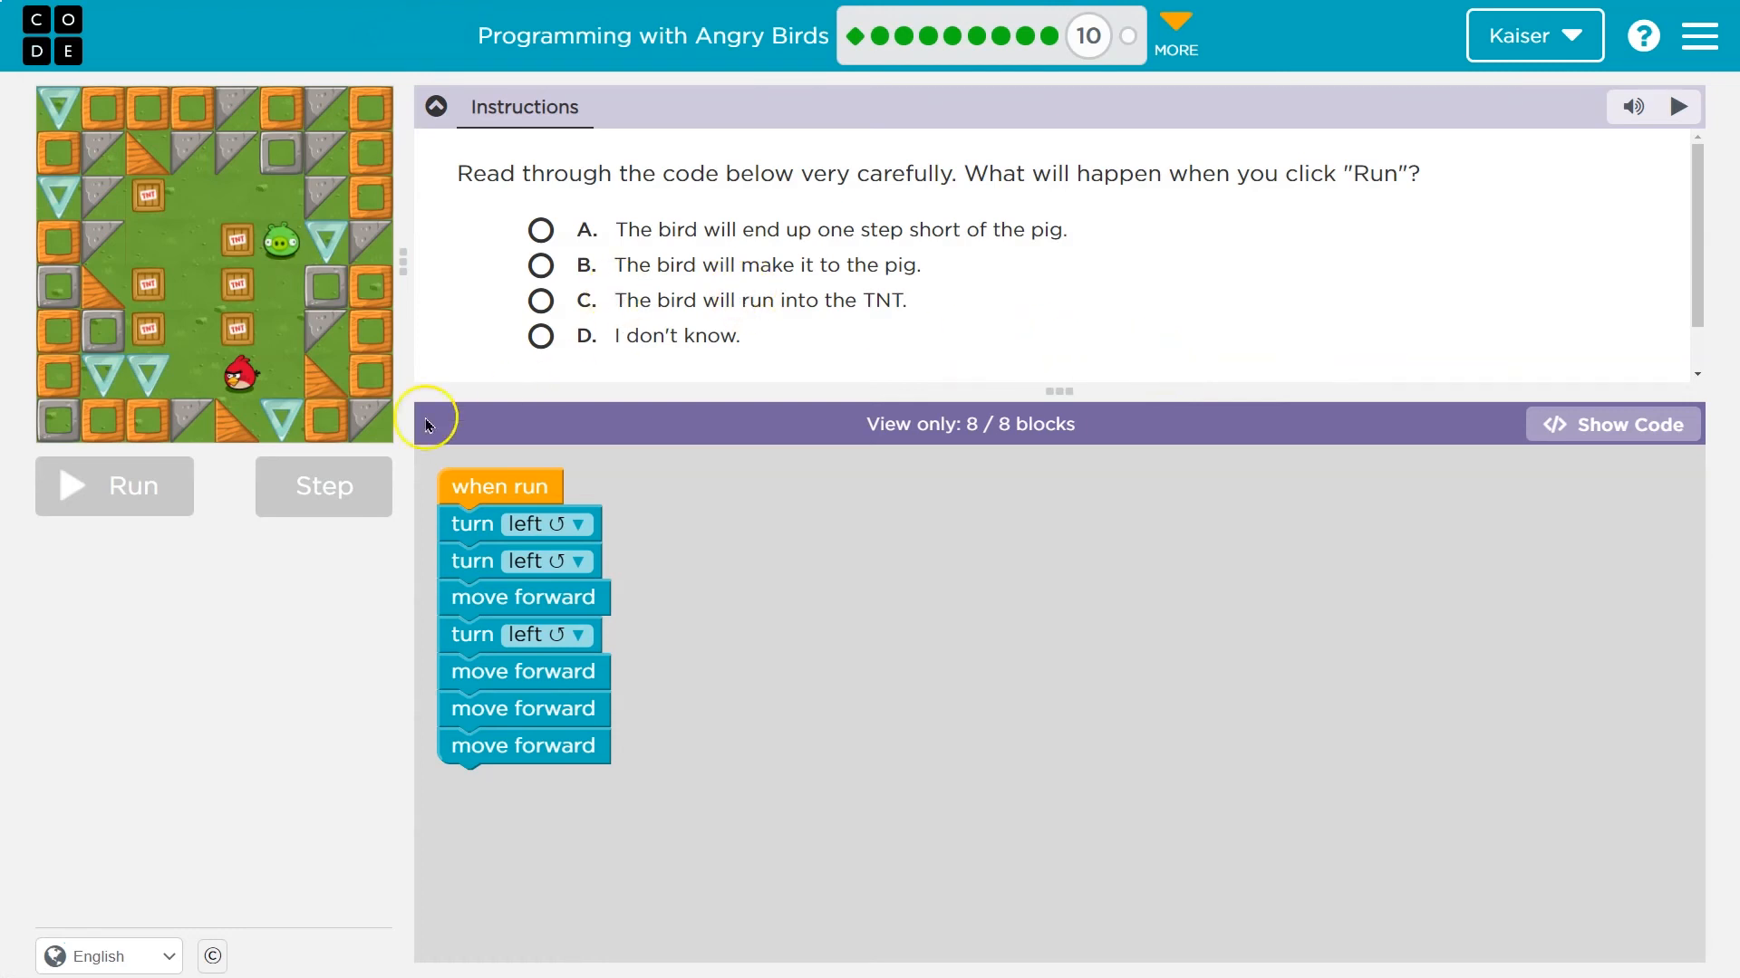
pyautogui.moveTo(993, 361)
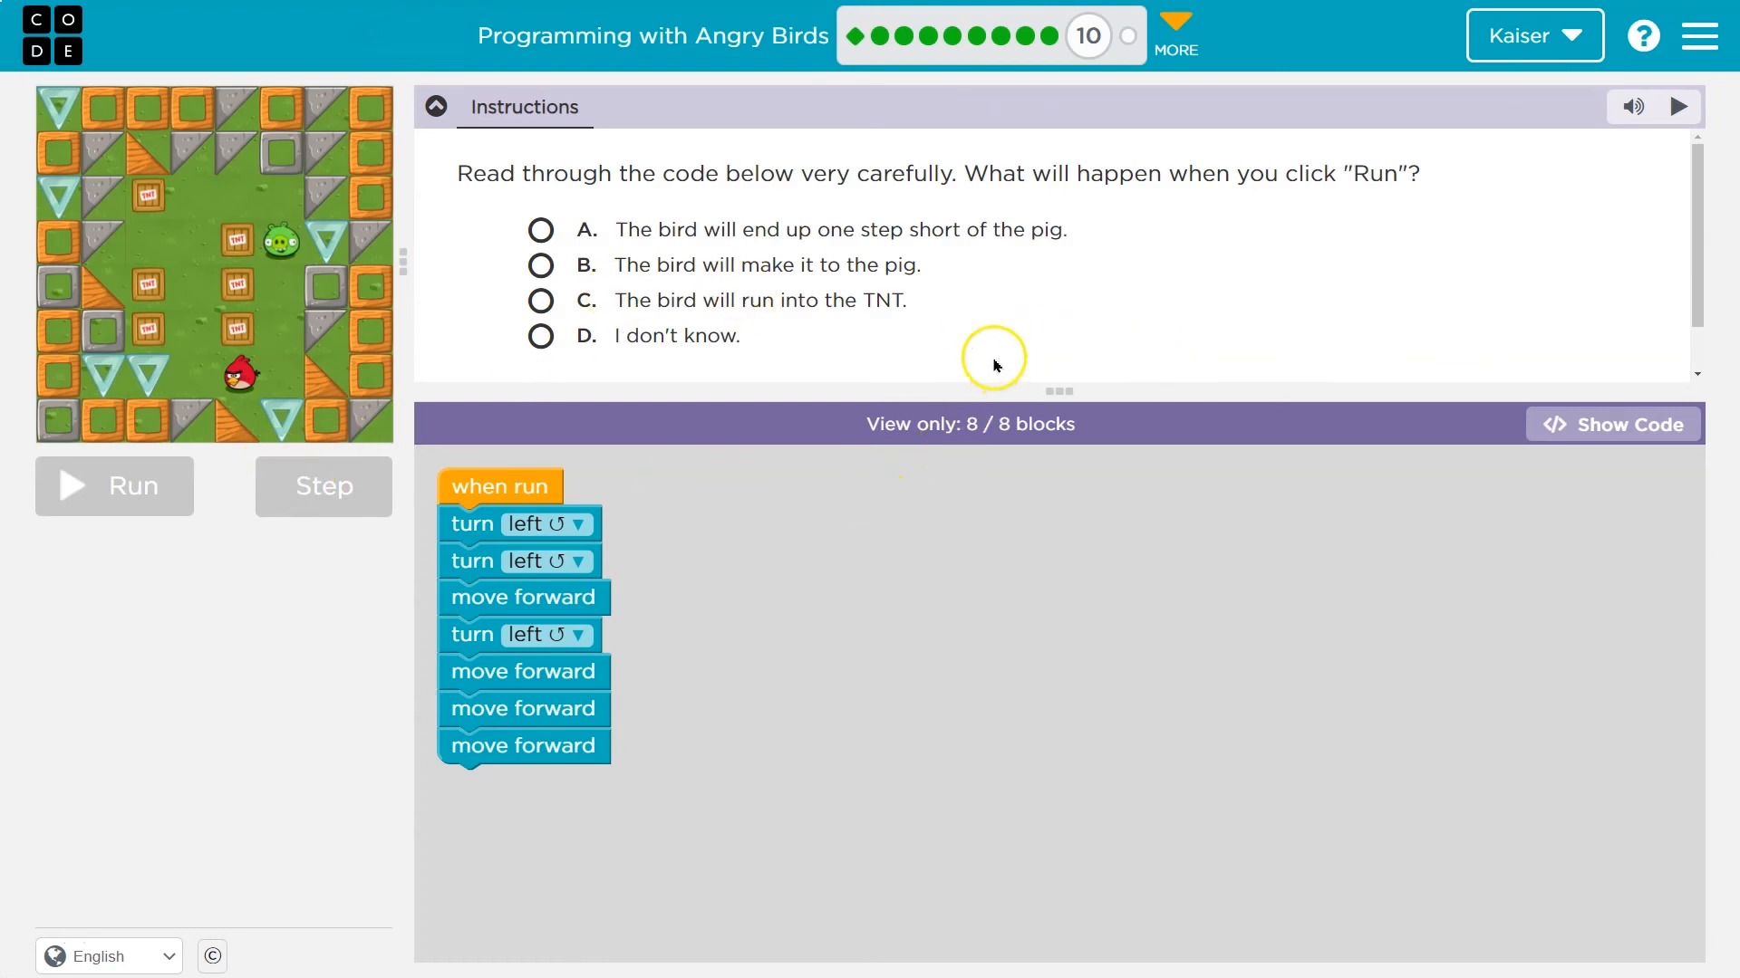
pyautogui.moveTo(972, 366)
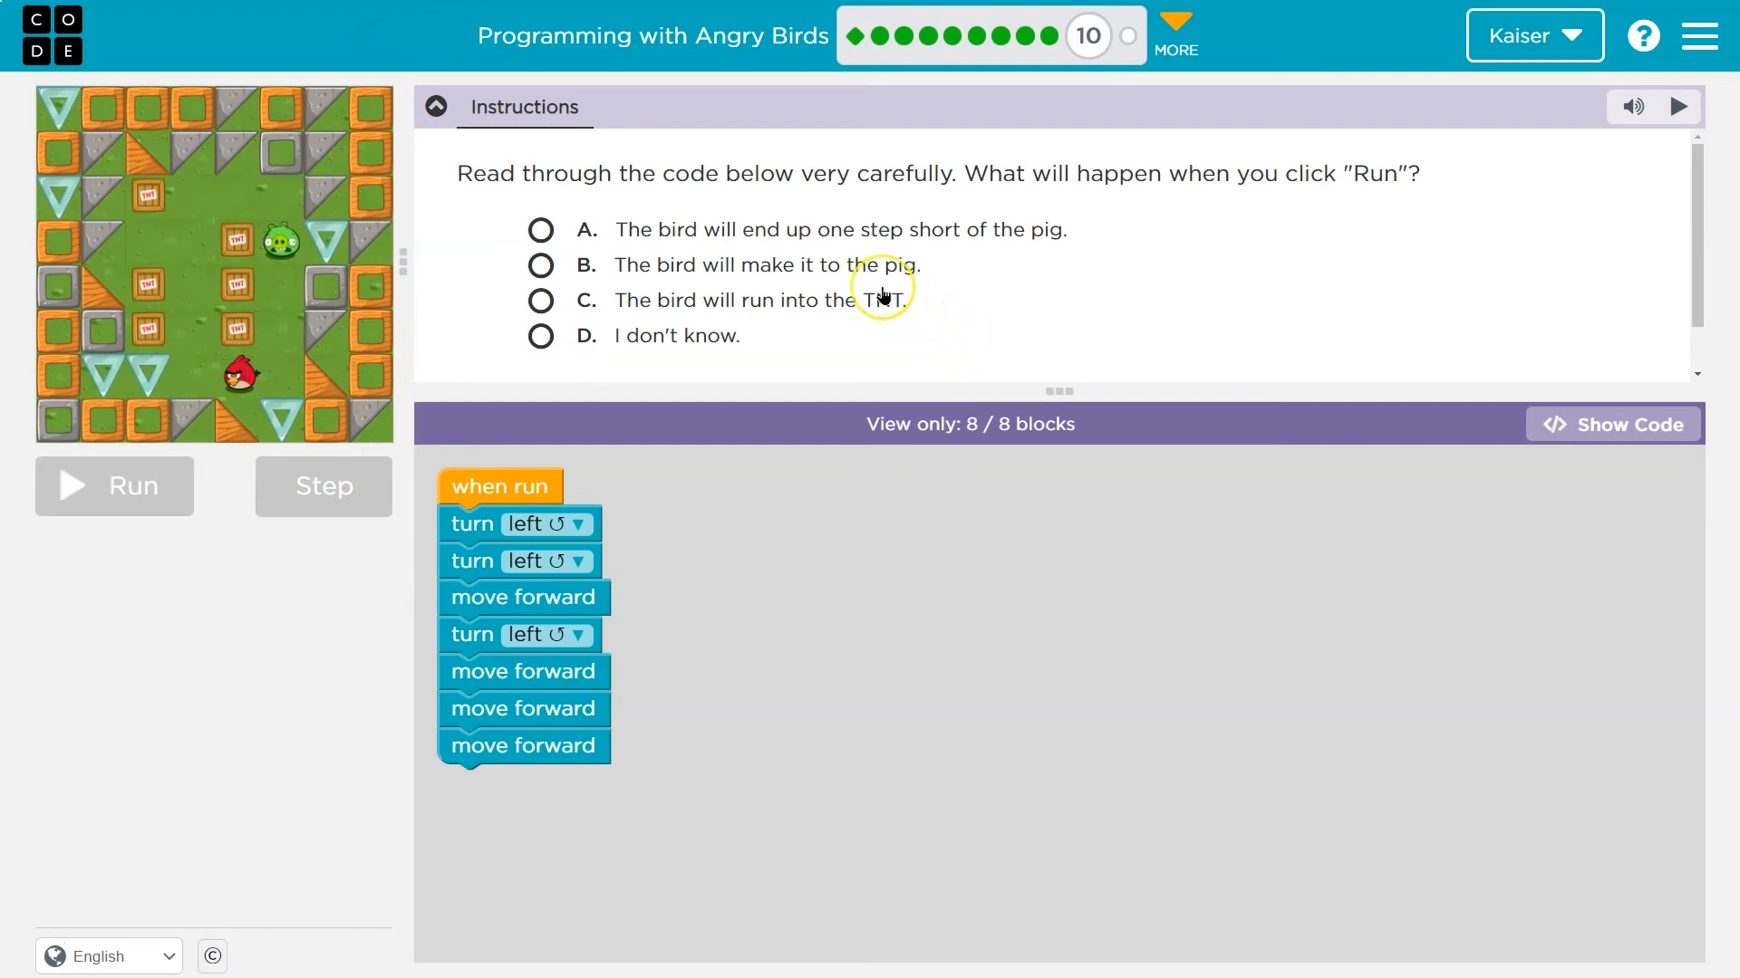
pyautogui.moveTo(899, 321)
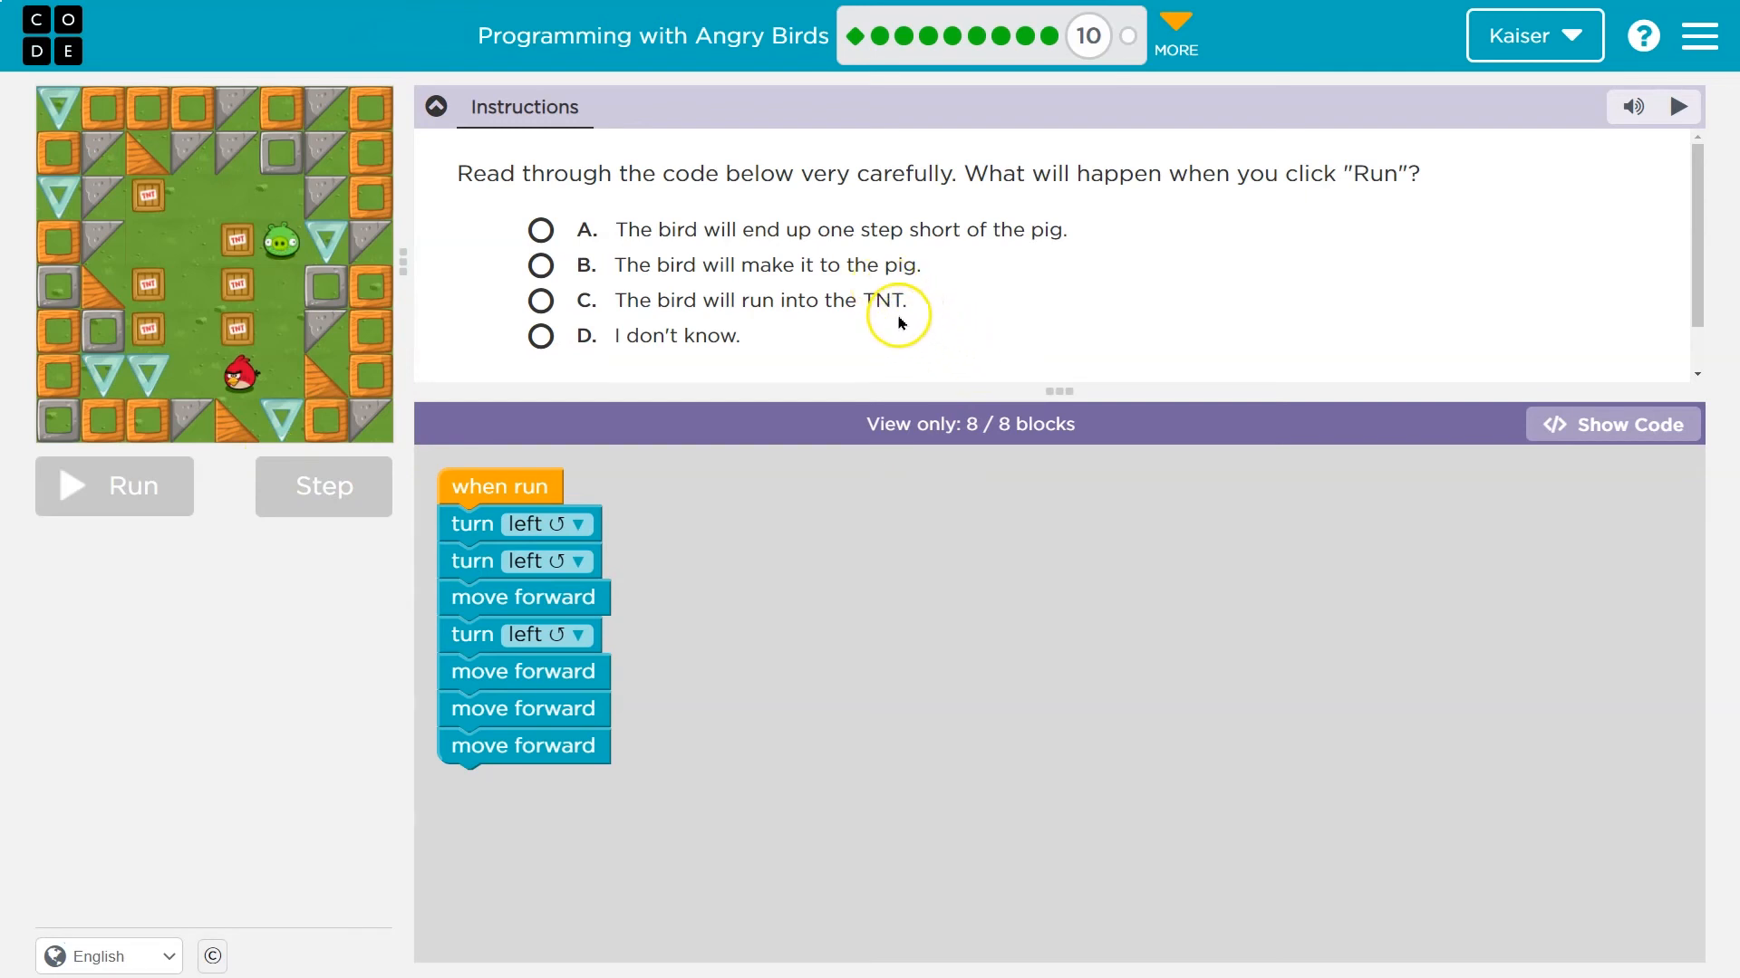
pyautogui.moveTo(905, 356)
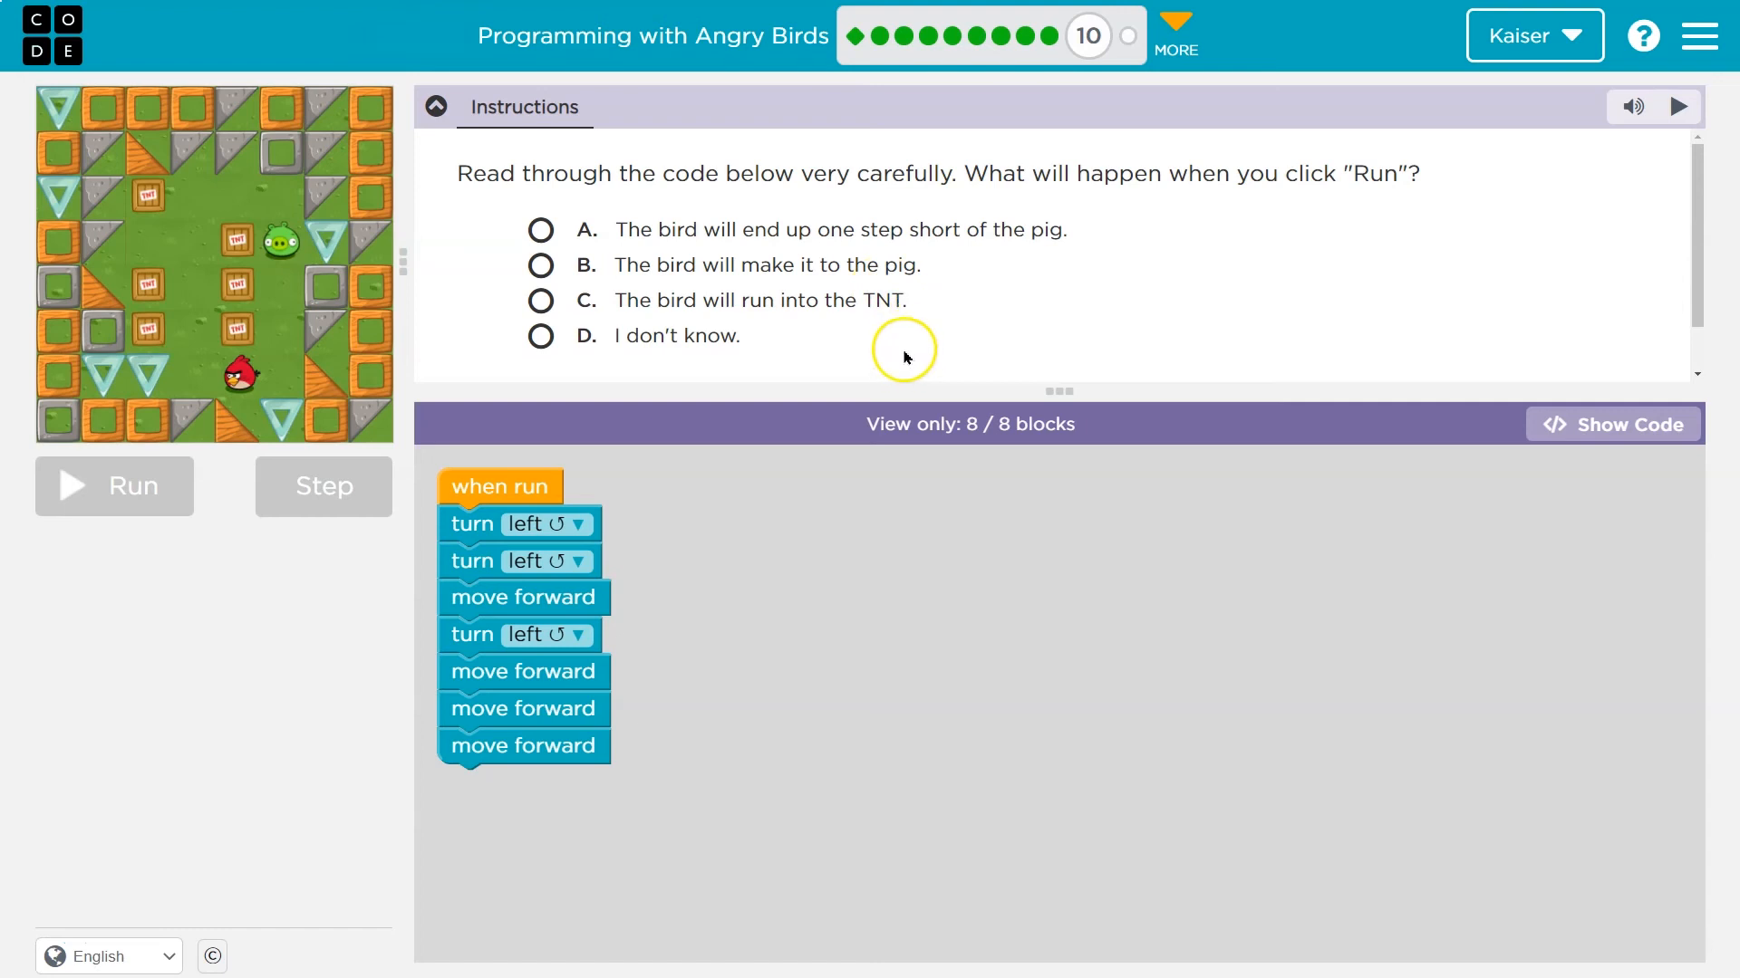
pyautogui.moveTo(879, 264)
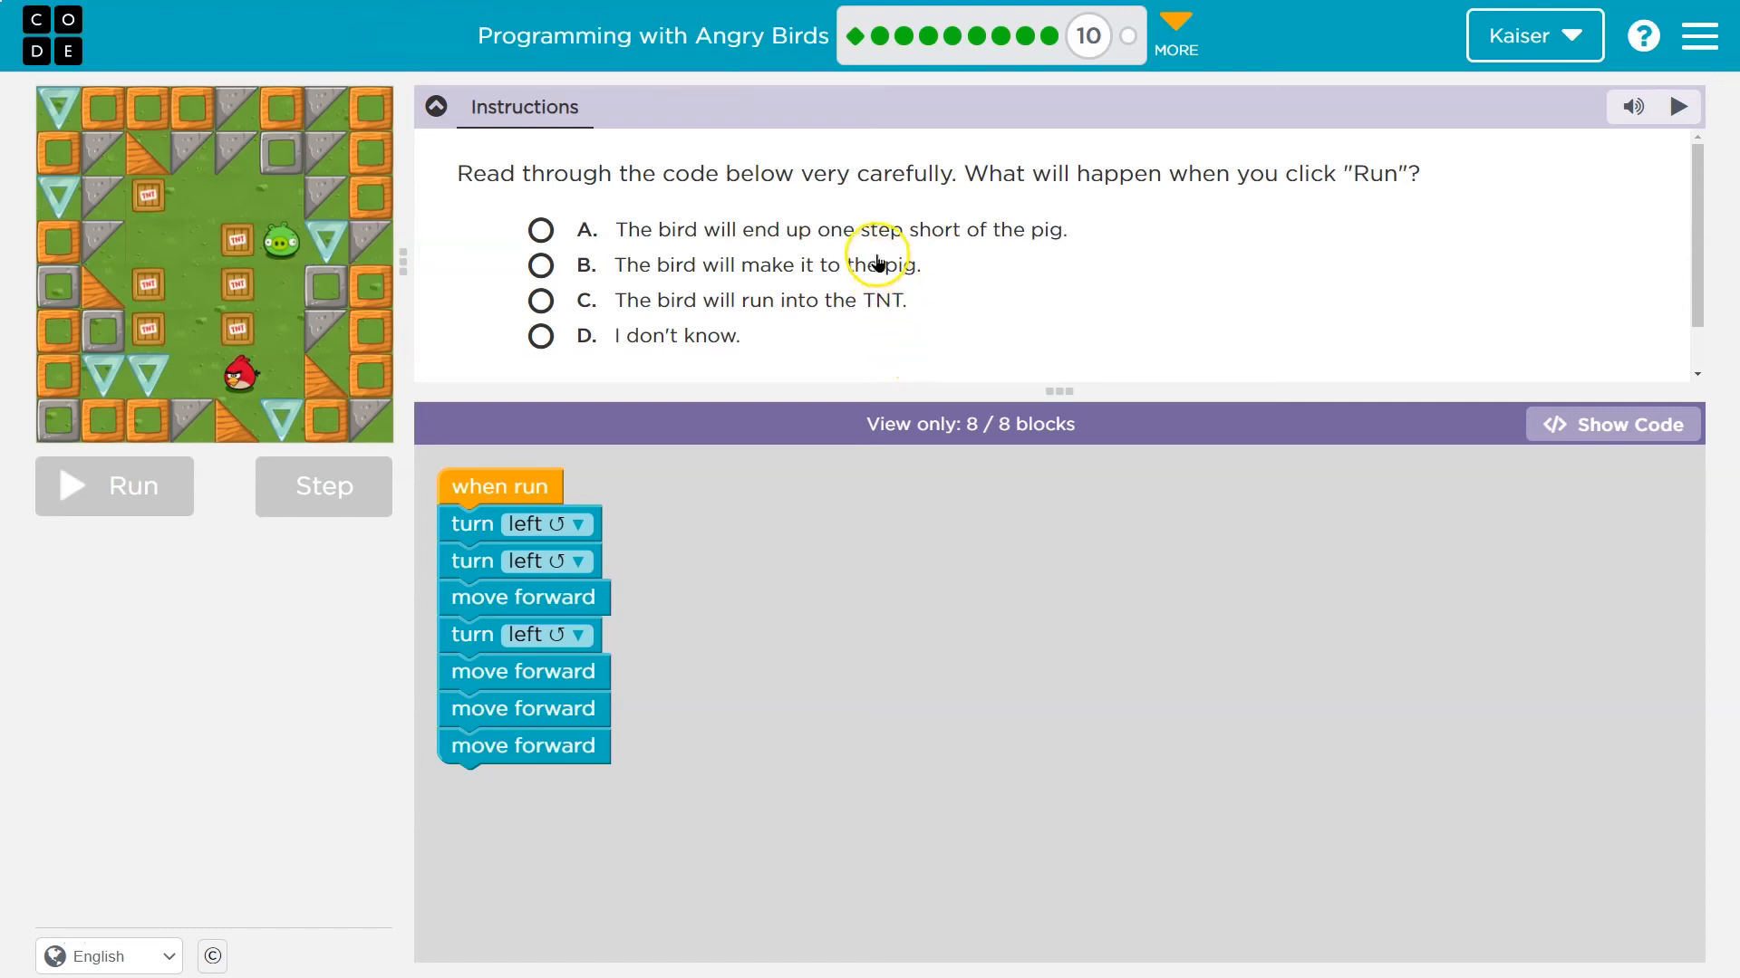
pyautogui.moveTo(535, 363)
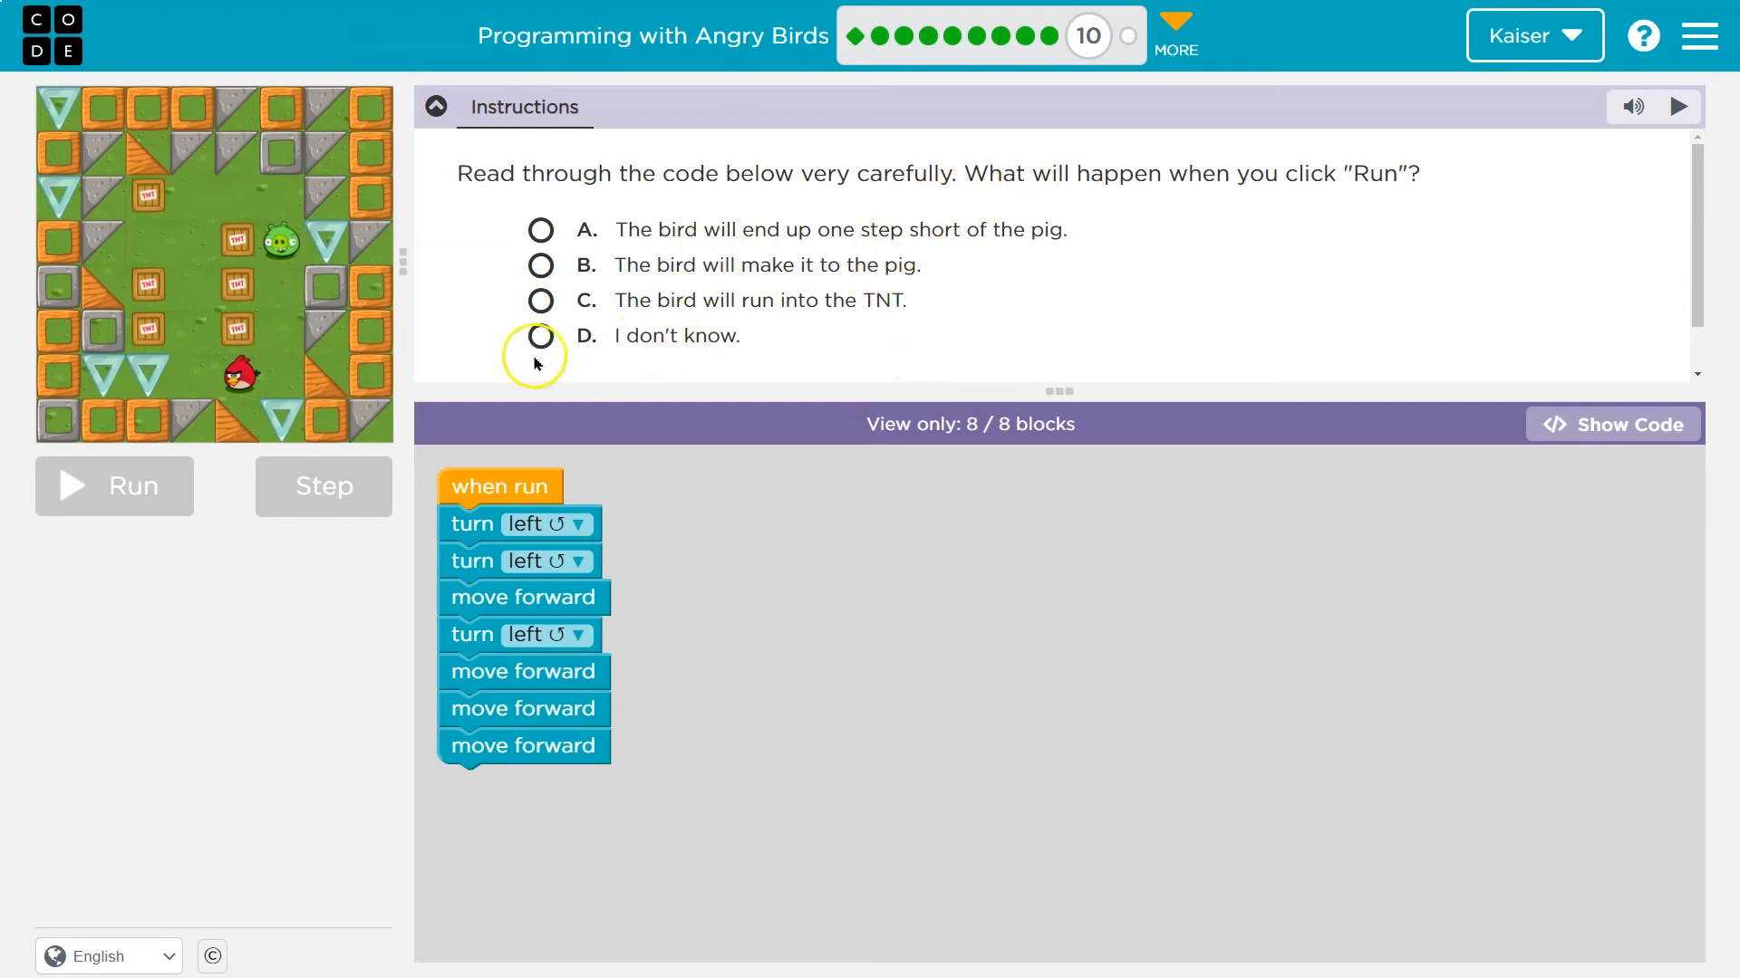
pyautogui.moveTo(499, 530)
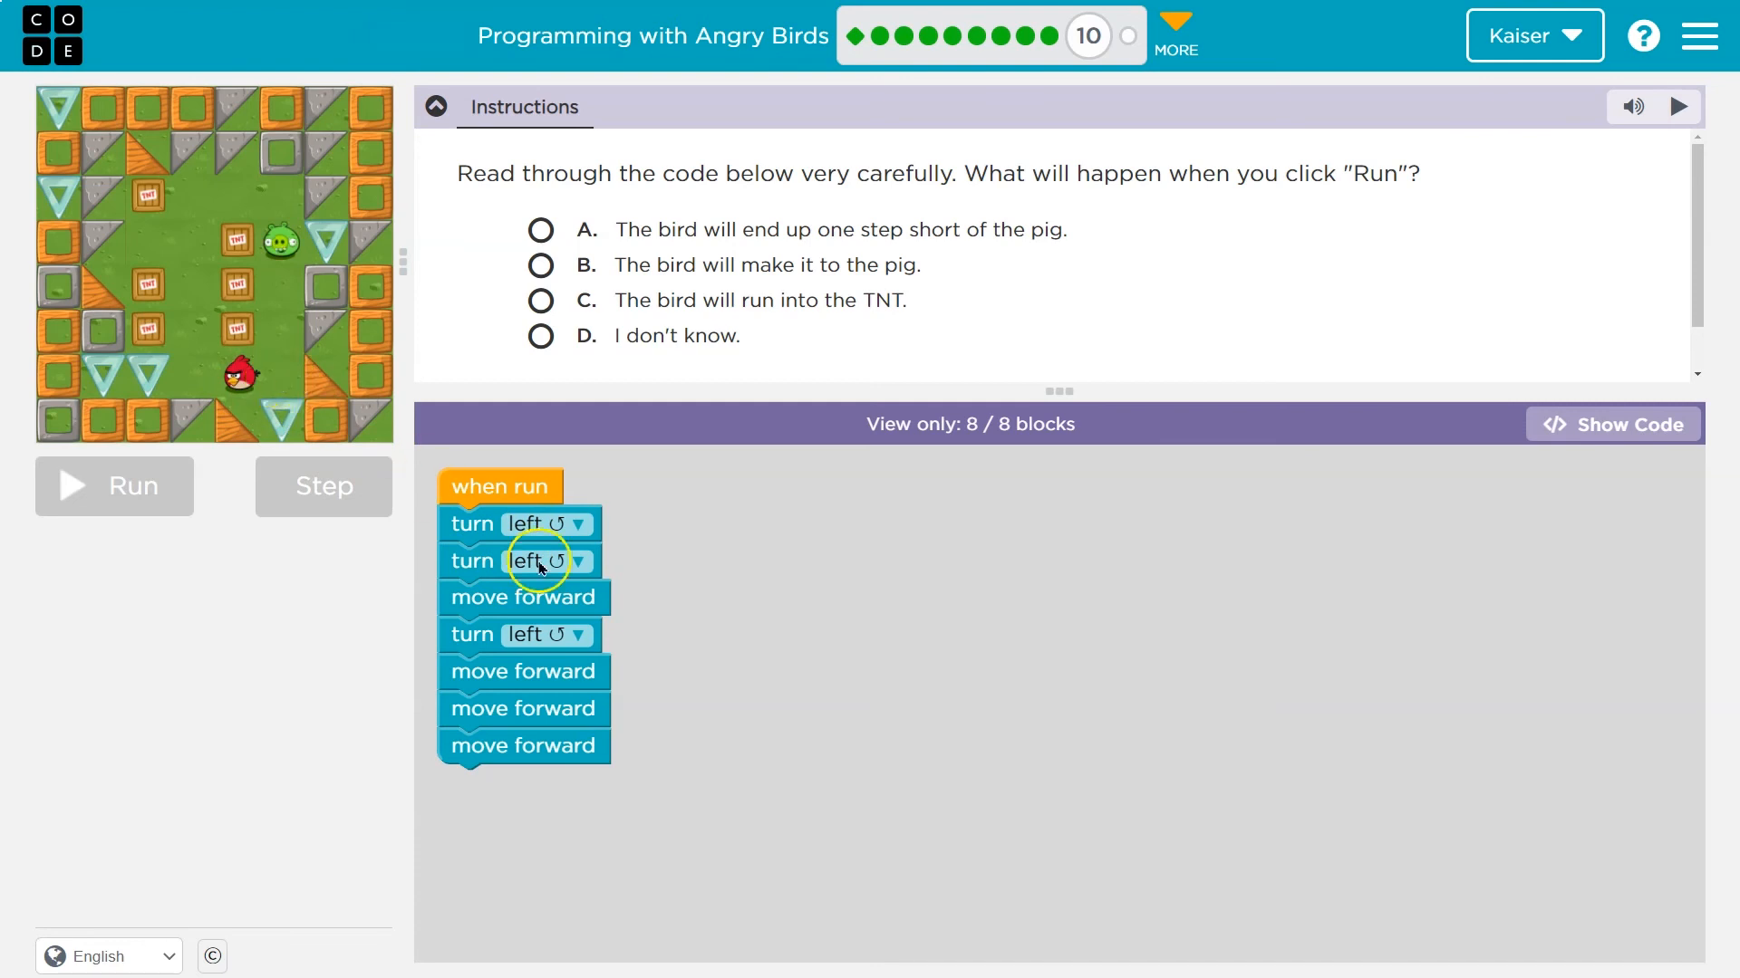
pyautogui.moveTo(544, 634)
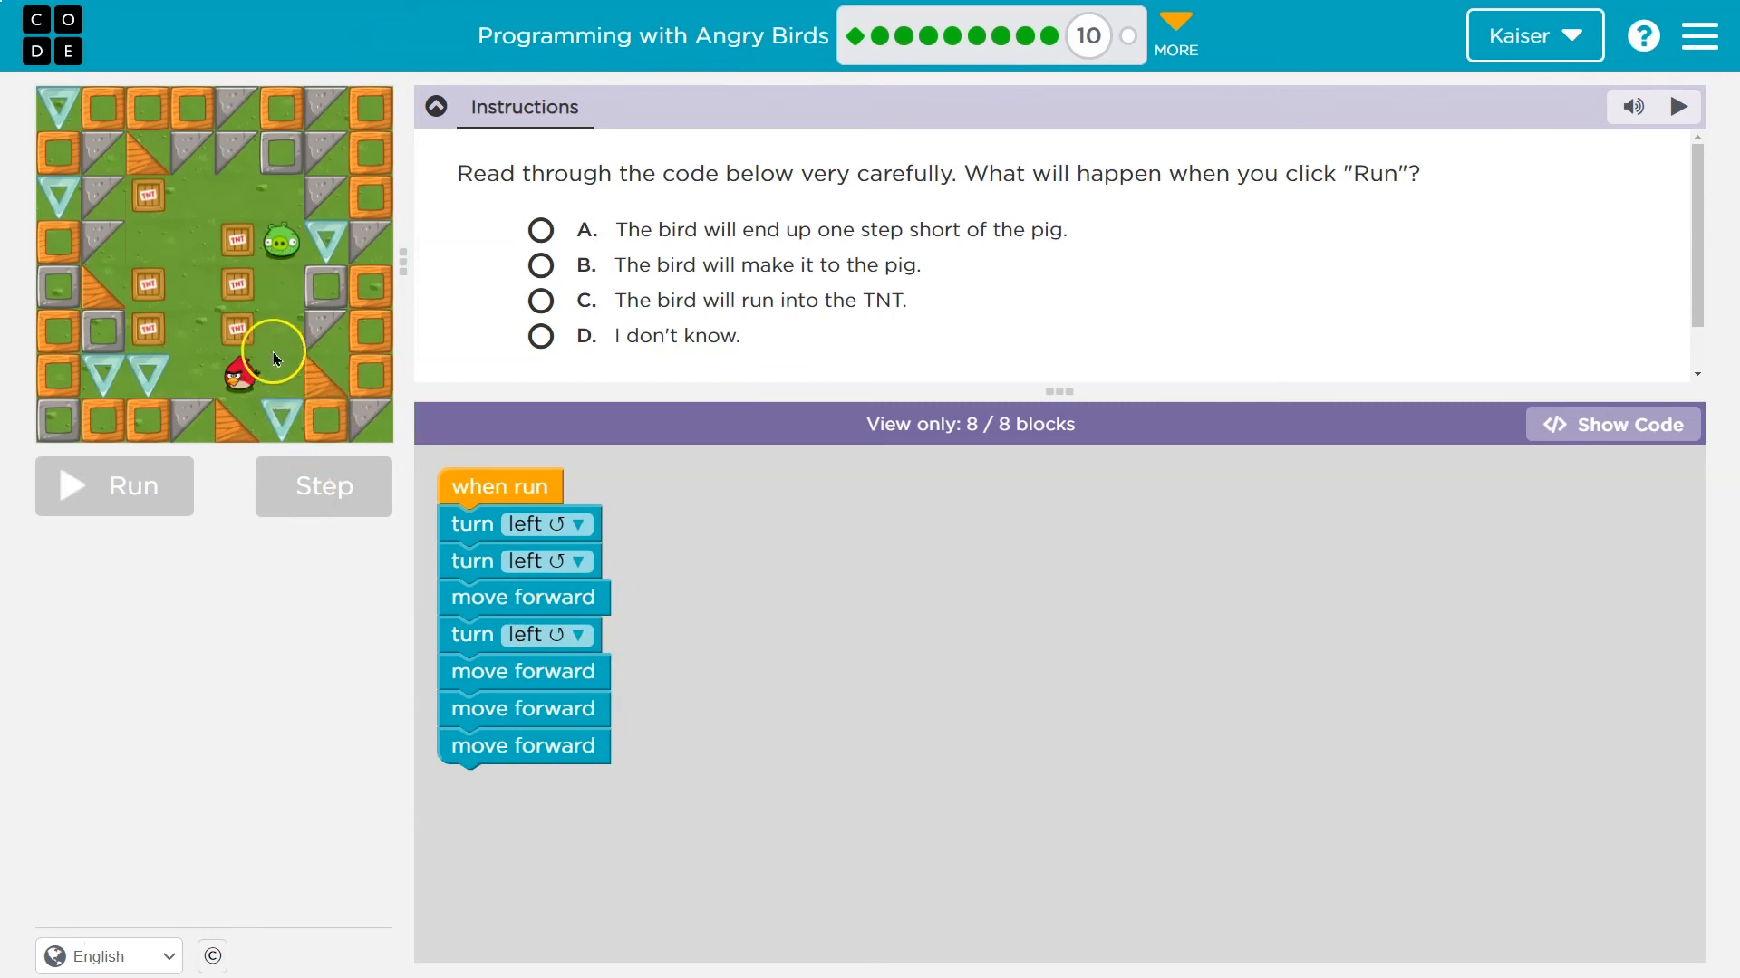
pyautogui.moveTo(326, 461)
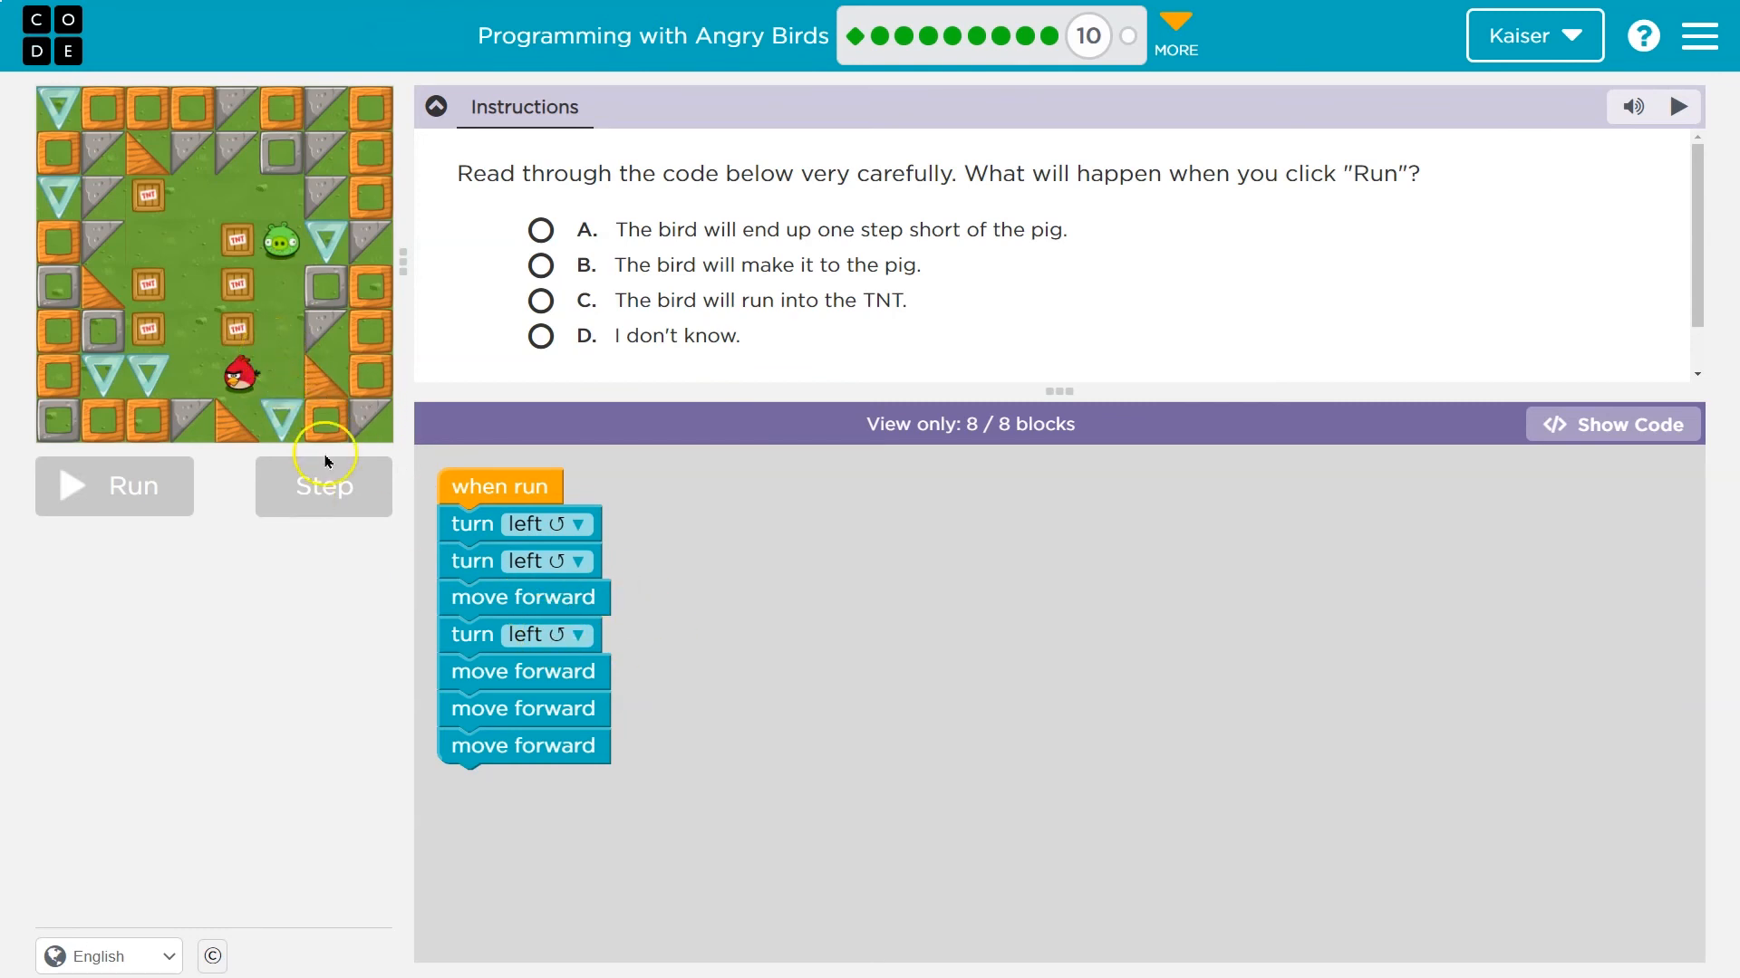
pyautogui.moveTo(511, 733)
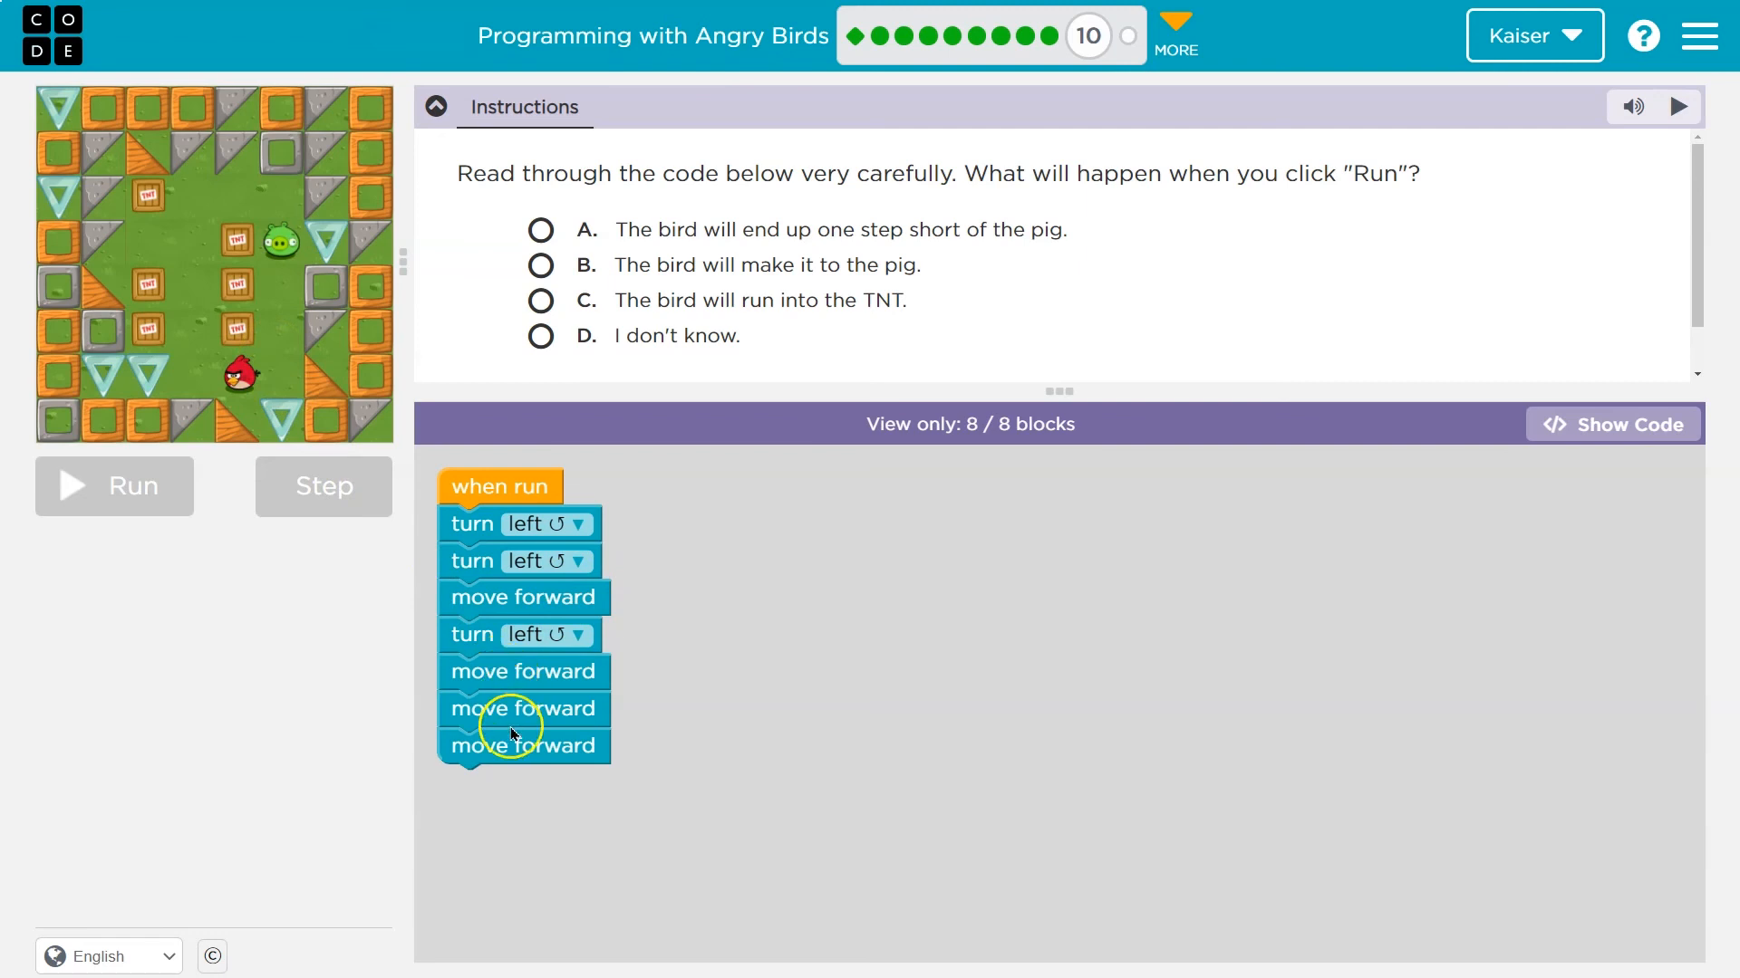
pyautogui.moveTo(915, 681)
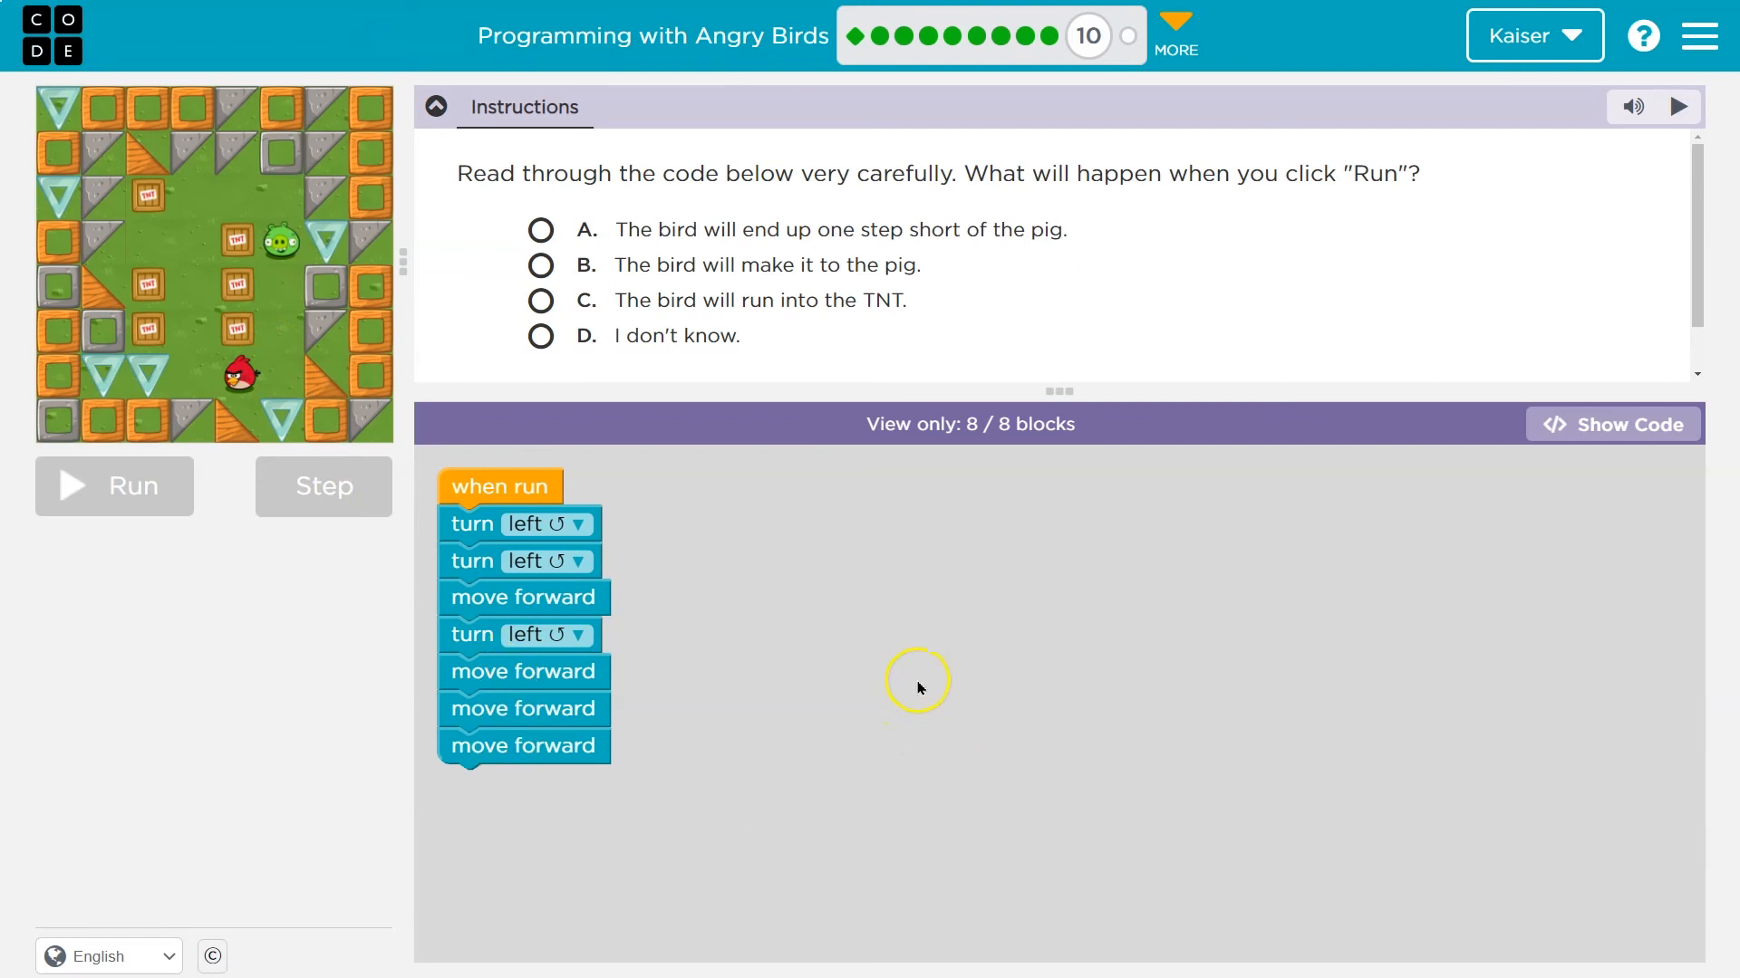
pyautogui.moveTo(434, 652)
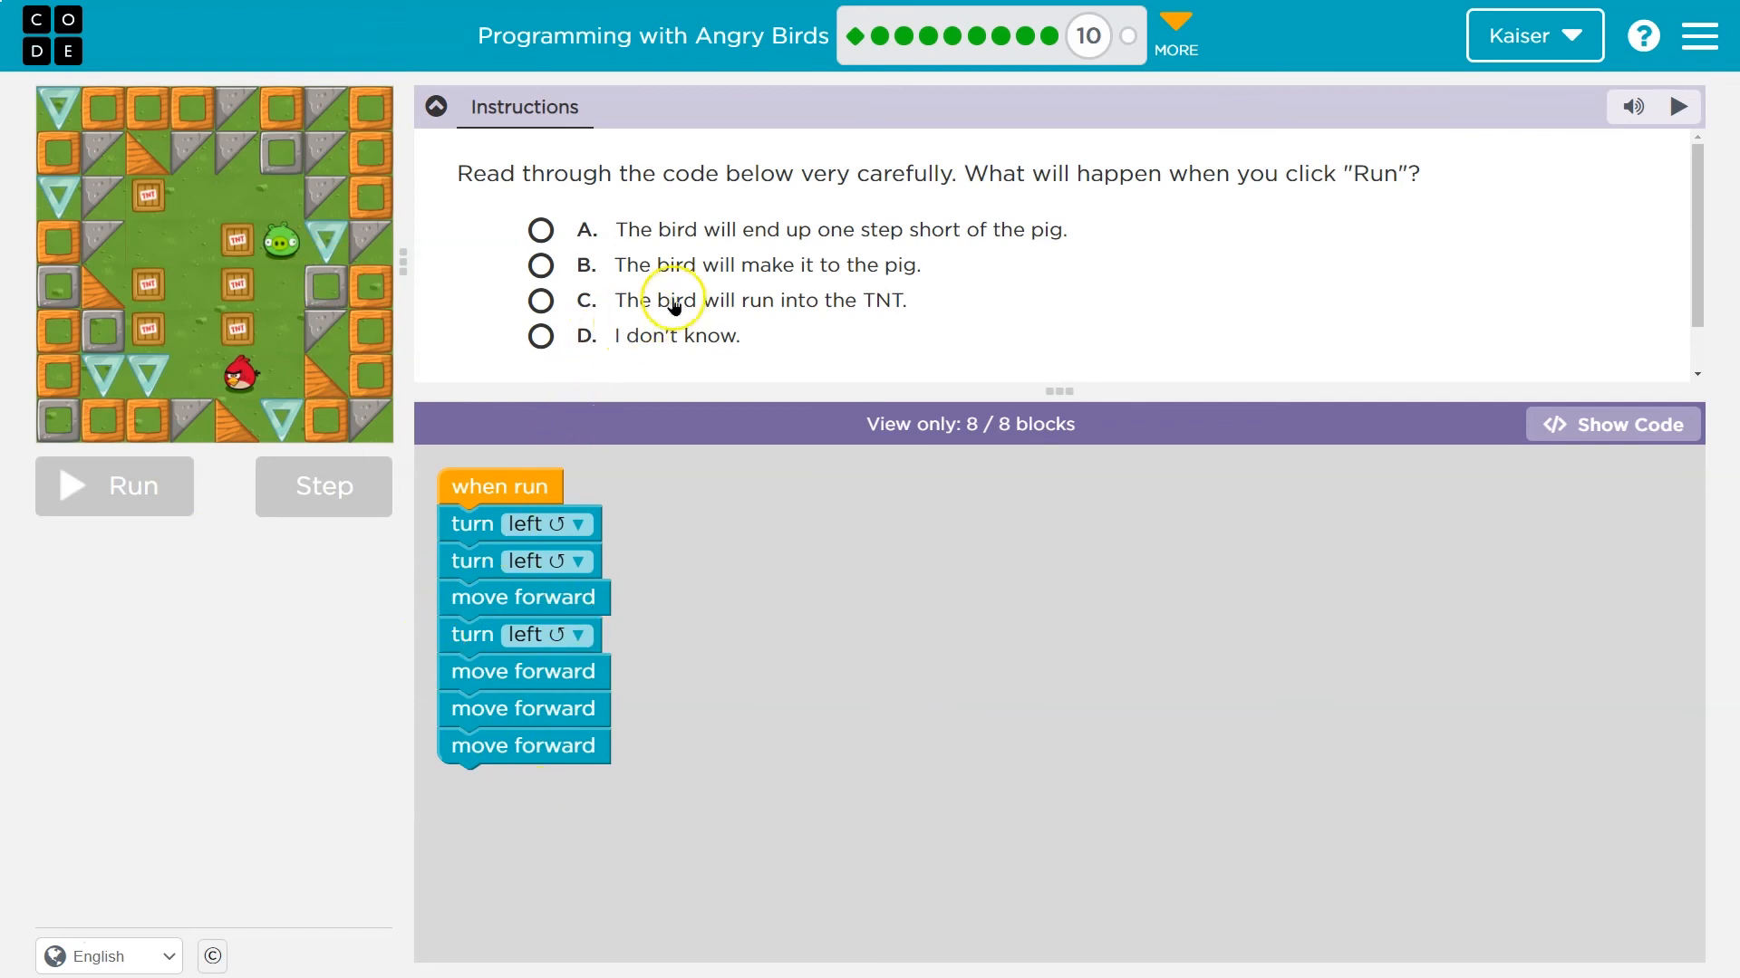
# Answer option B, that the bird reaches the pig, and continue to puzzle 11
pyautogui.click(540, 265)
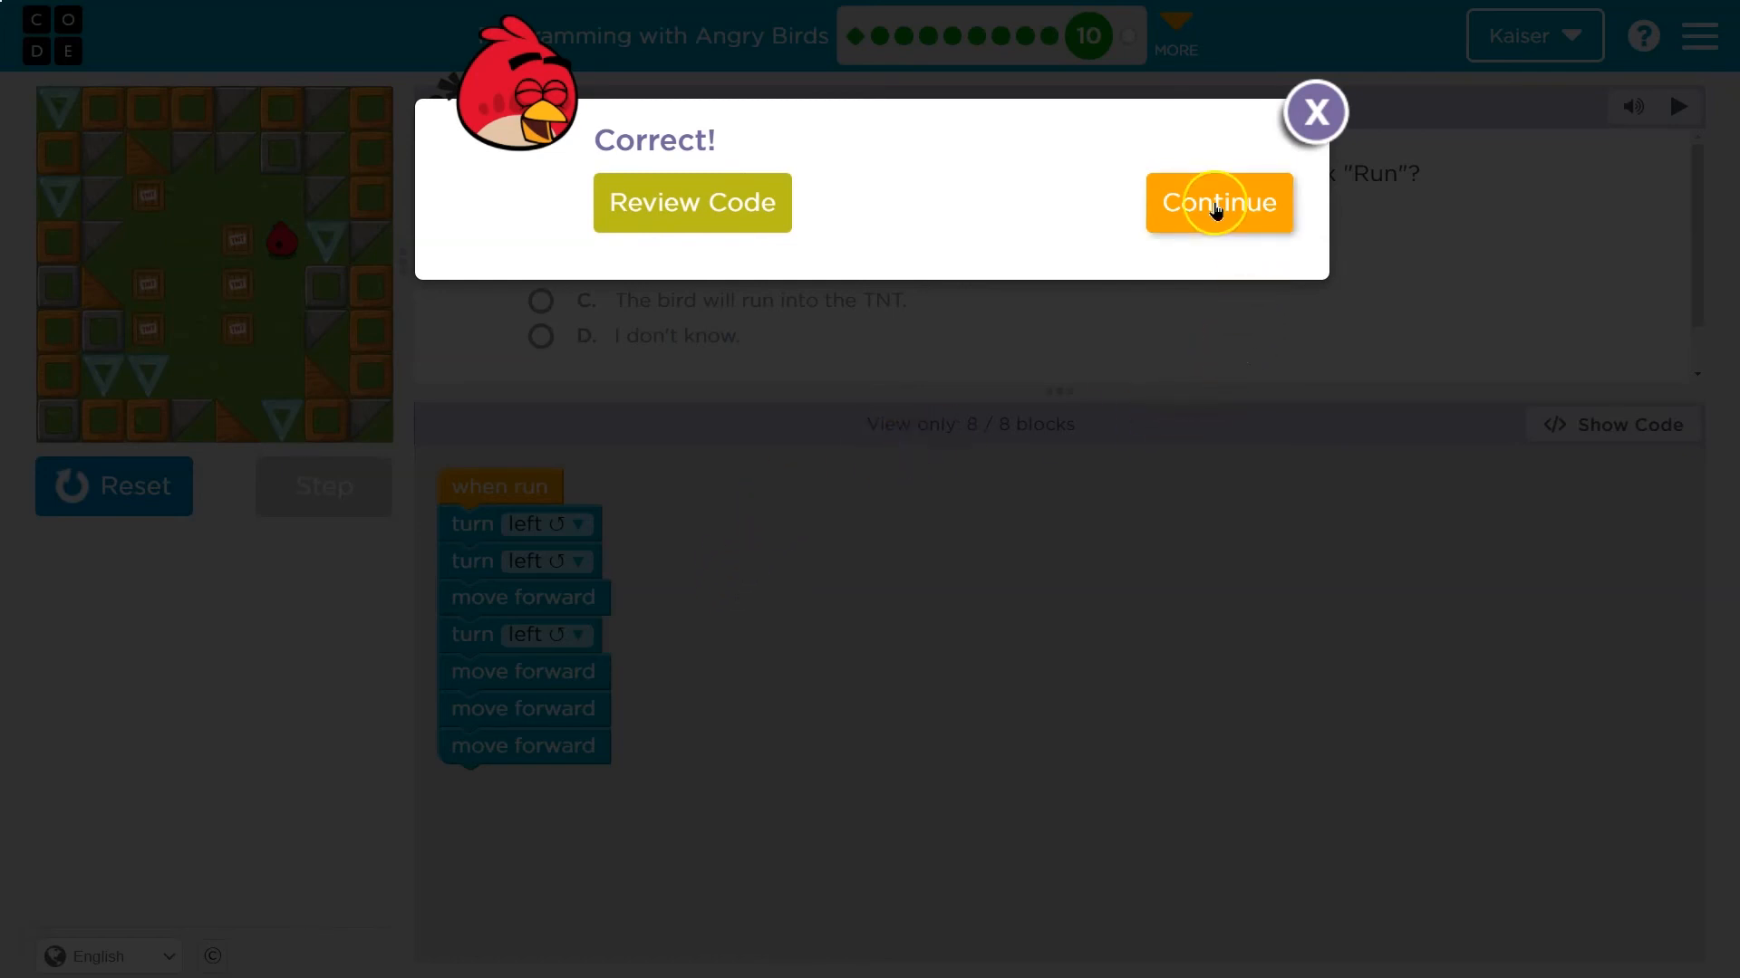
pyautogui.click(1219, 203)
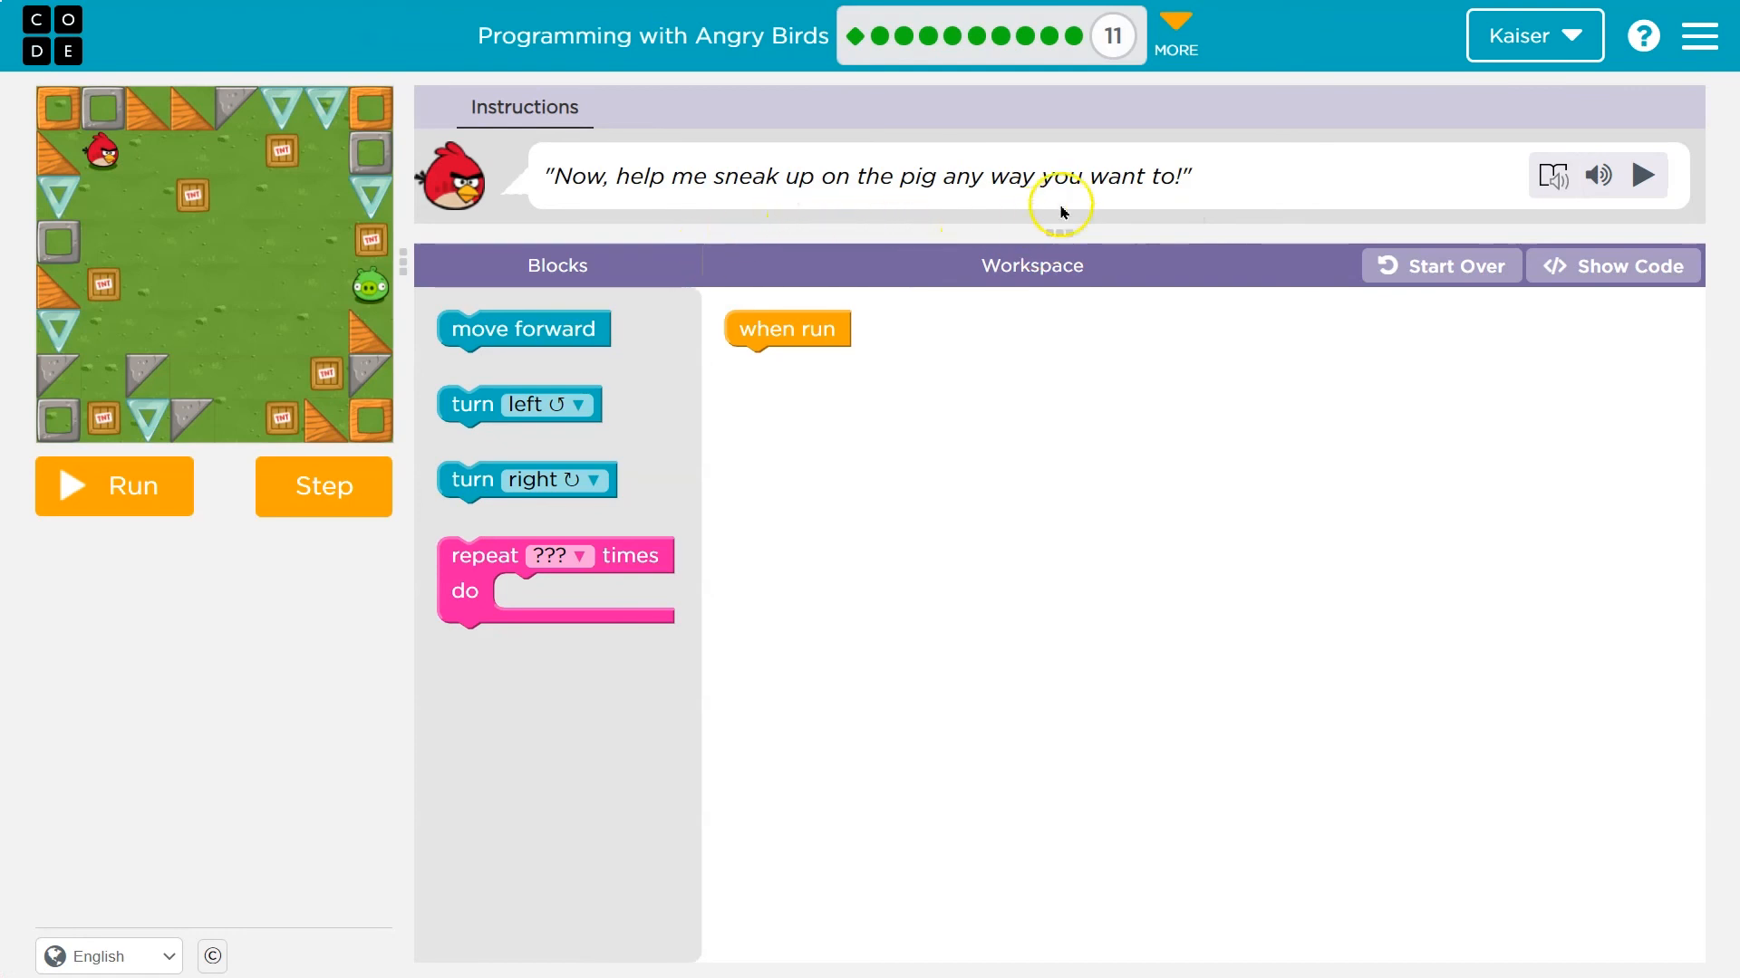
pyautogui.moveTo(1212, 203)
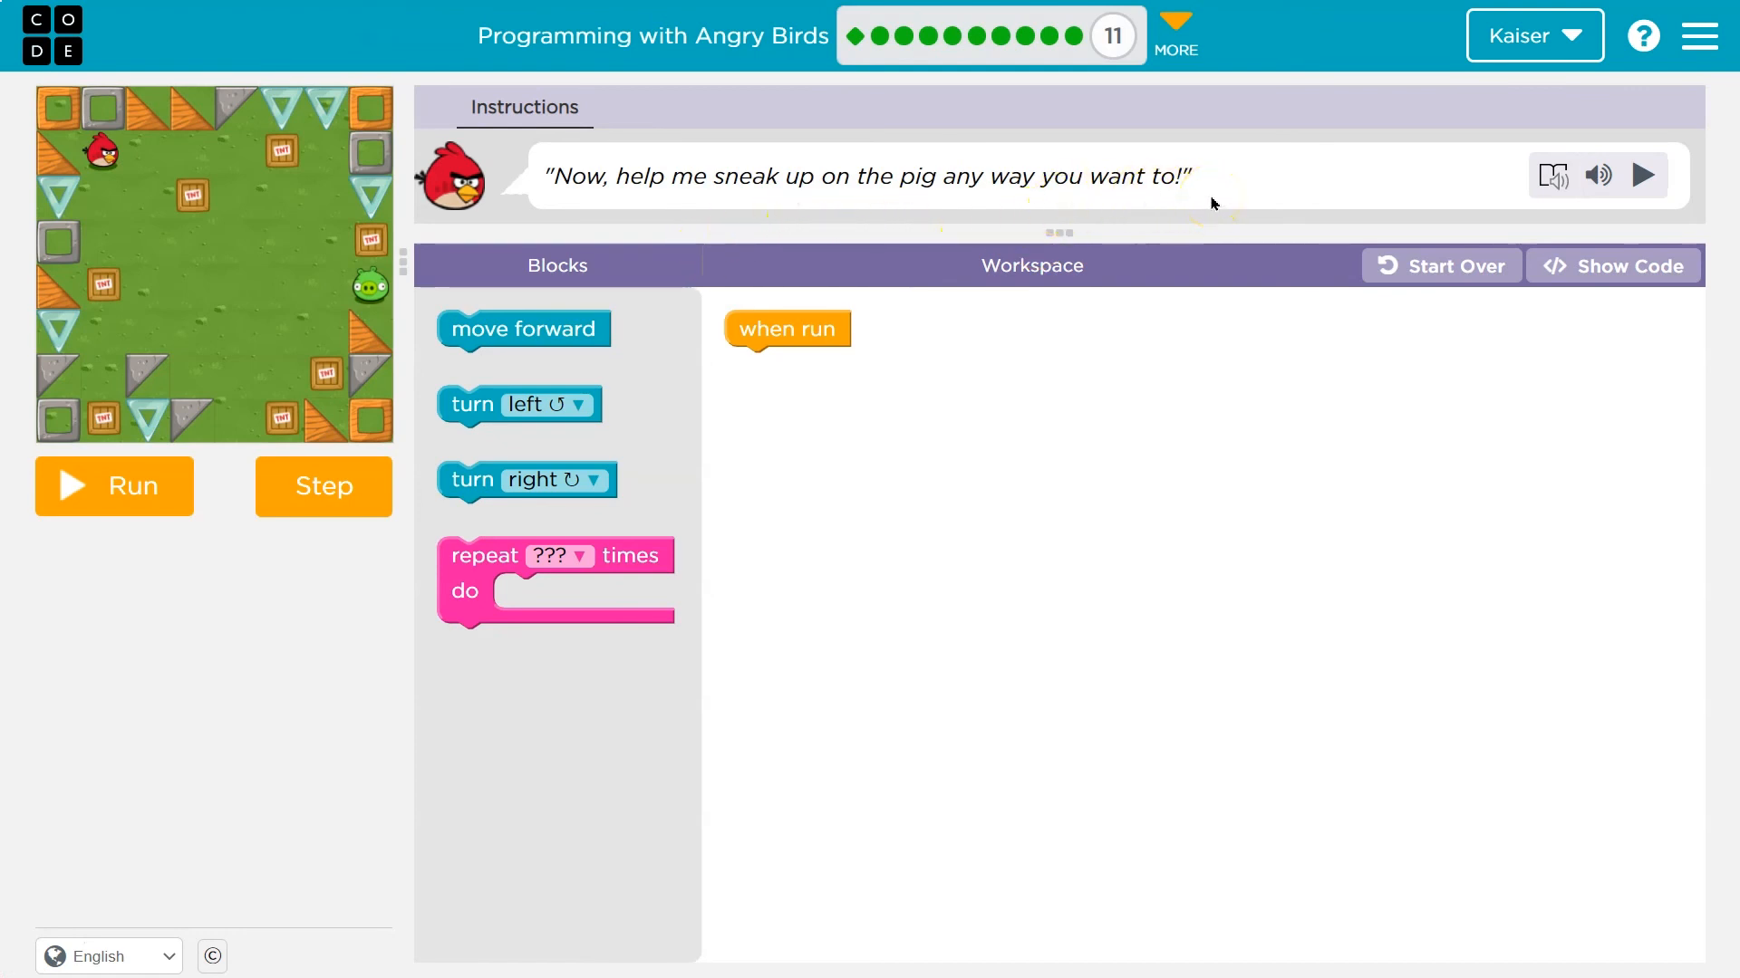
pyautogui.moveTo(1281, 216)
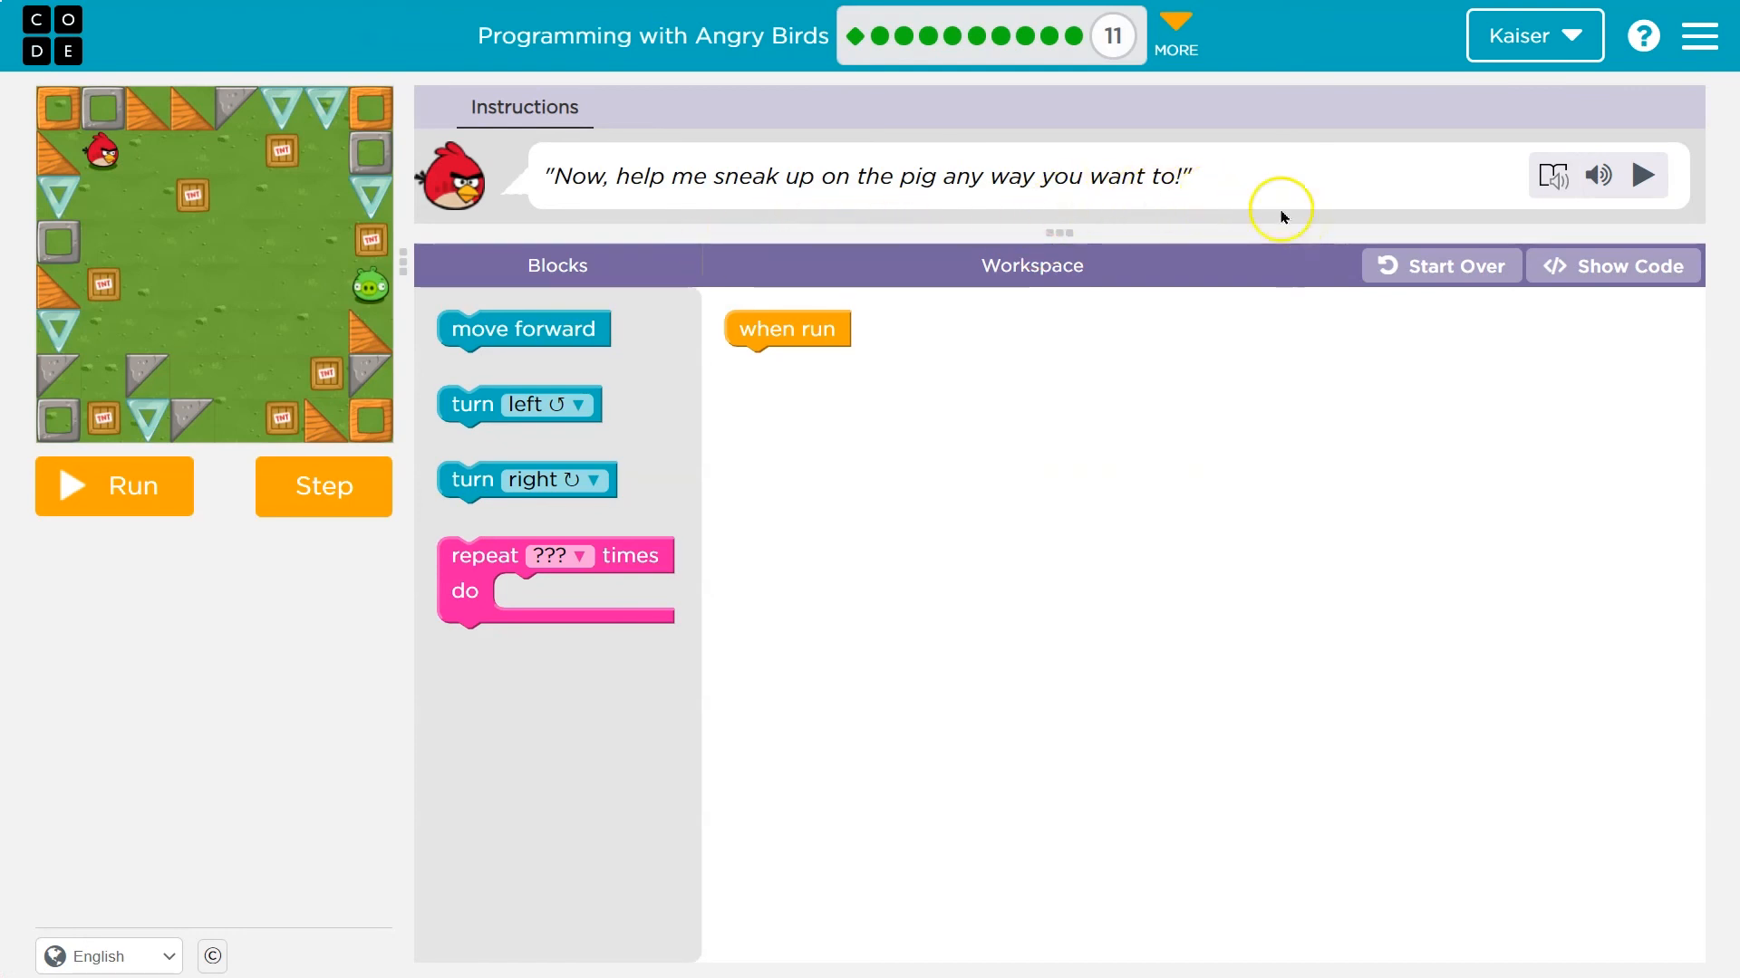
pyautogui.moveTo(827, 408)
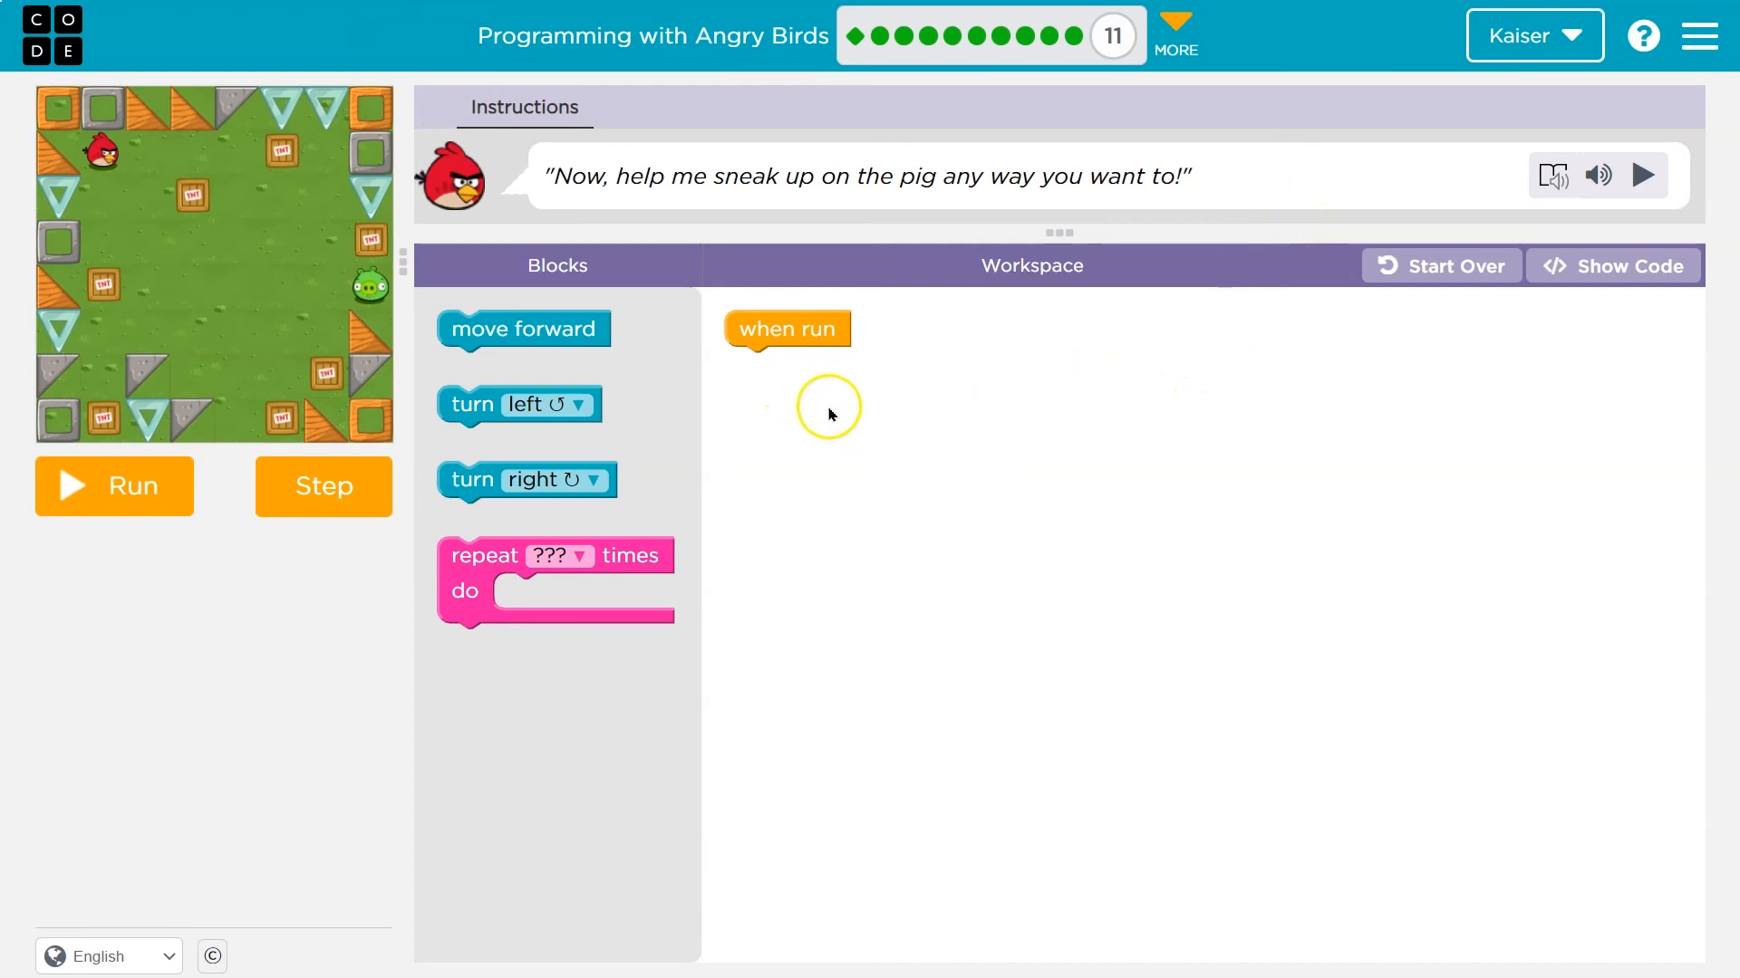
pyautogui.moveTo(881, 419)
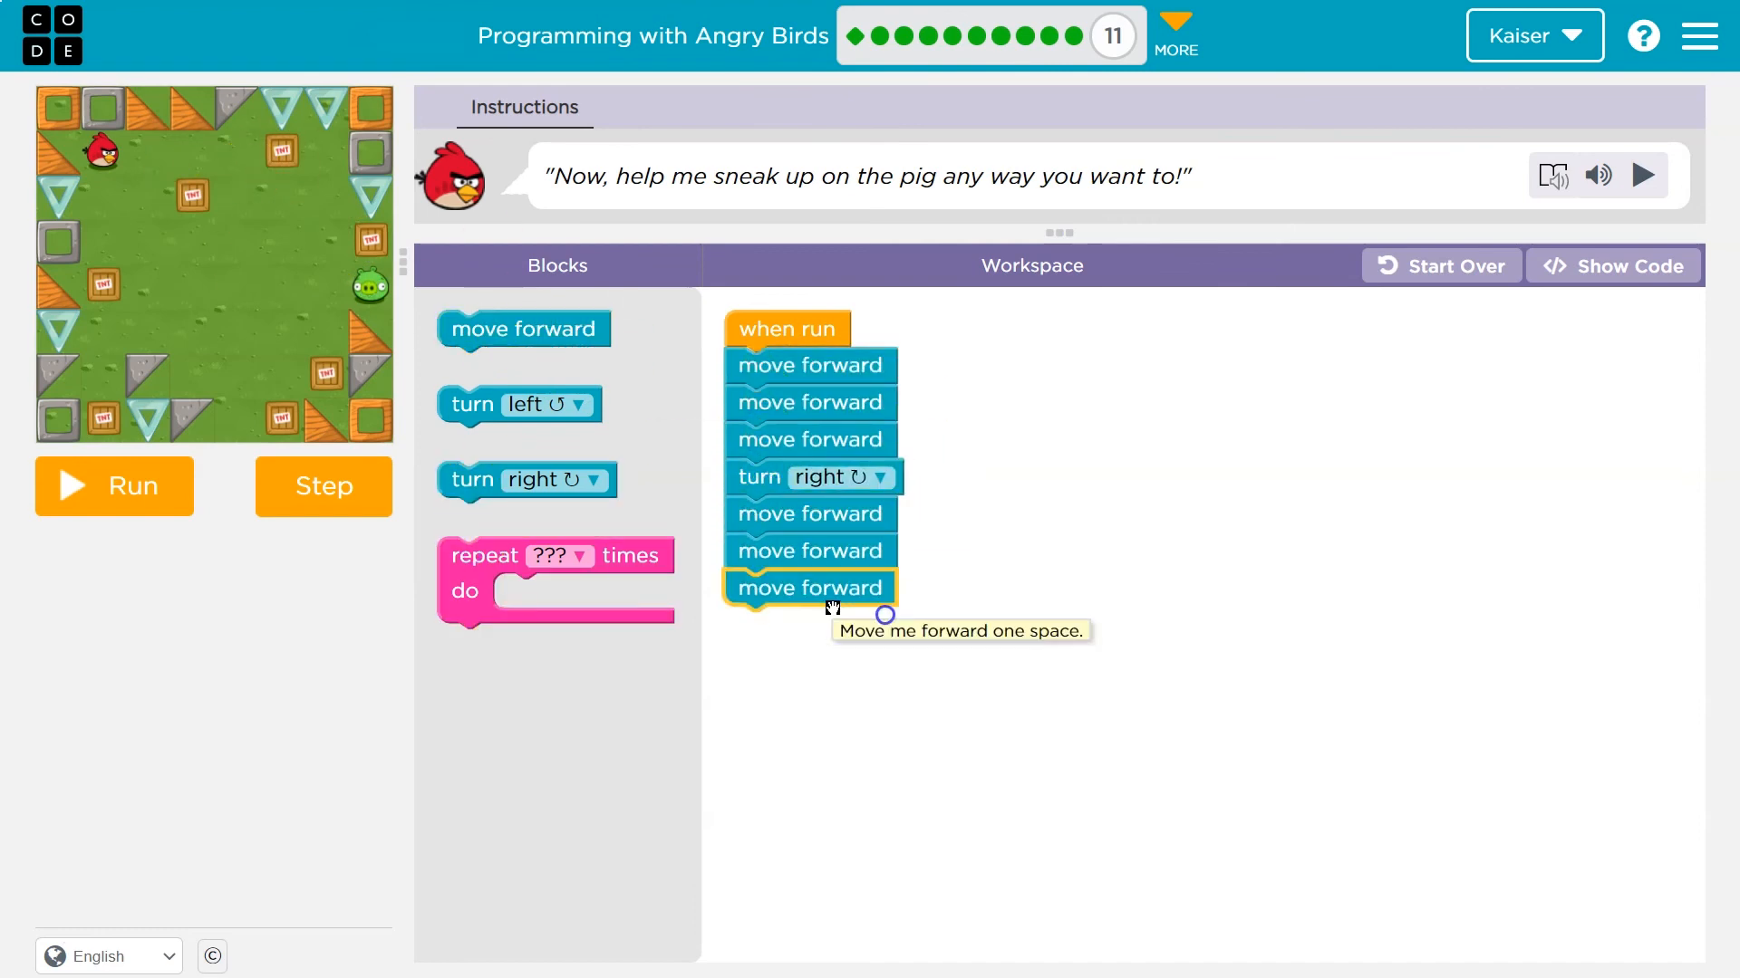
# Build puzzle 11's path: three forward moves, a right turn, then more forward moves
pyautogui.click(113, 486)
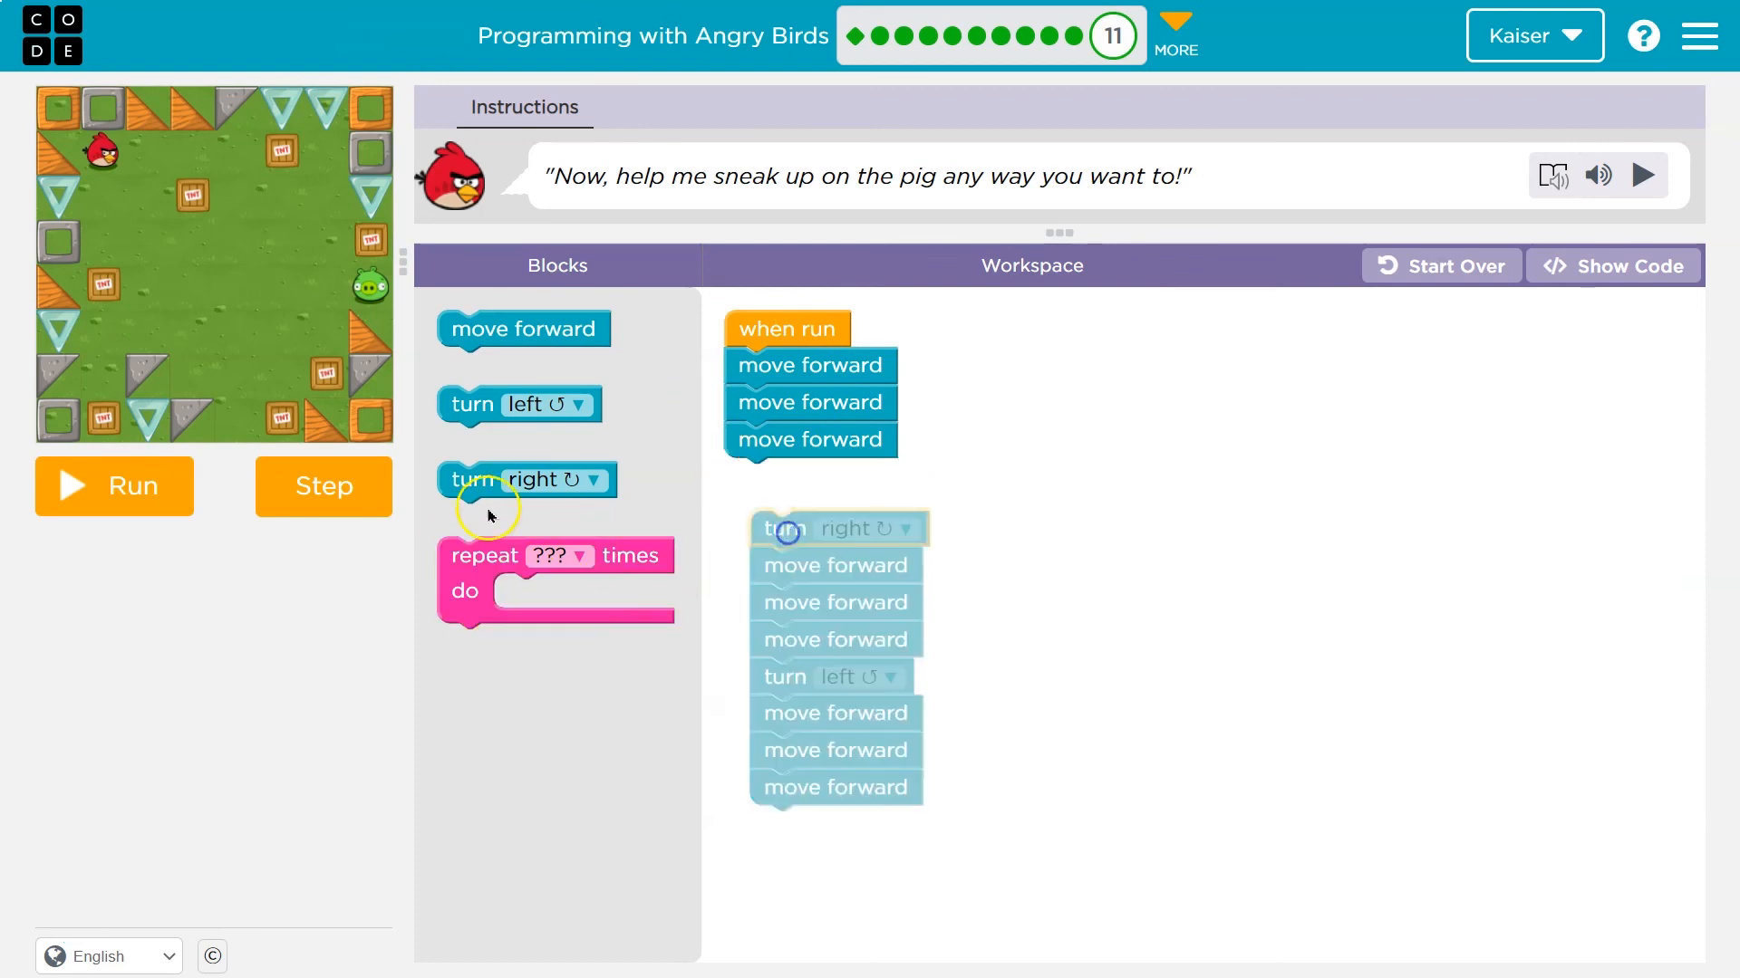
# Set the first two repeat loops to repeat 3 times, each around one move forward
pyautogui.click(1091, 366)
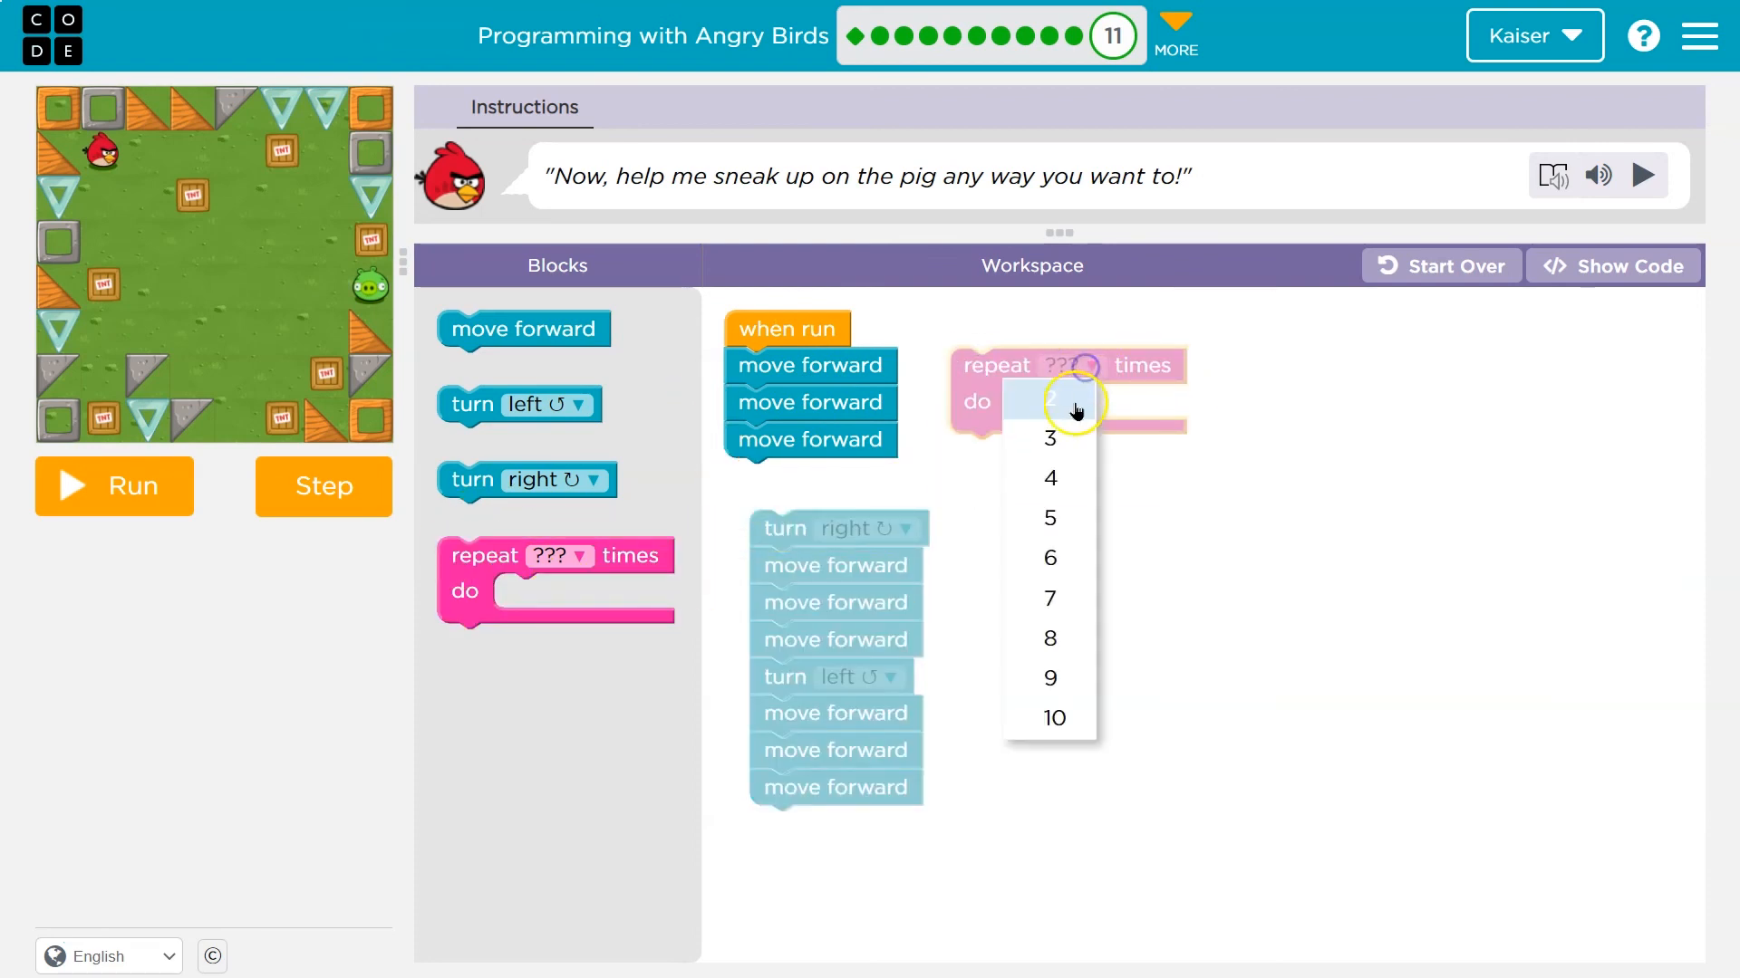
pyautogui.click(1047, 439)
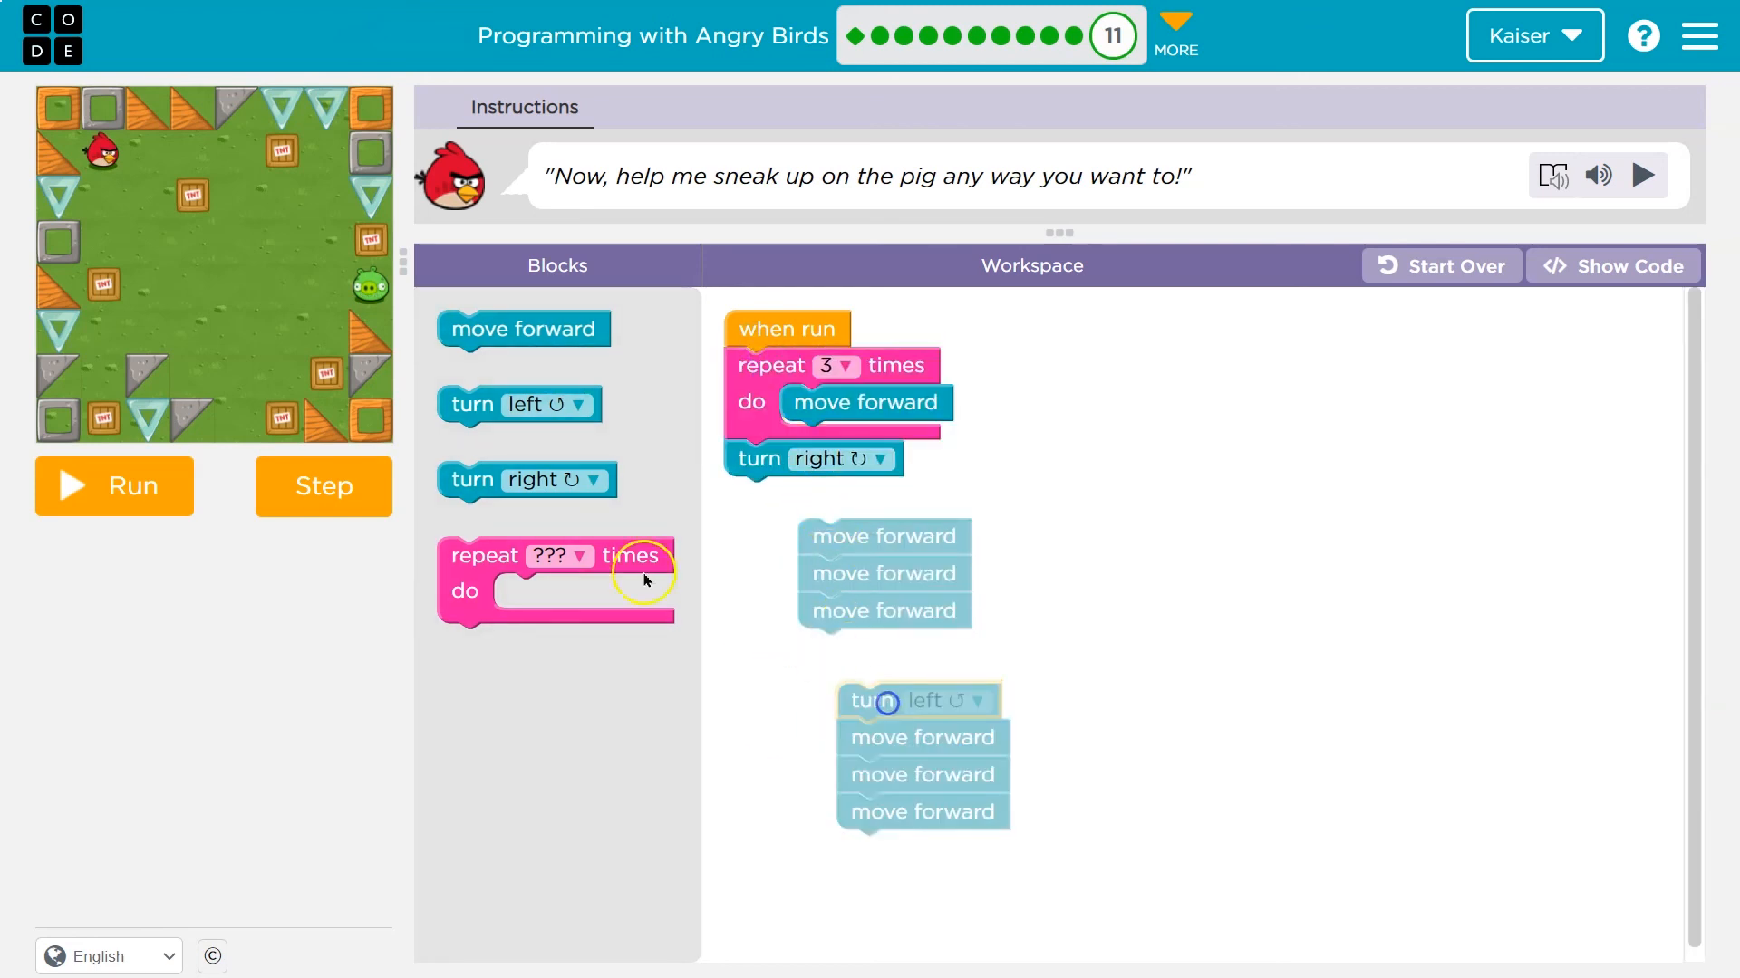
pyautogui.click(1156, 453)
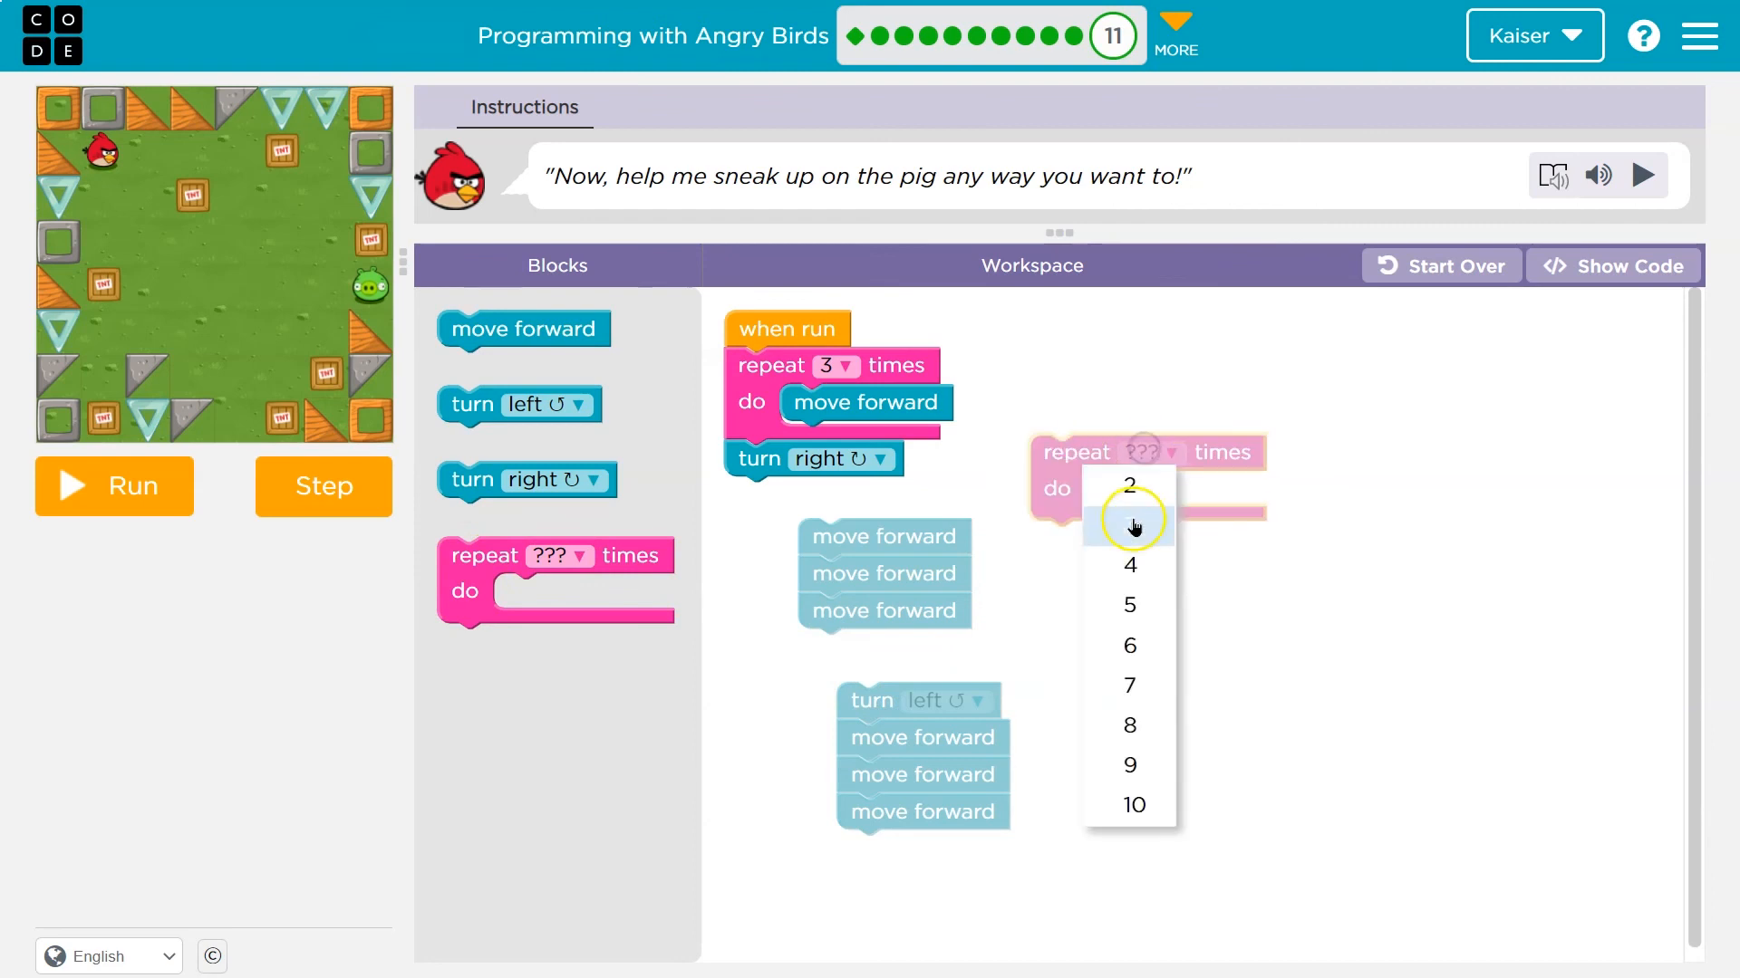
pyautogui.click(1128, 486)
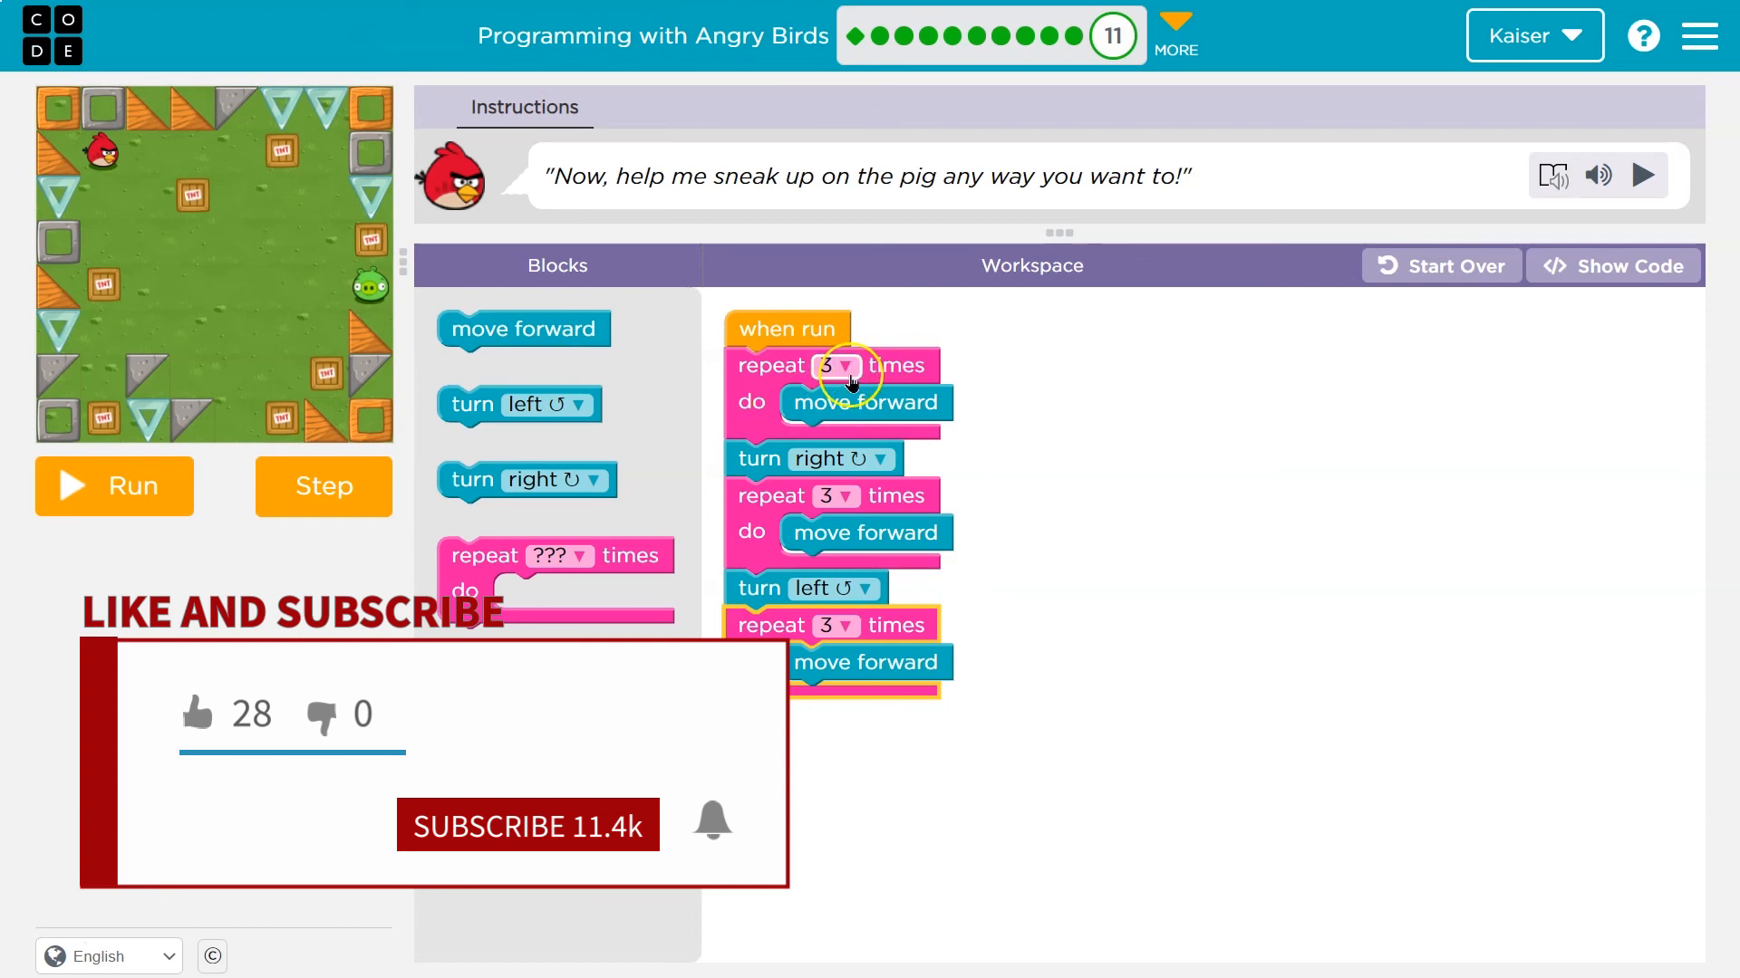
# Step the bird through the looped program three times, reset it, then run the whole program
pyautogui.click(113, 485)
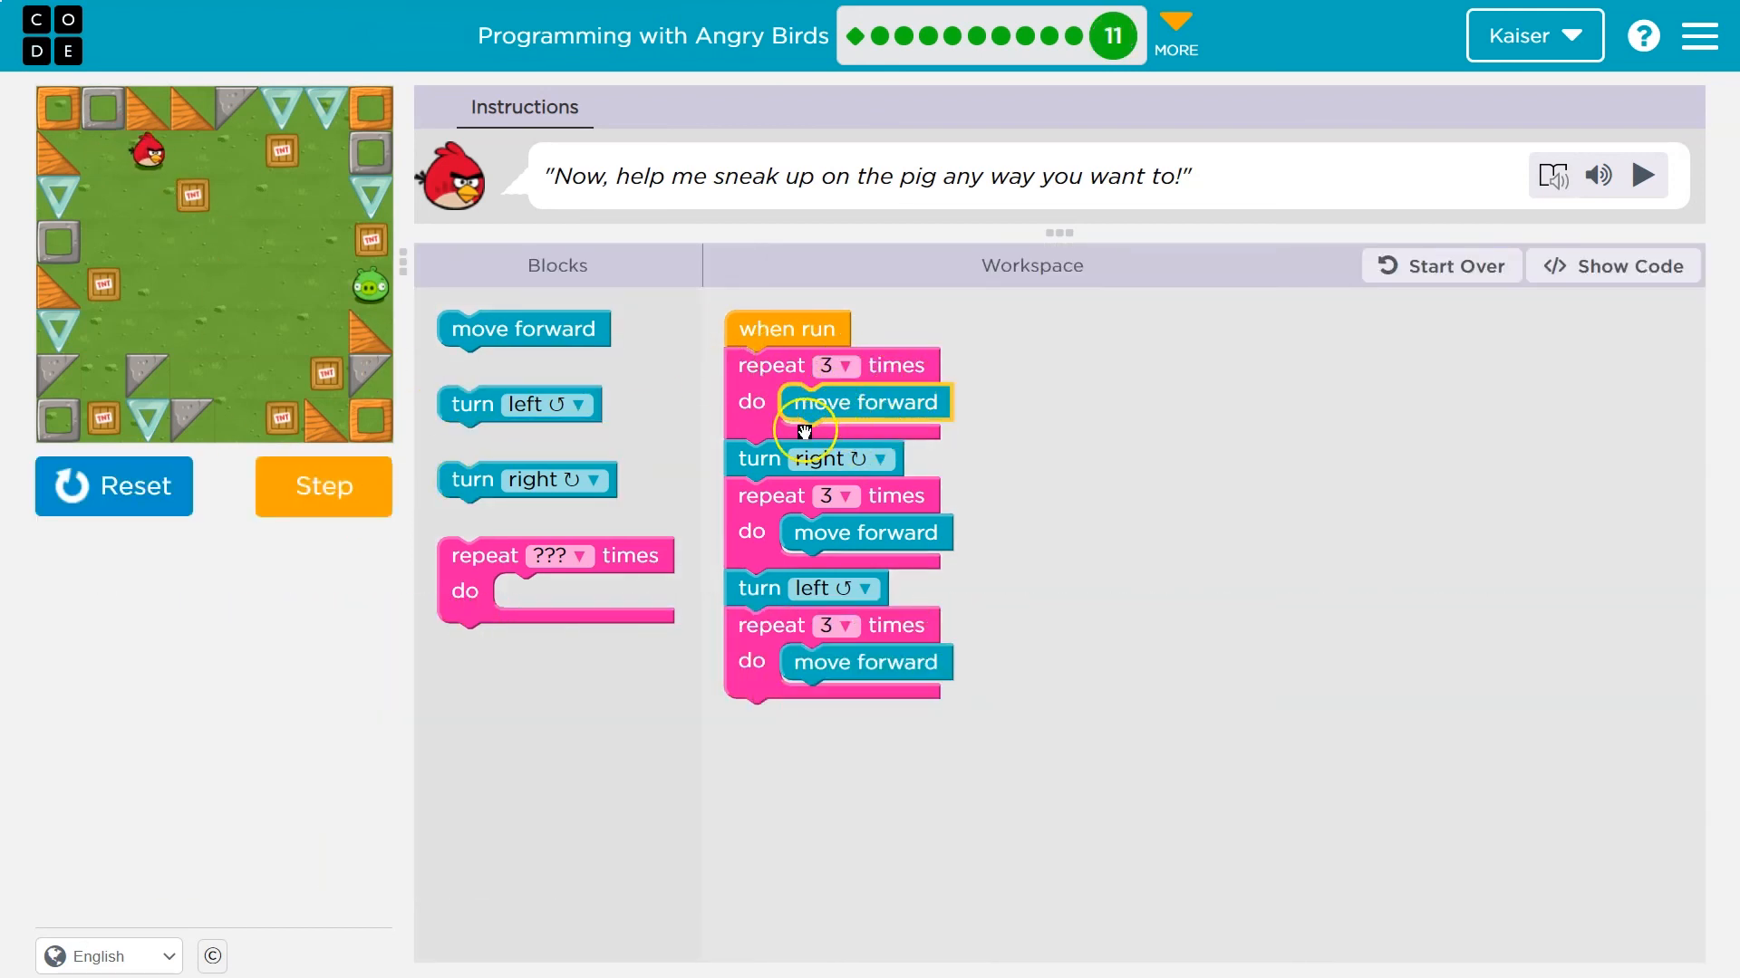
pyautogui.click(322, 485)
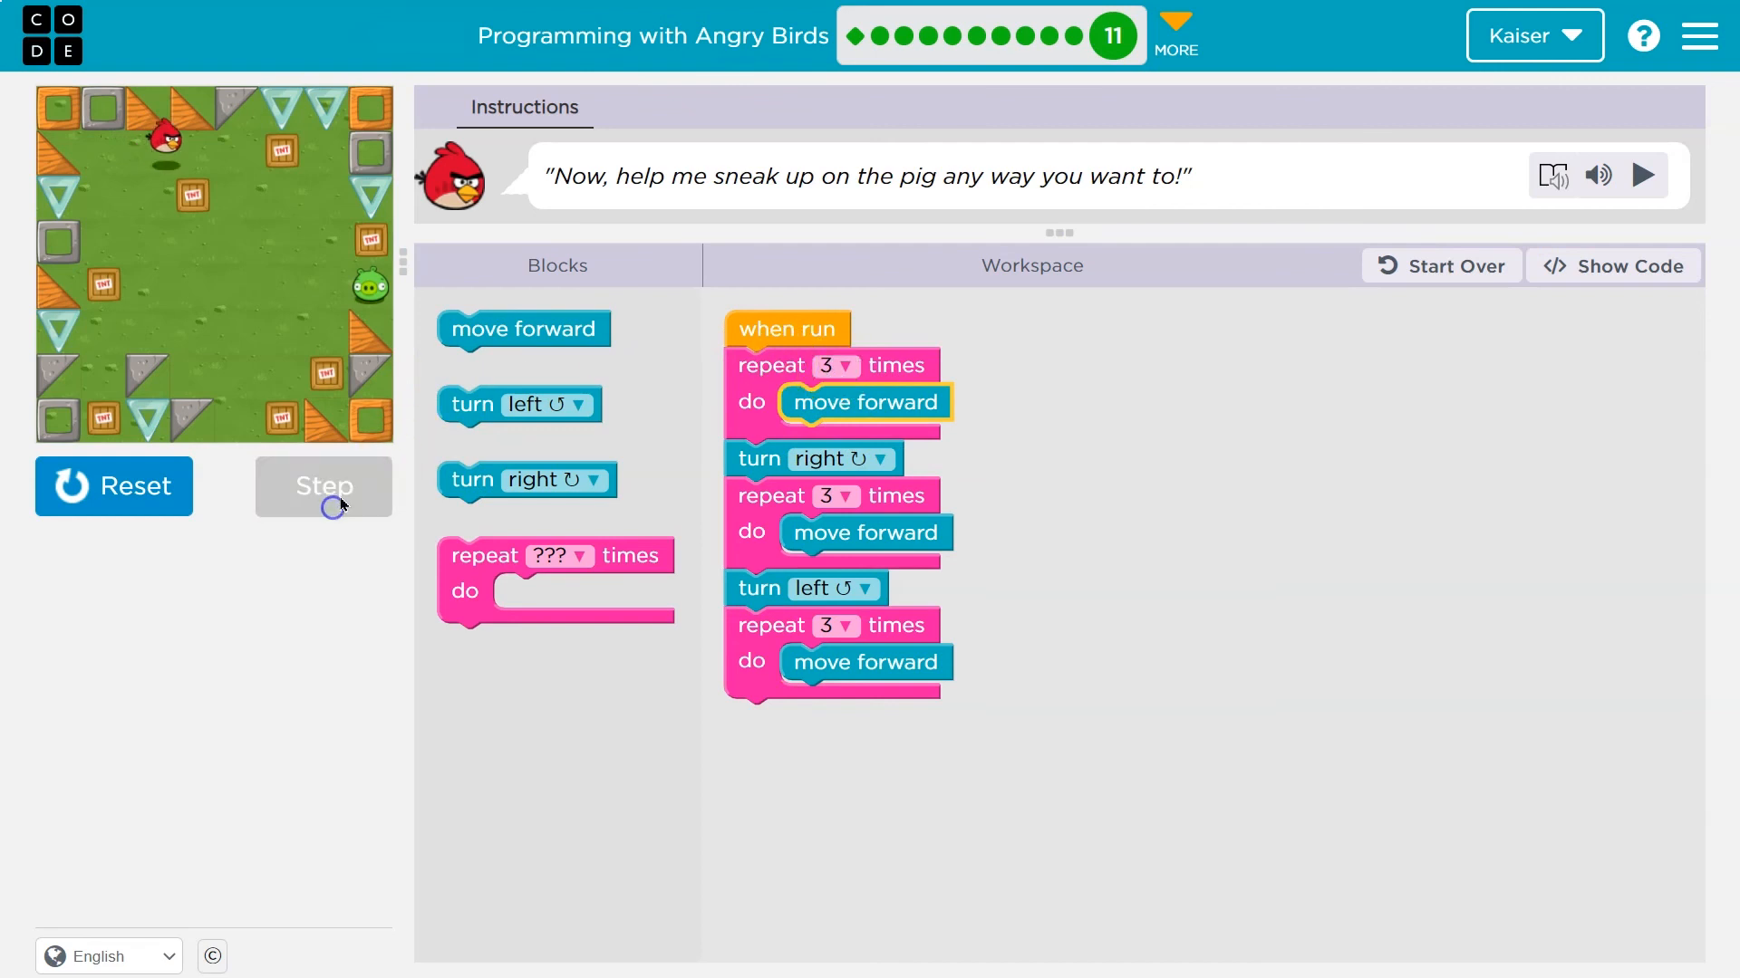
pyautogui.click(323, 485)
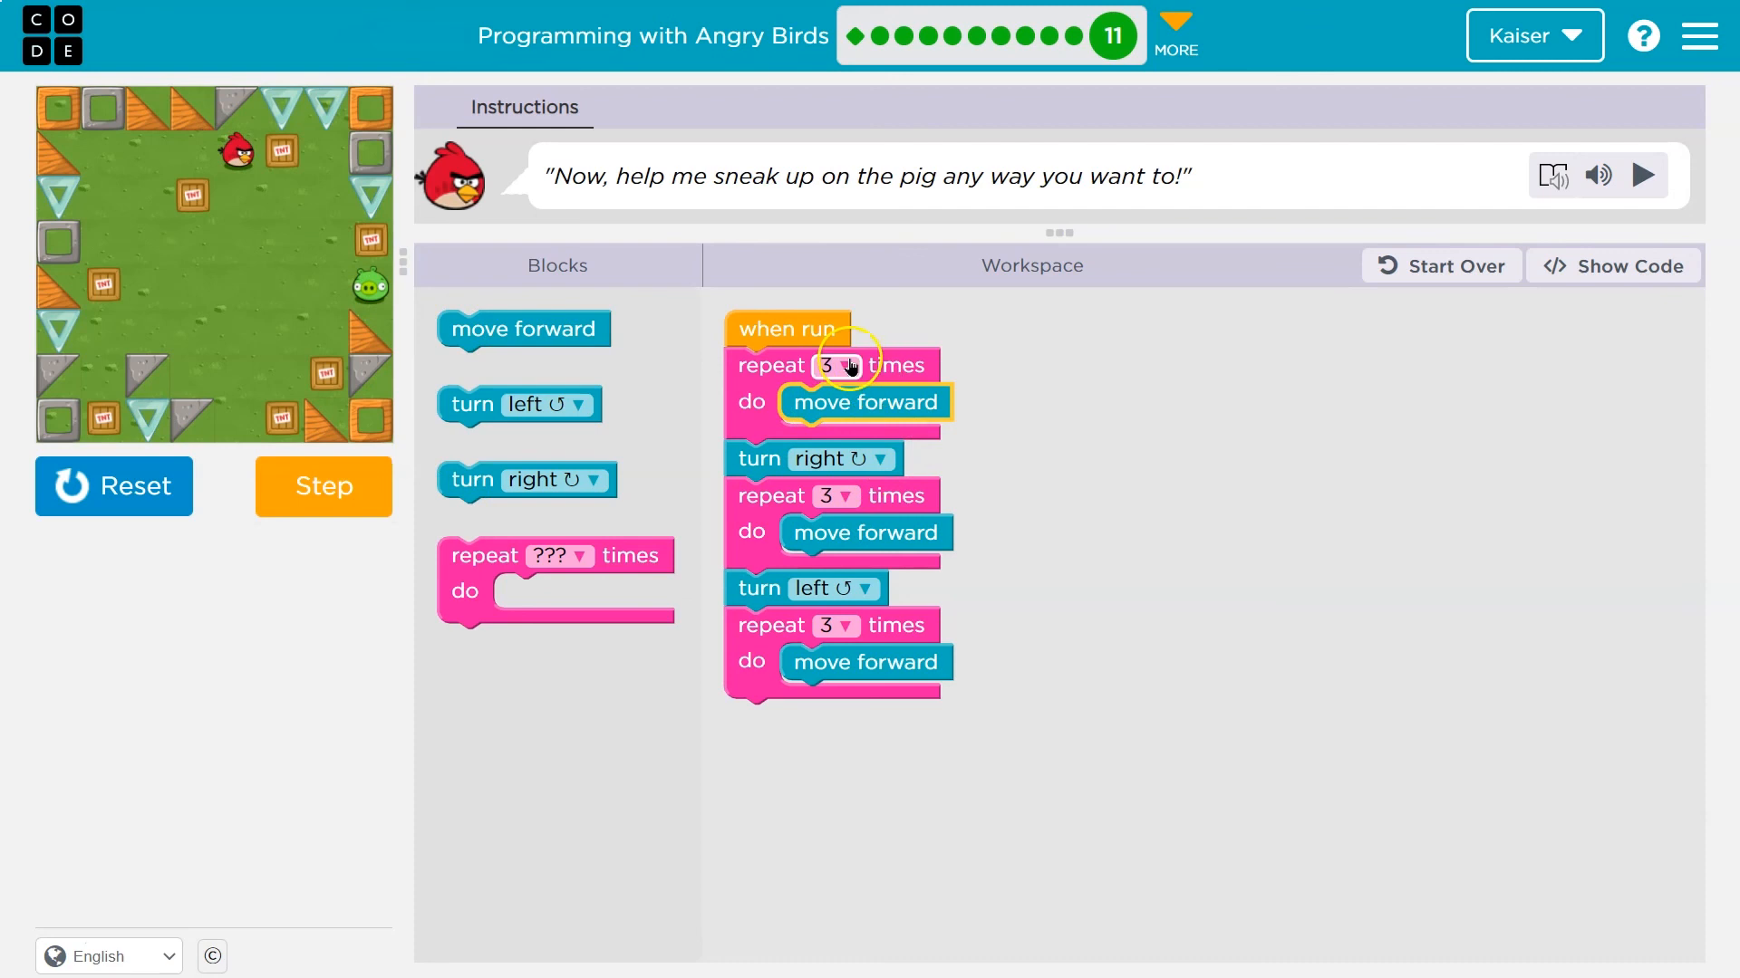
pyautogui.click(323, 486)
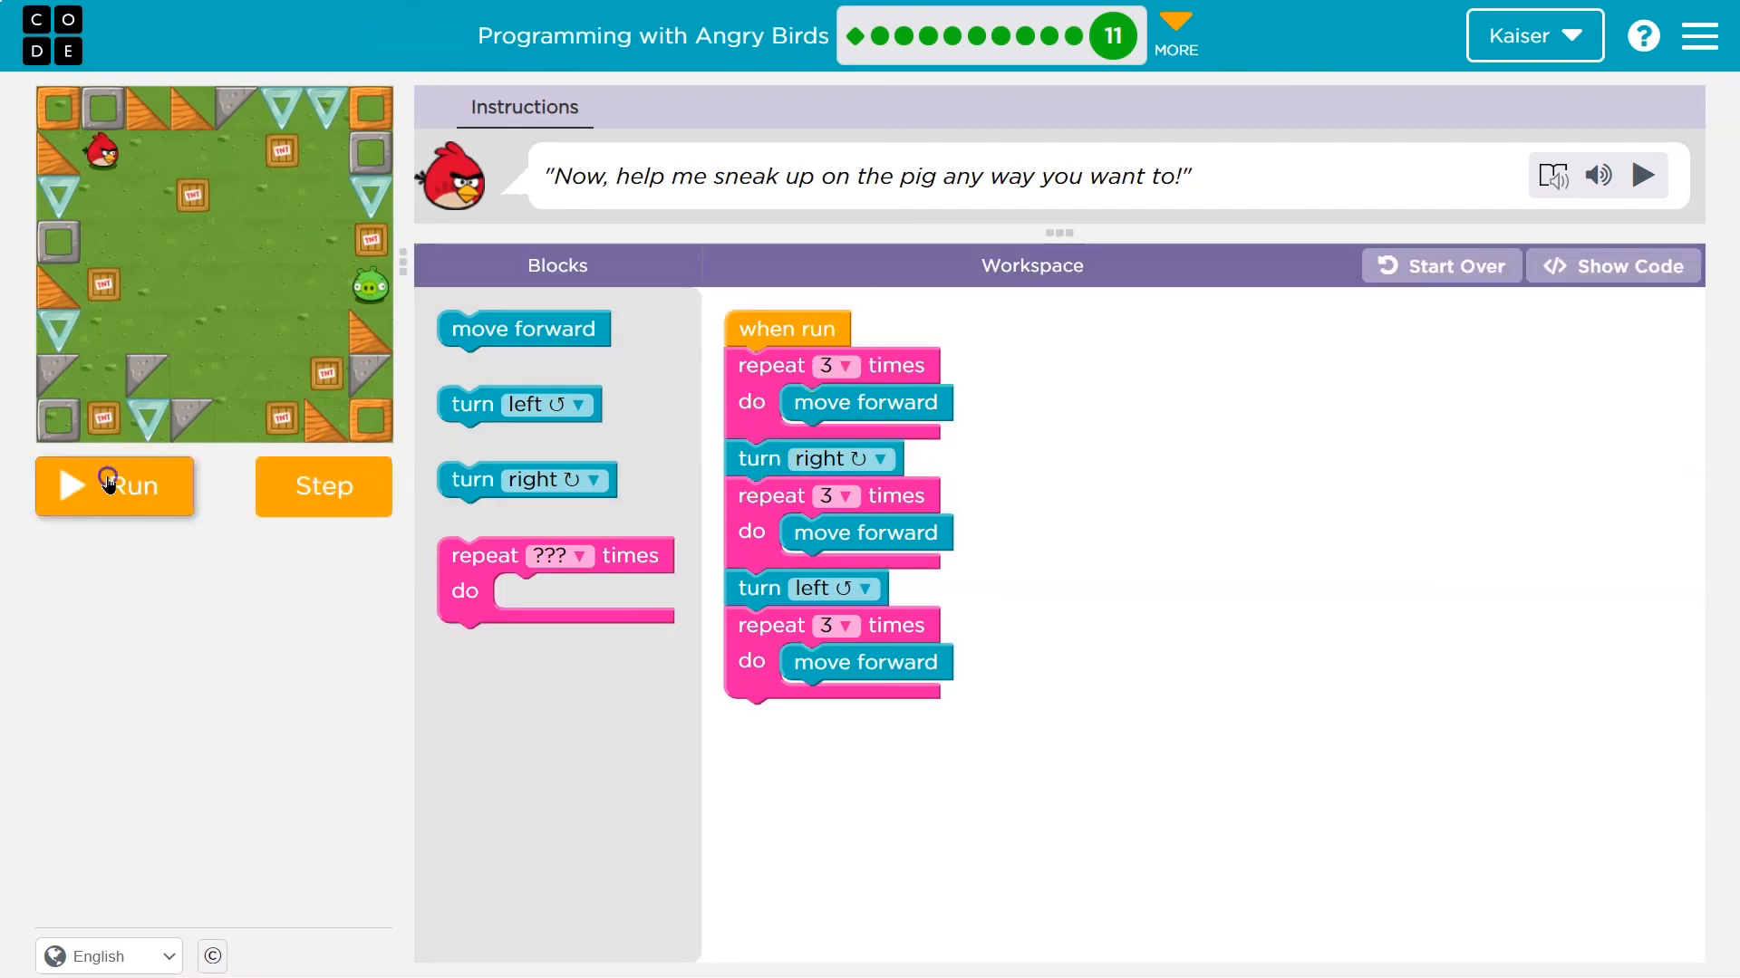
pyautogui.click(114, 485)
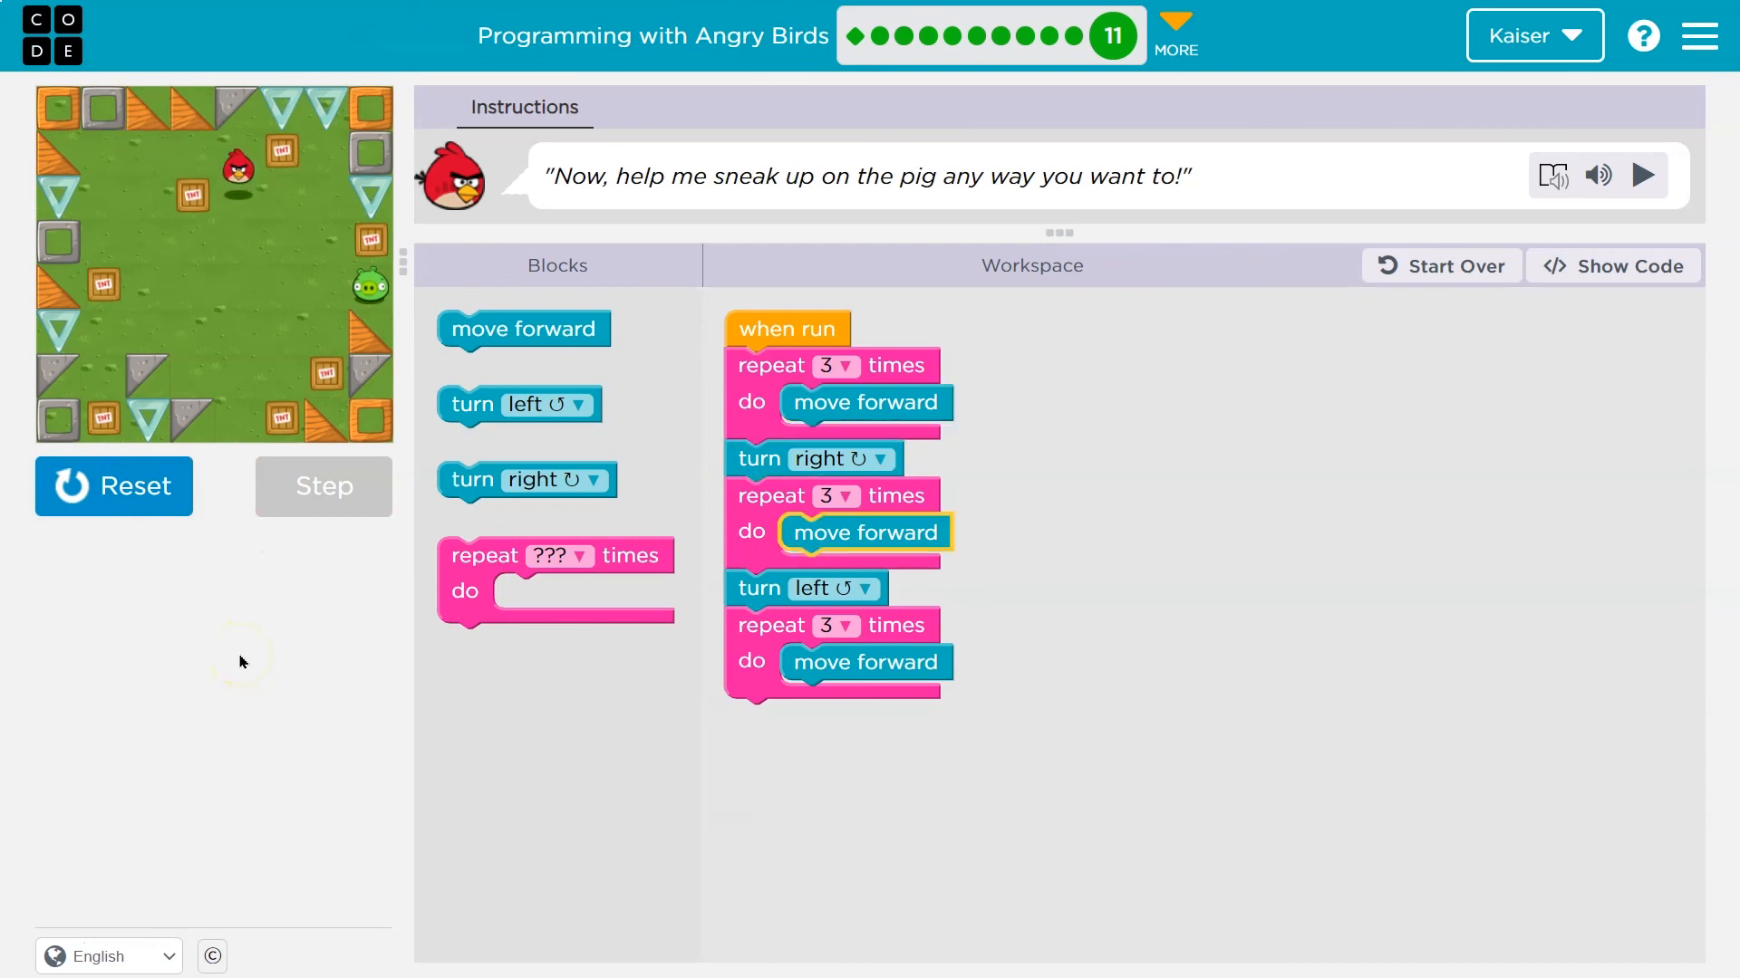